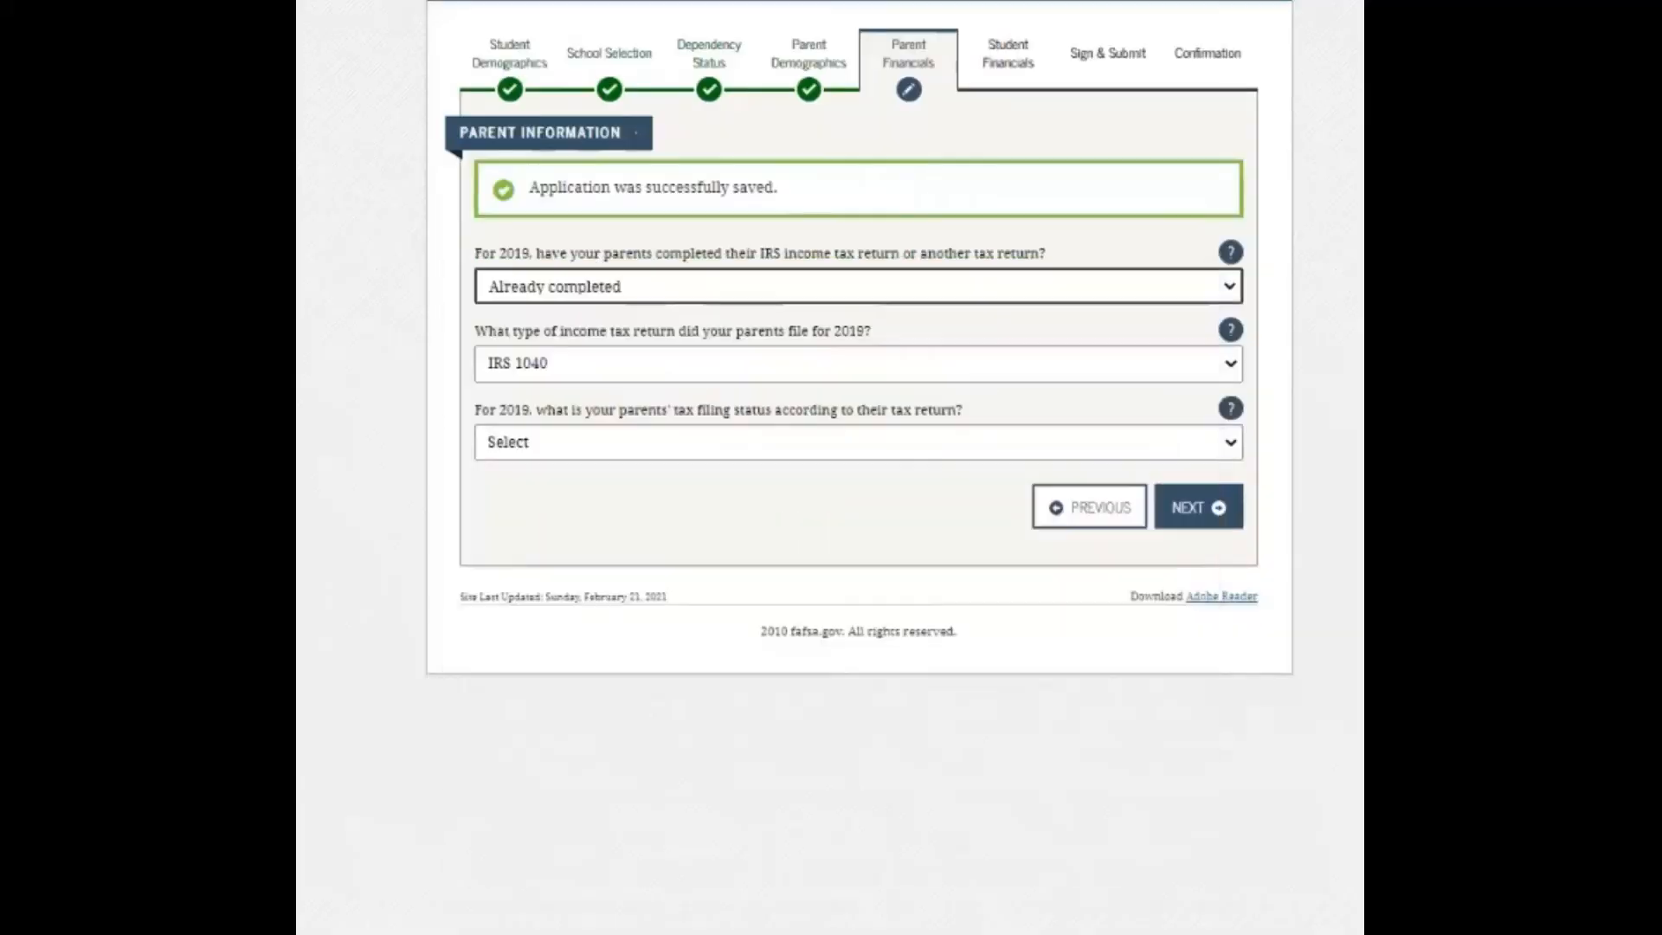
mouse_move(906, 90)
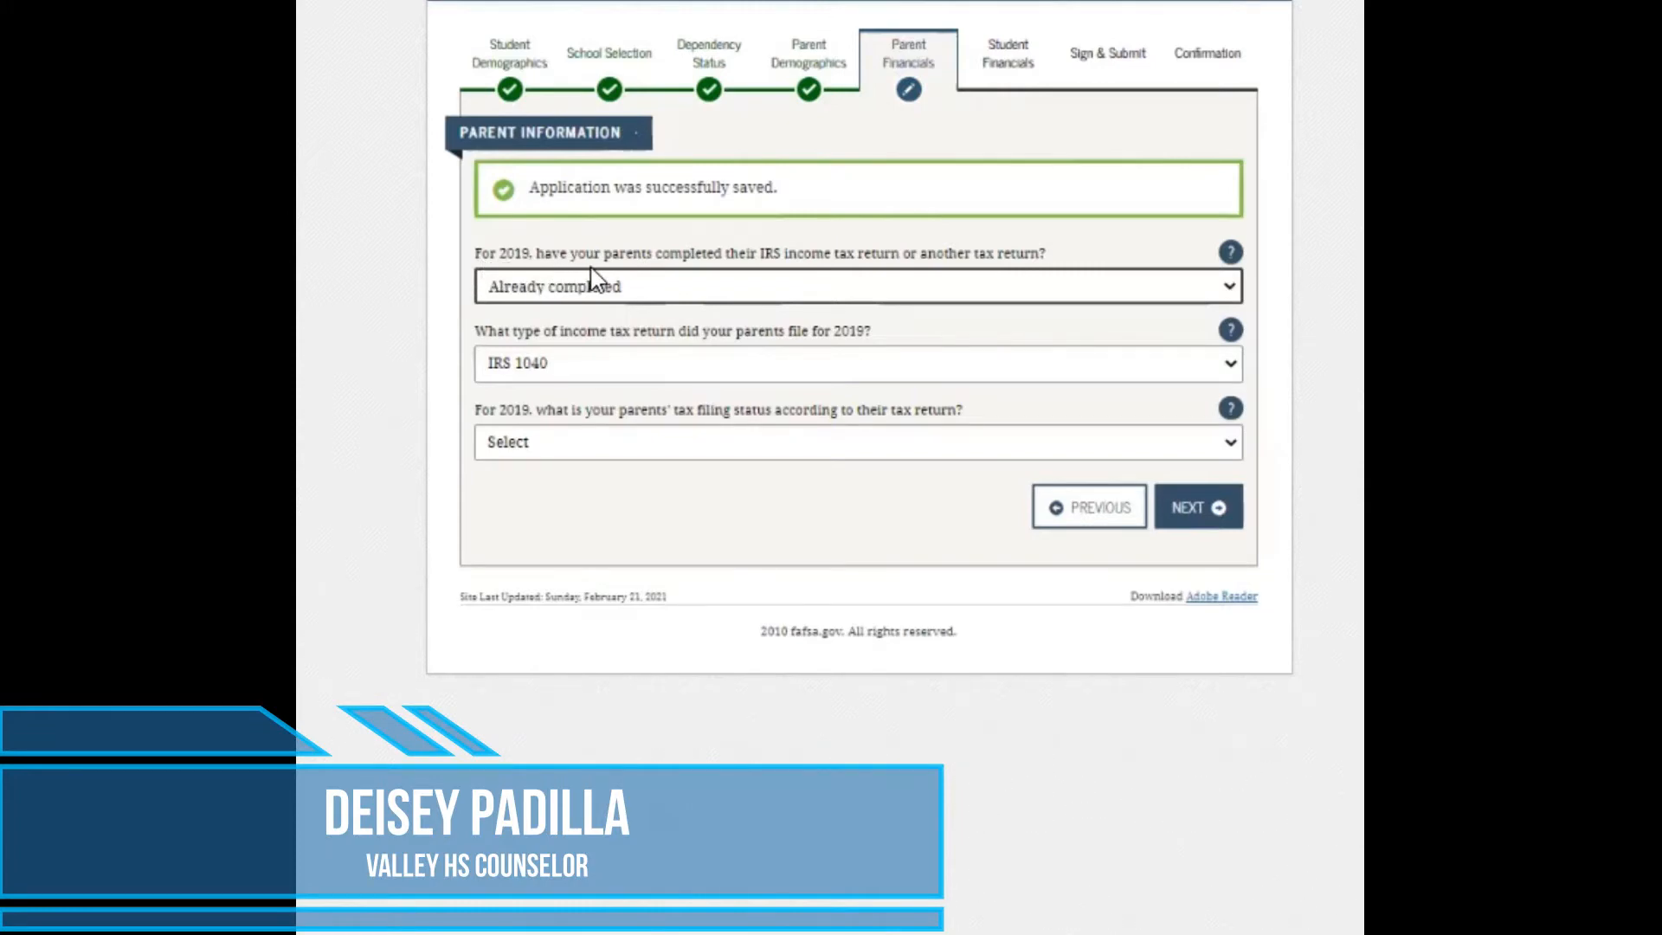
mouse_move(843, 268)
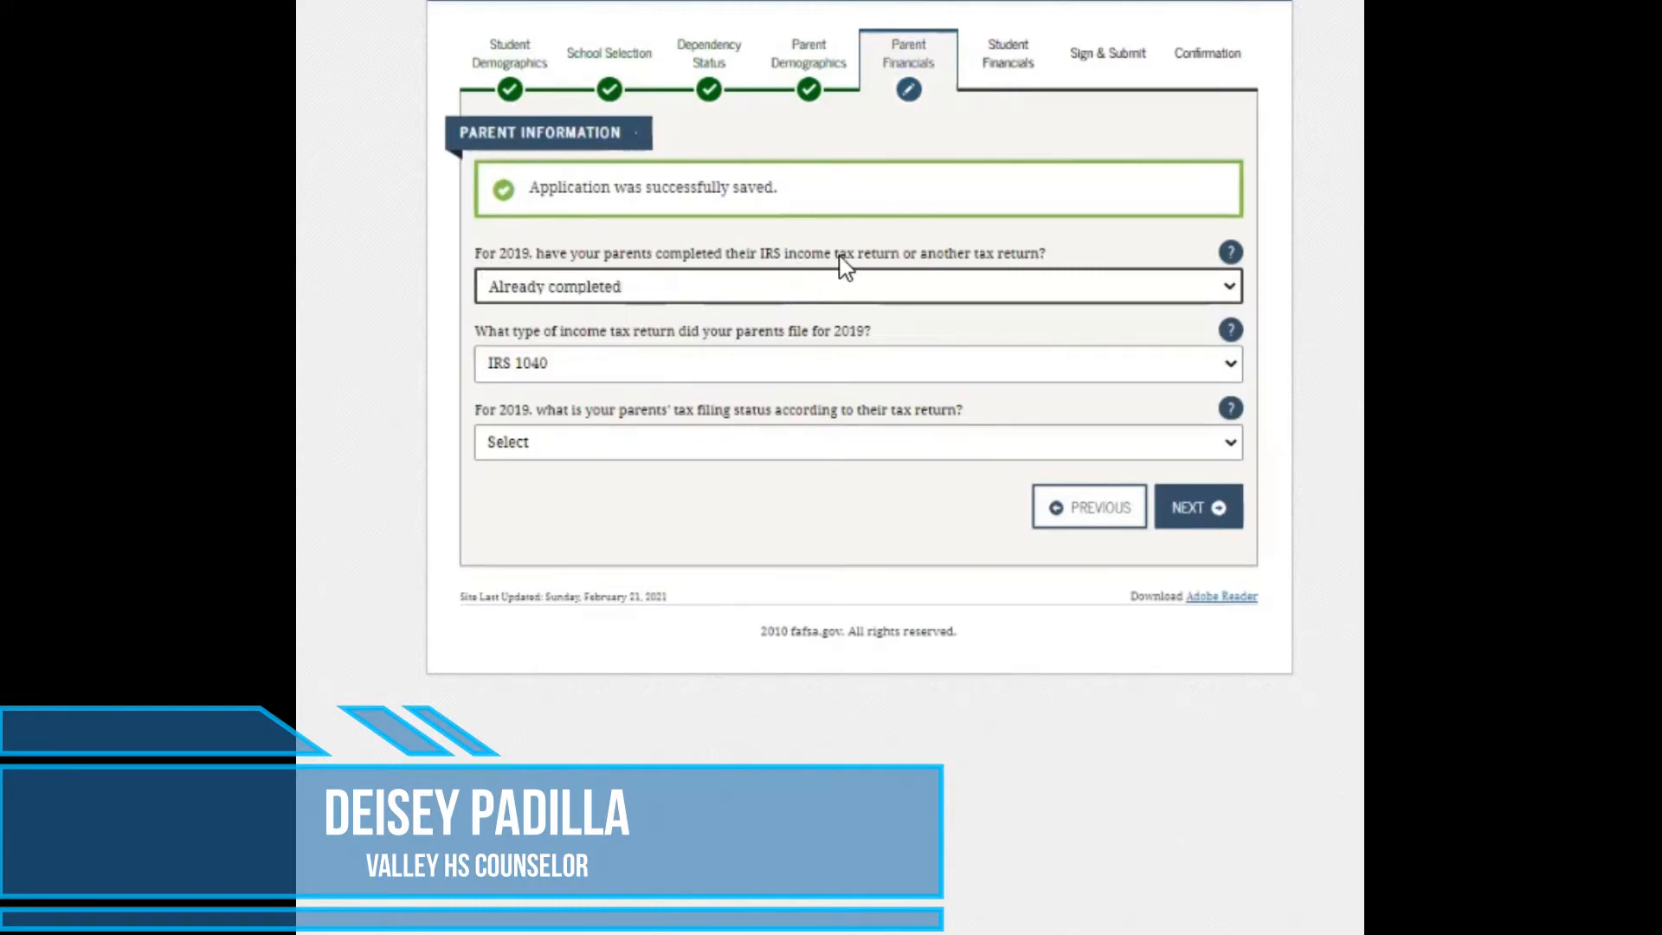
mouse_move(995, 274)
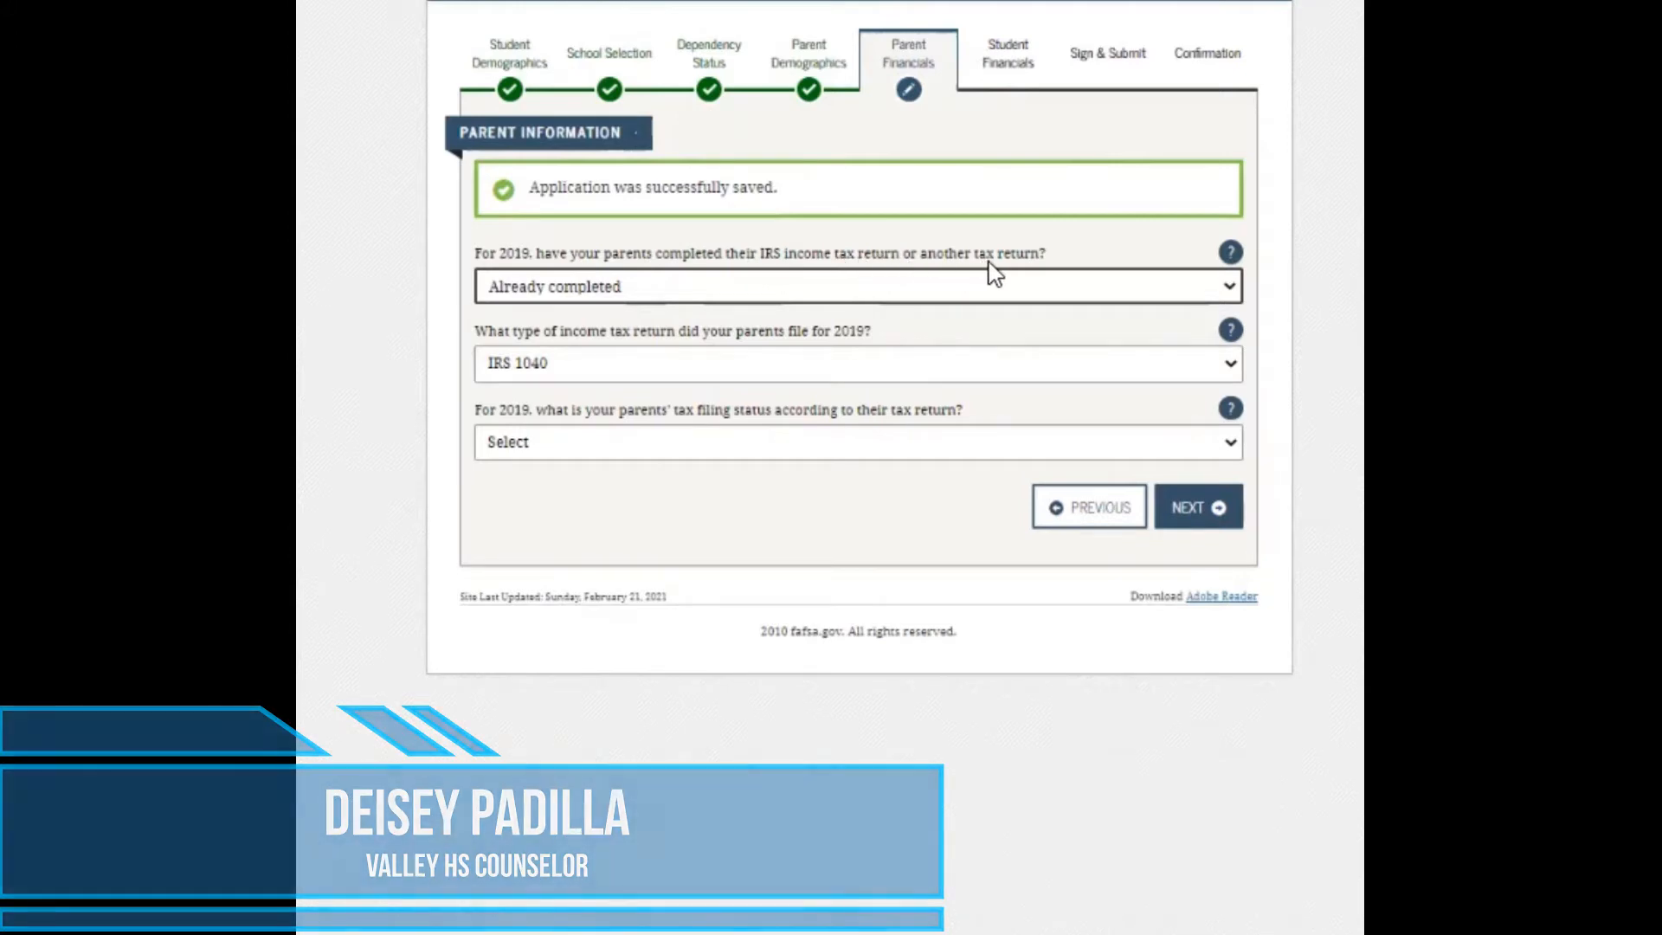
Keep IRS 1040 as the parents' return type and list the 2019 filing status choices.
left_click(856, 287)
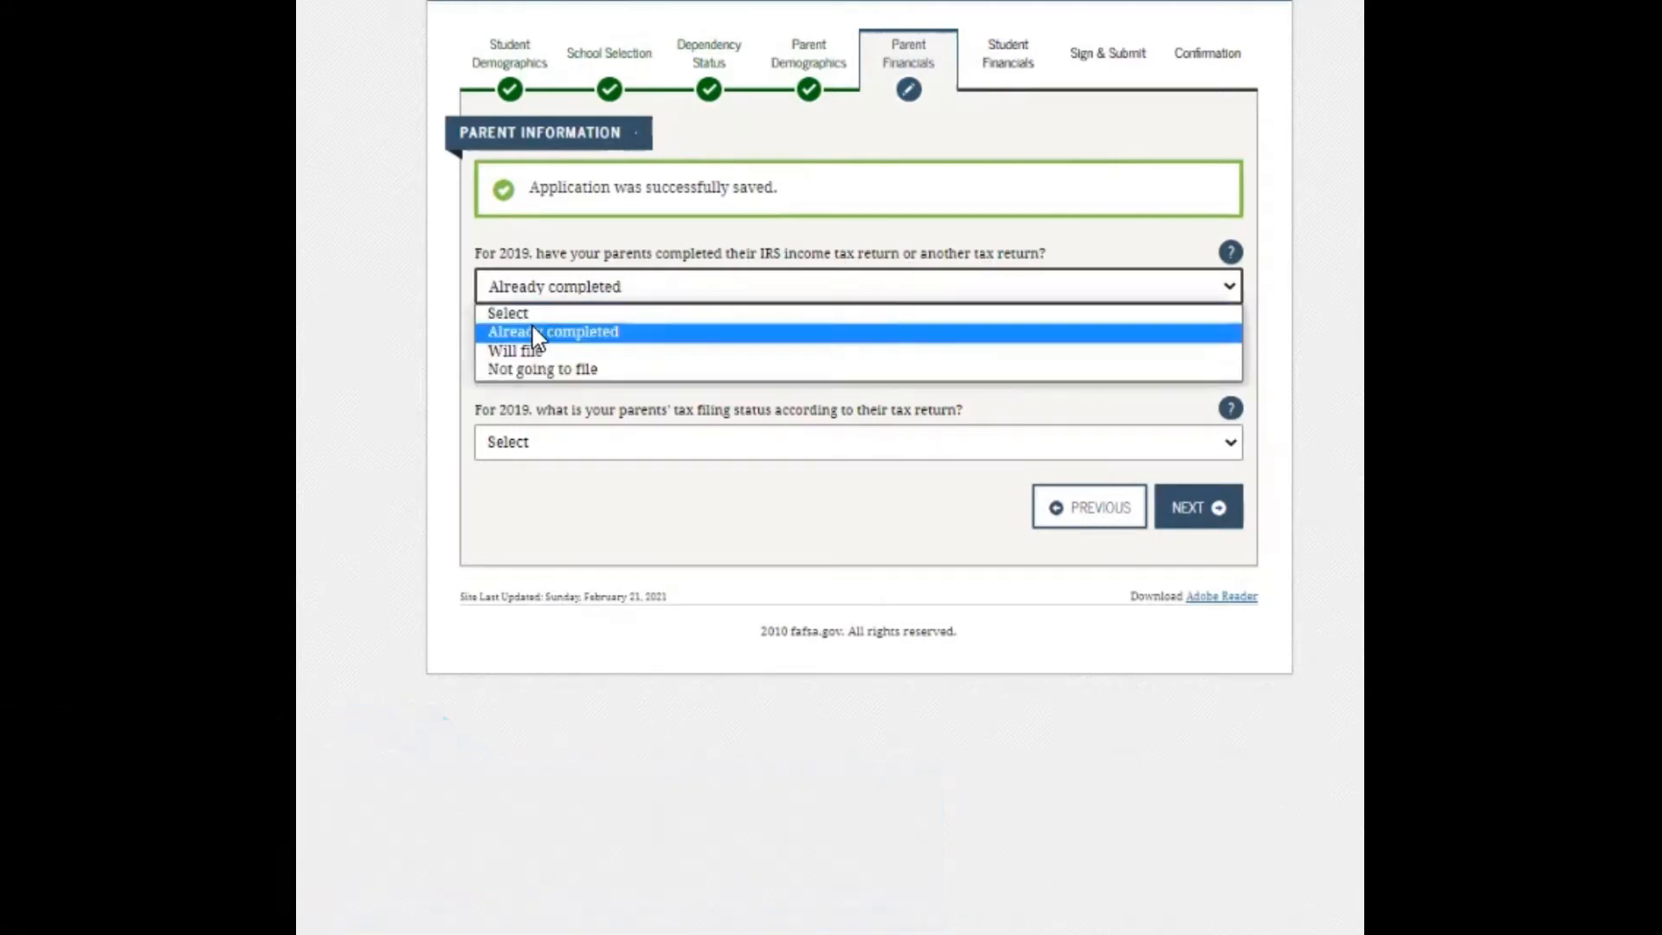
mouse_move(518, 350)
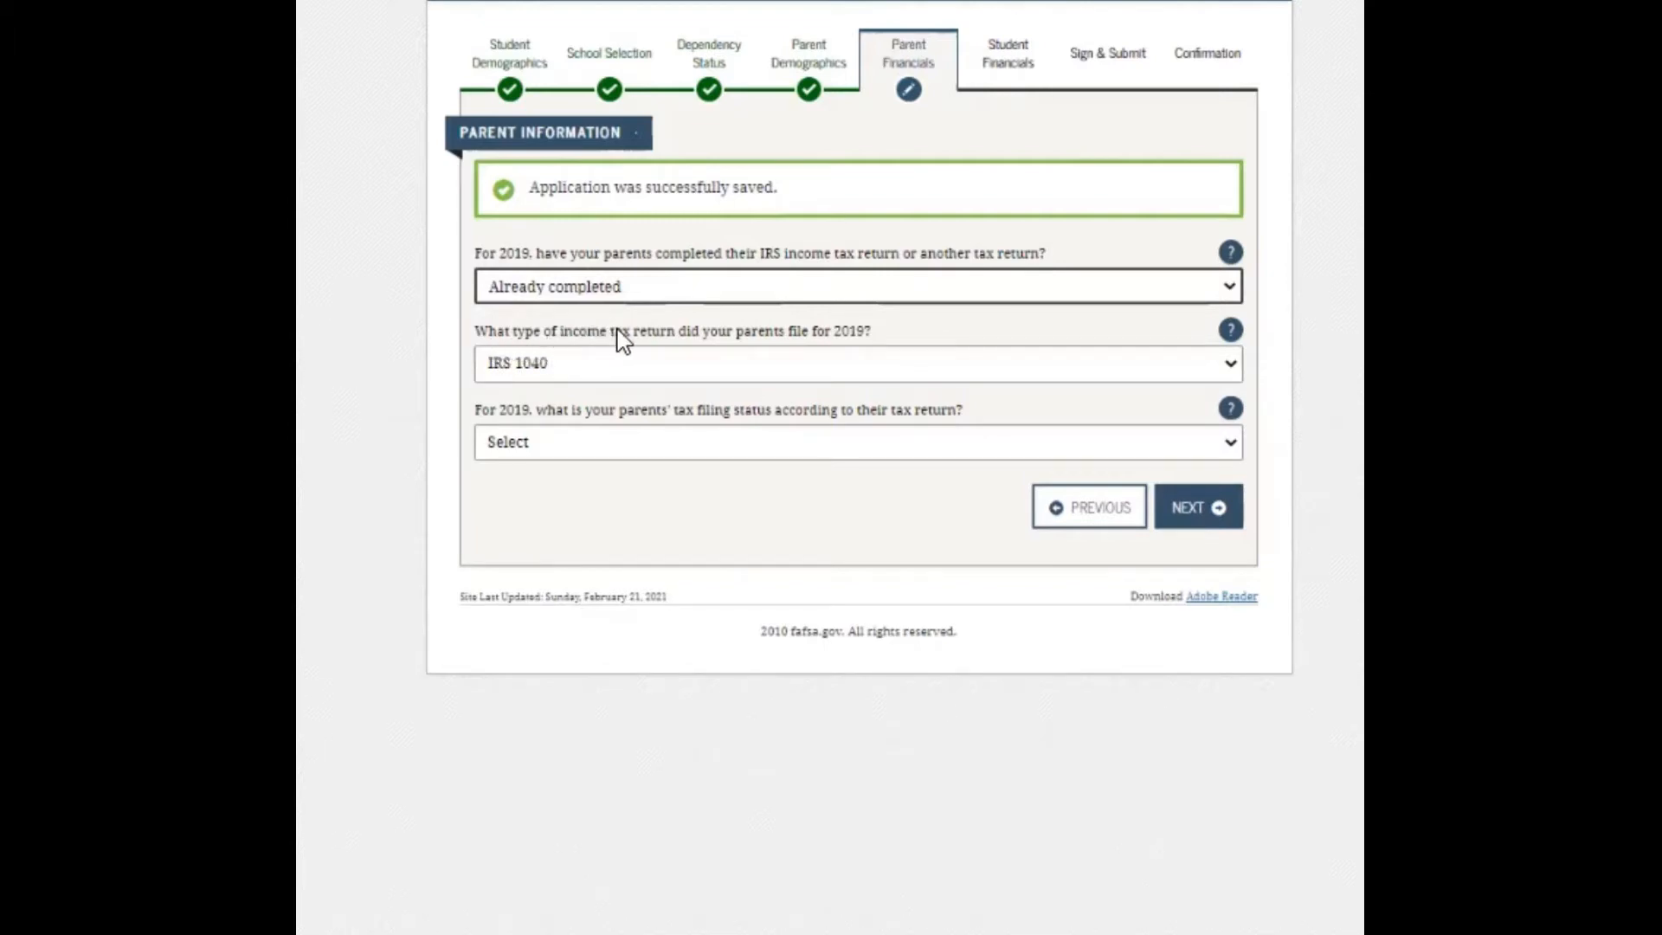
mouse_move(806, 346)
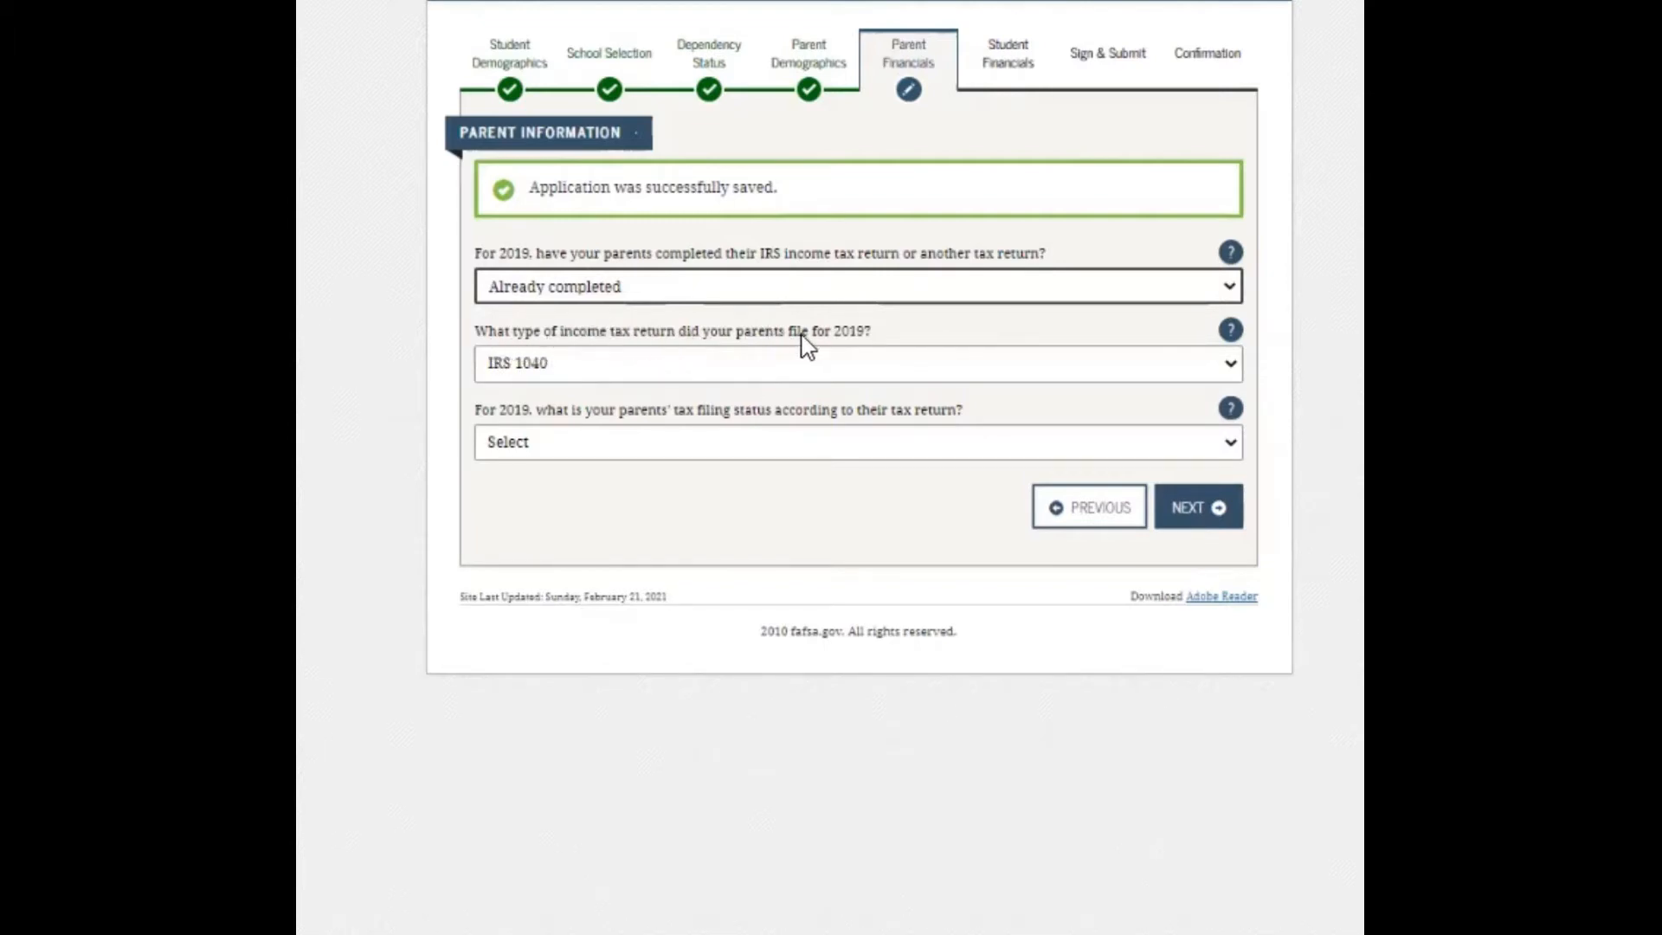
left_click(858, 363)
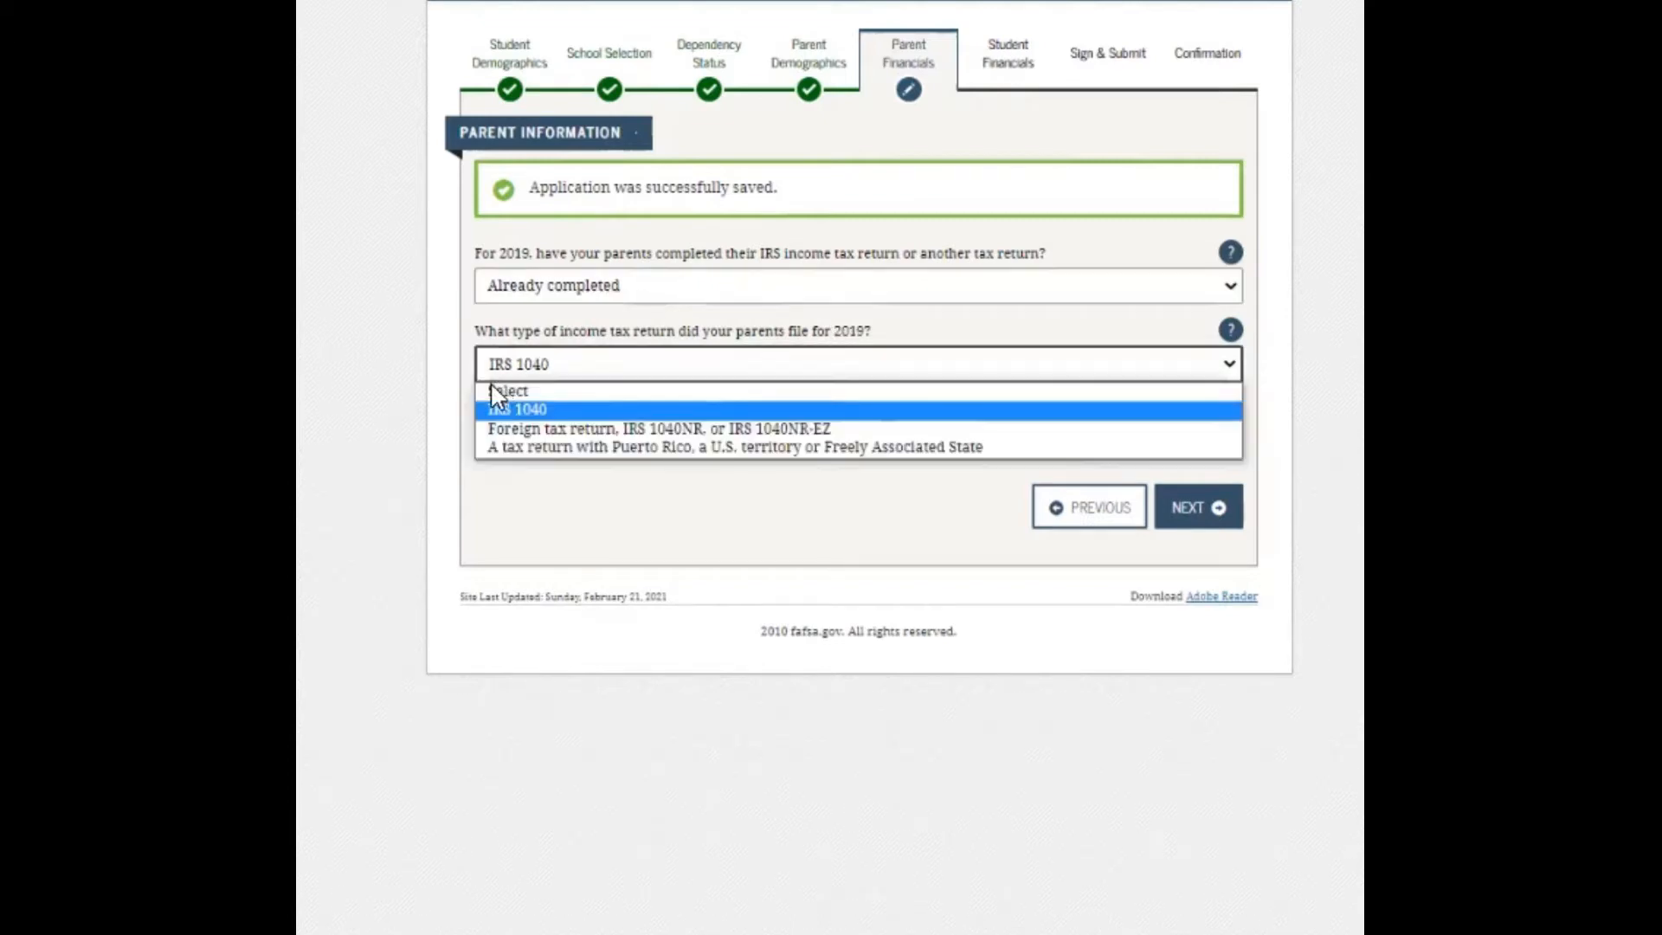
mouse_move(543, 430)
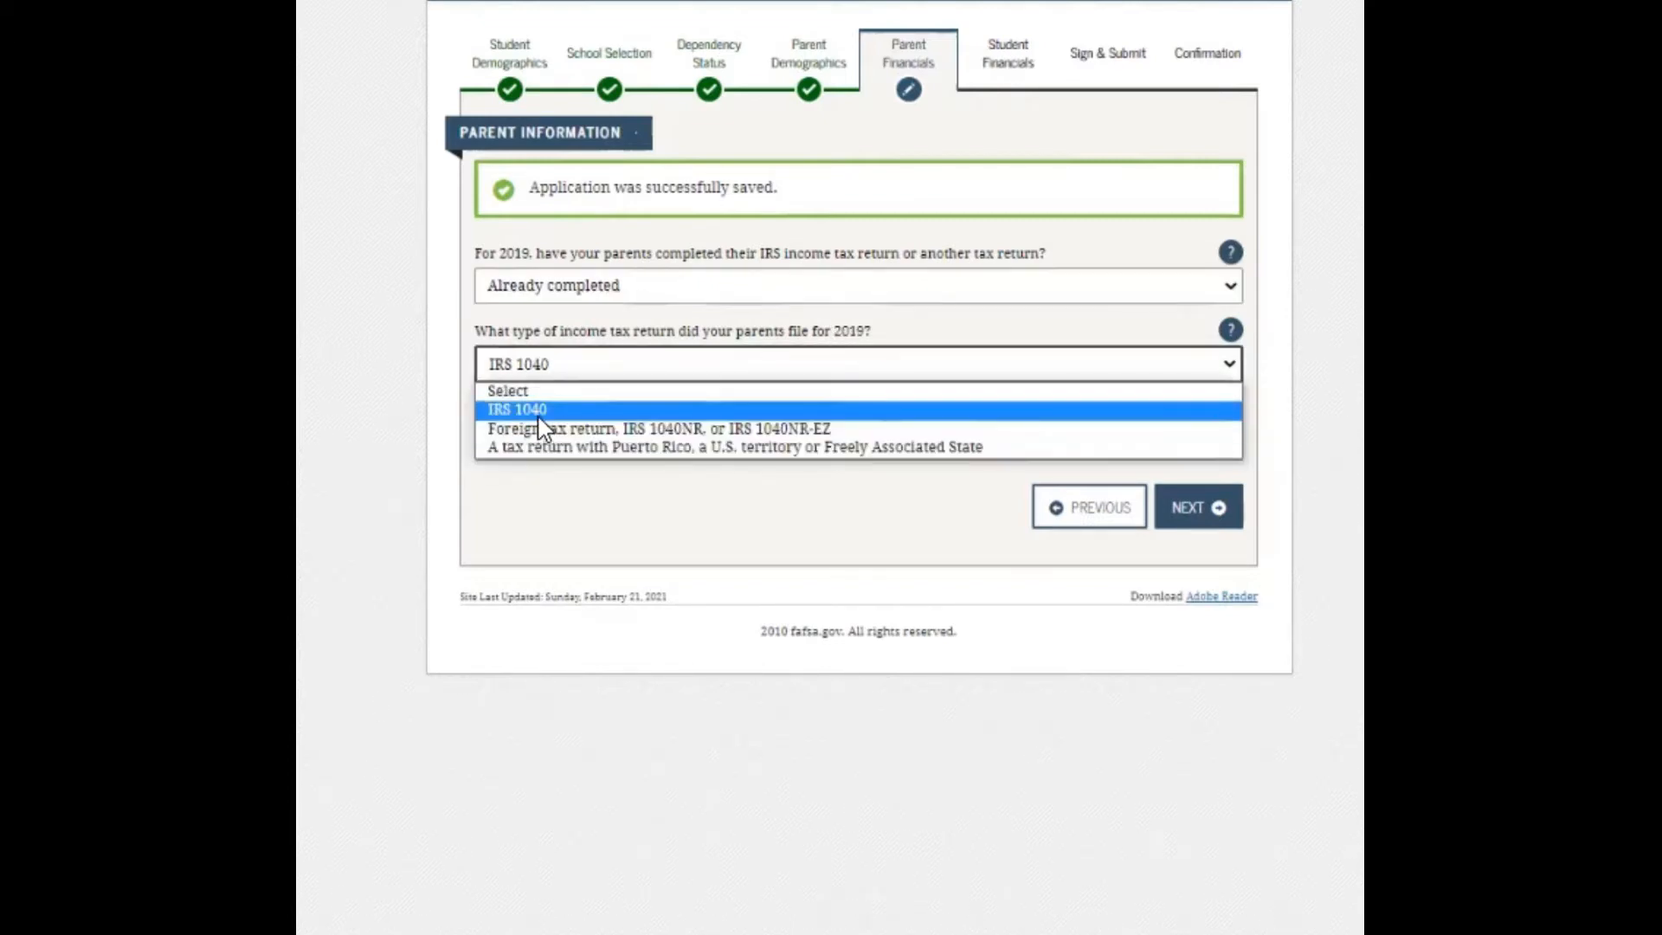
mouse_move(657, 429)
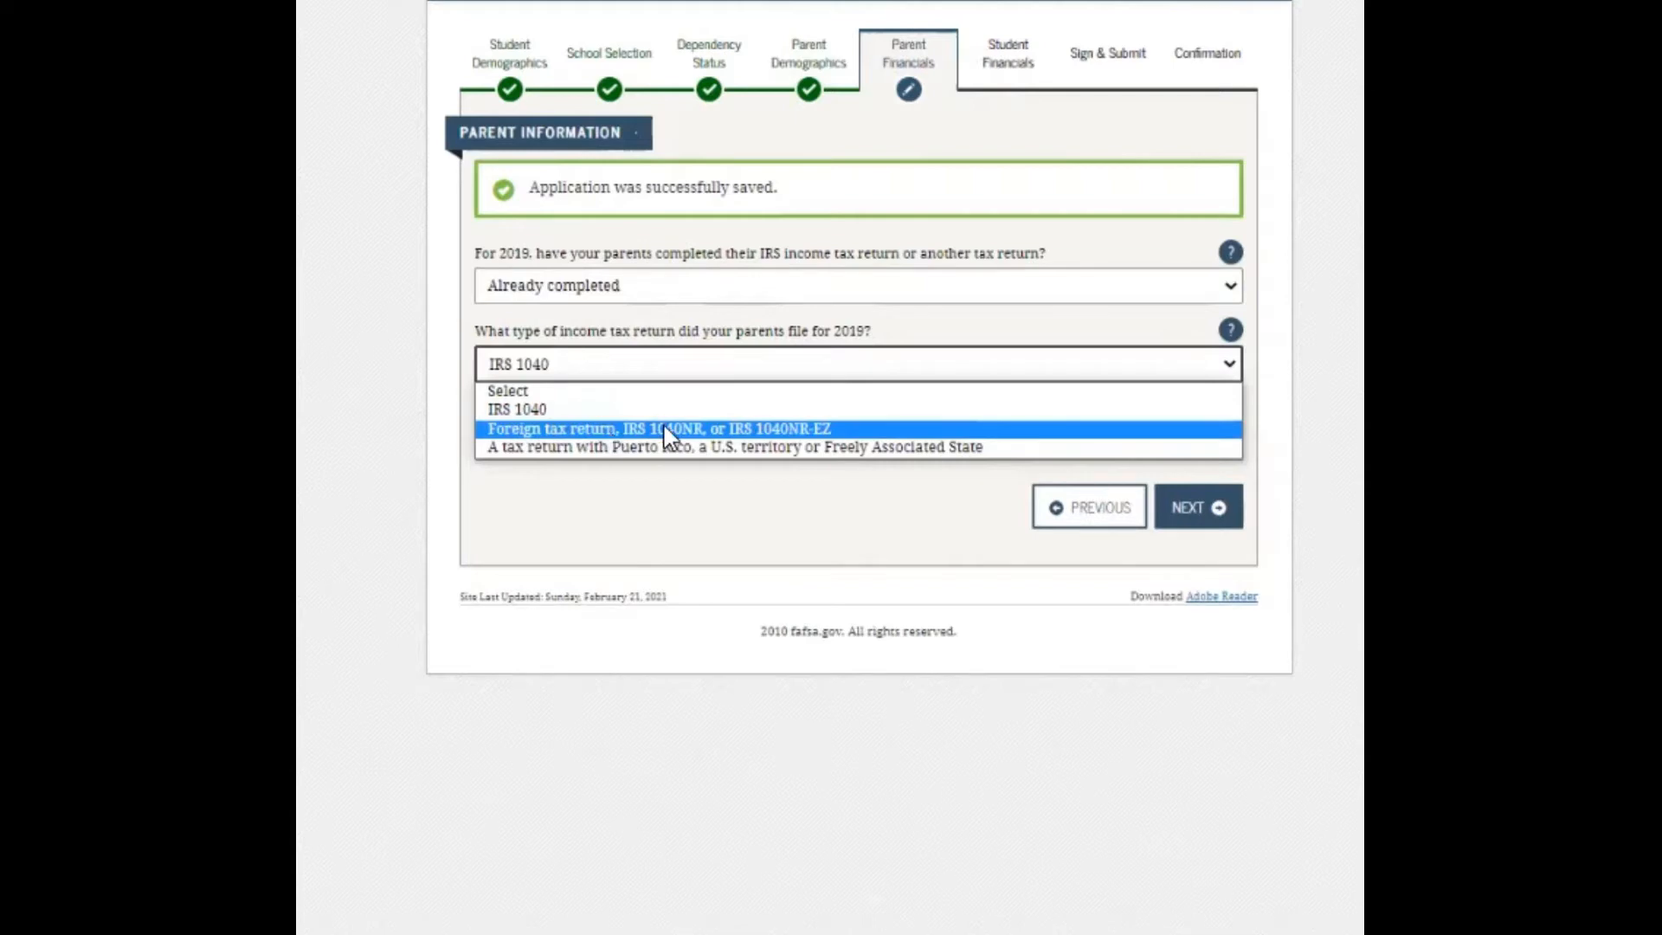
mouse_move(718, 439)
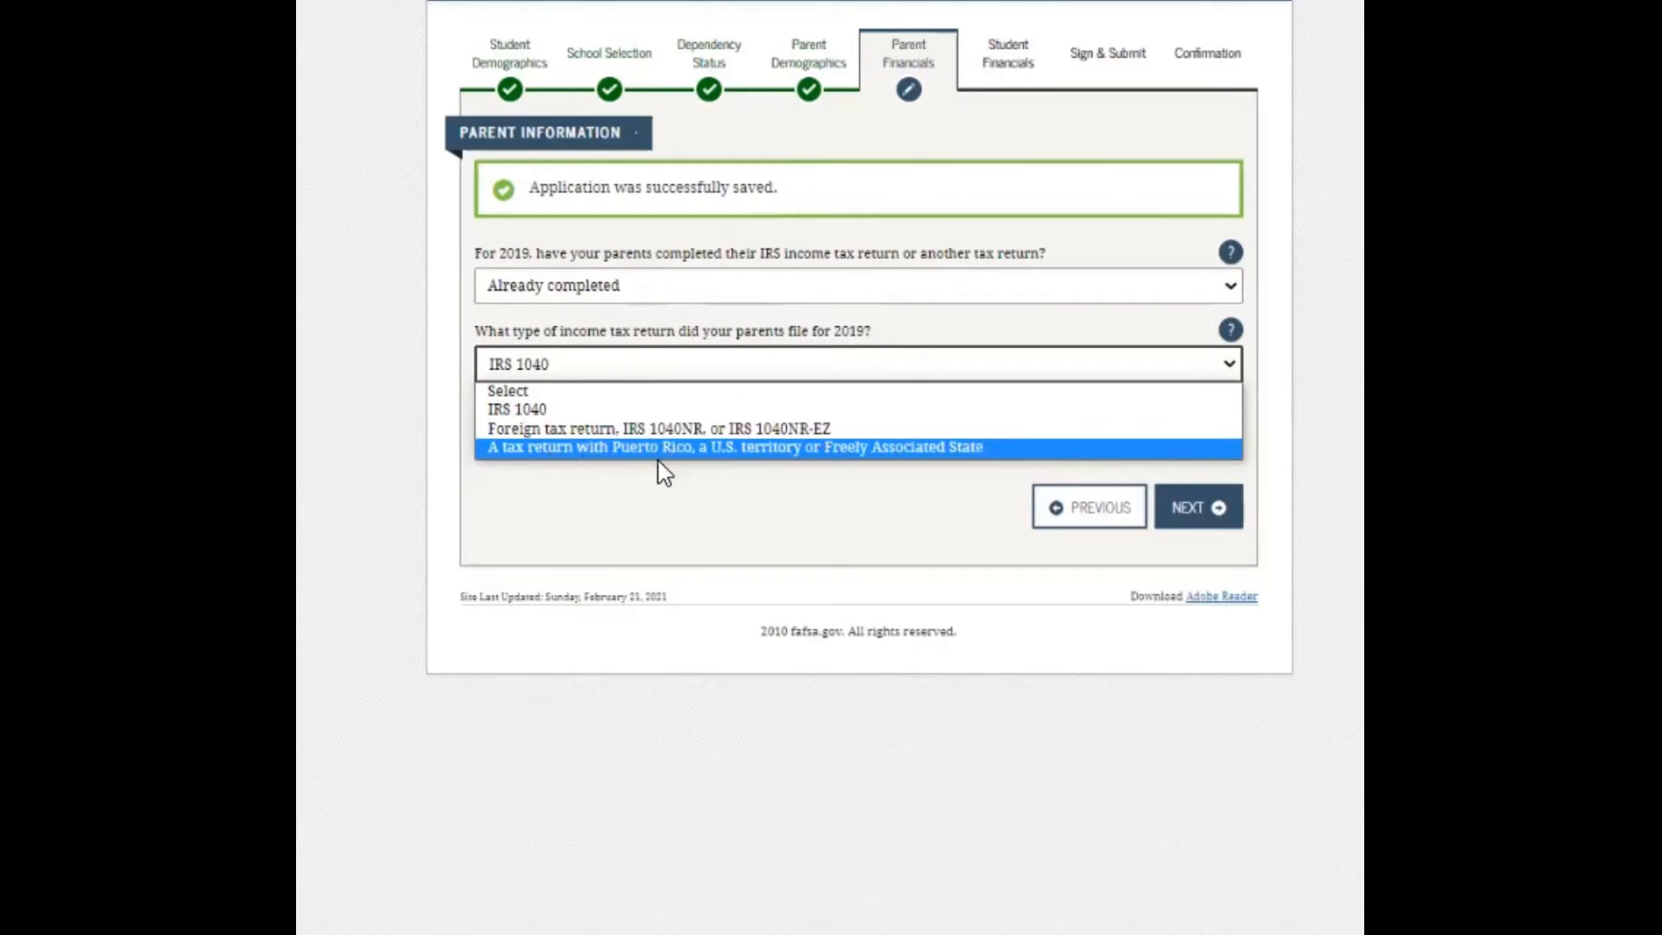
mouse_move(710, 453)
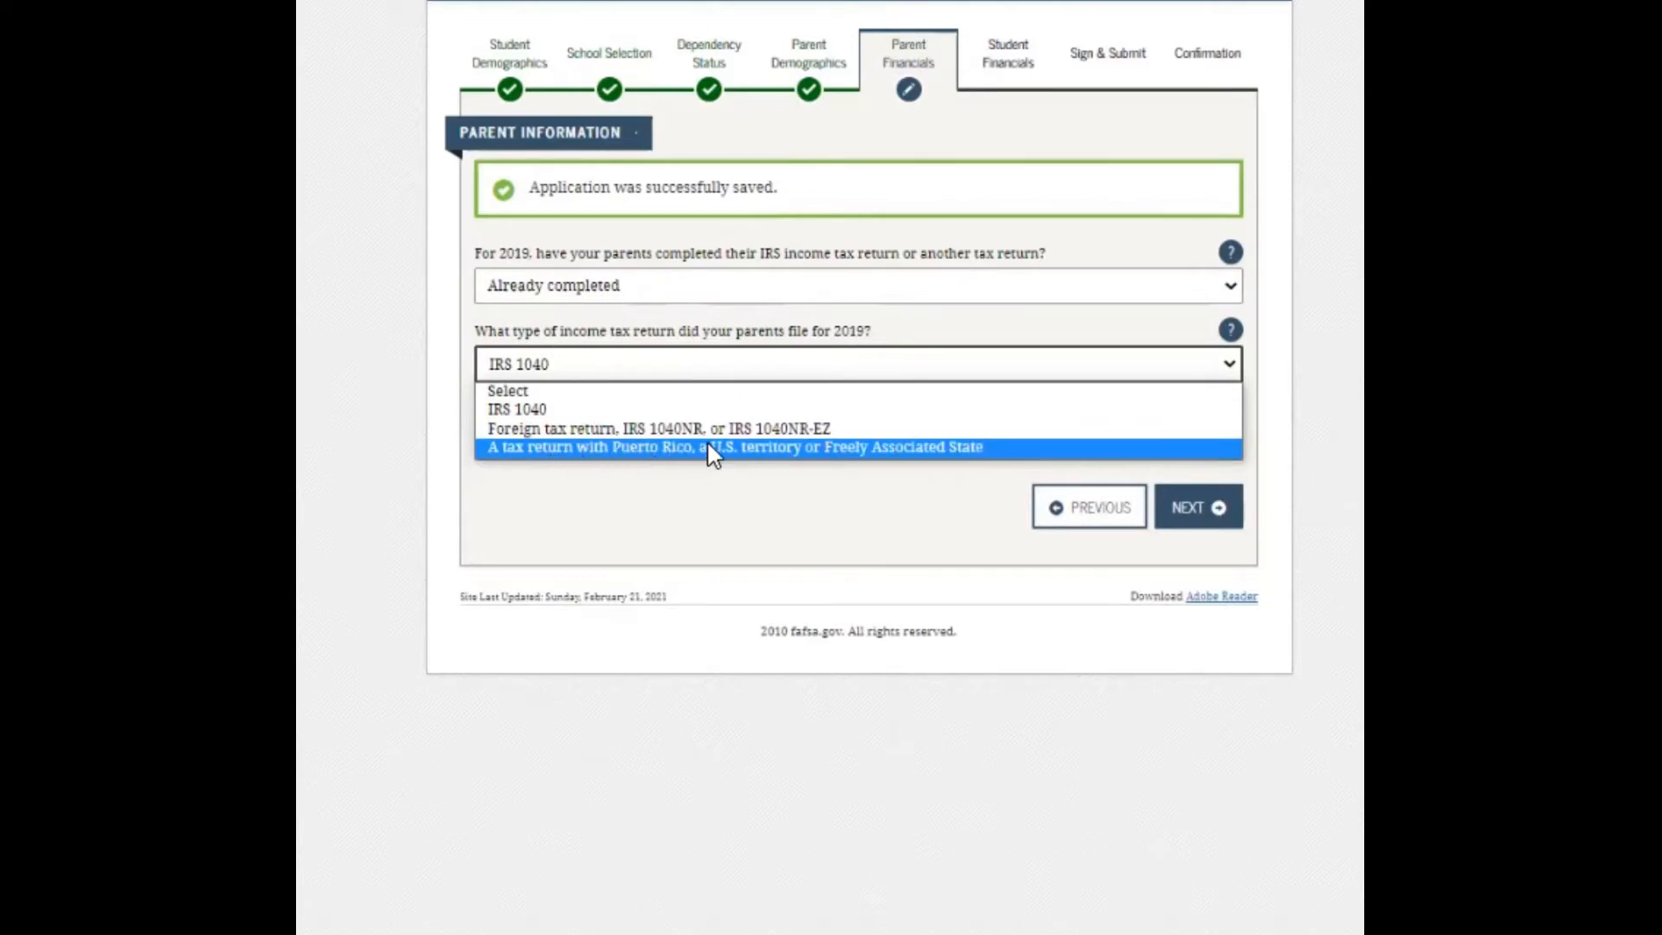
mouse_move(854, 467)
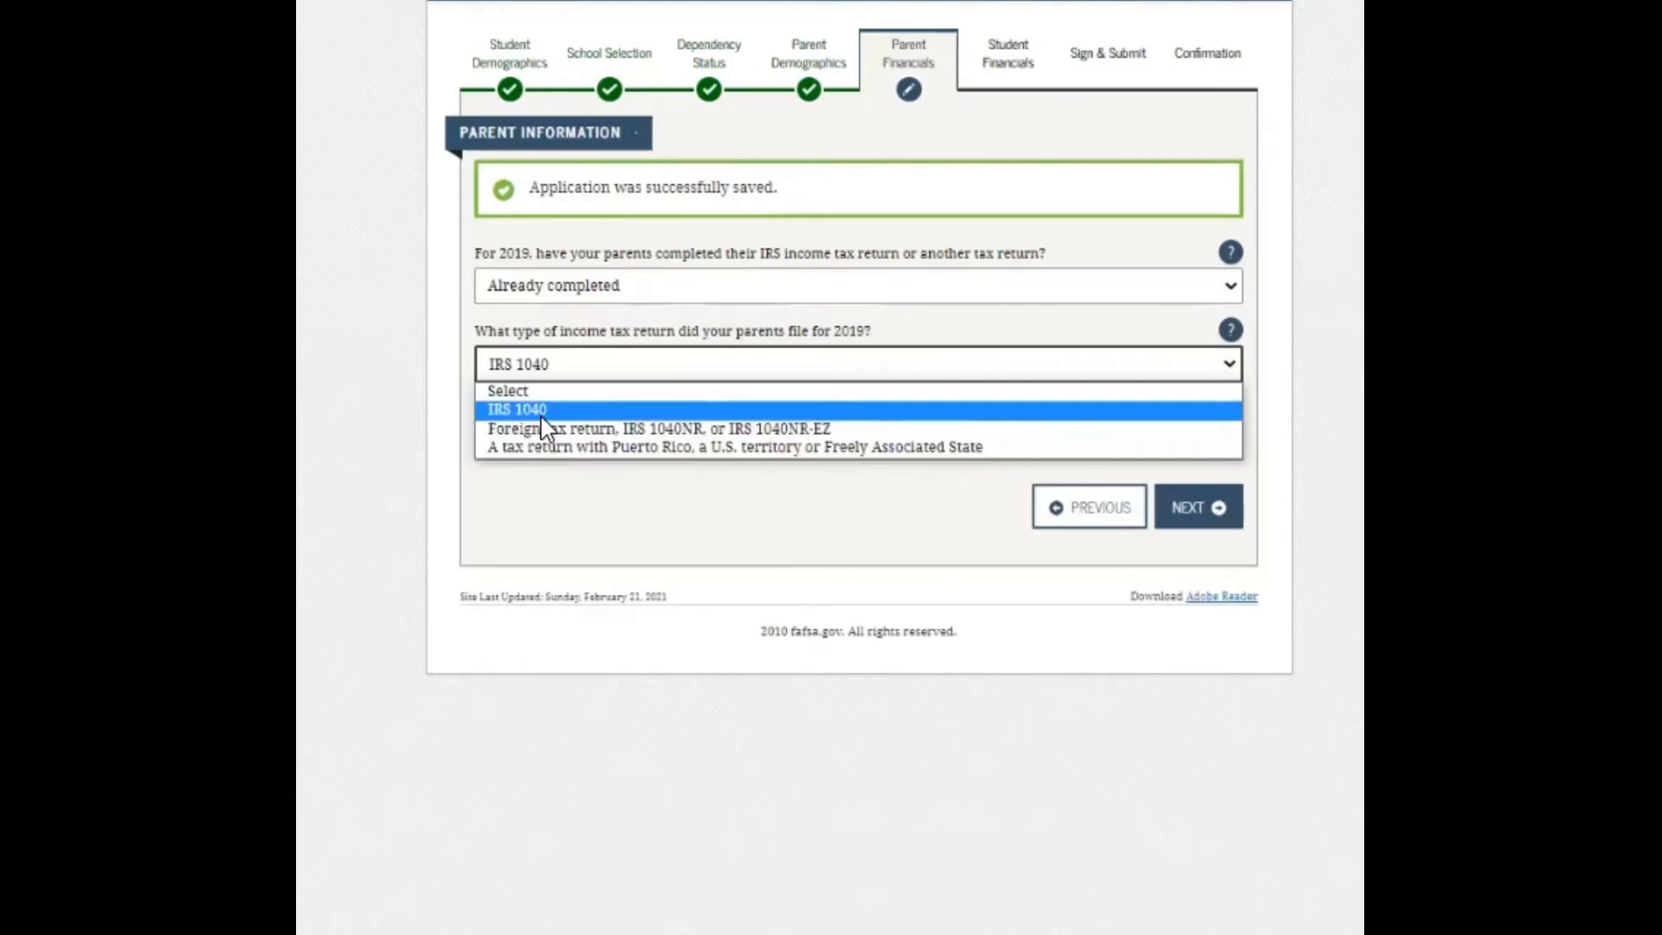
left_click(518, 410)
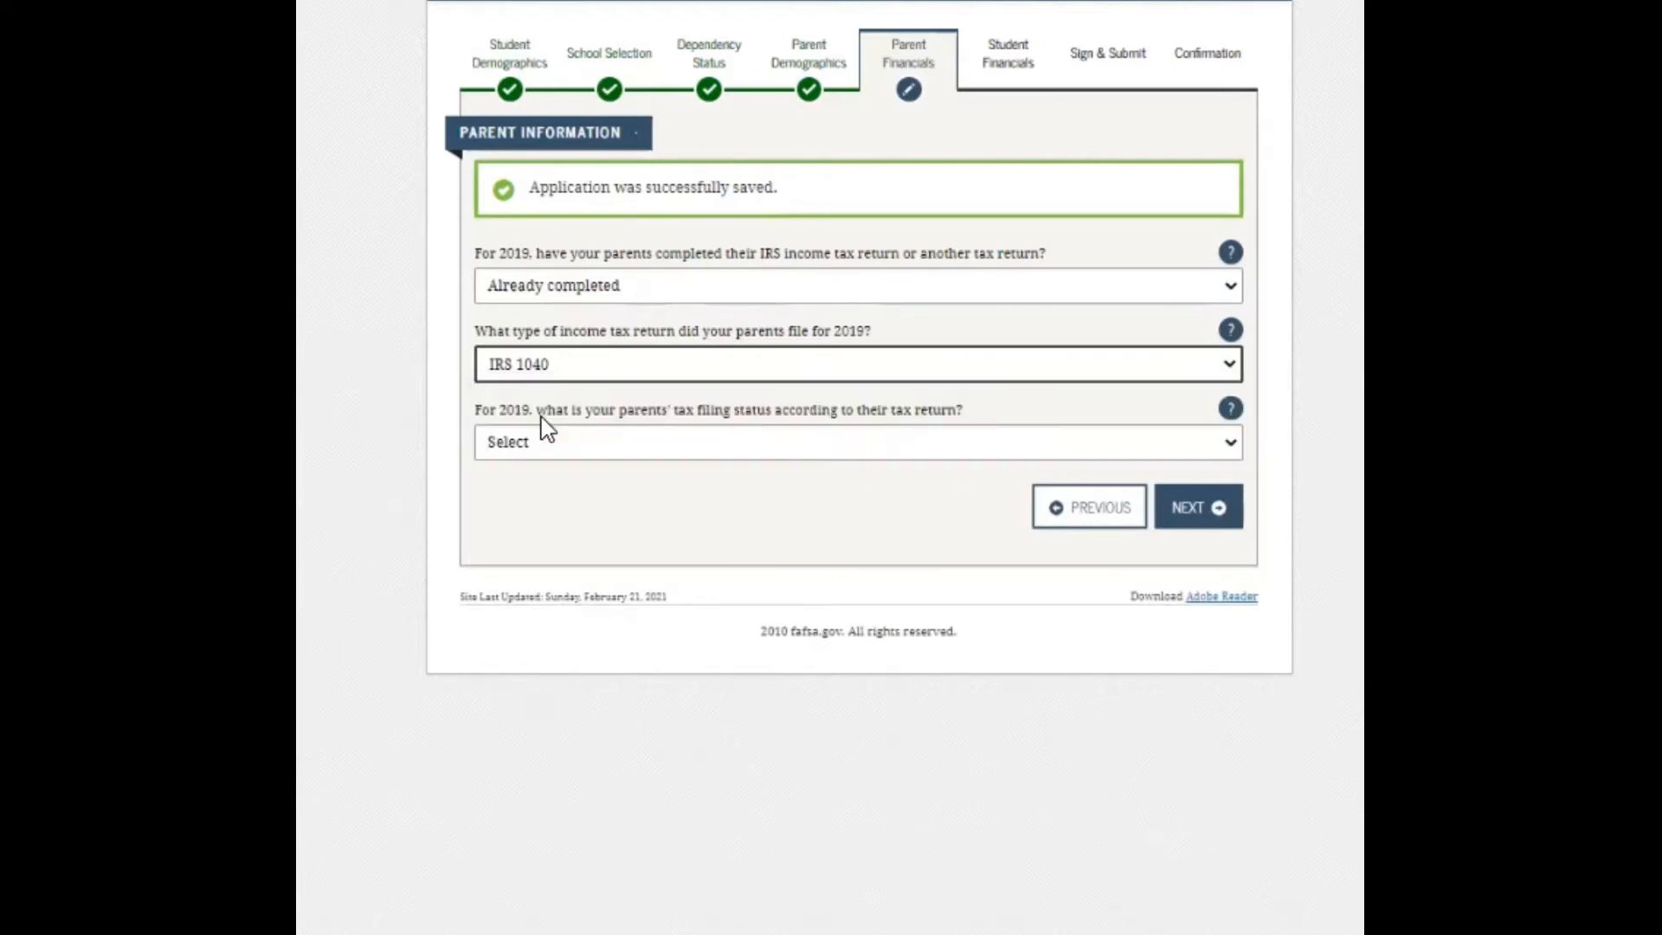
mouse_move(487, 438)
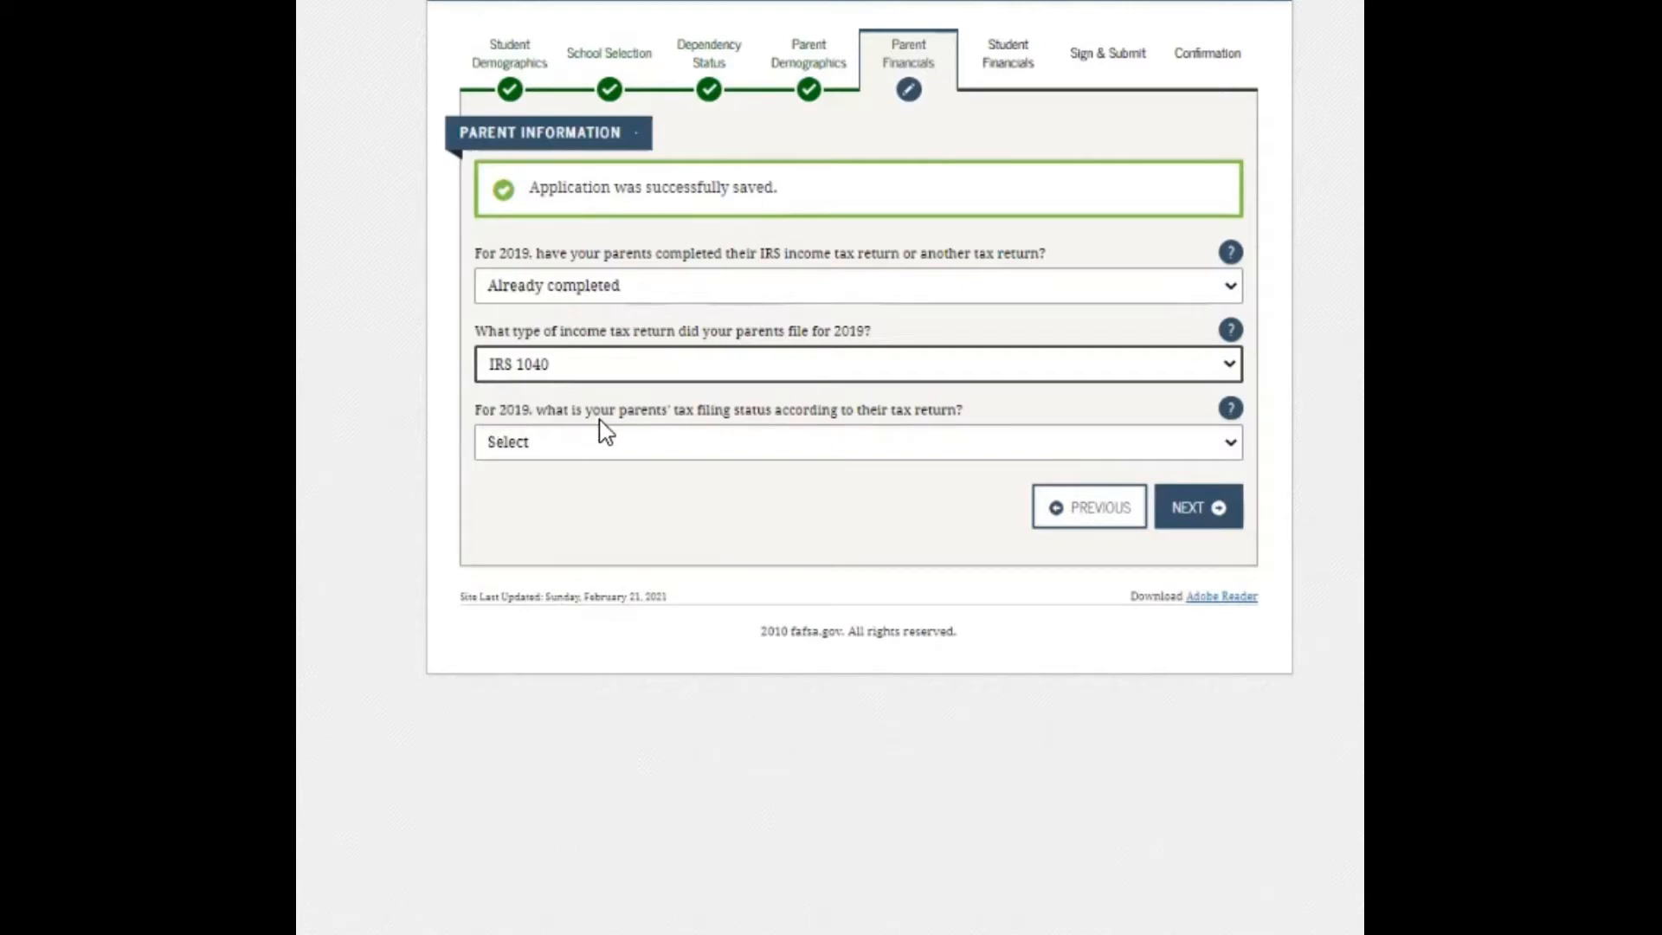
mouse_move(811, 421)
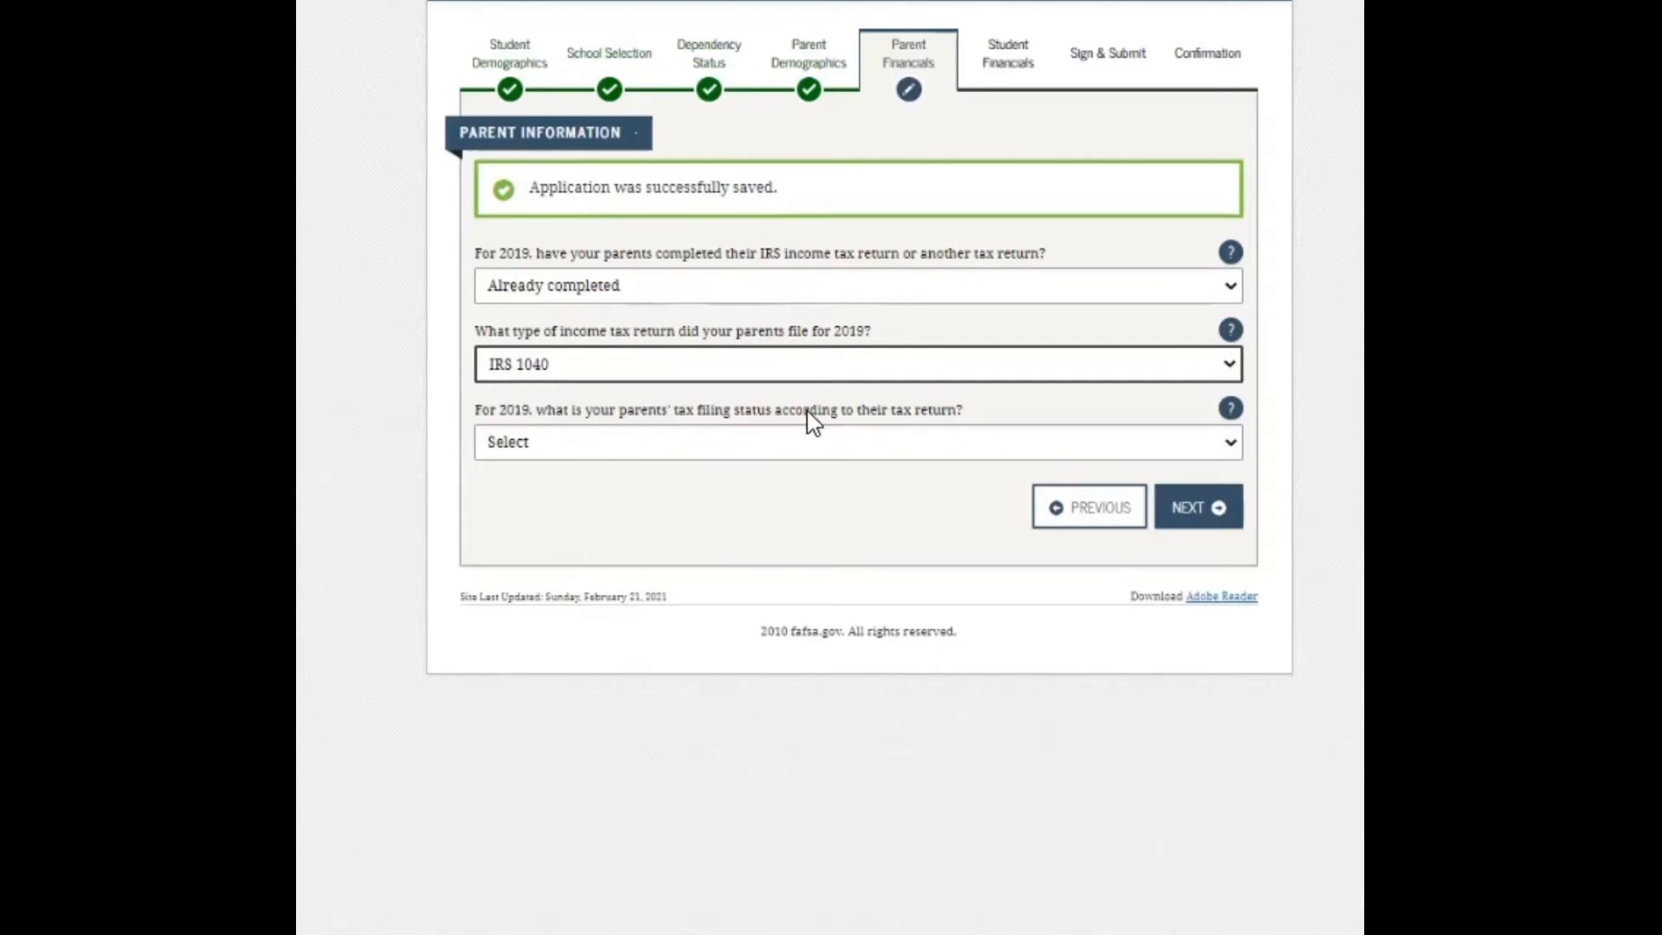
mouse_move(829, 442)
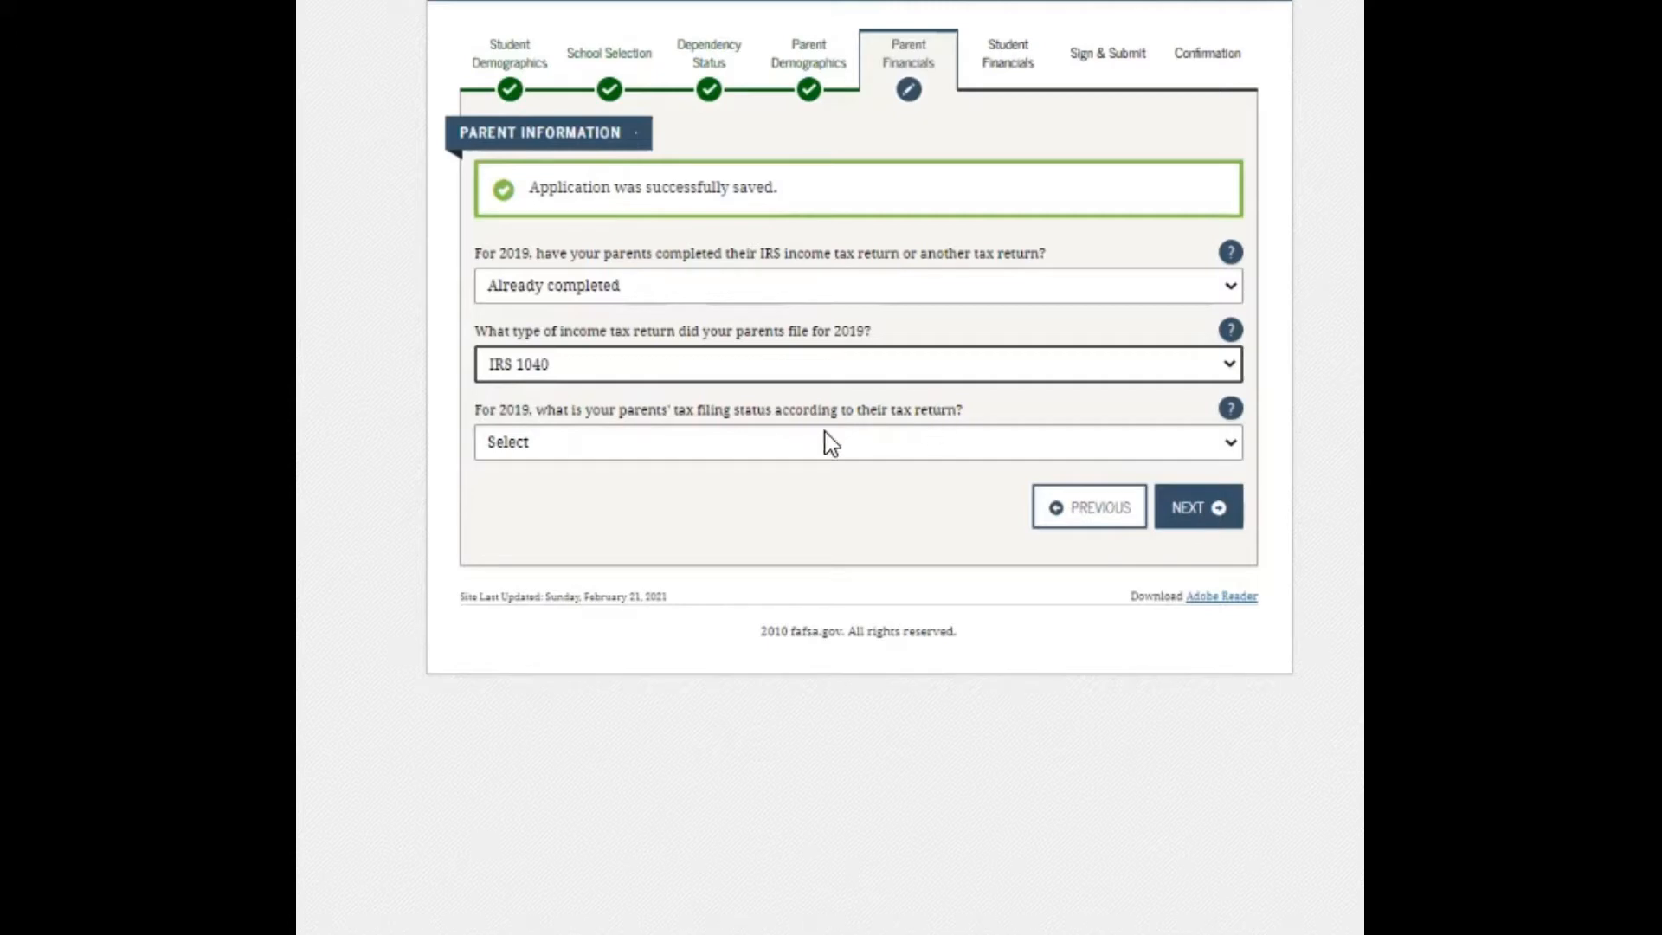
left_click(856, 442)
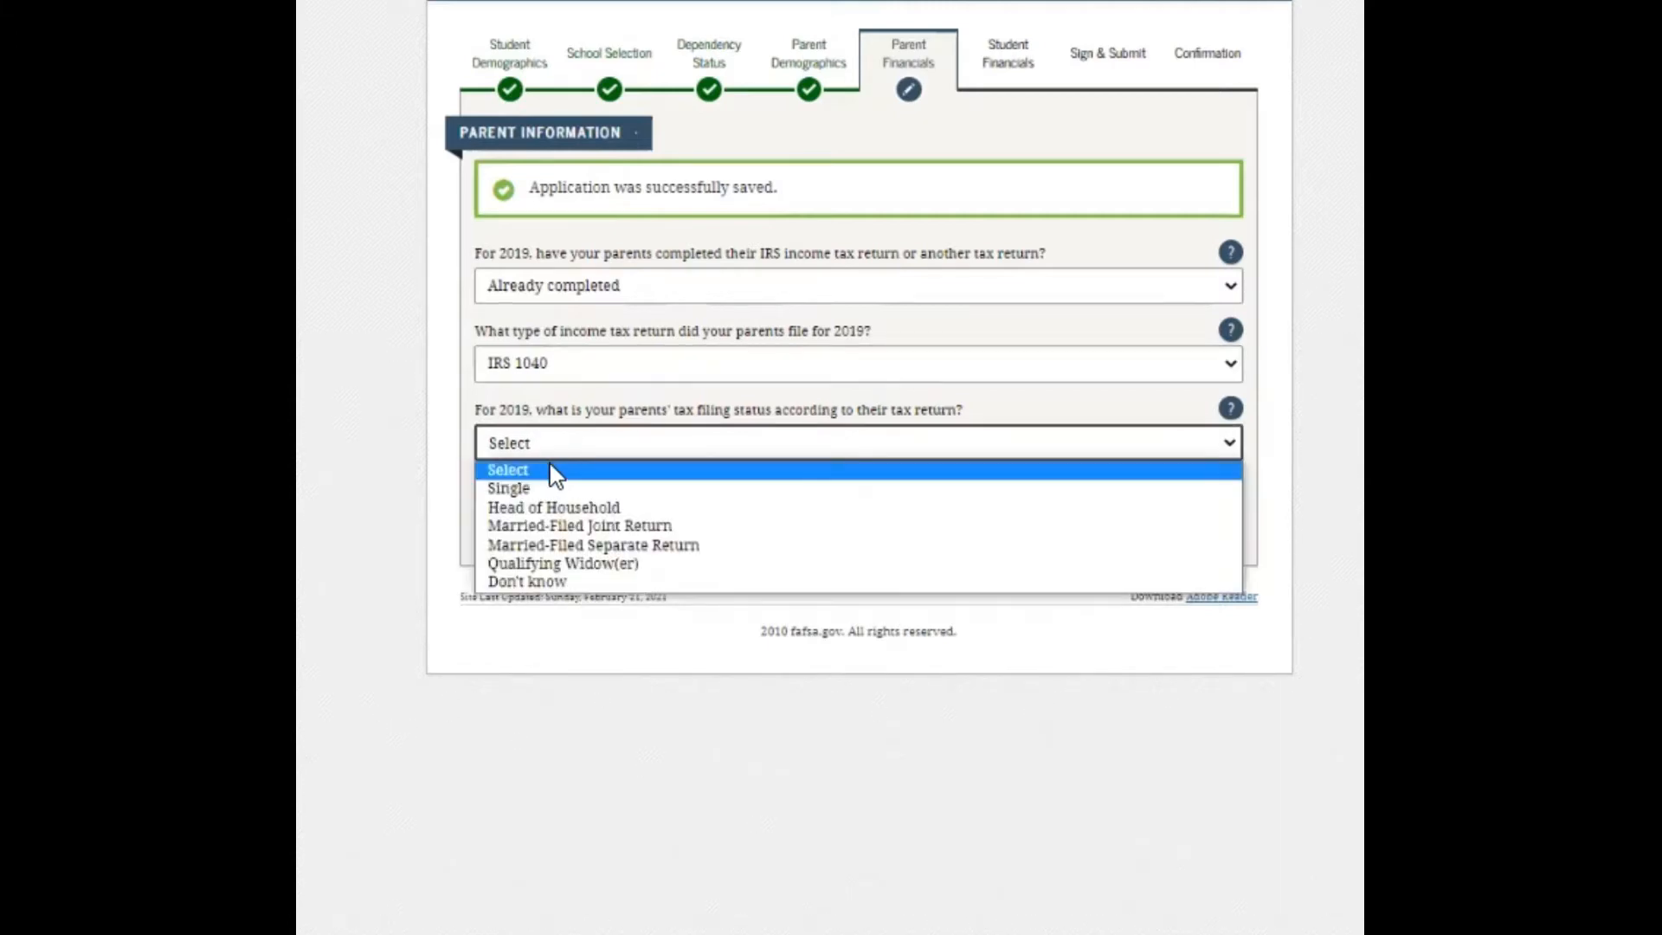
mouse_move(609, 506)
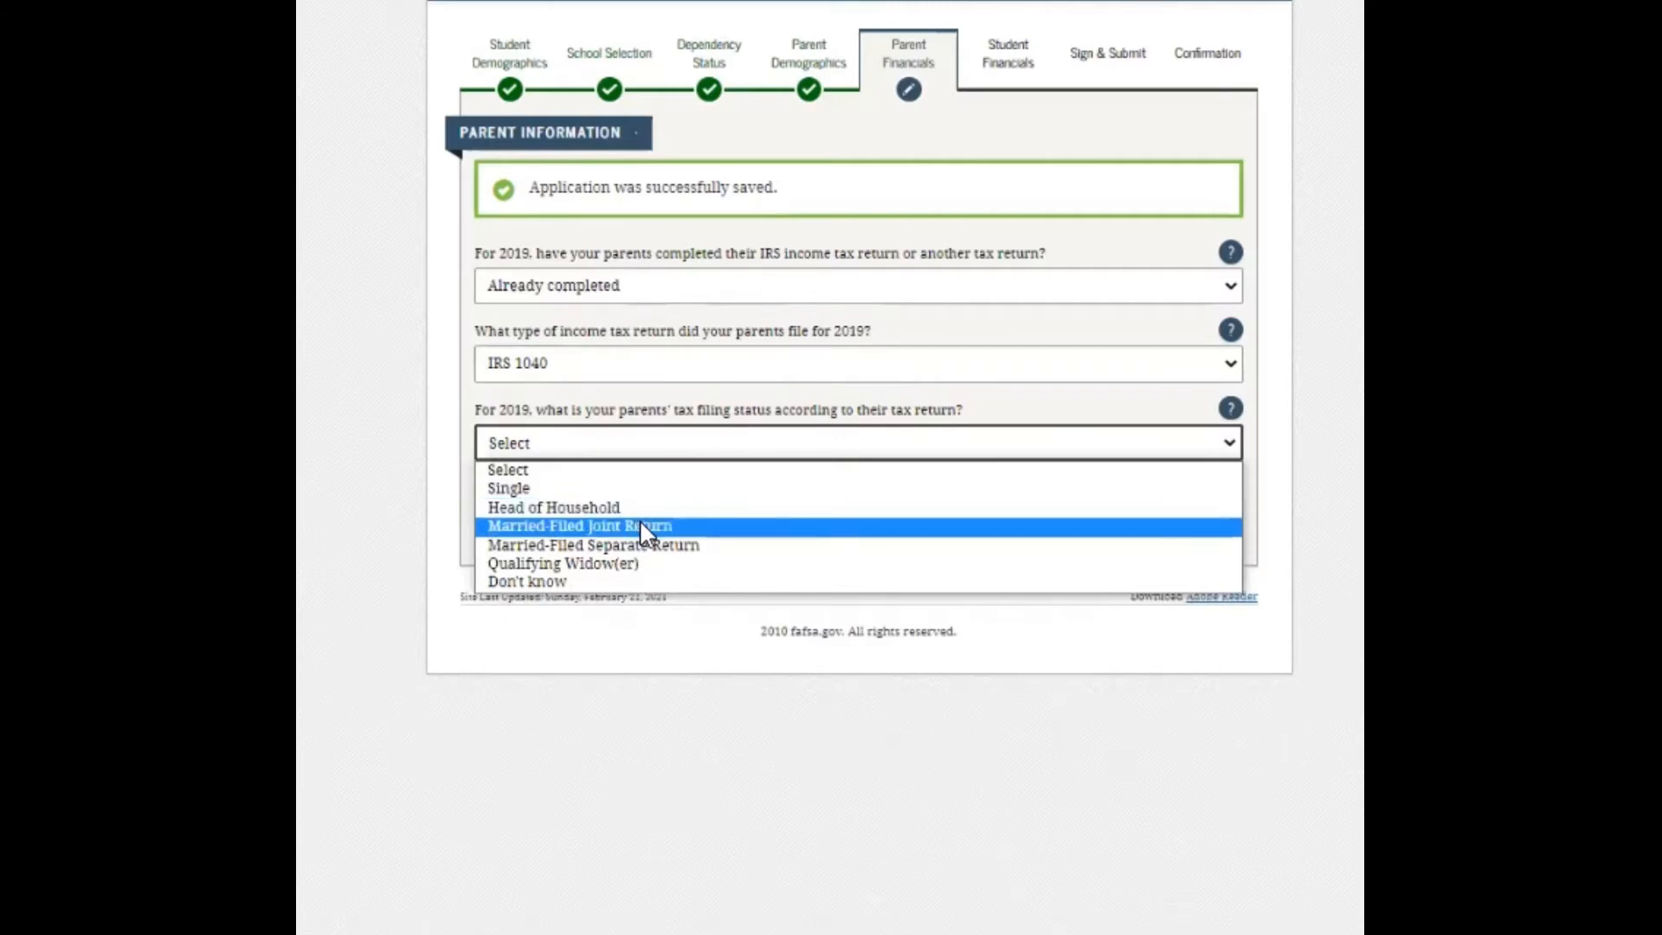
mouse_move(580, 545)
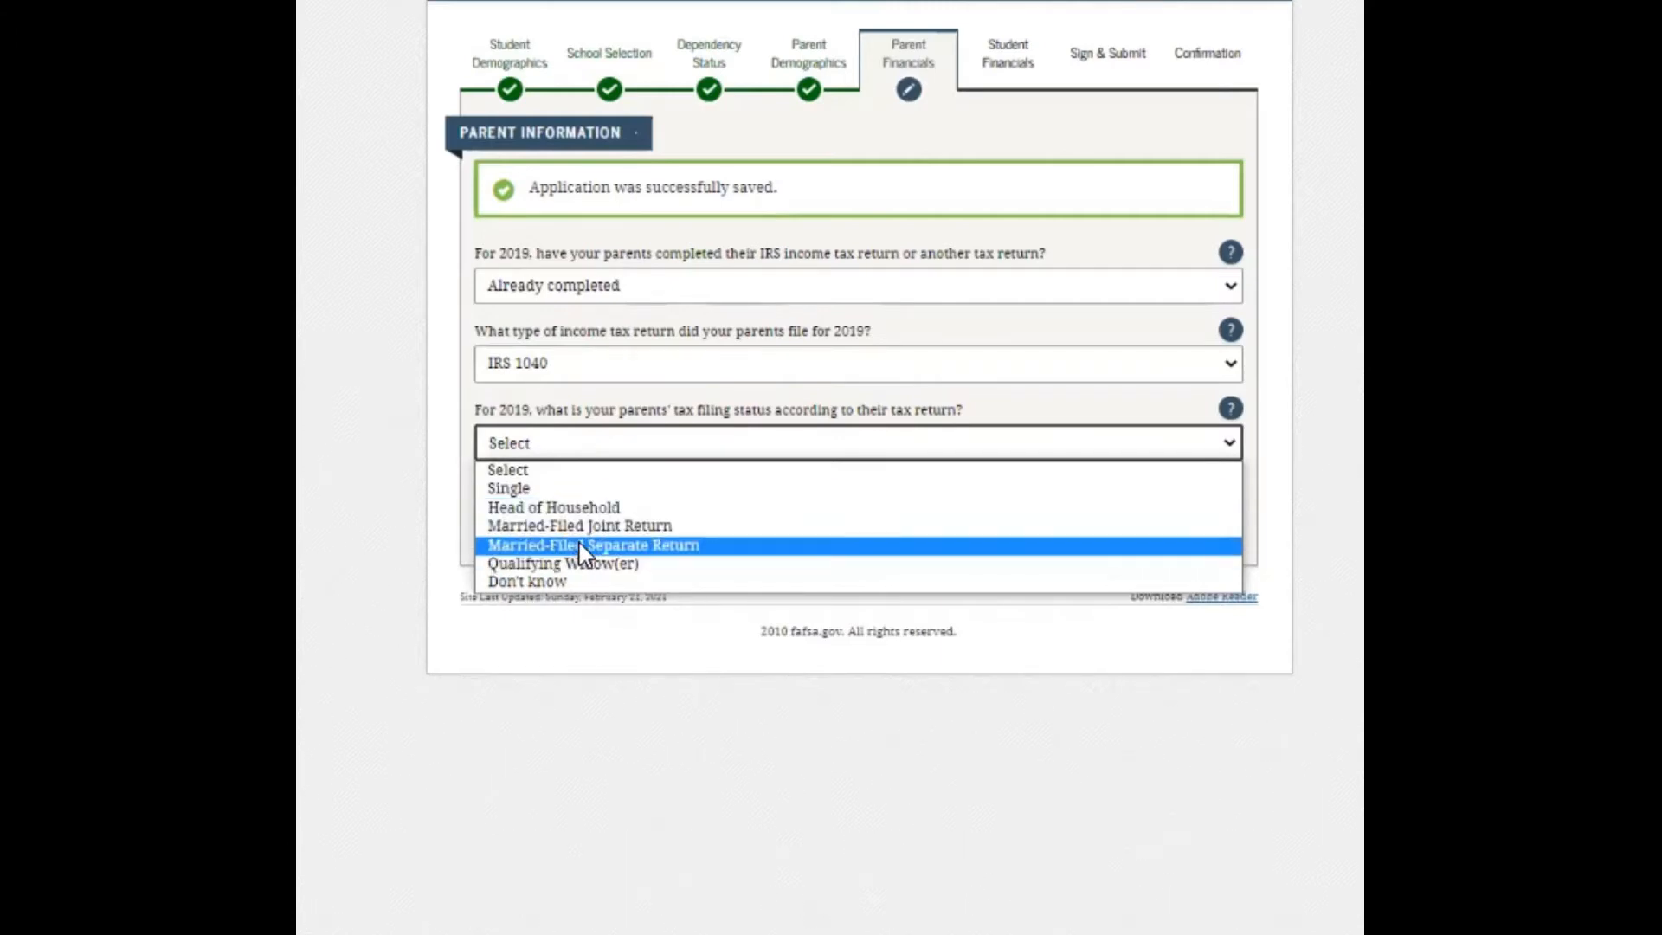
mouse_move(573, 563)
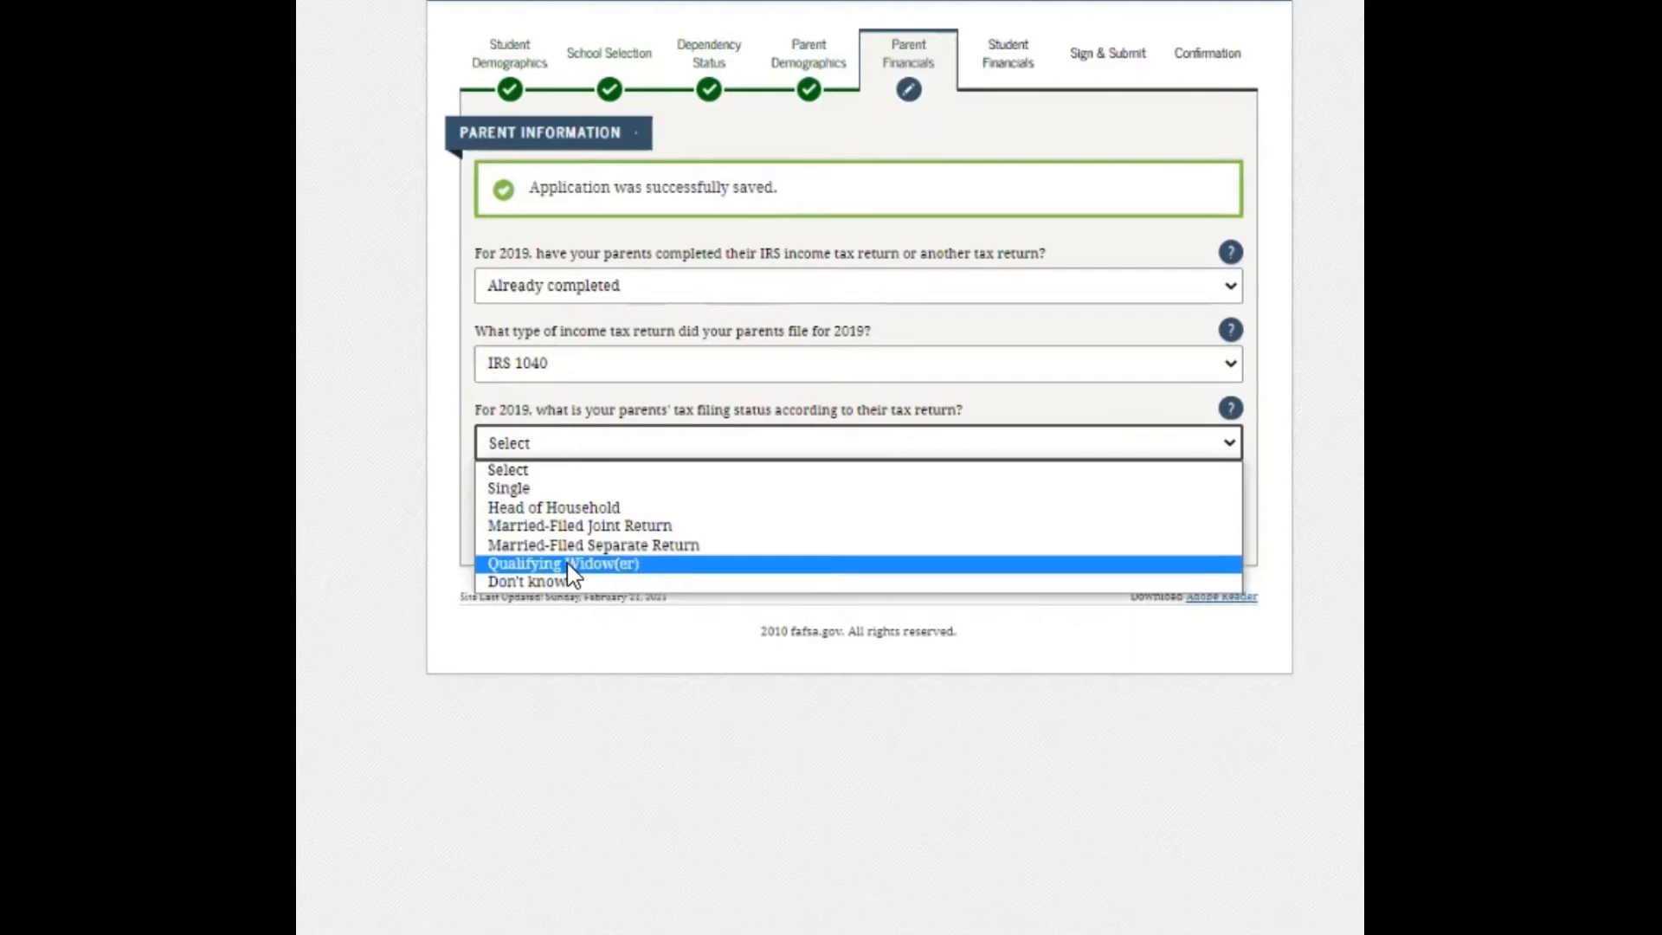
mouse_move(572, 581)
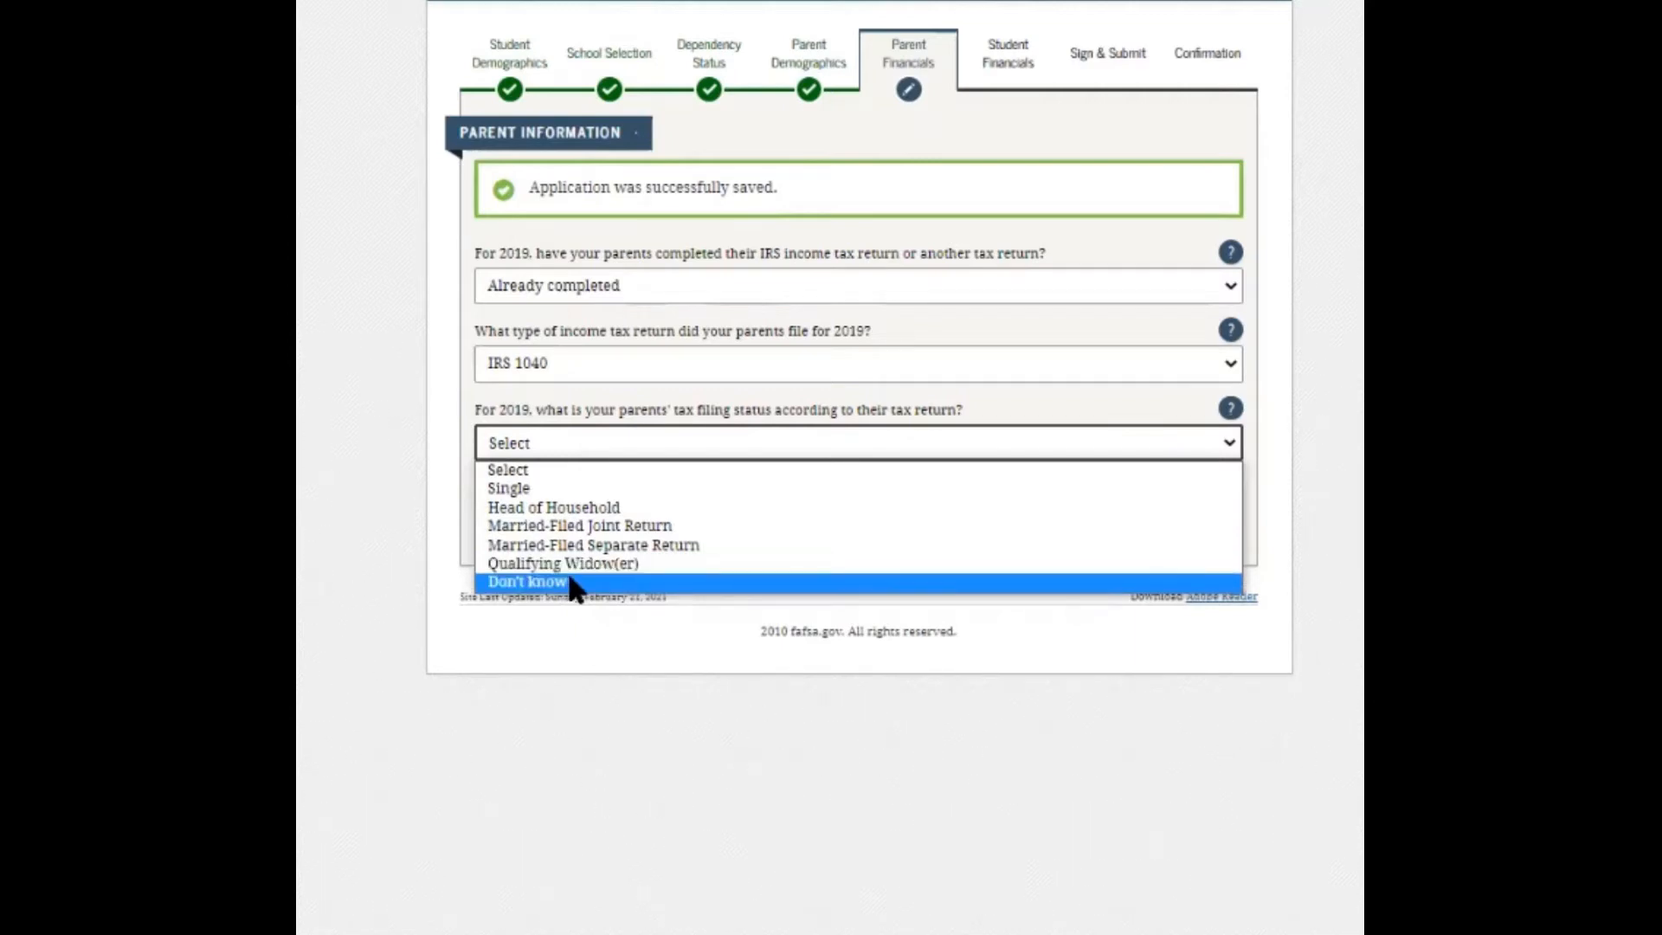
mouse_move(580, 525)
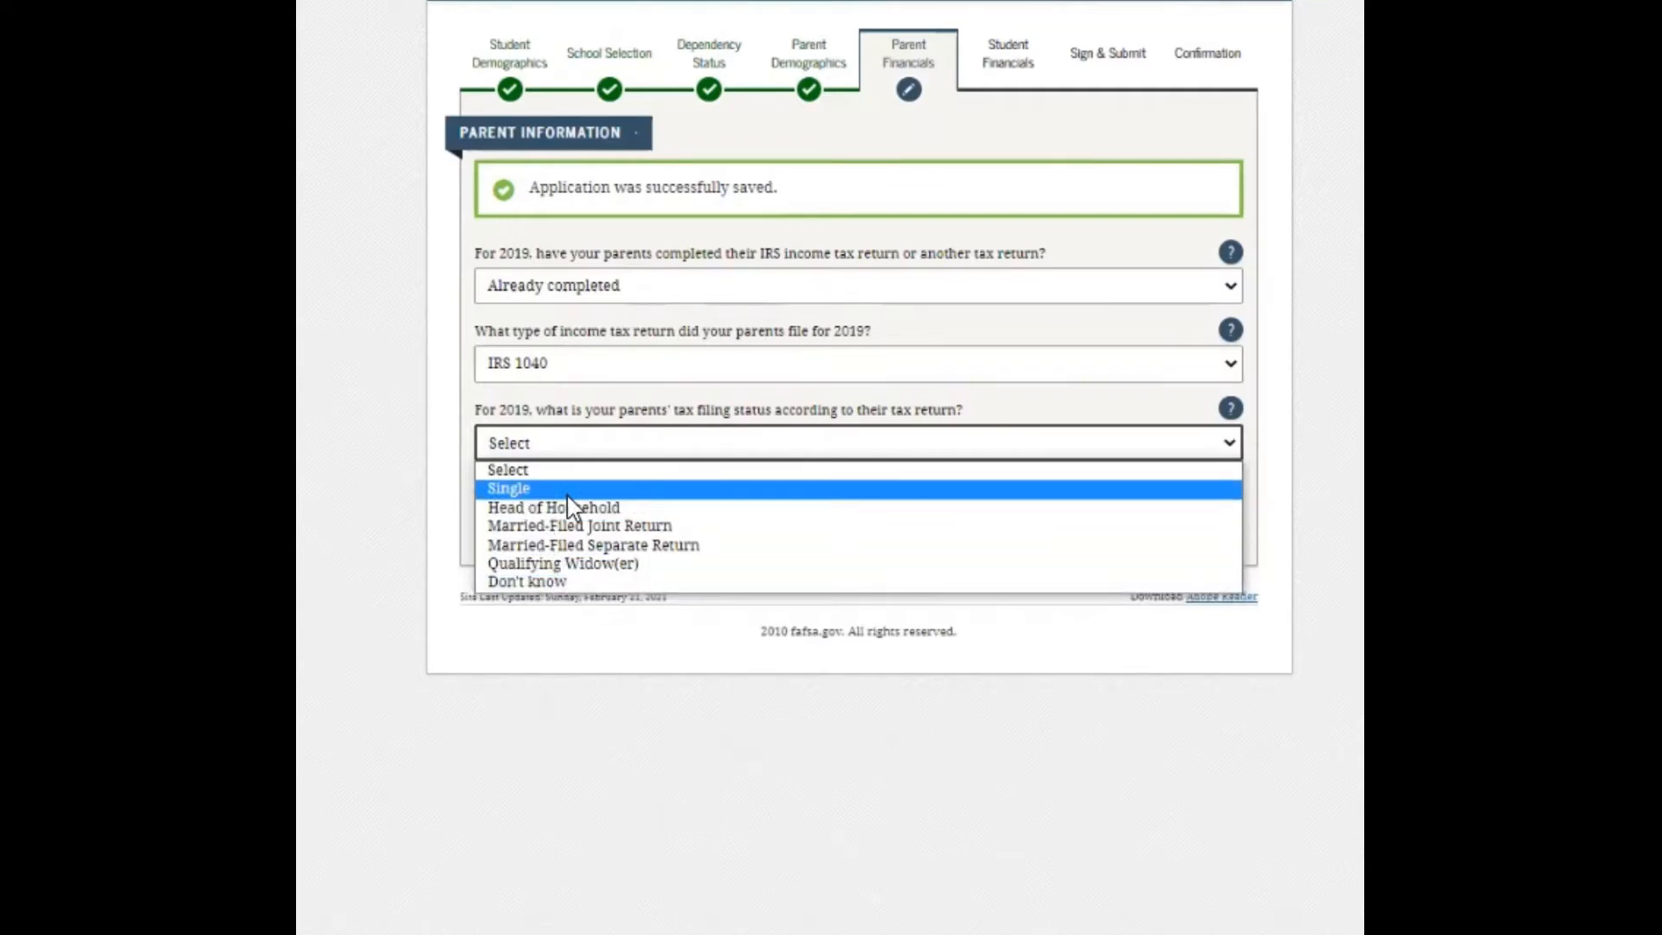
mouse_move(553, 506)
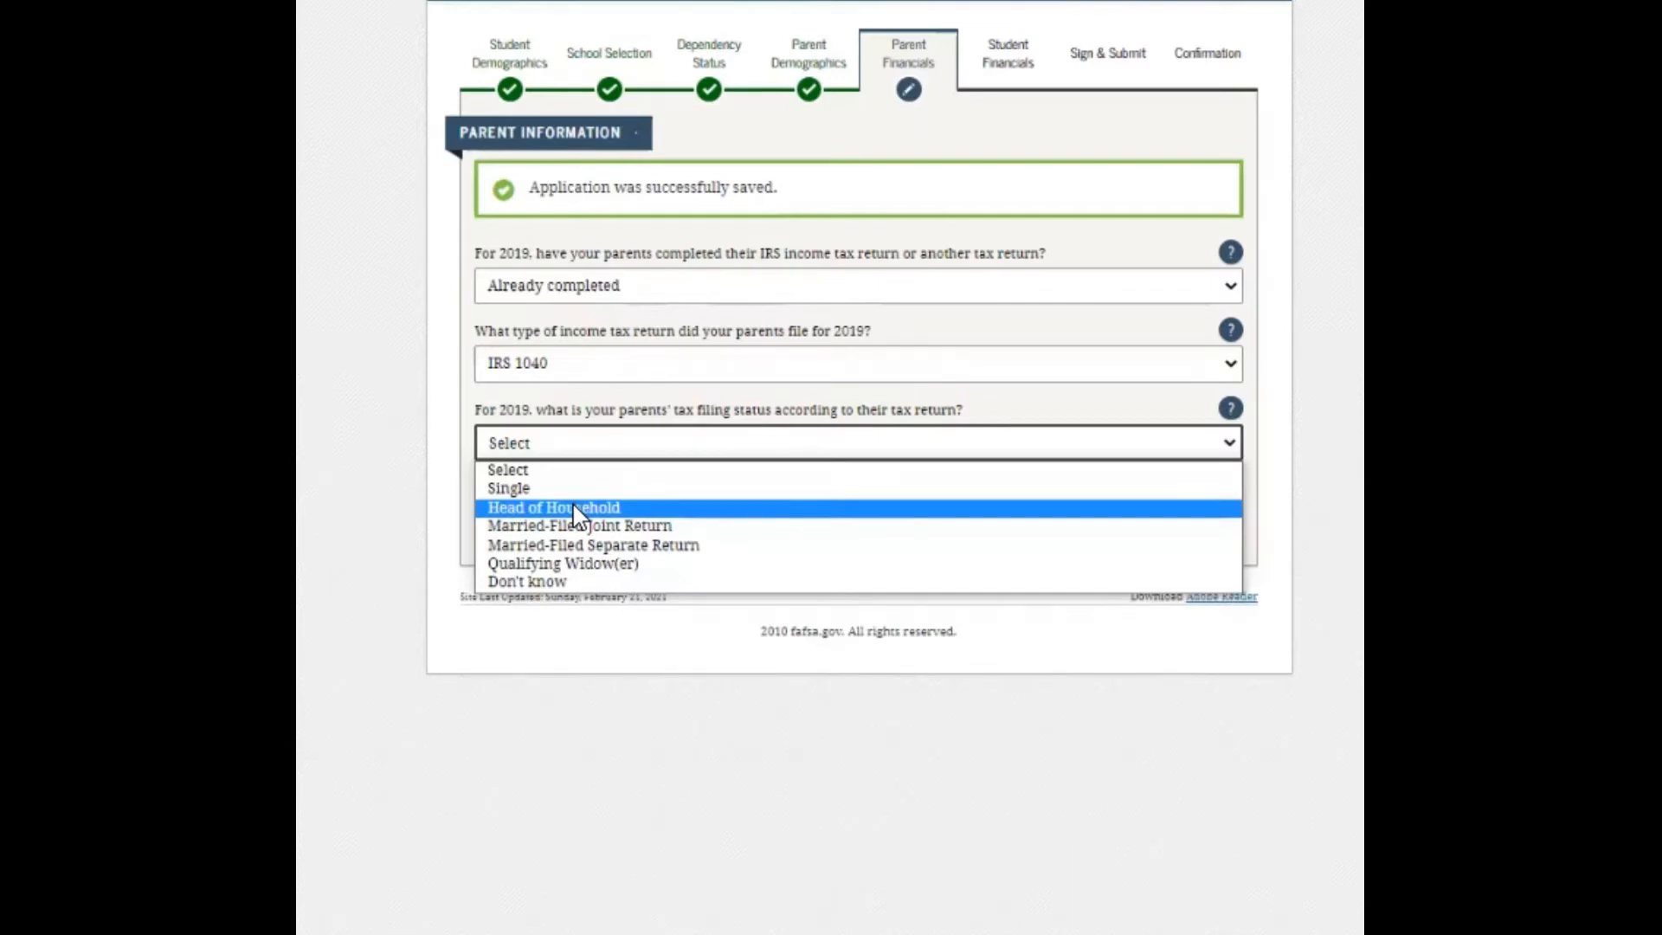
Set the parents' filing status to Head of Household and submit the tax filing answers.
left_click(552, 506)
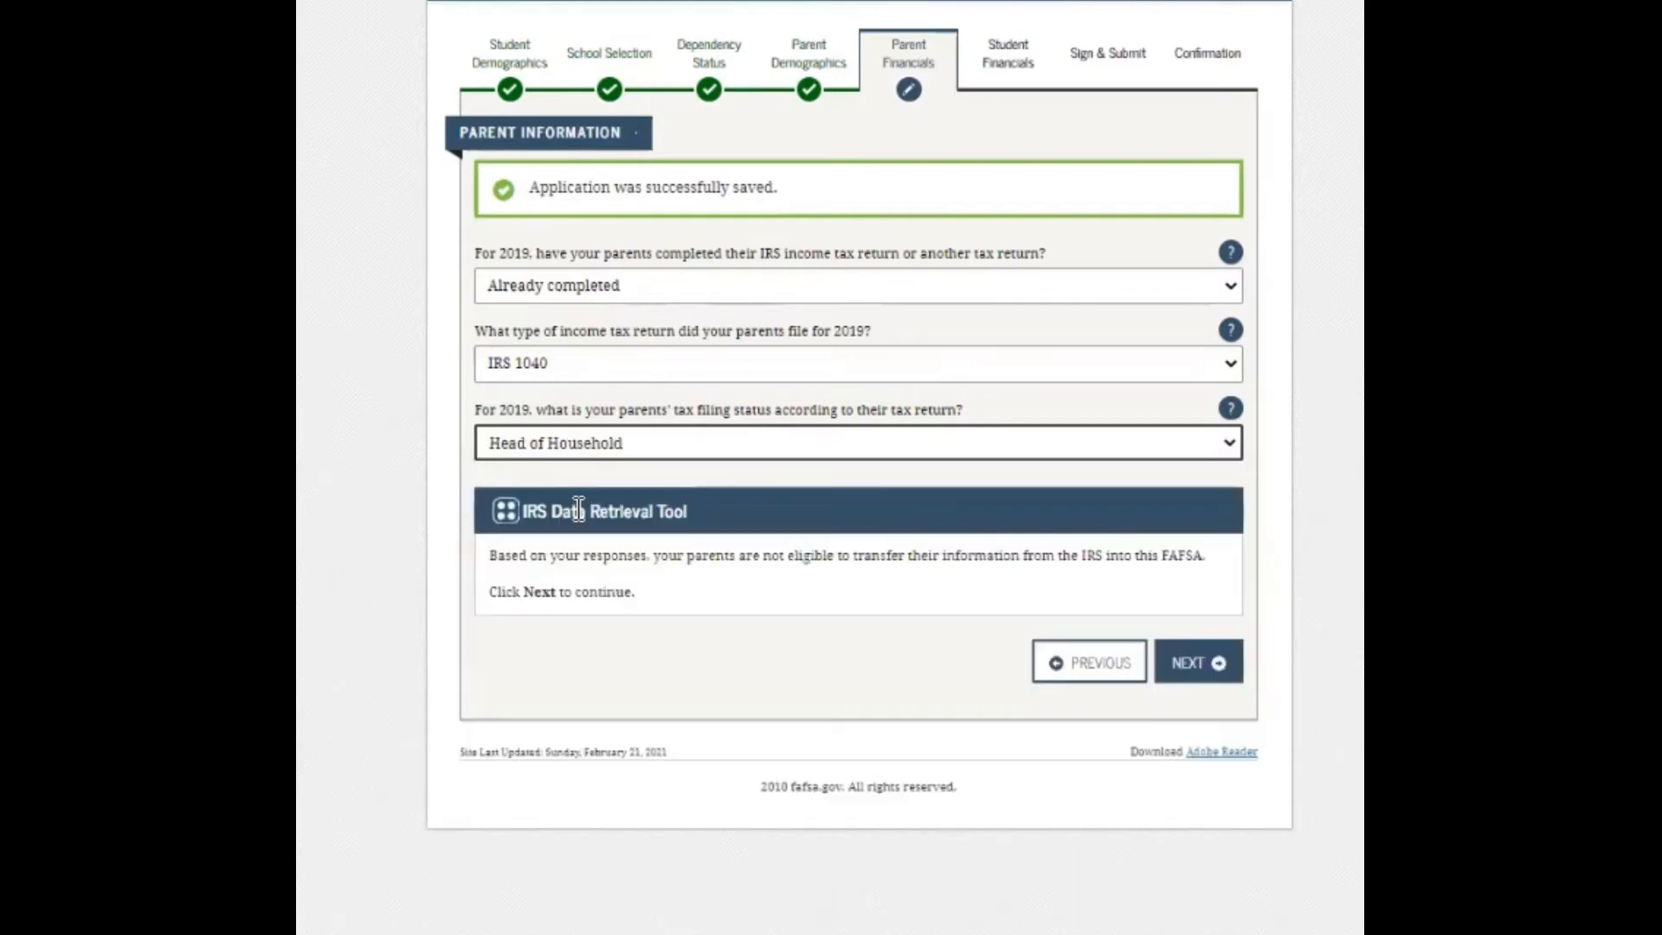
mouse_move(514, 627)
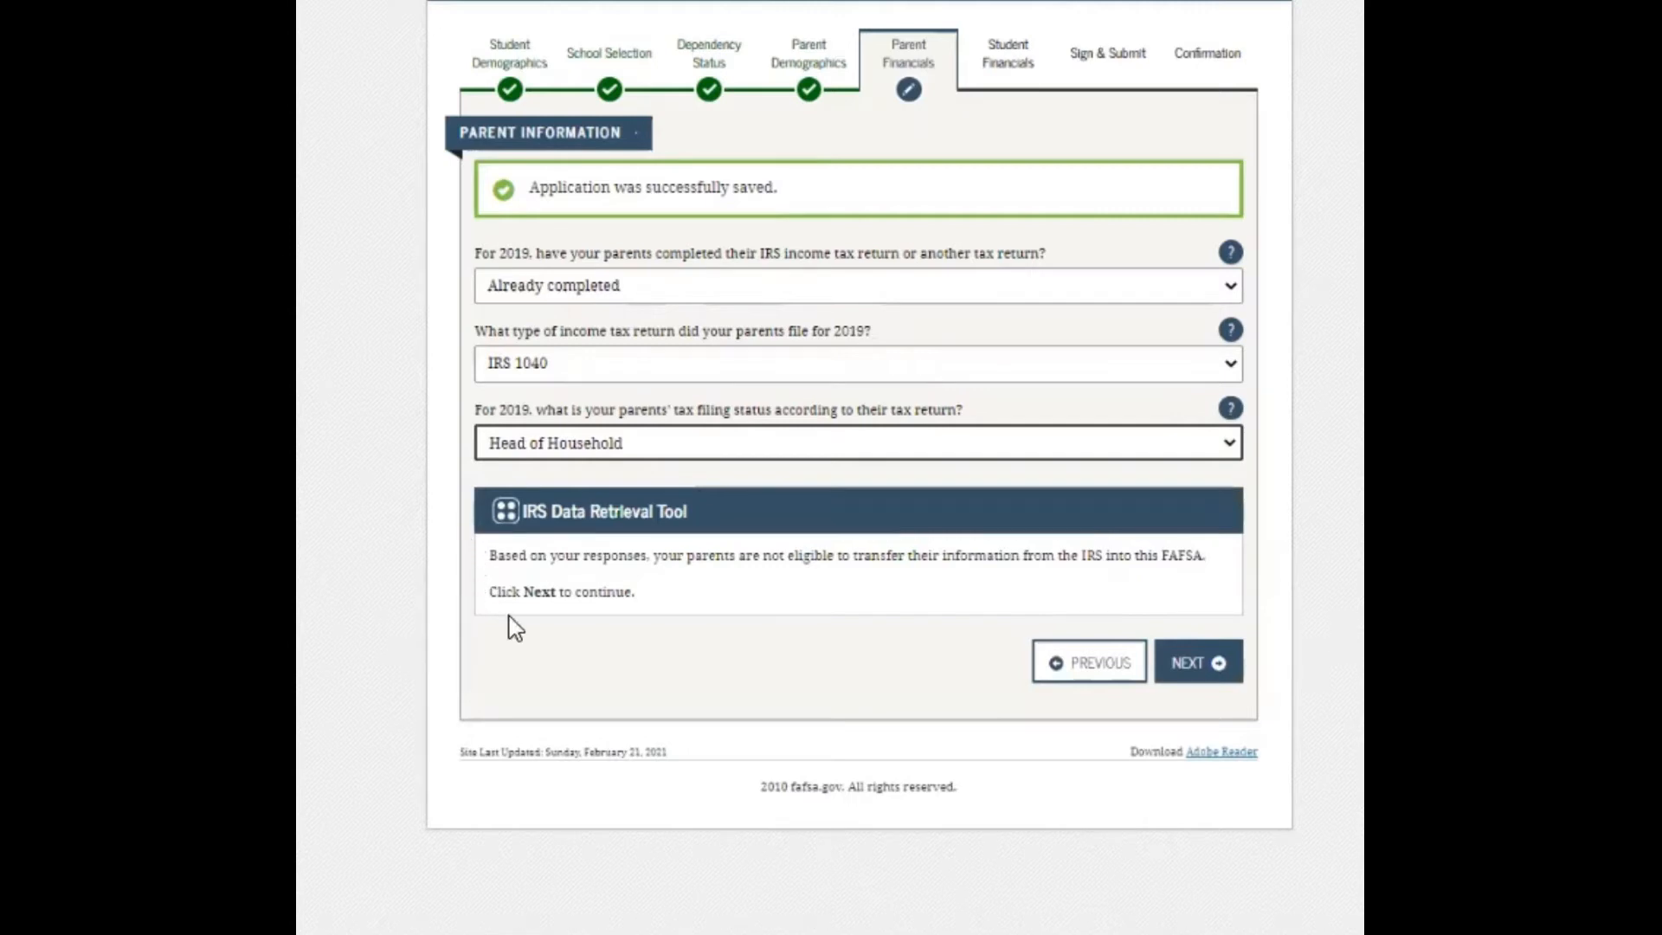
mouse_move(488, 547)
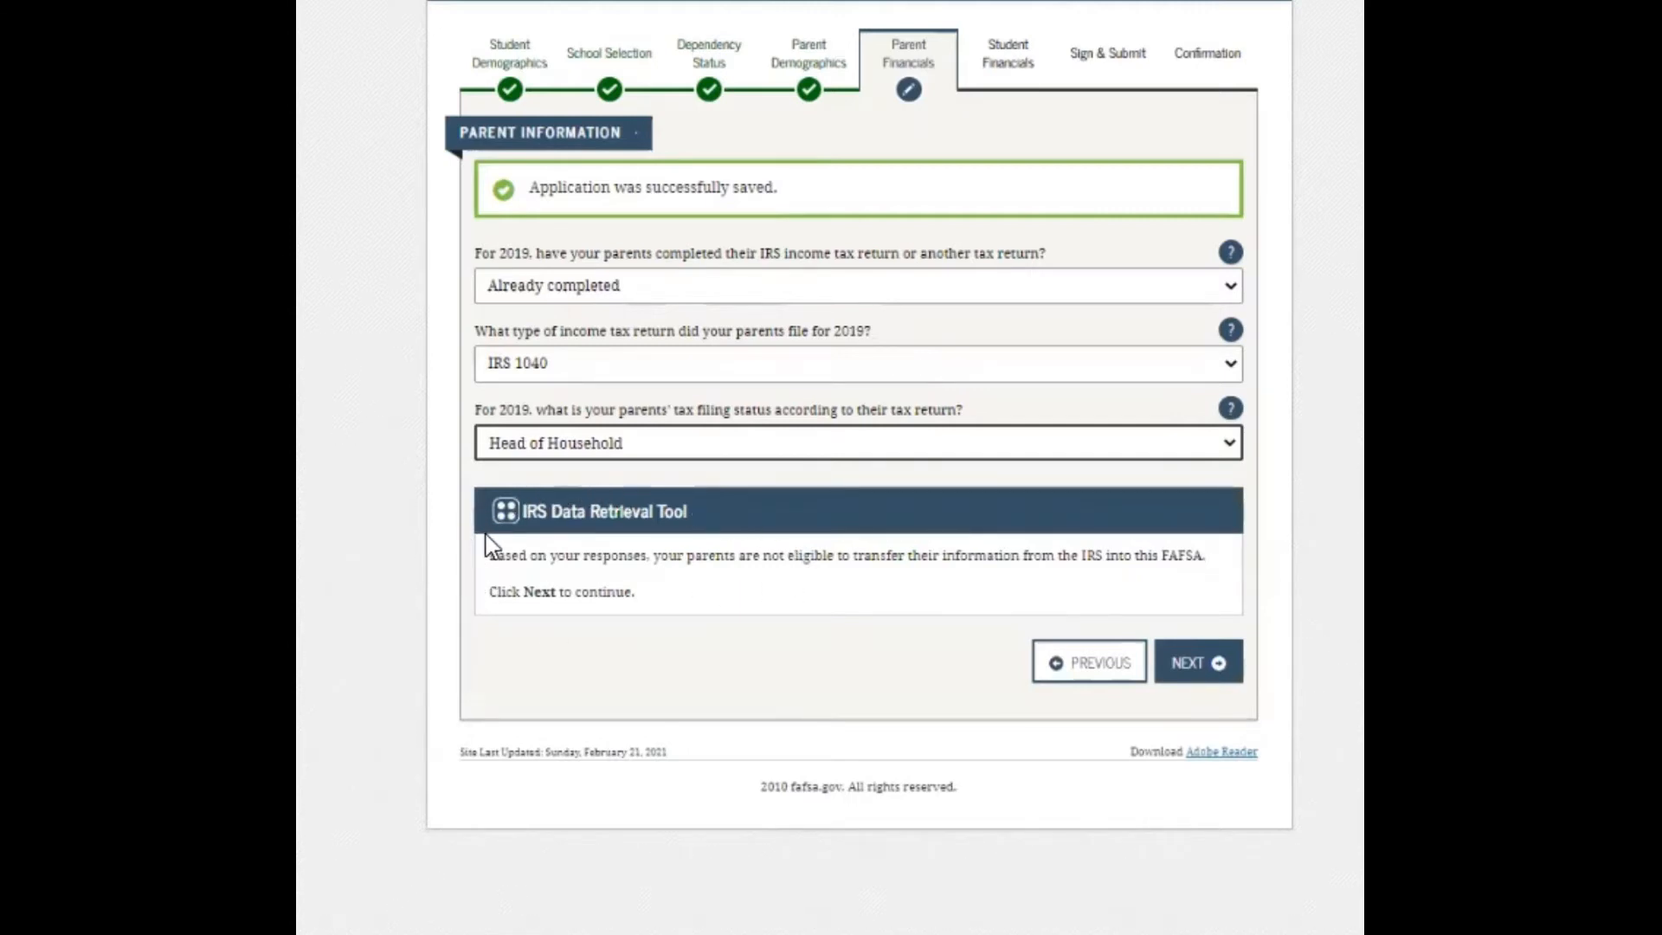
mouse_move(684, 539)
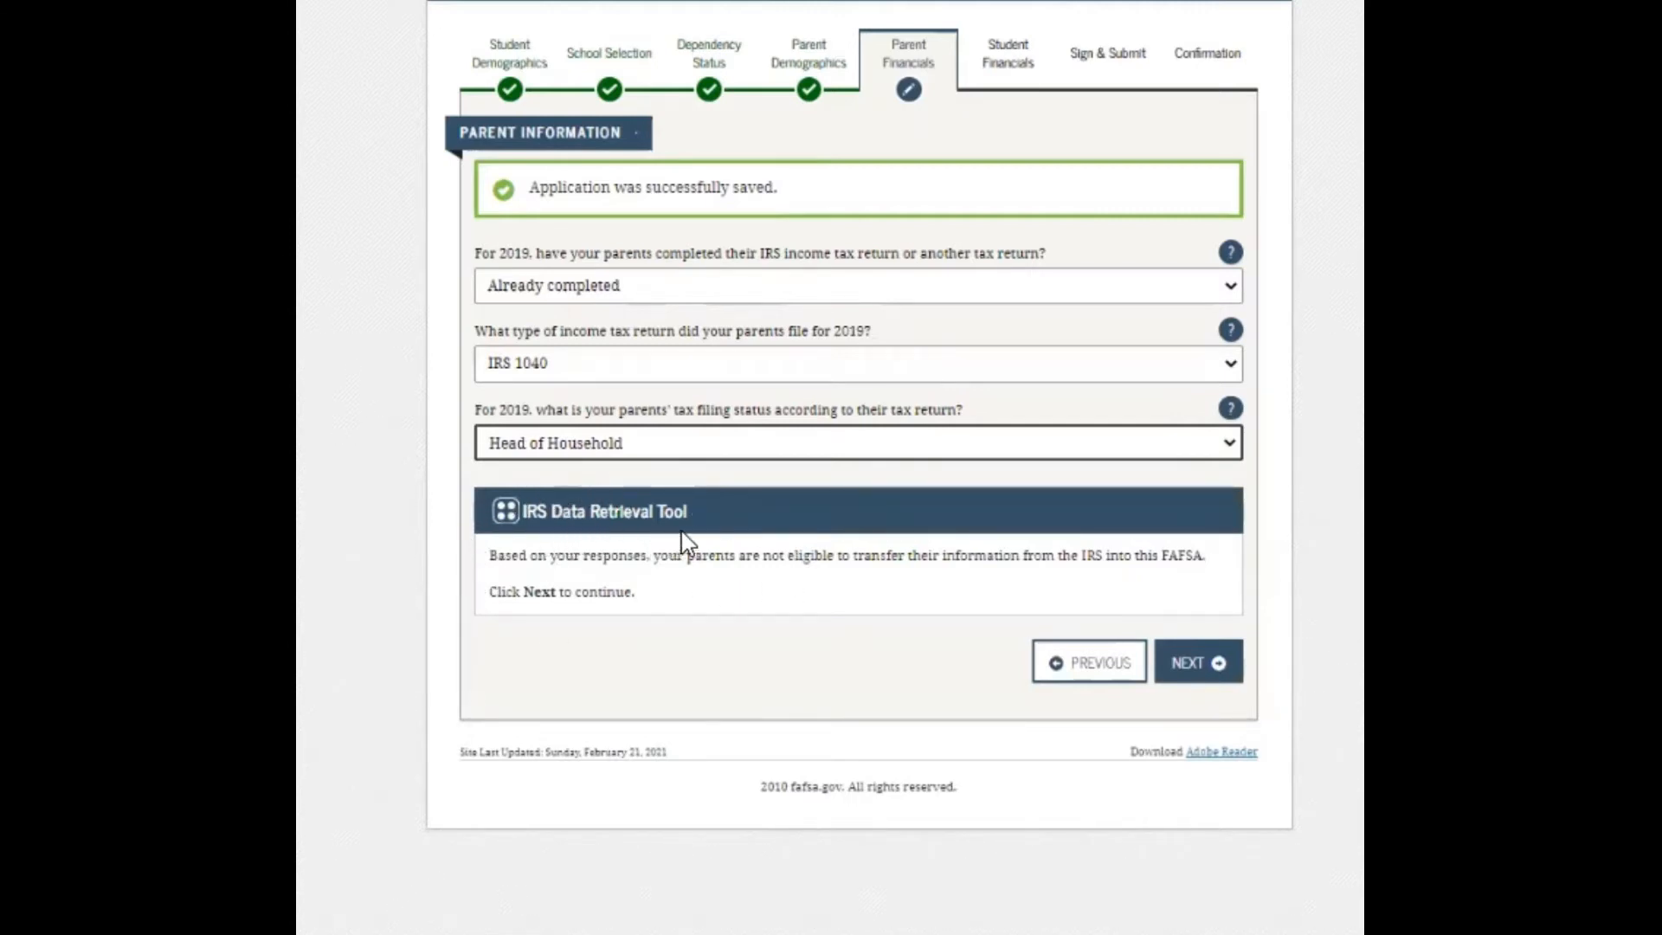
mouse_move(631, 657)
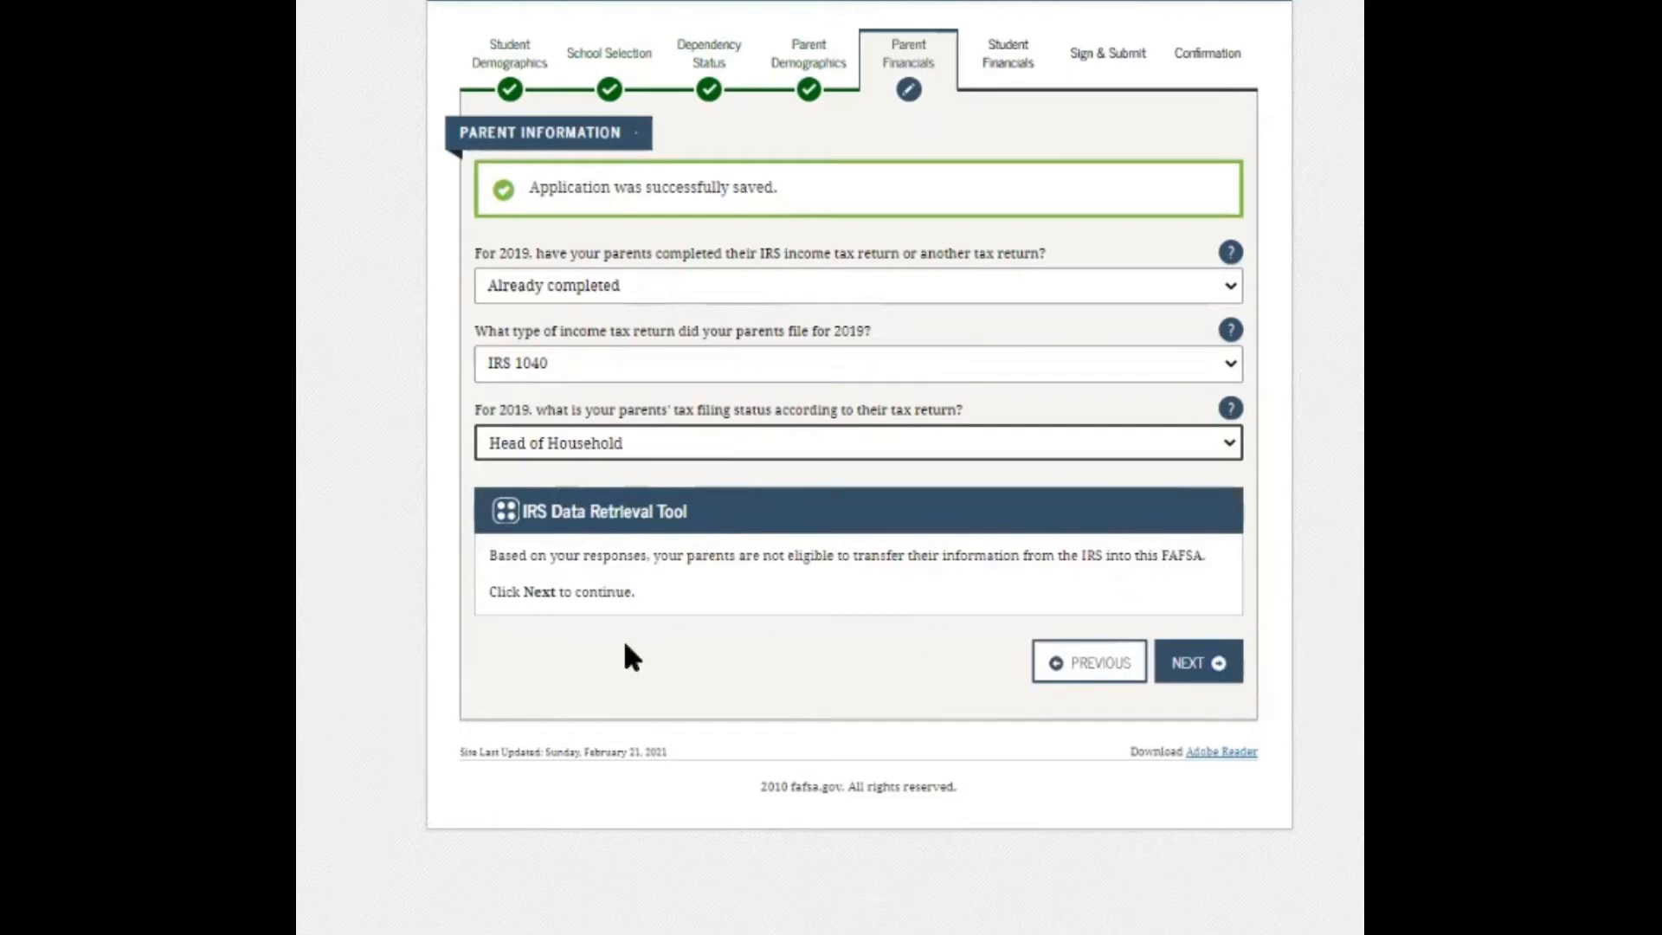
mouse_move(1029, 591)
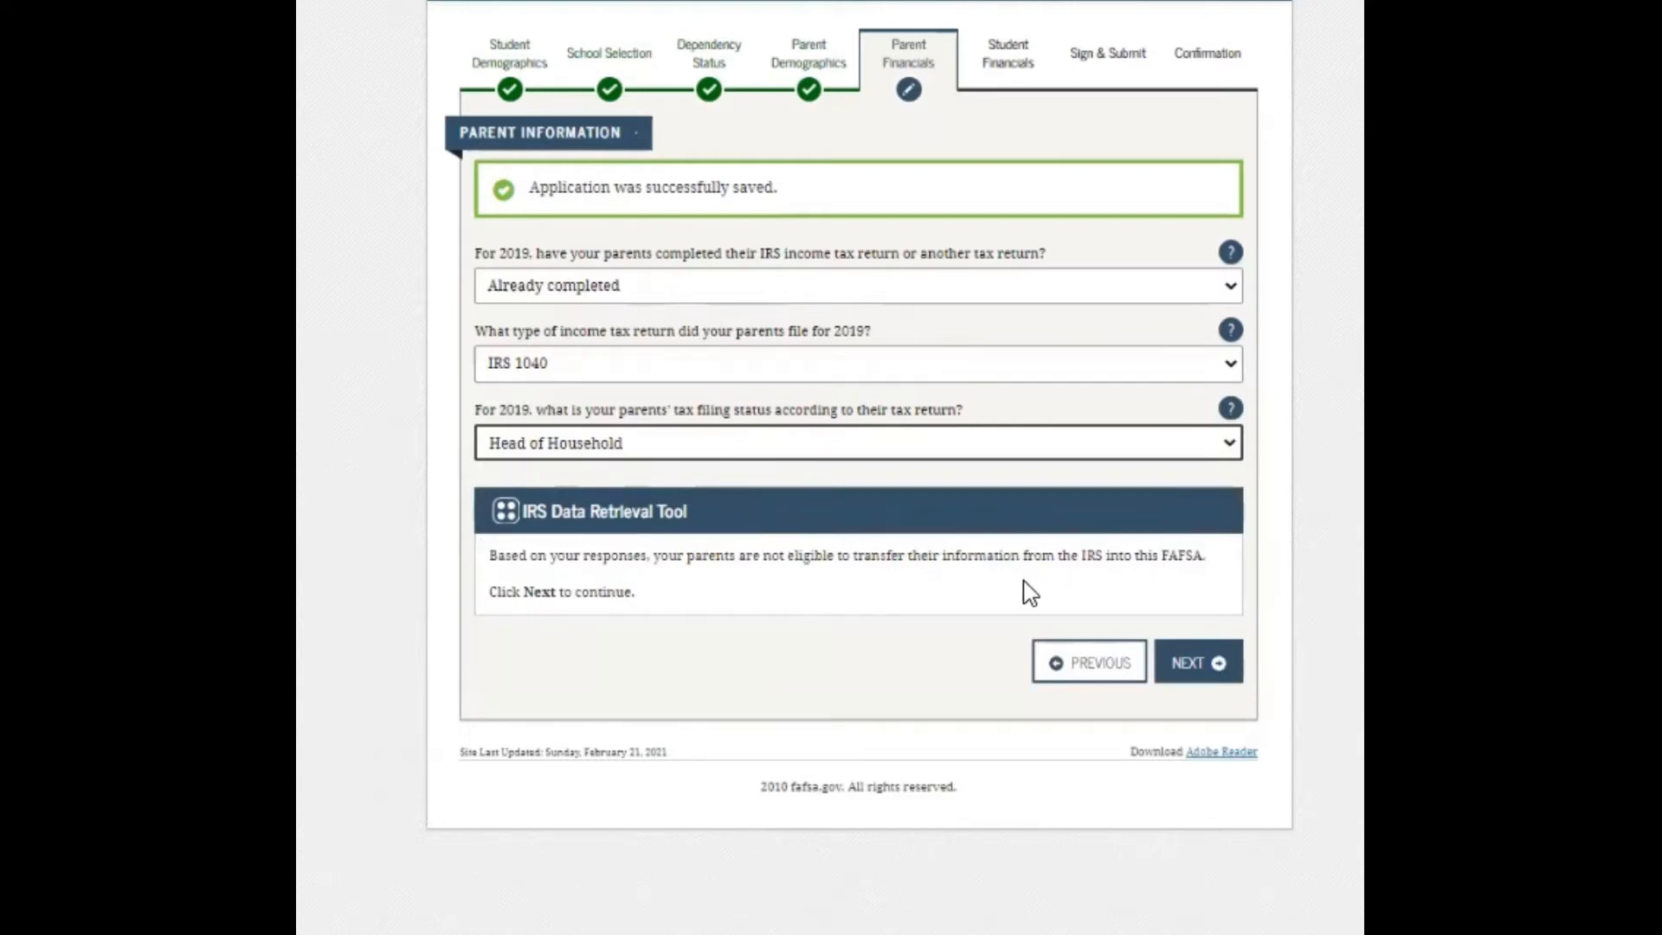
mouse_move(1058, 590)
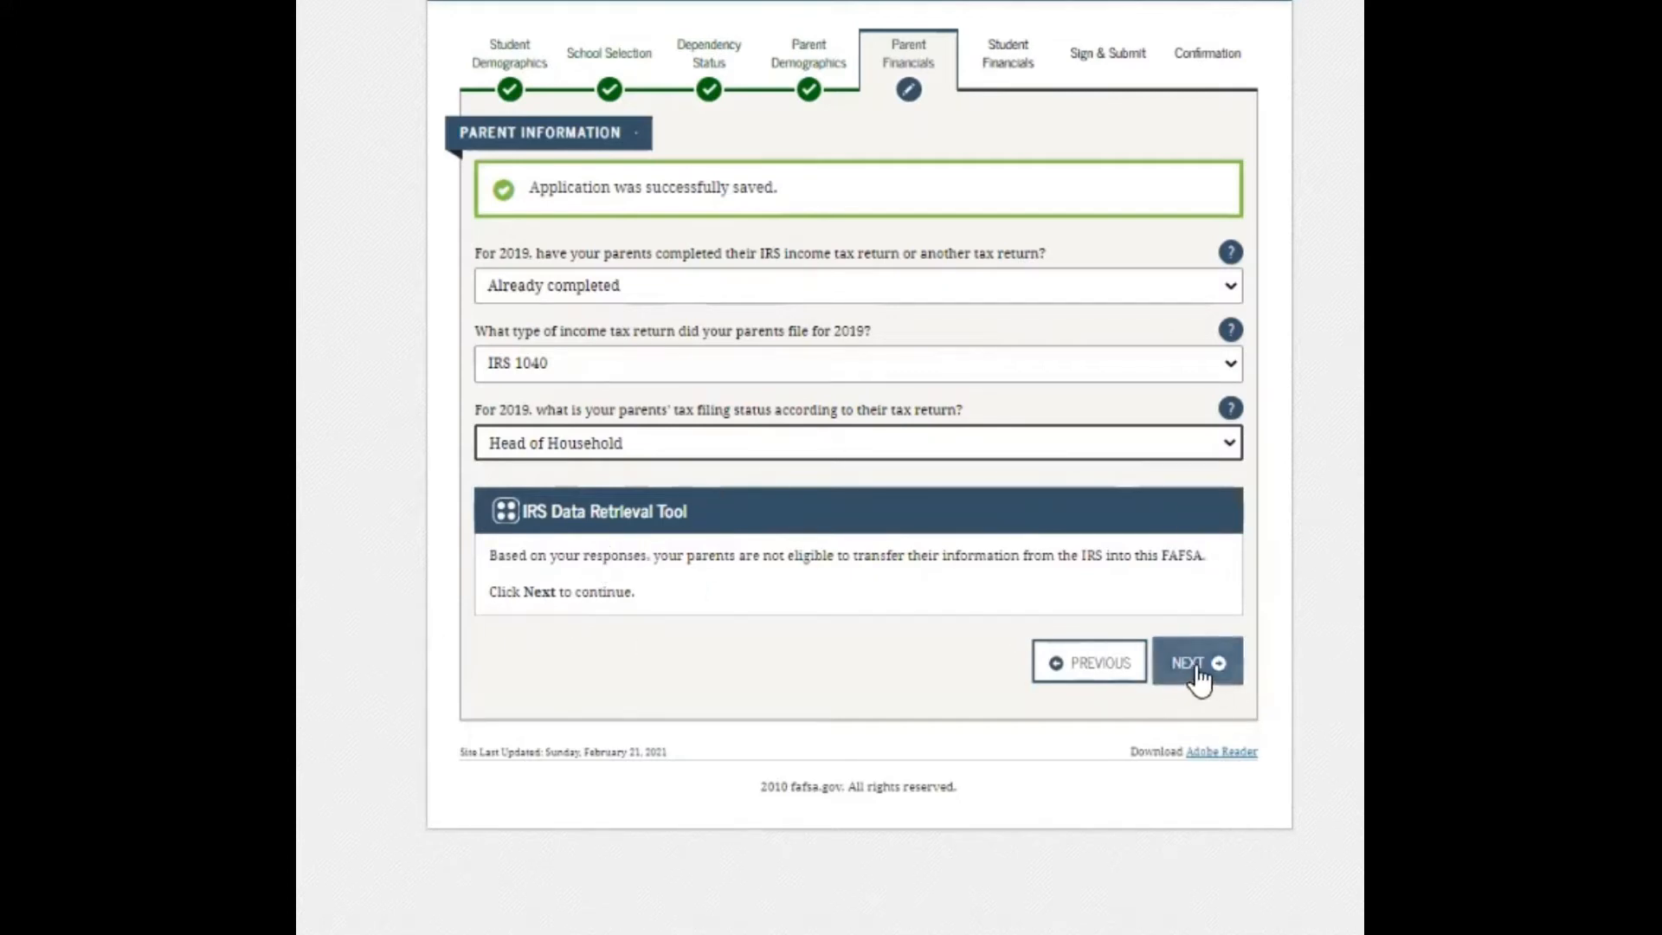
left_click(1196, 662)
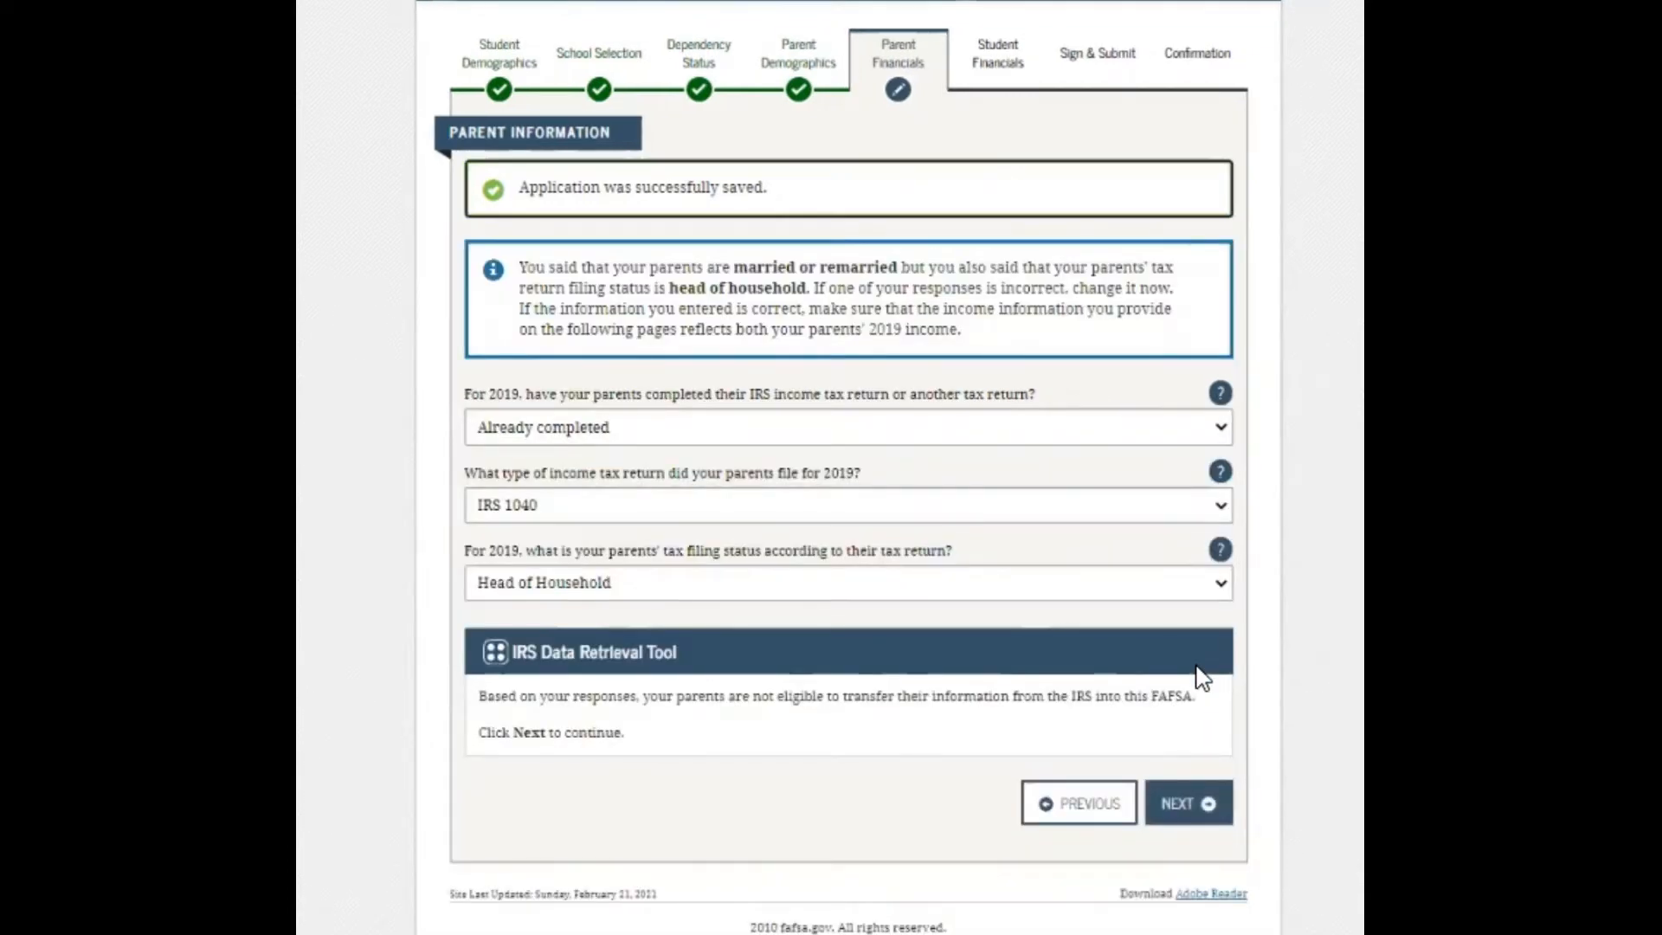
mouse_move(335, 667)
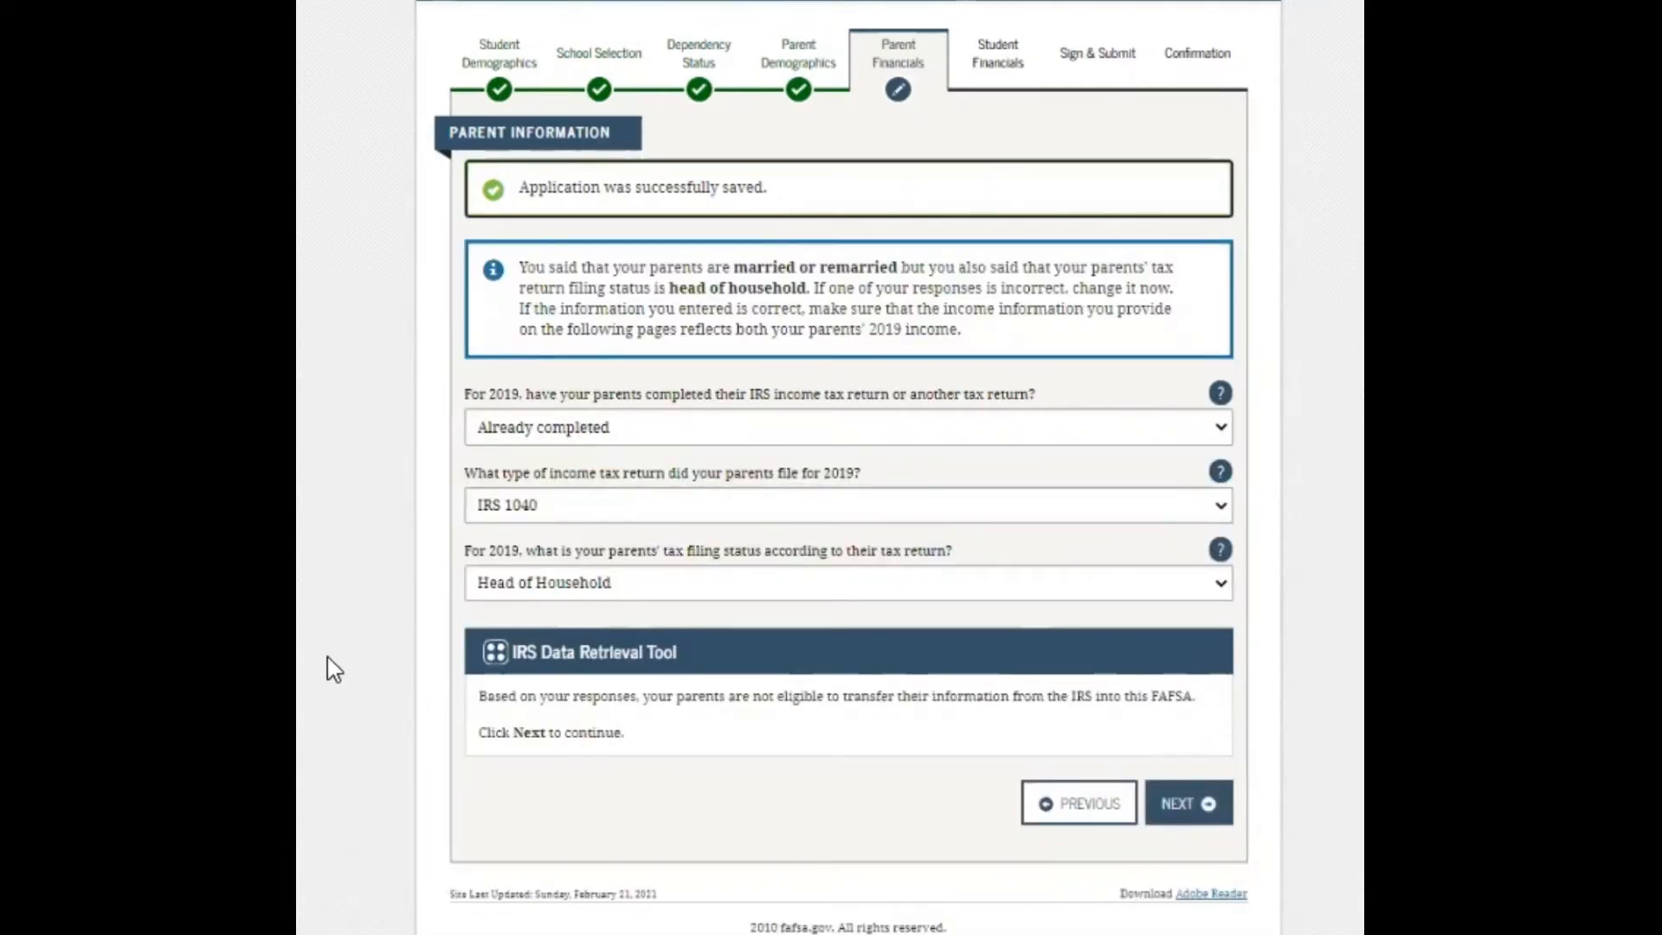
mouse_move(1037, 793)
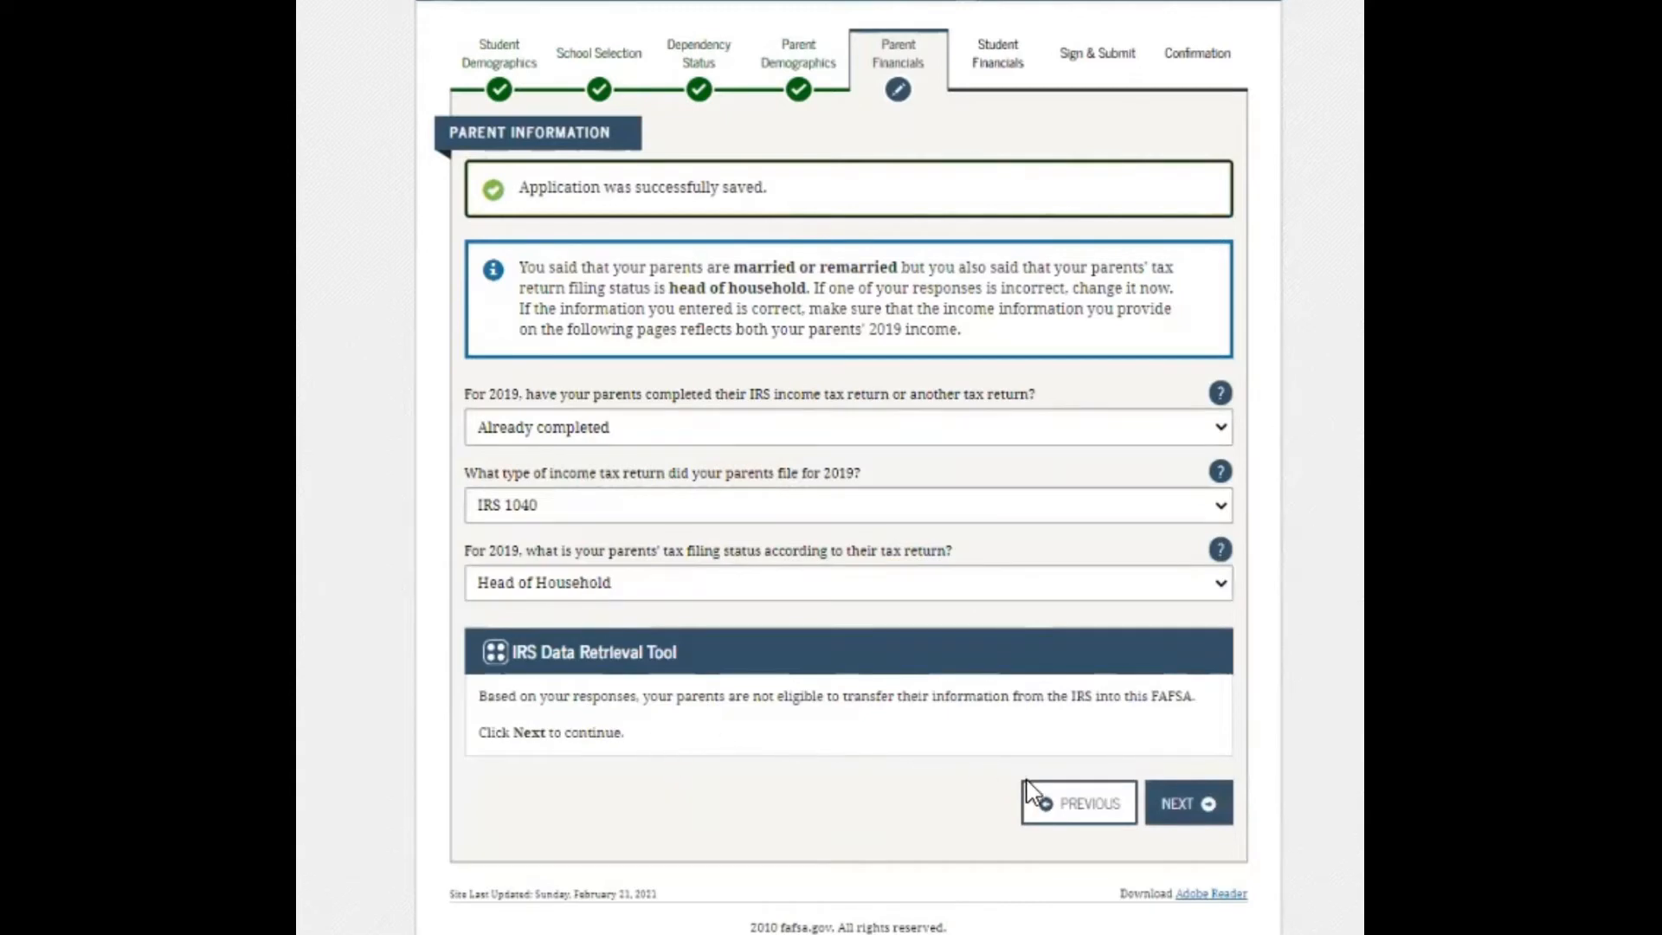
Continue past the filing status notice and enter $40,000 as the parents' 2019 AGI.
left_click(1187, 802)
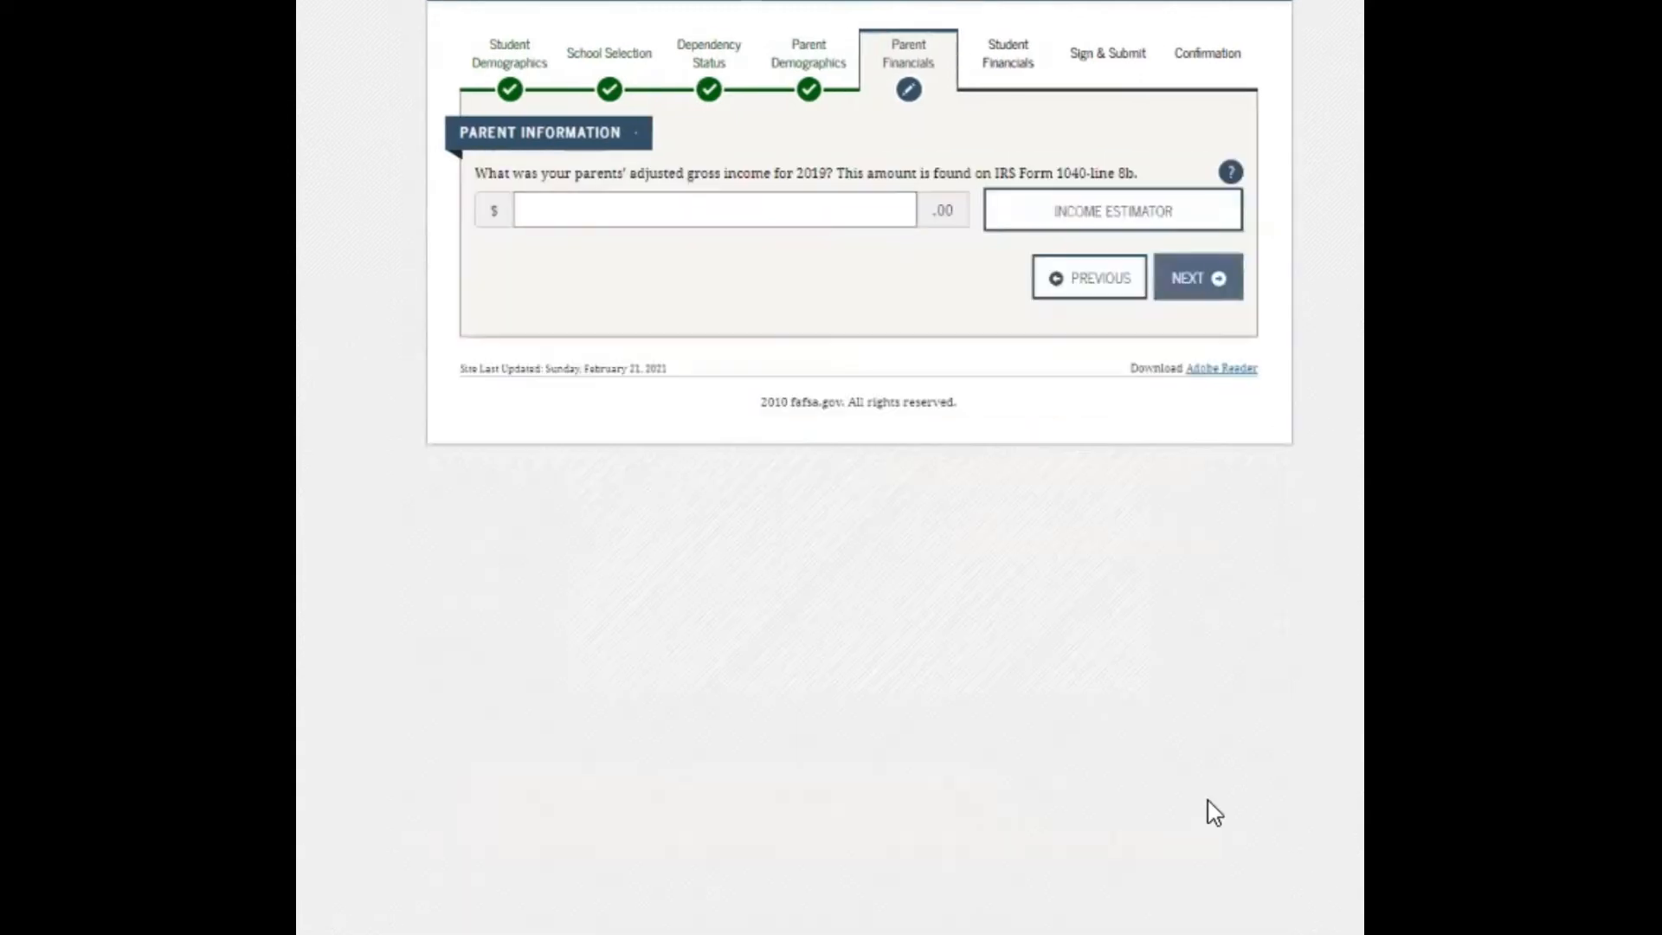
left_click(713, 209)
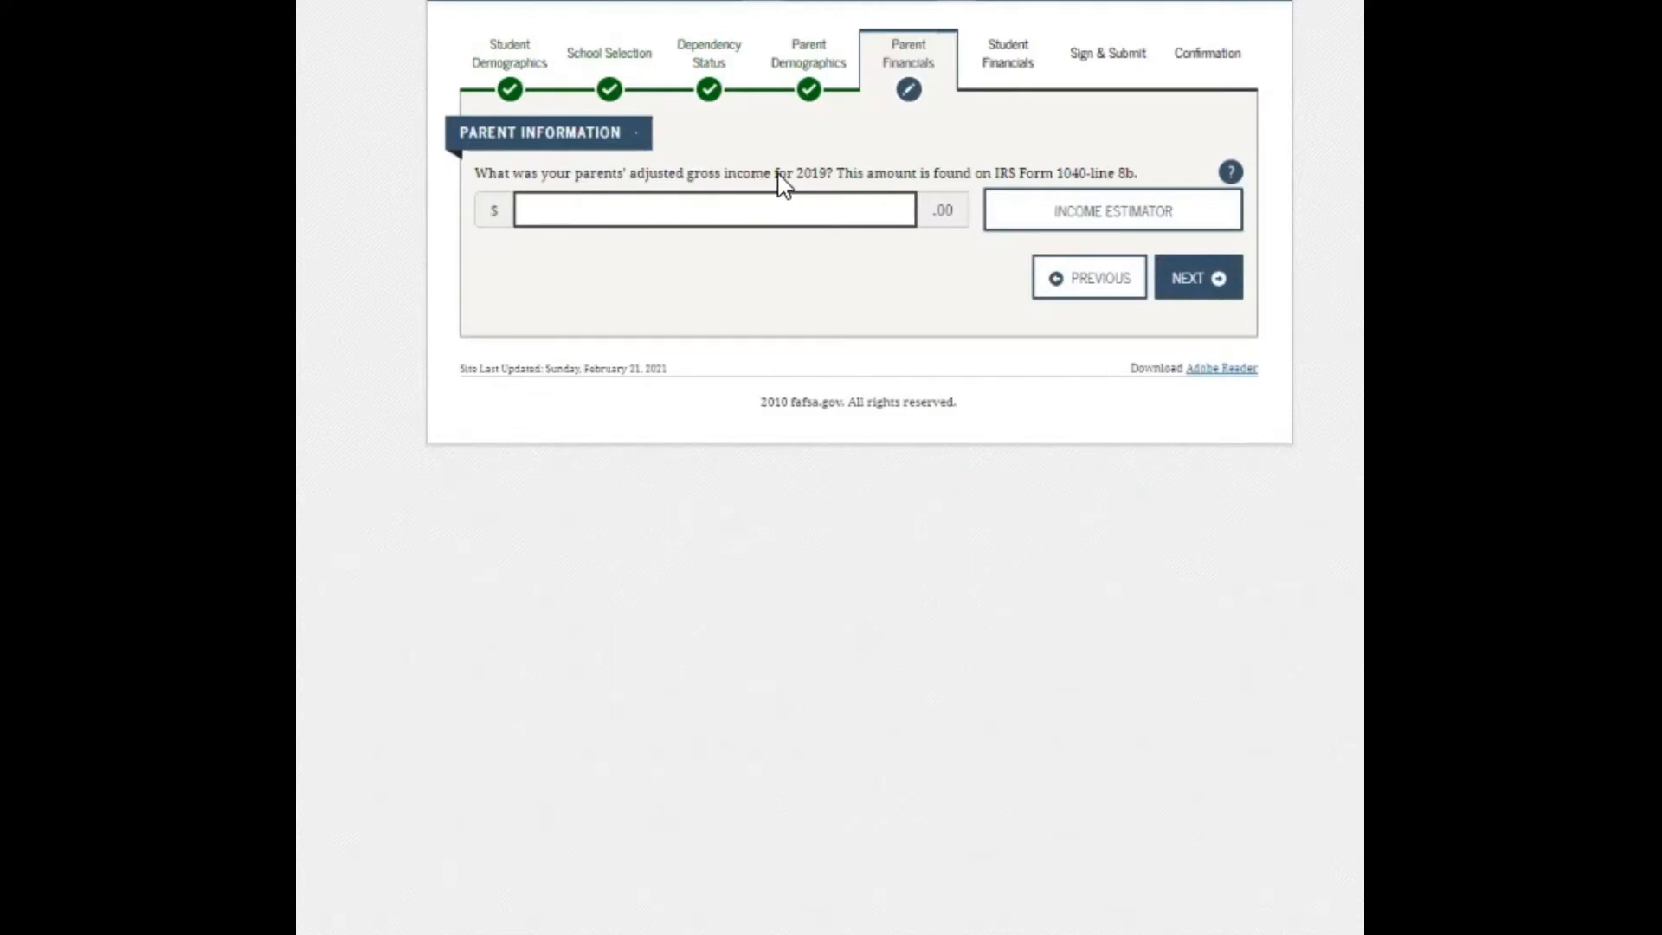
mouse_move(845, 193)
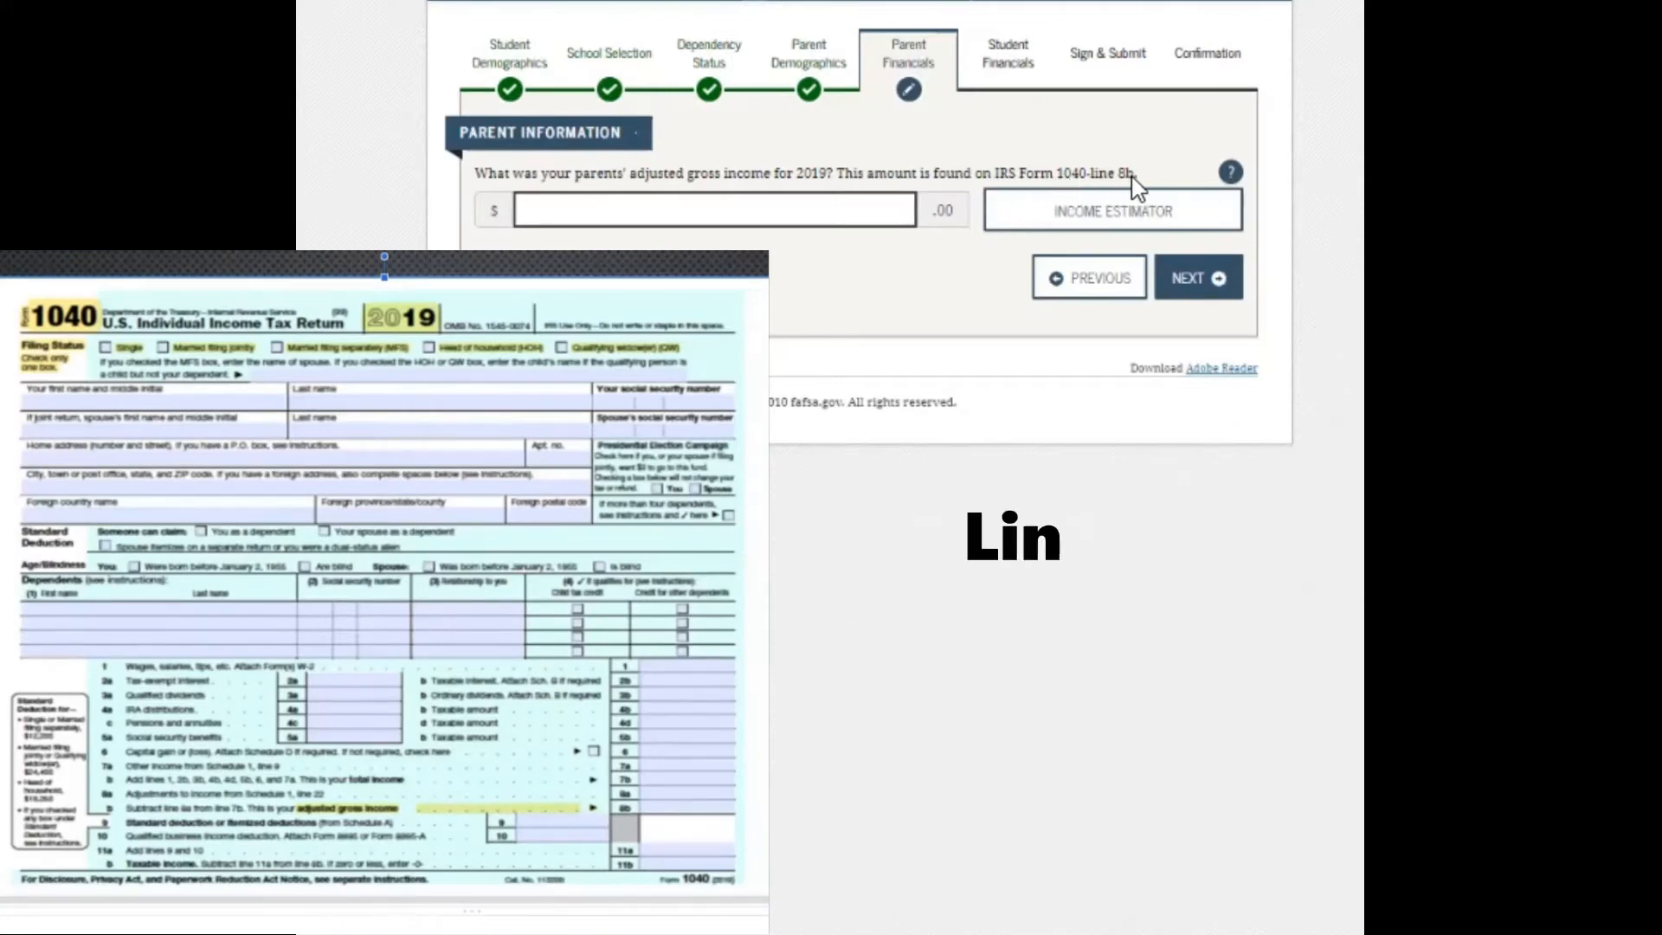
left_click(716, 208)
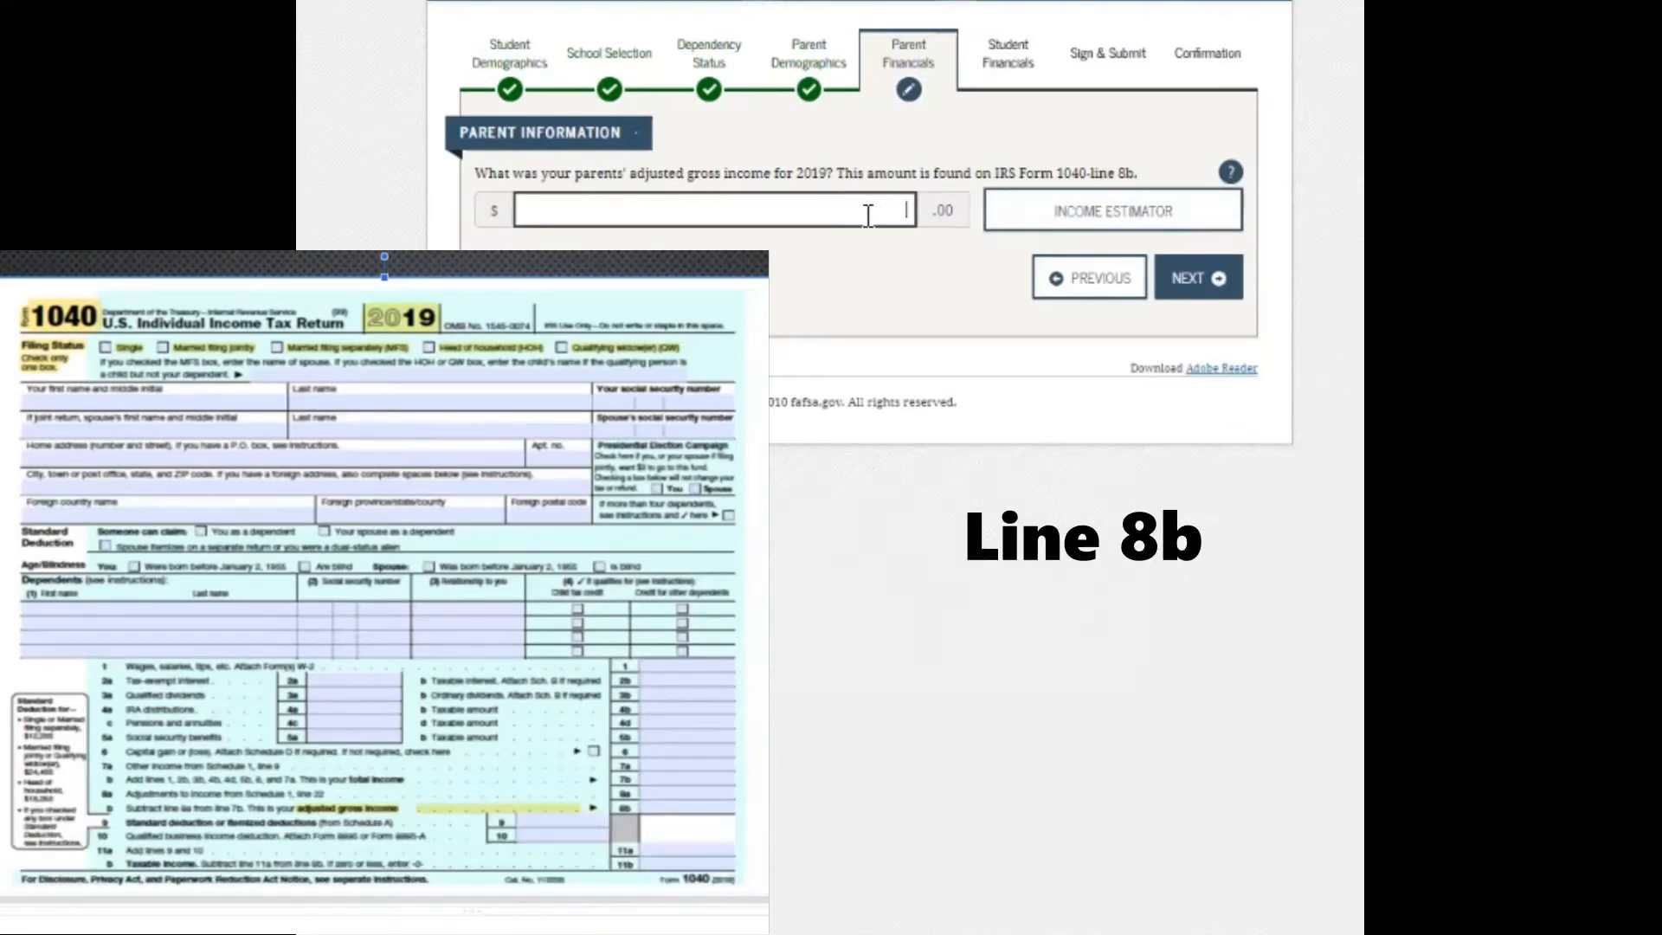
type("4")
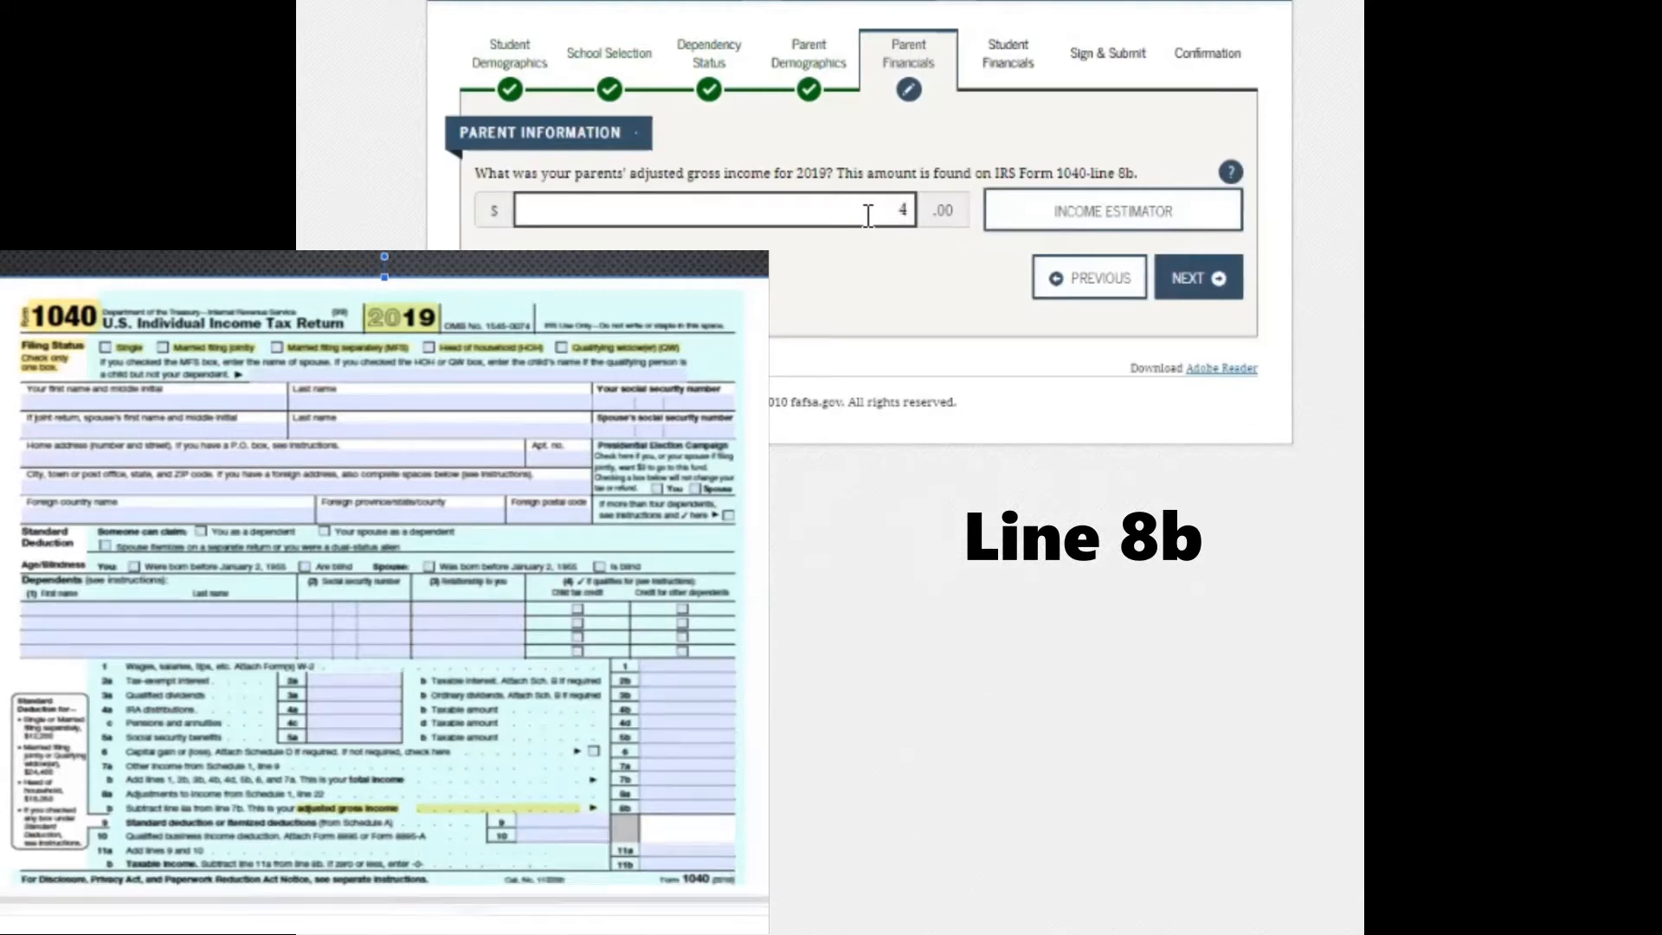
type("000")
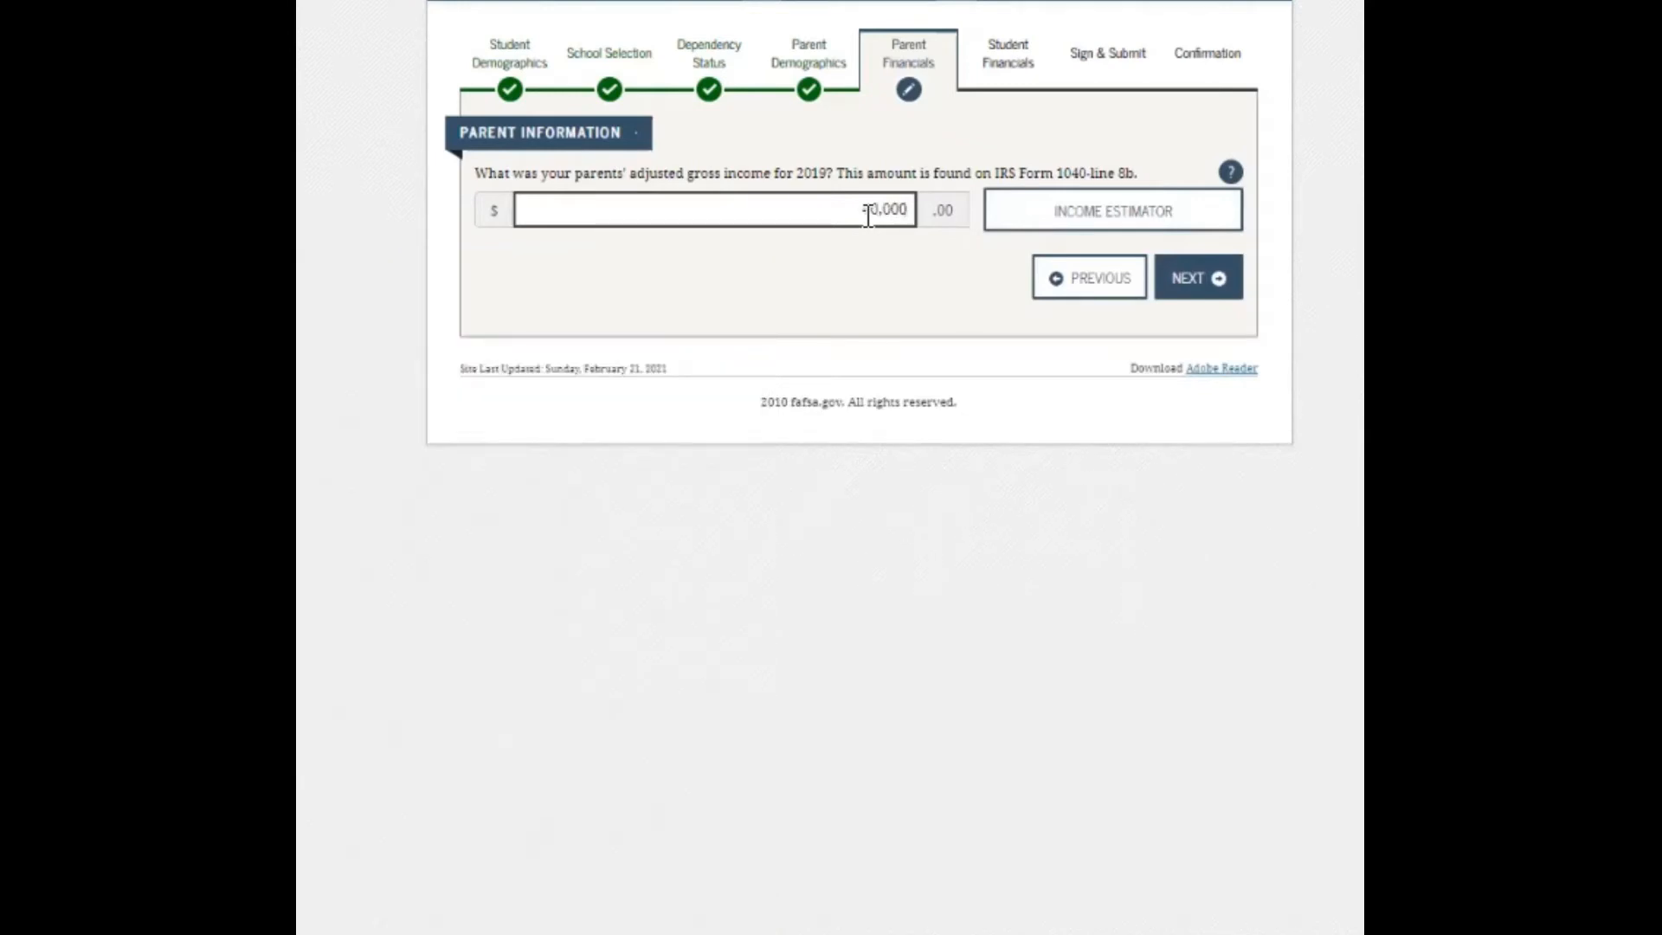
type("40,000")
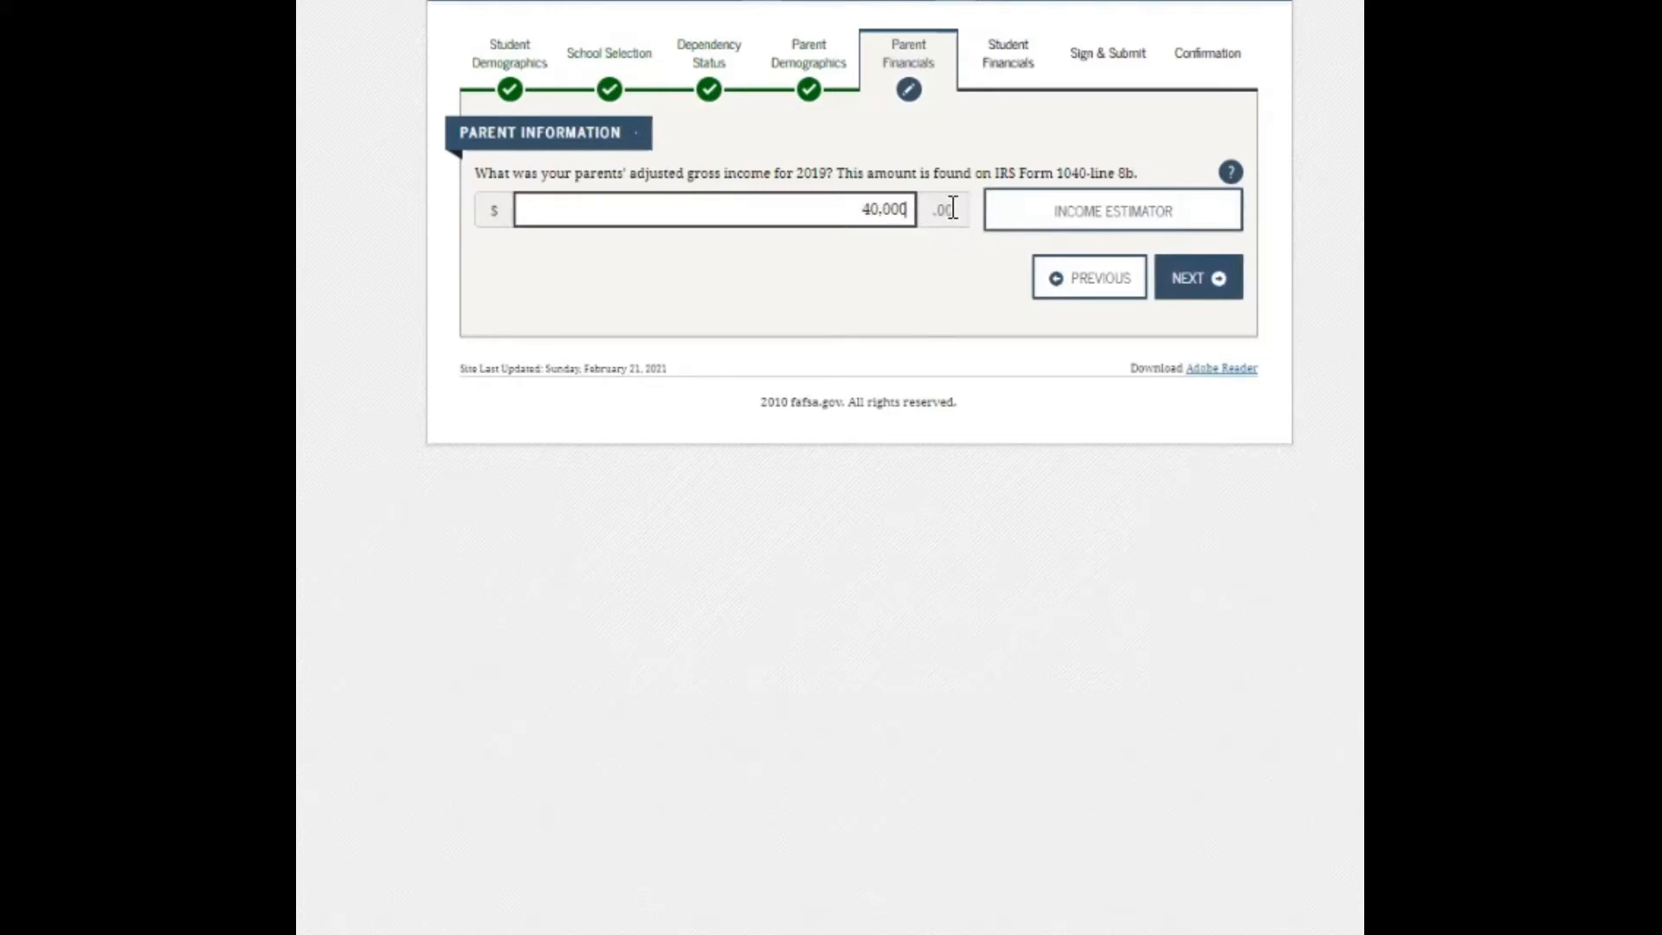
mouse_move(916, 231)
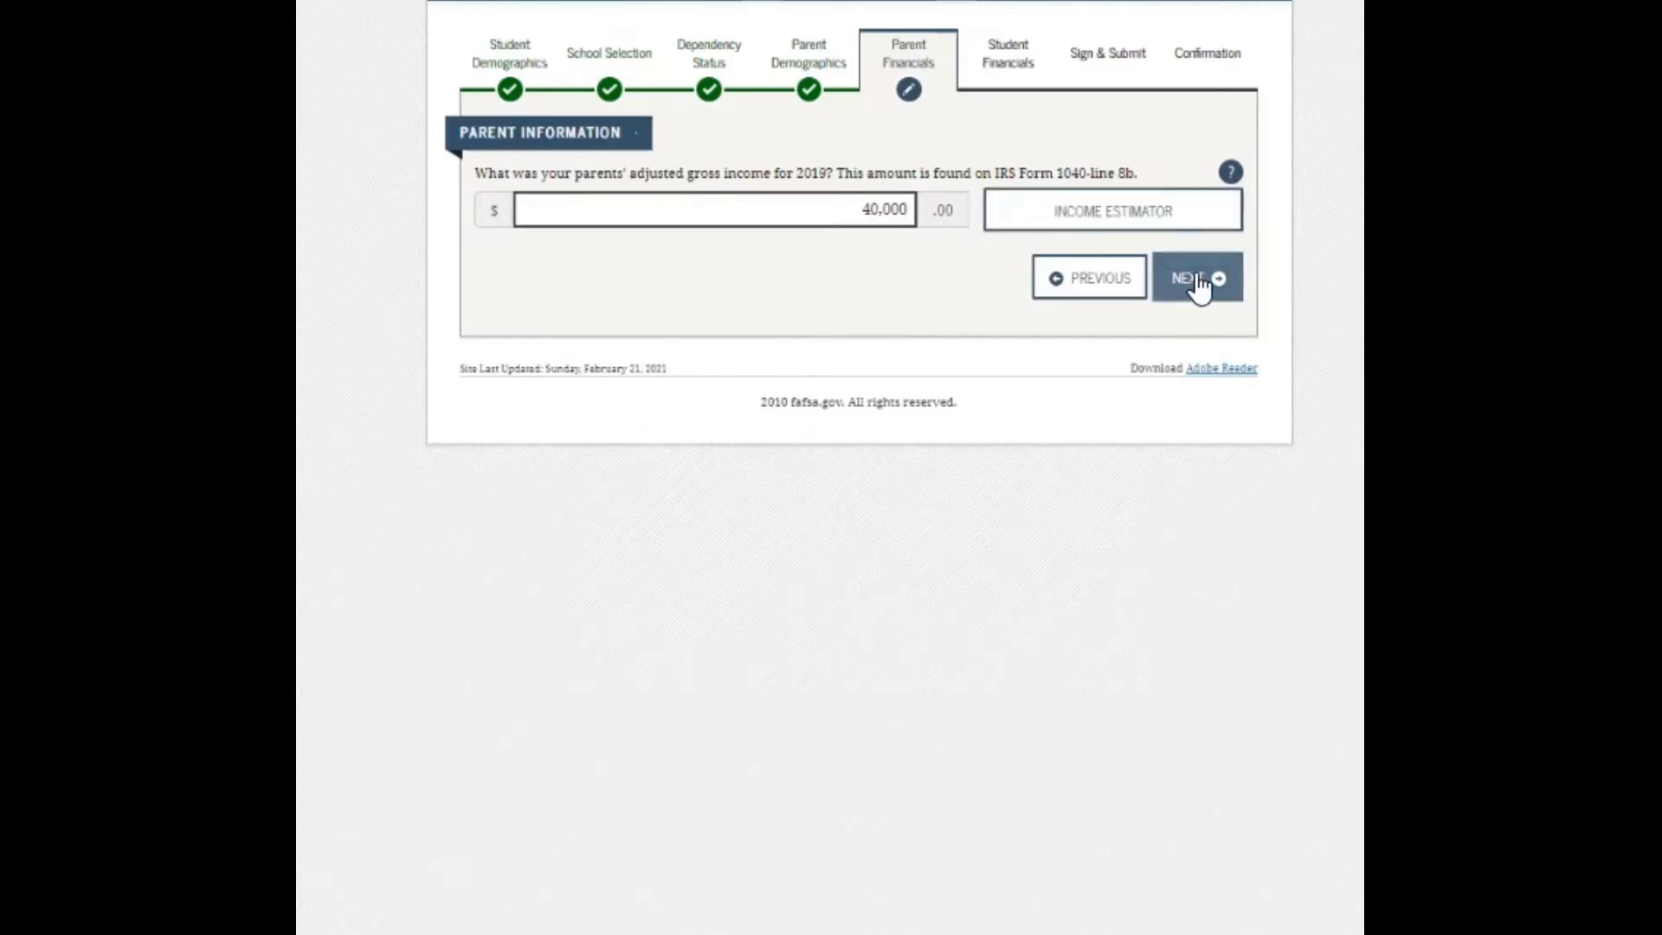
Enter 2019 work earnings of $10,000 for Parent 1 and $30,000 for Parent 2.
left_click(1196, 278)
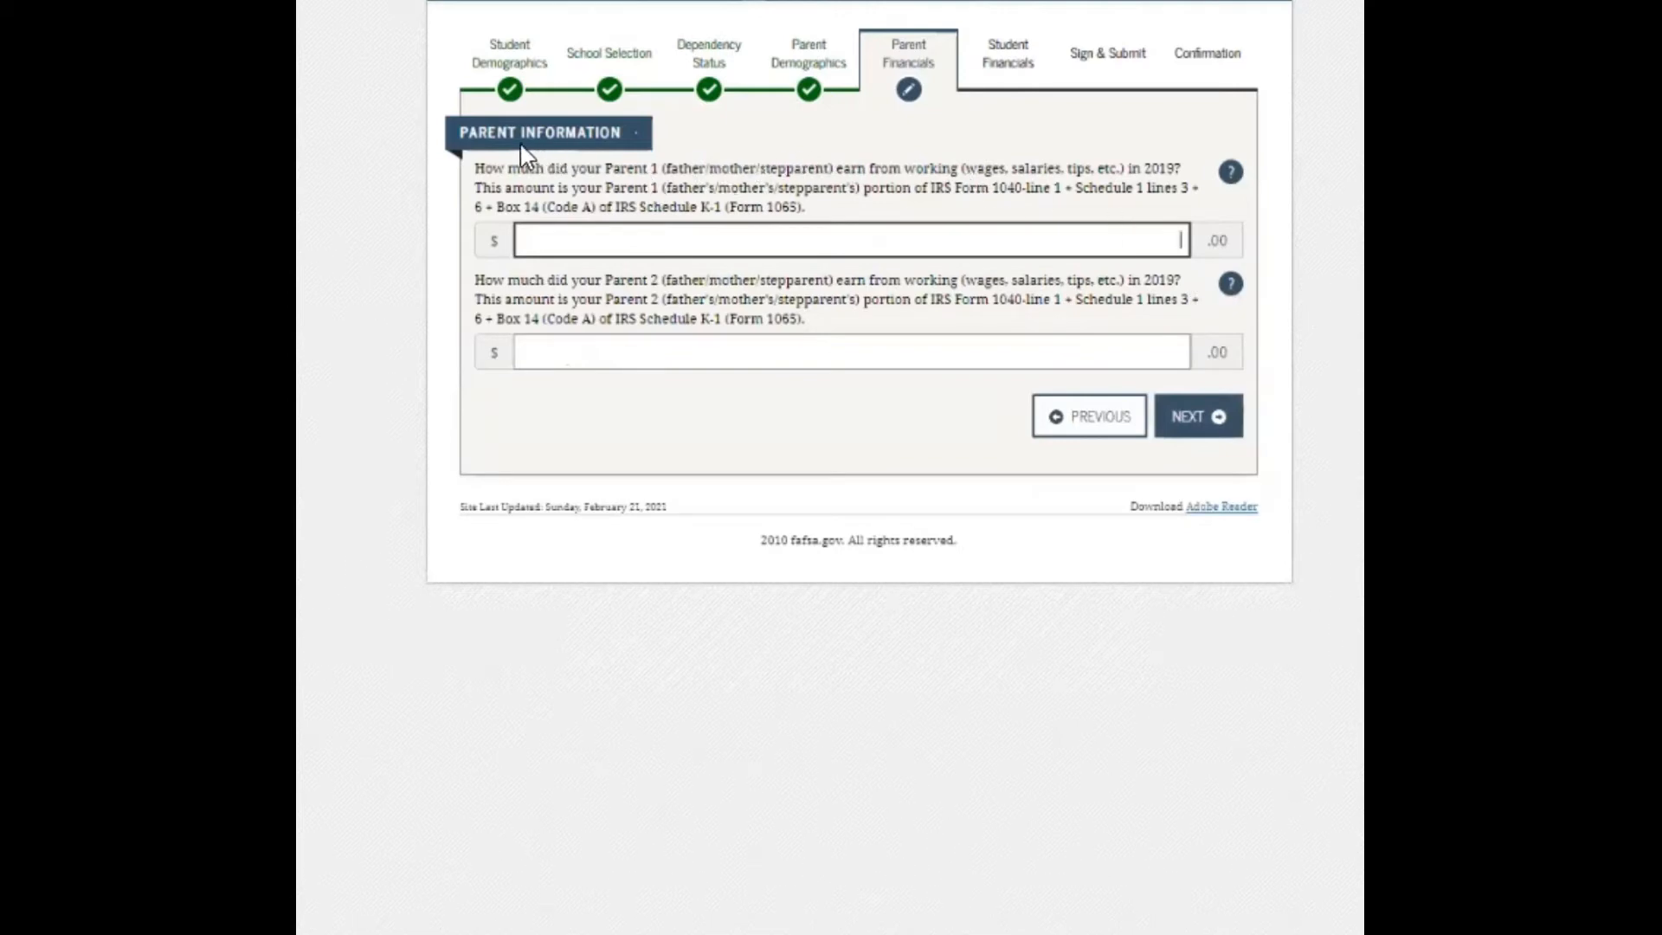
mouse_move(737, 165)
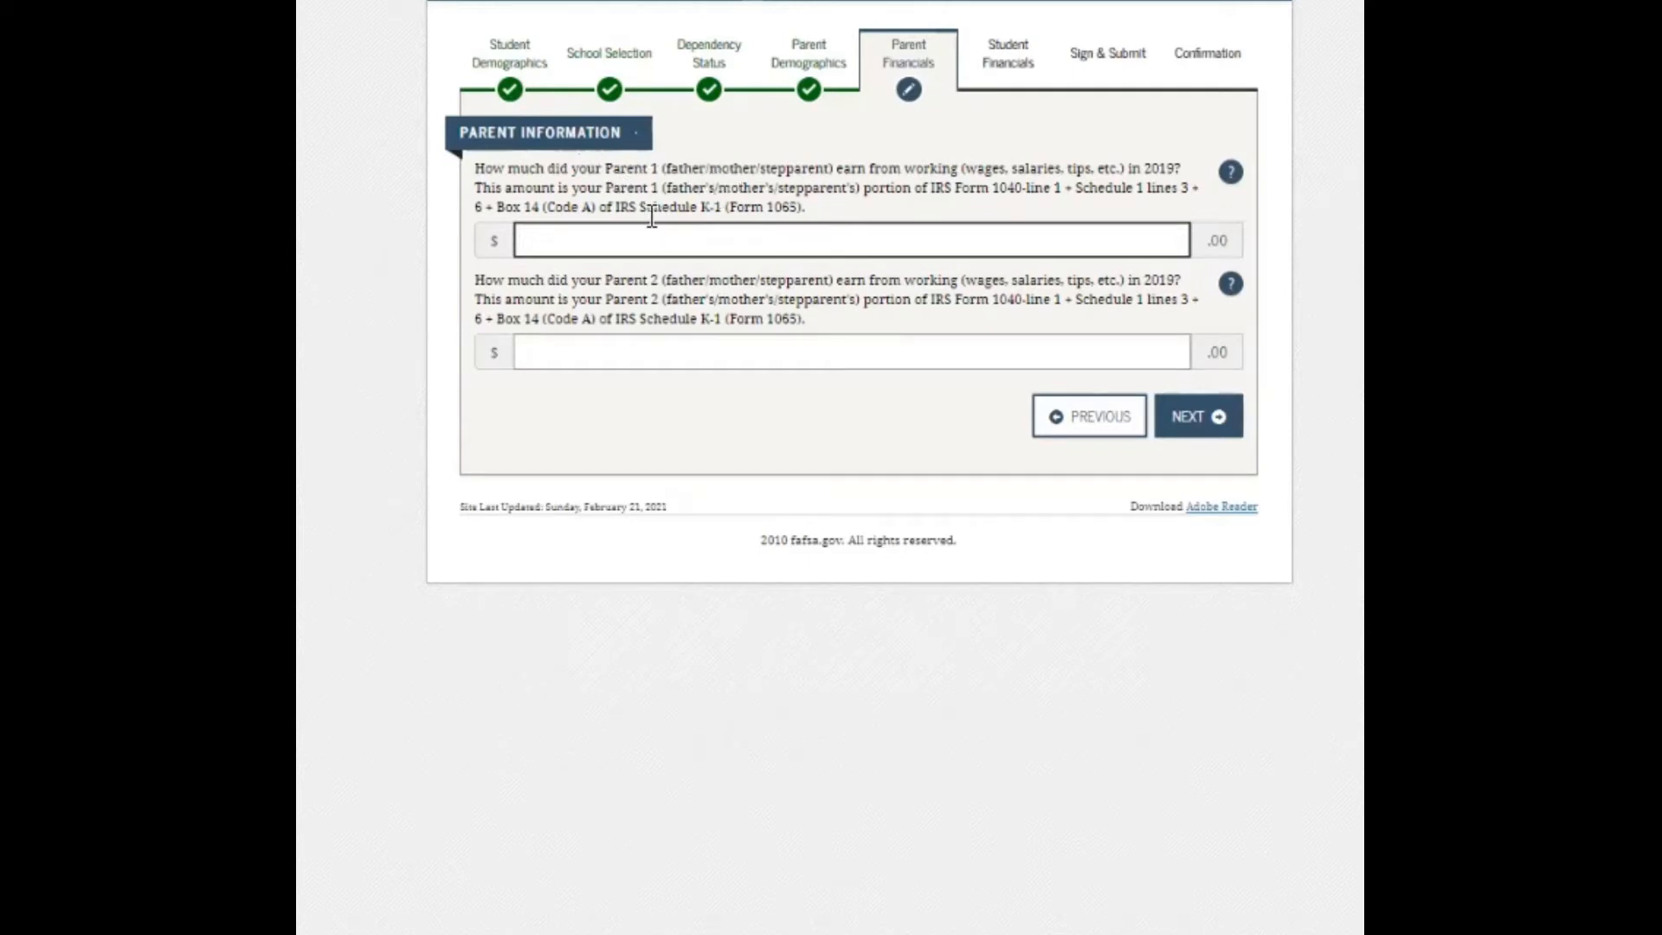
mouse_move(710, 475)
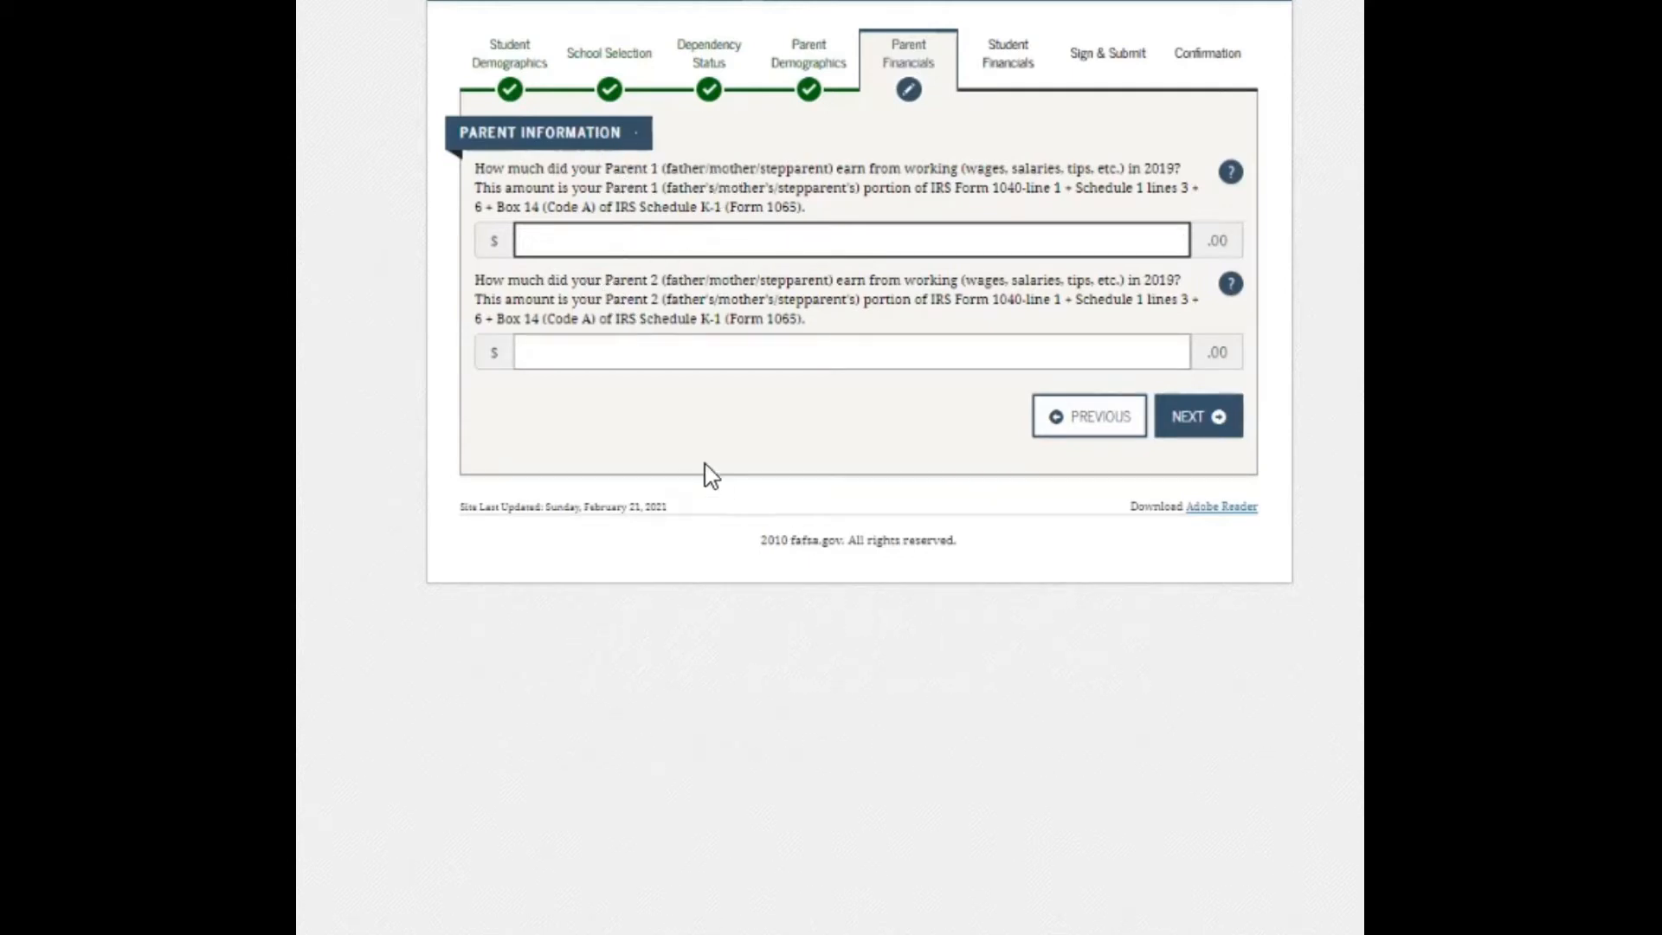
left_click(849, 240)
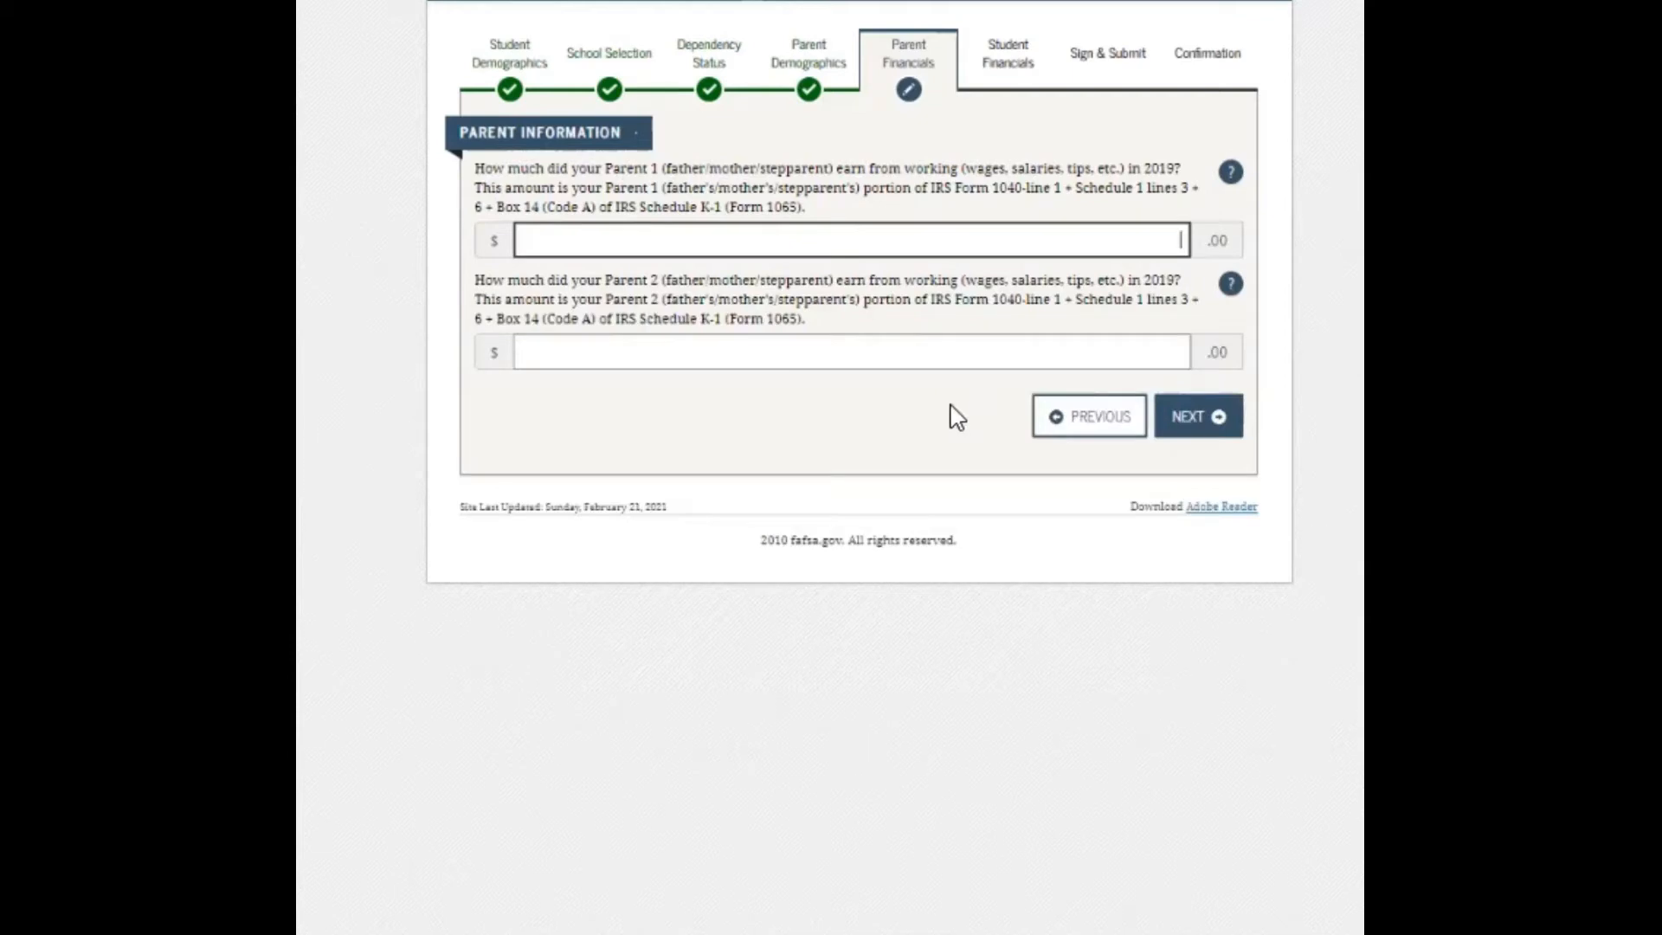
mouse_move(624, 194)
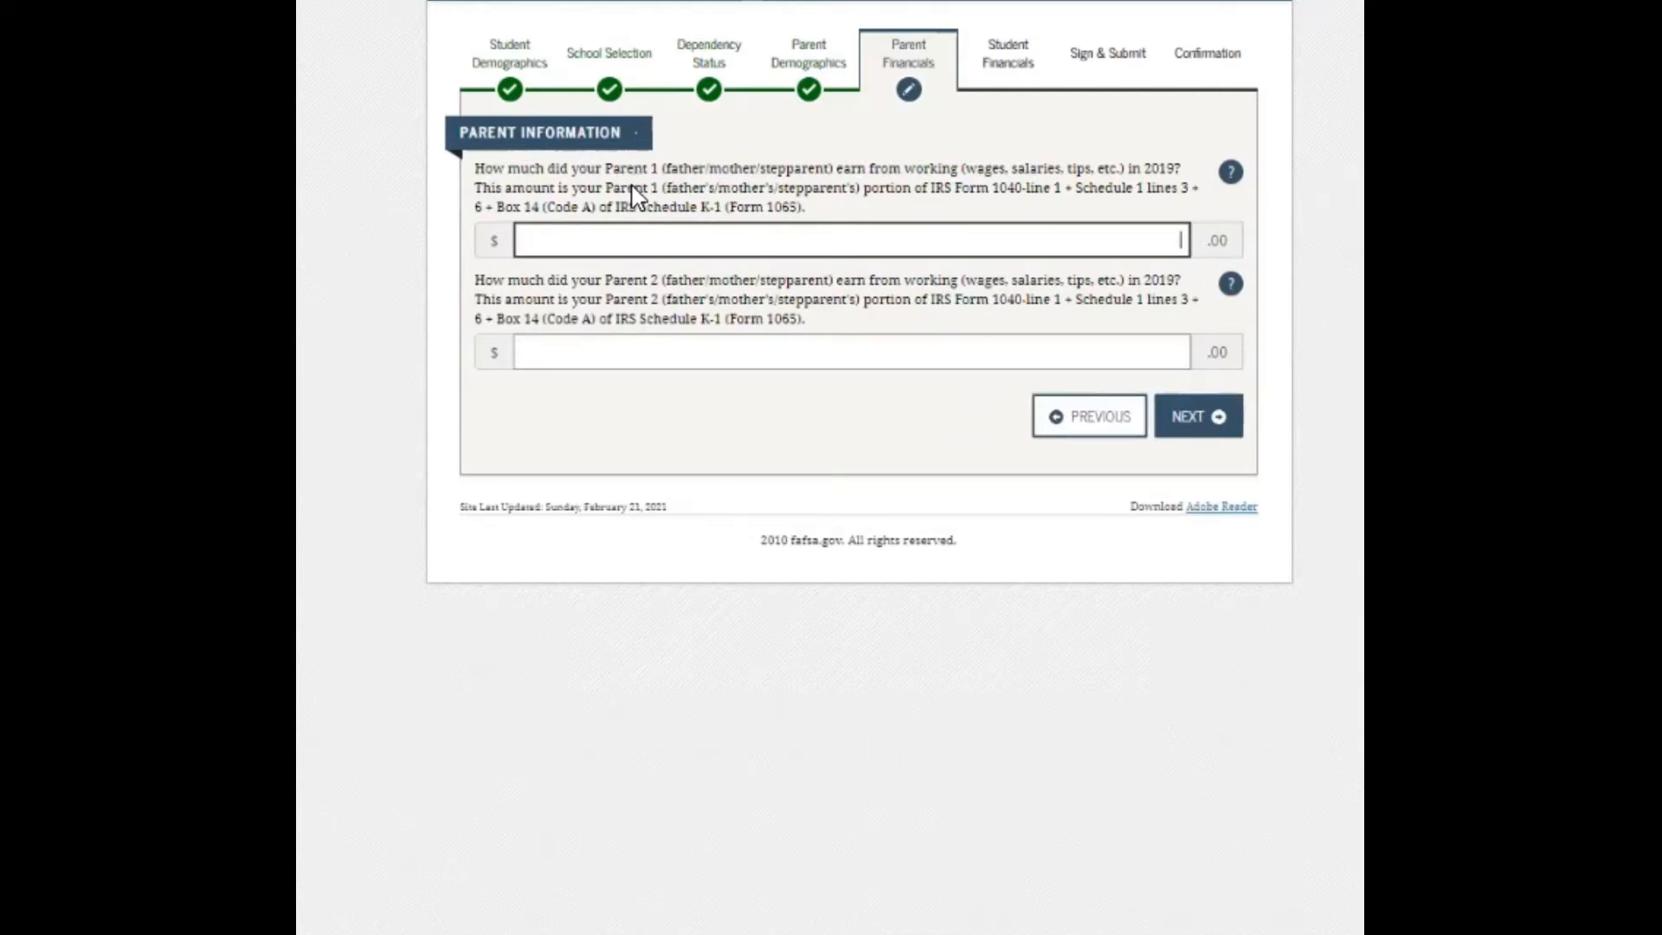
mouse_move(599, 246)
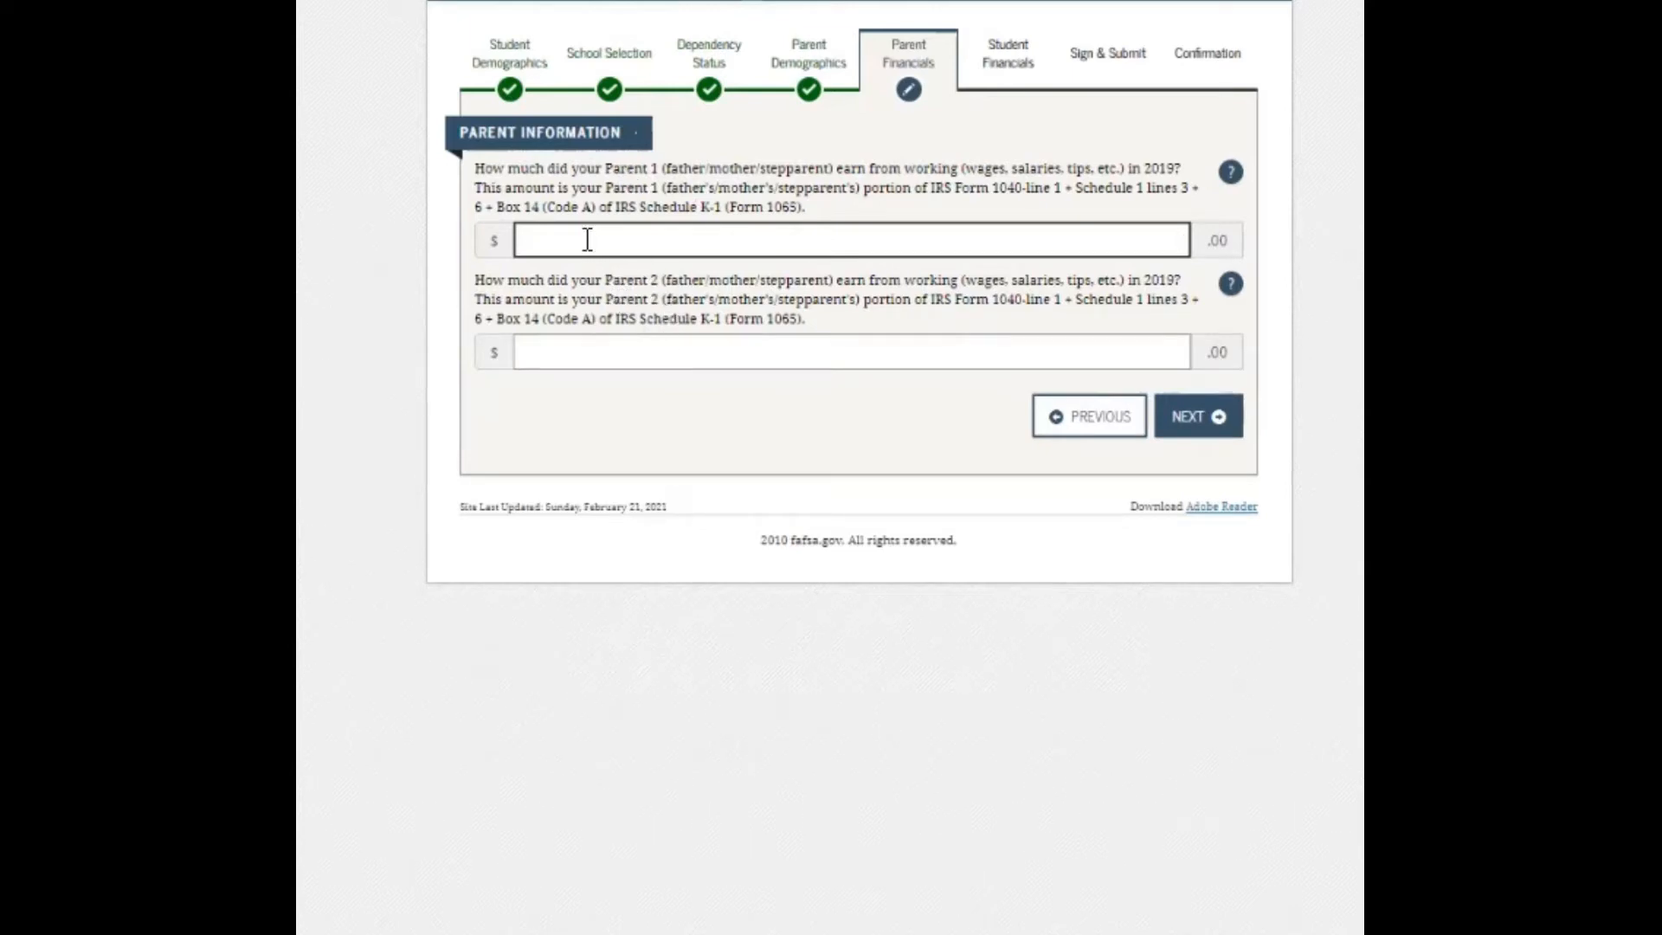
type("400")
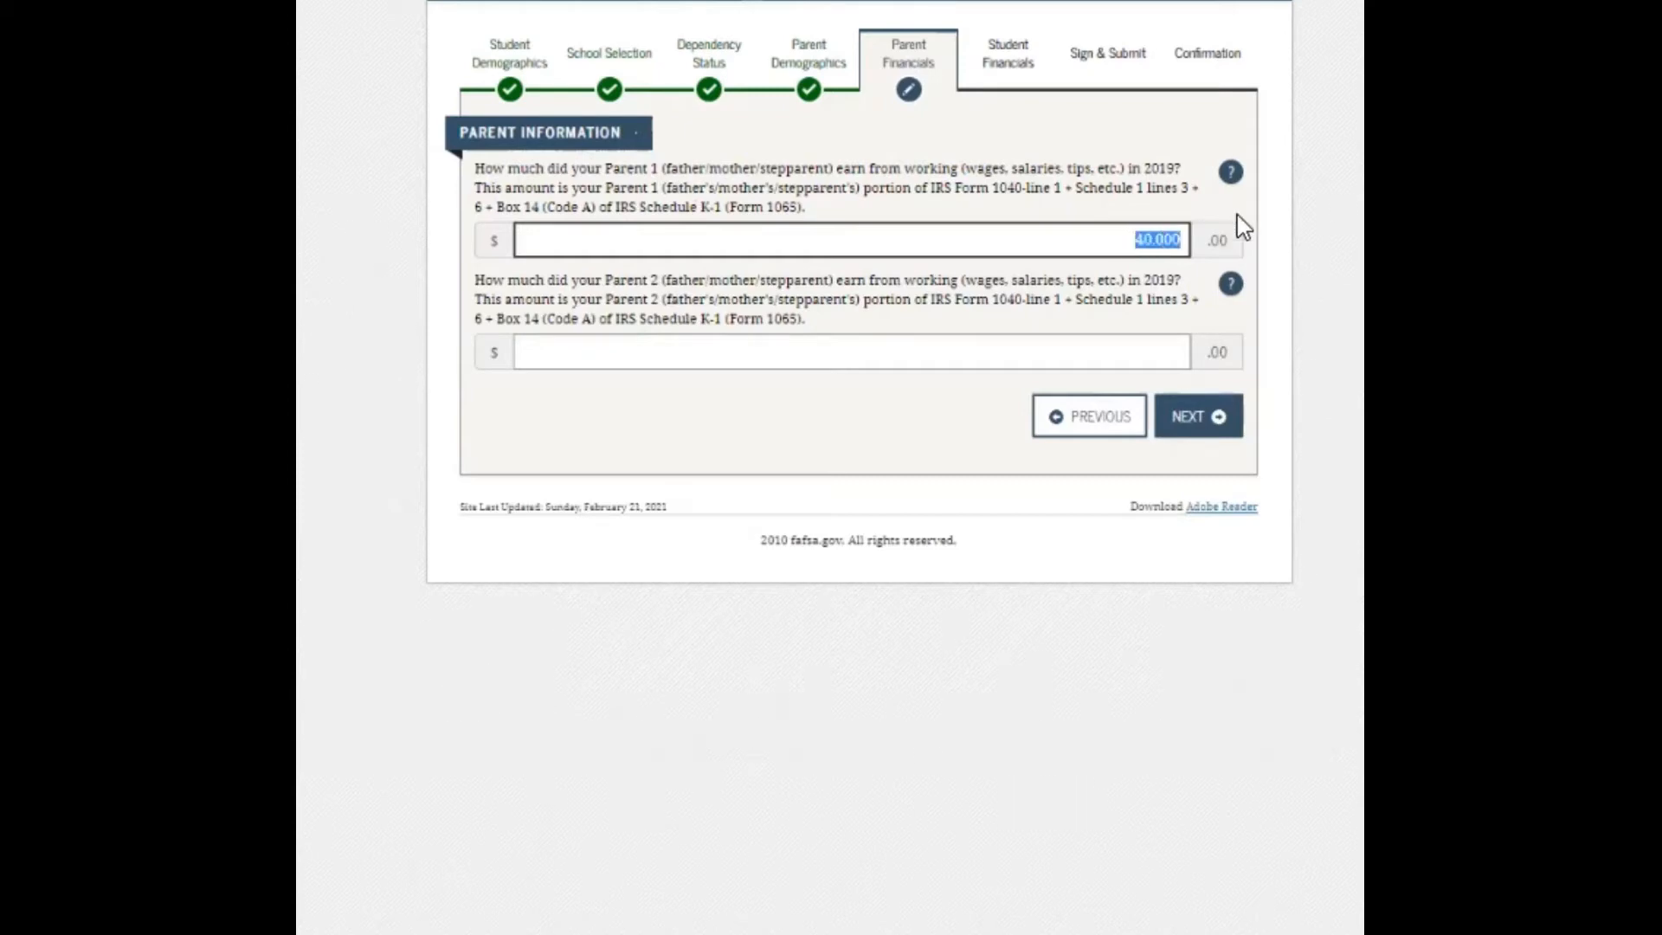
type("1,000")
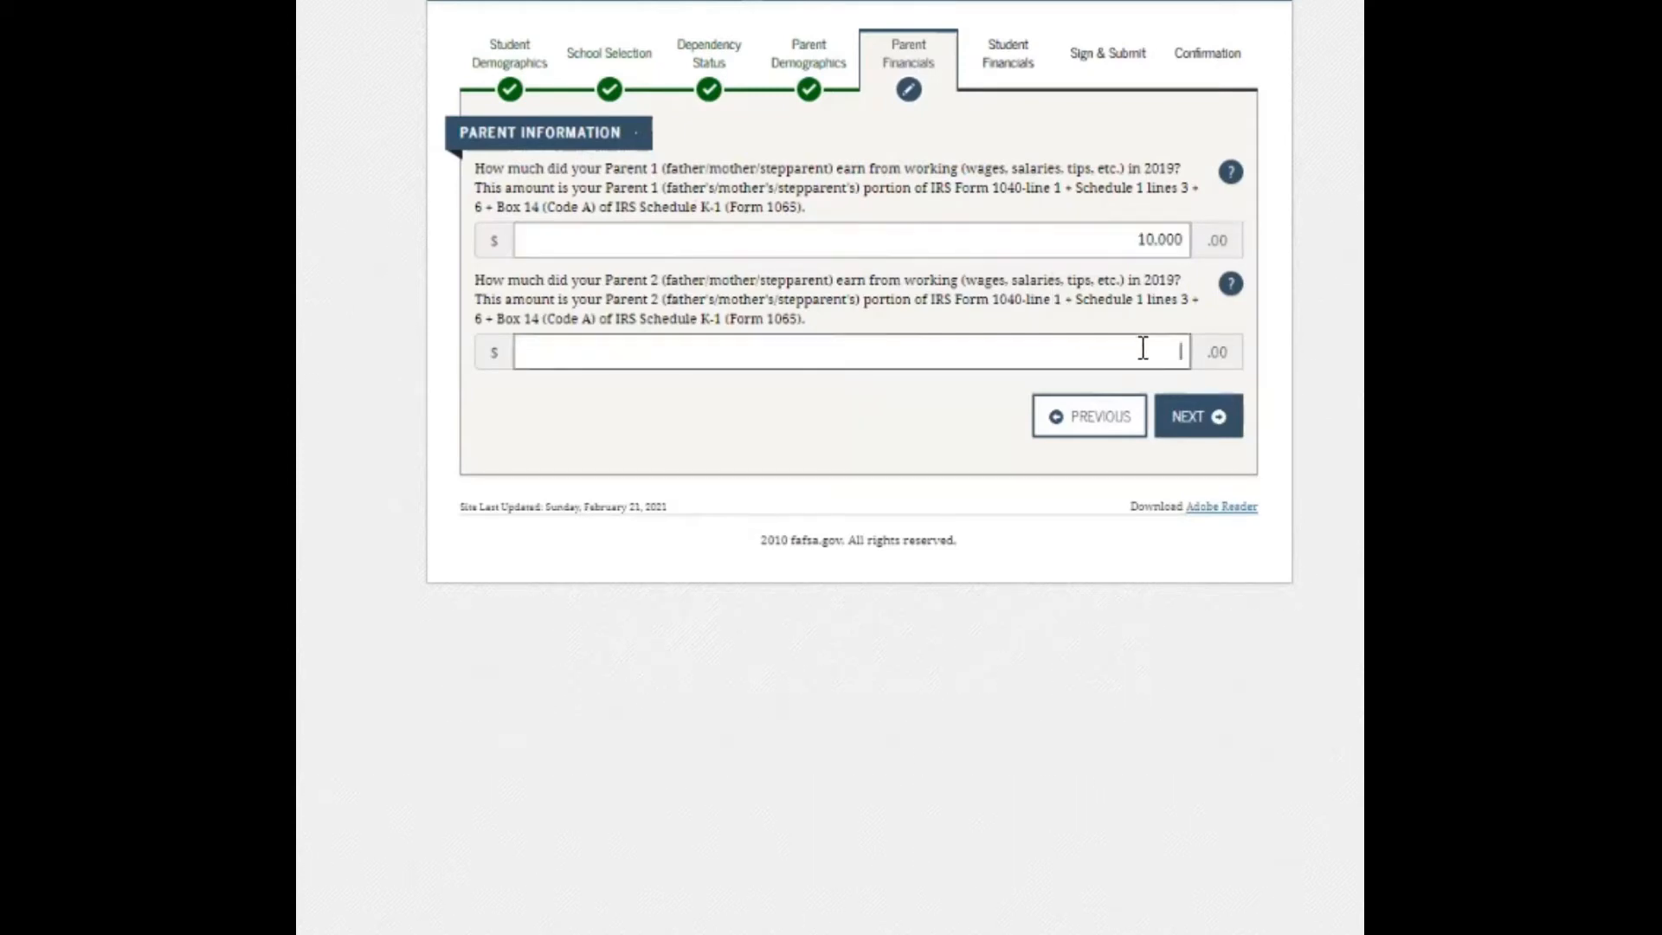
type("3,000")
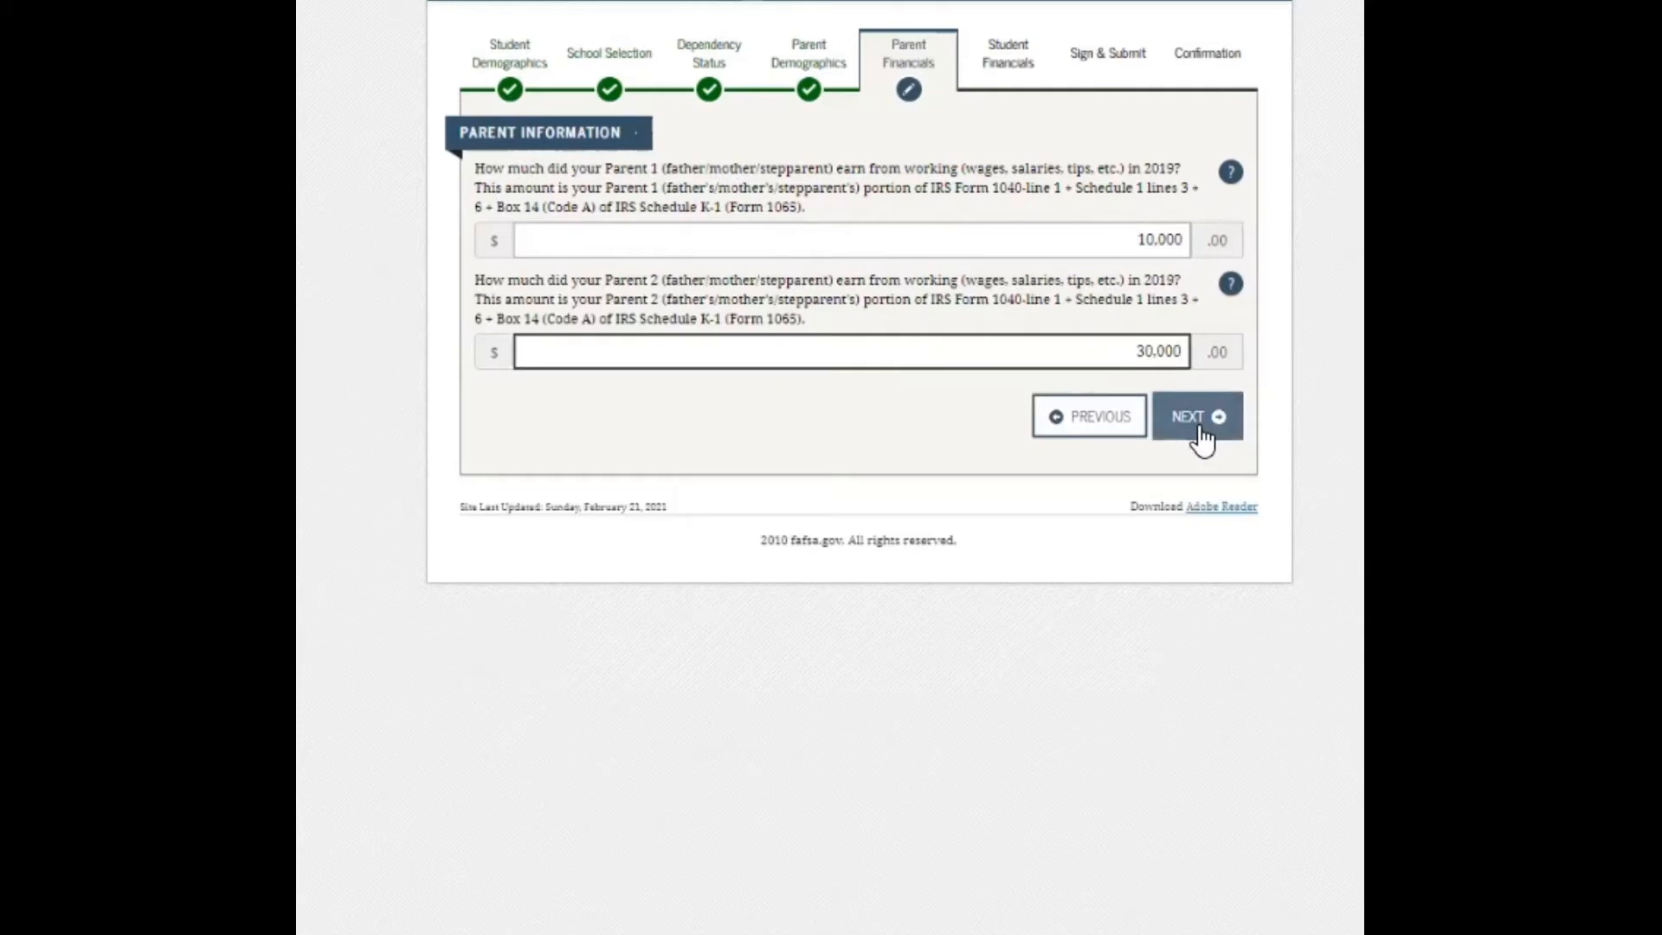
Save the earnings and answer No to the parents filing a Schedule 1.
left_click(1196, 416)
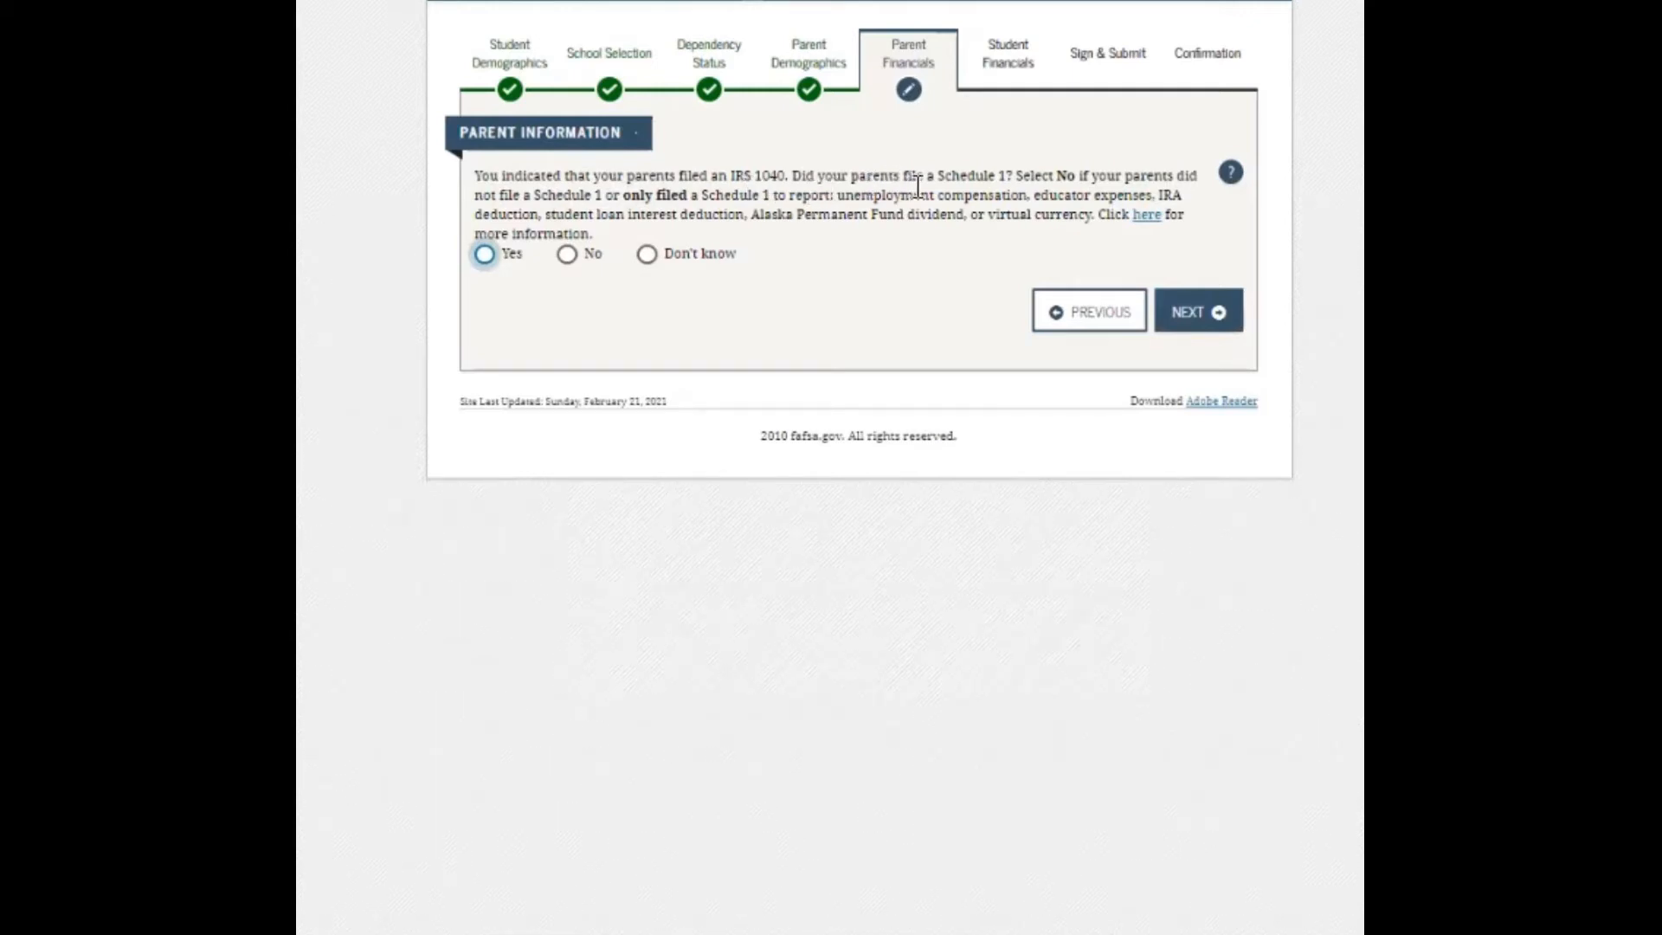
mouse_move(1039, 180)
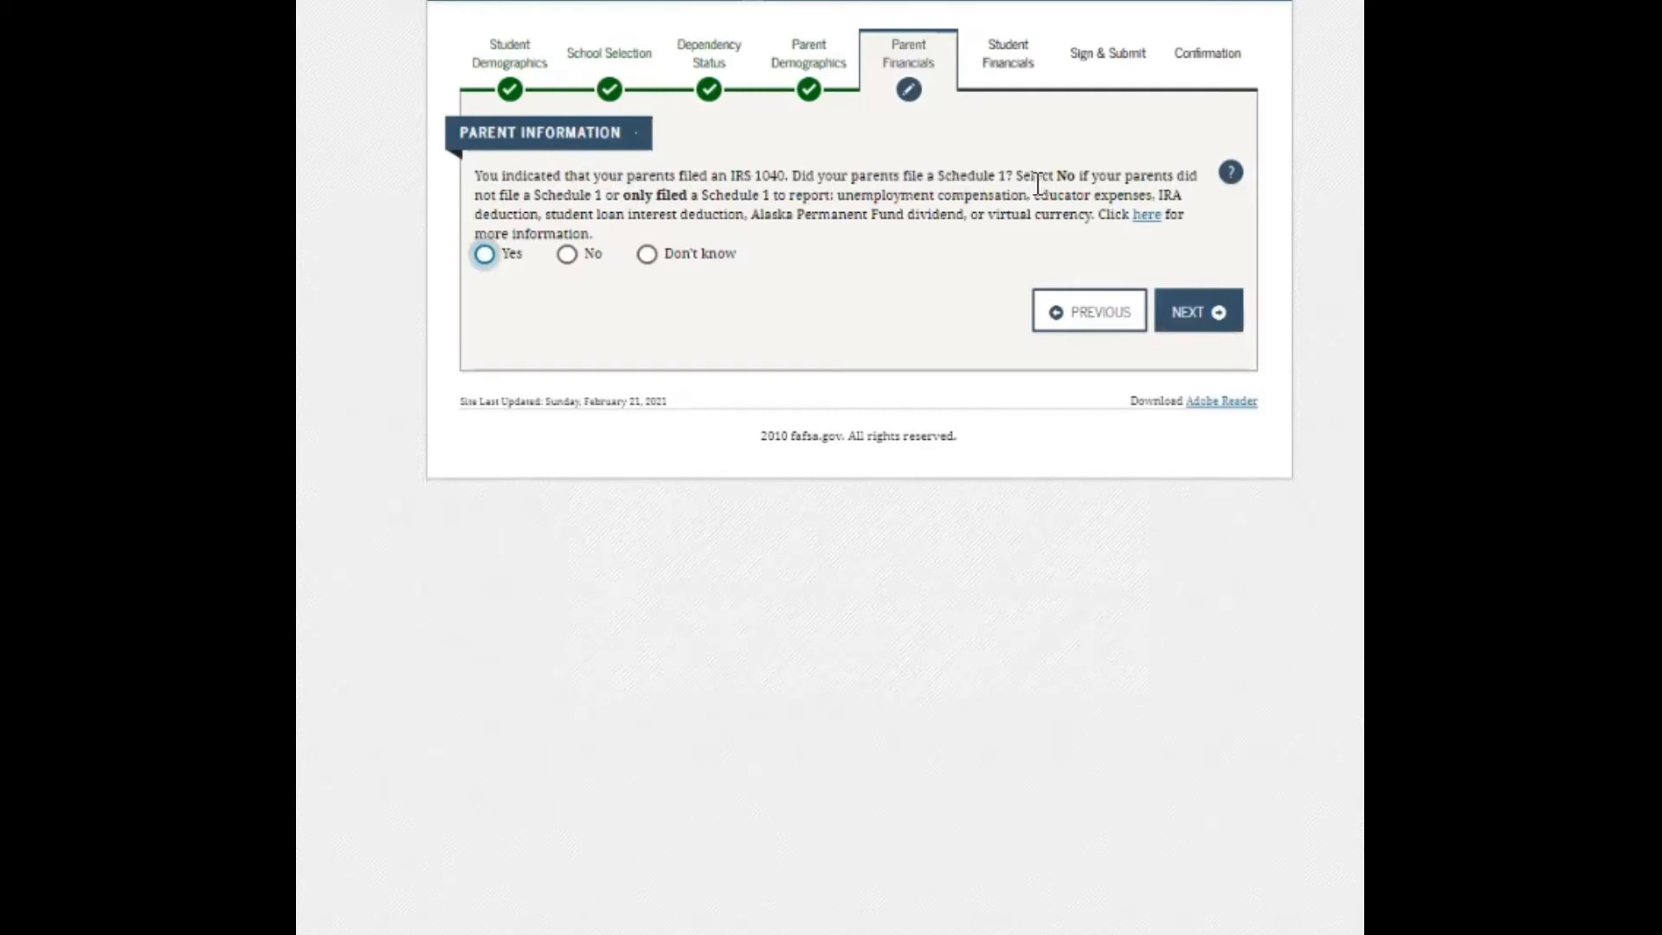
mouse_move(939, 297)
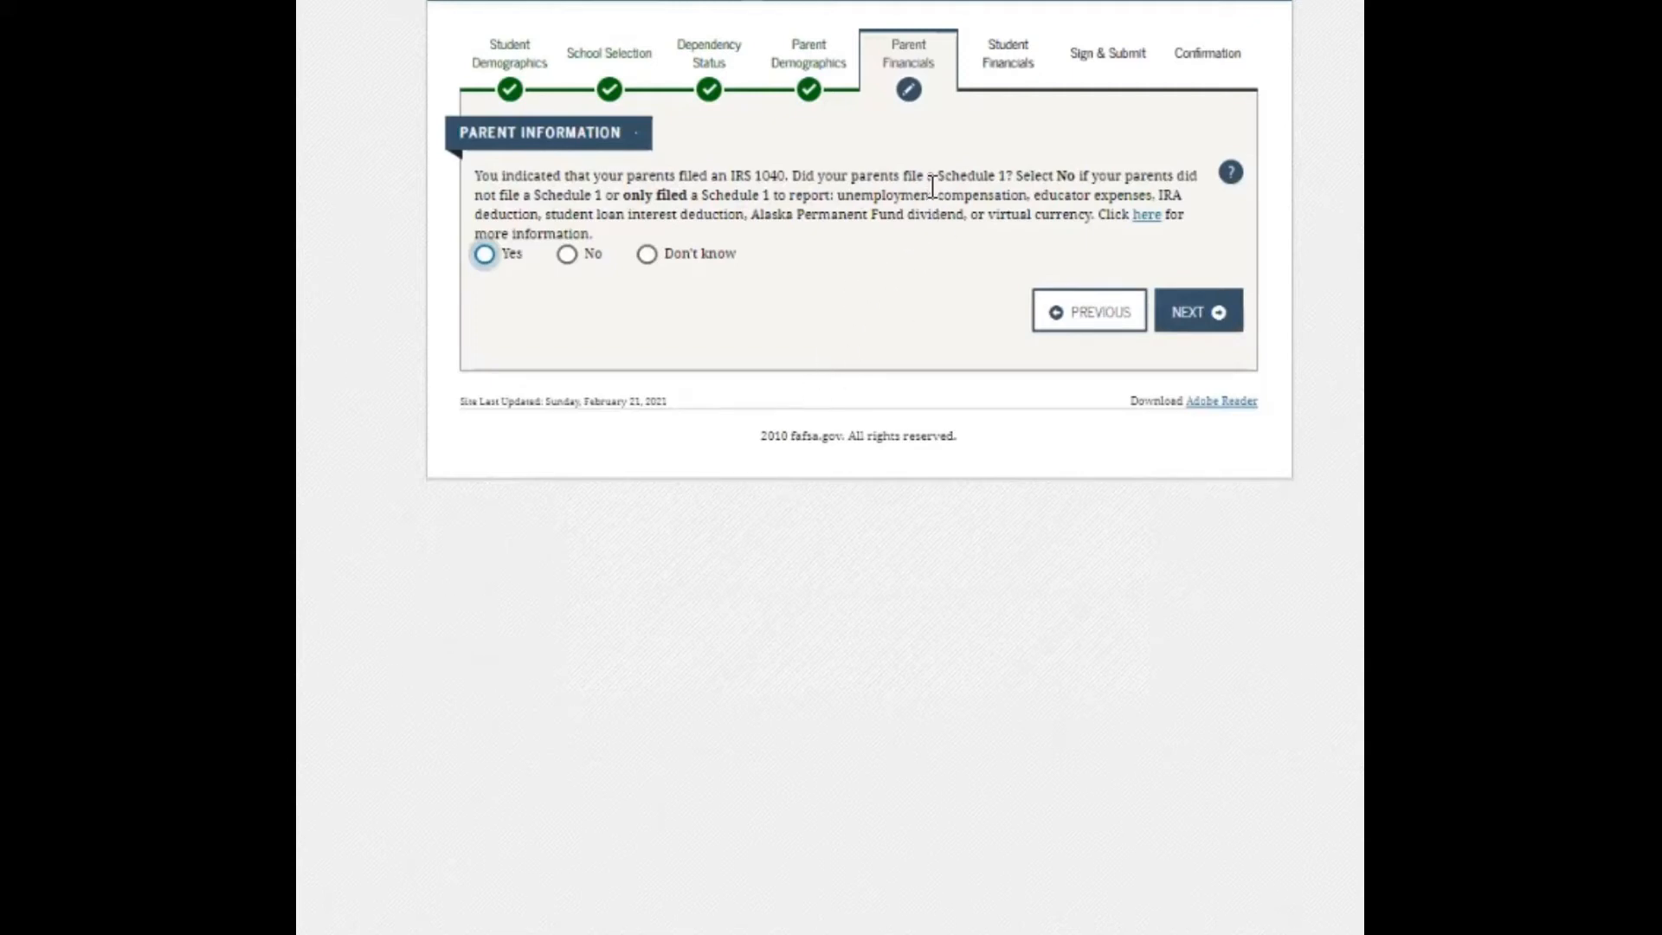
mouse_move(512, 278)
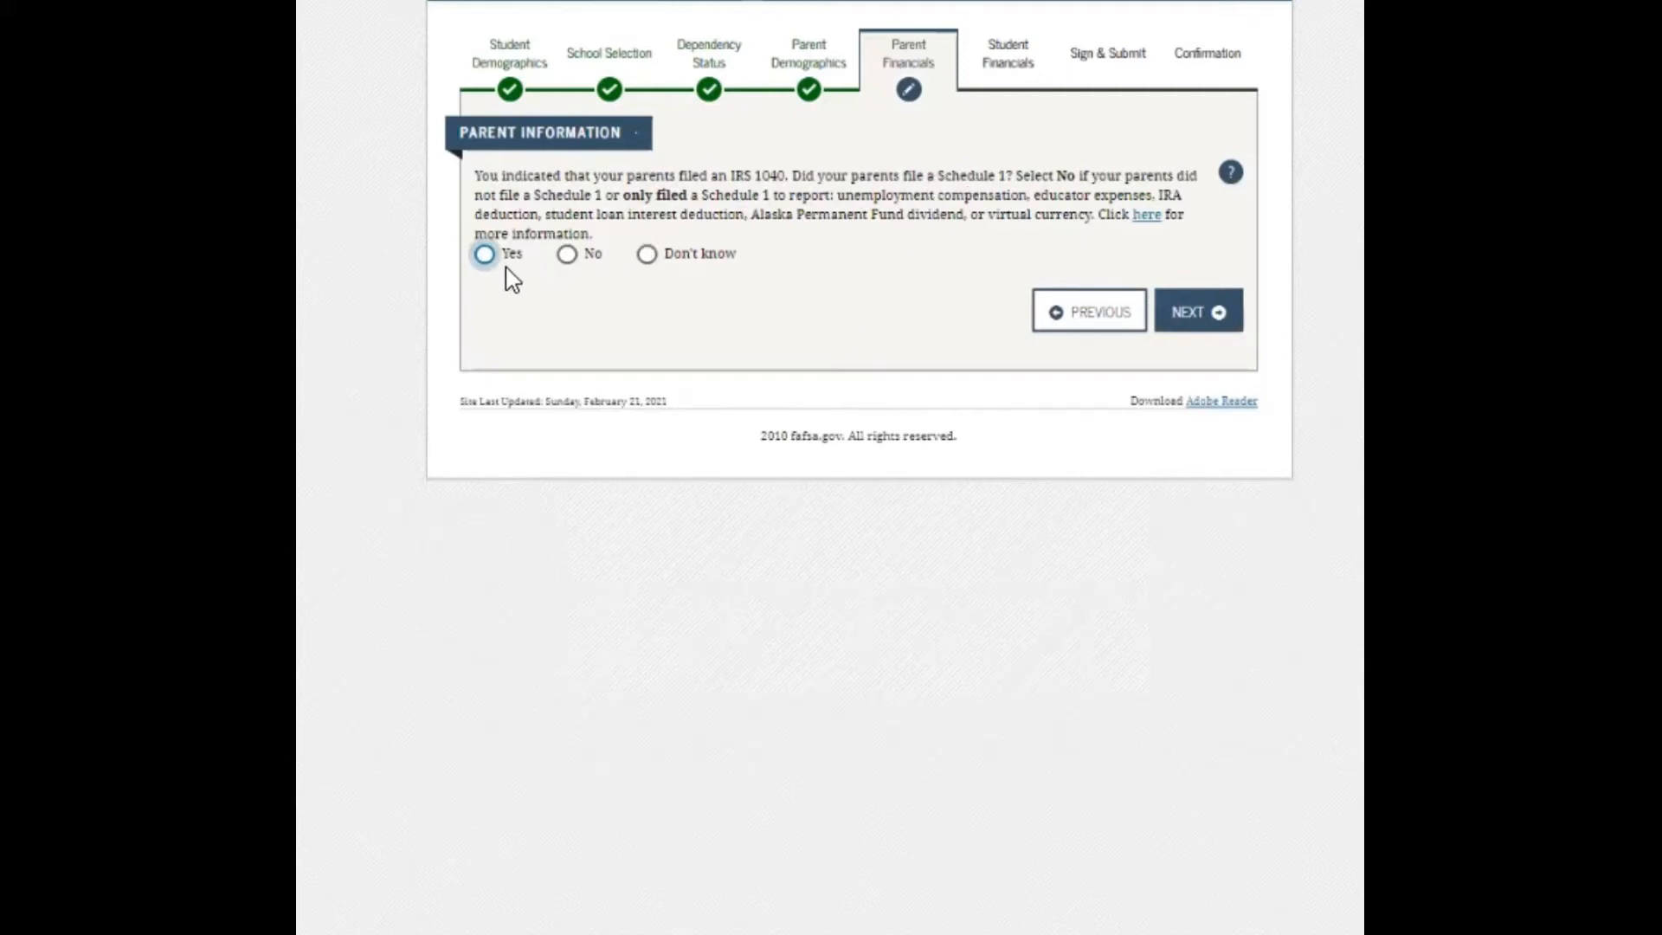
mouse_move(561, 288)
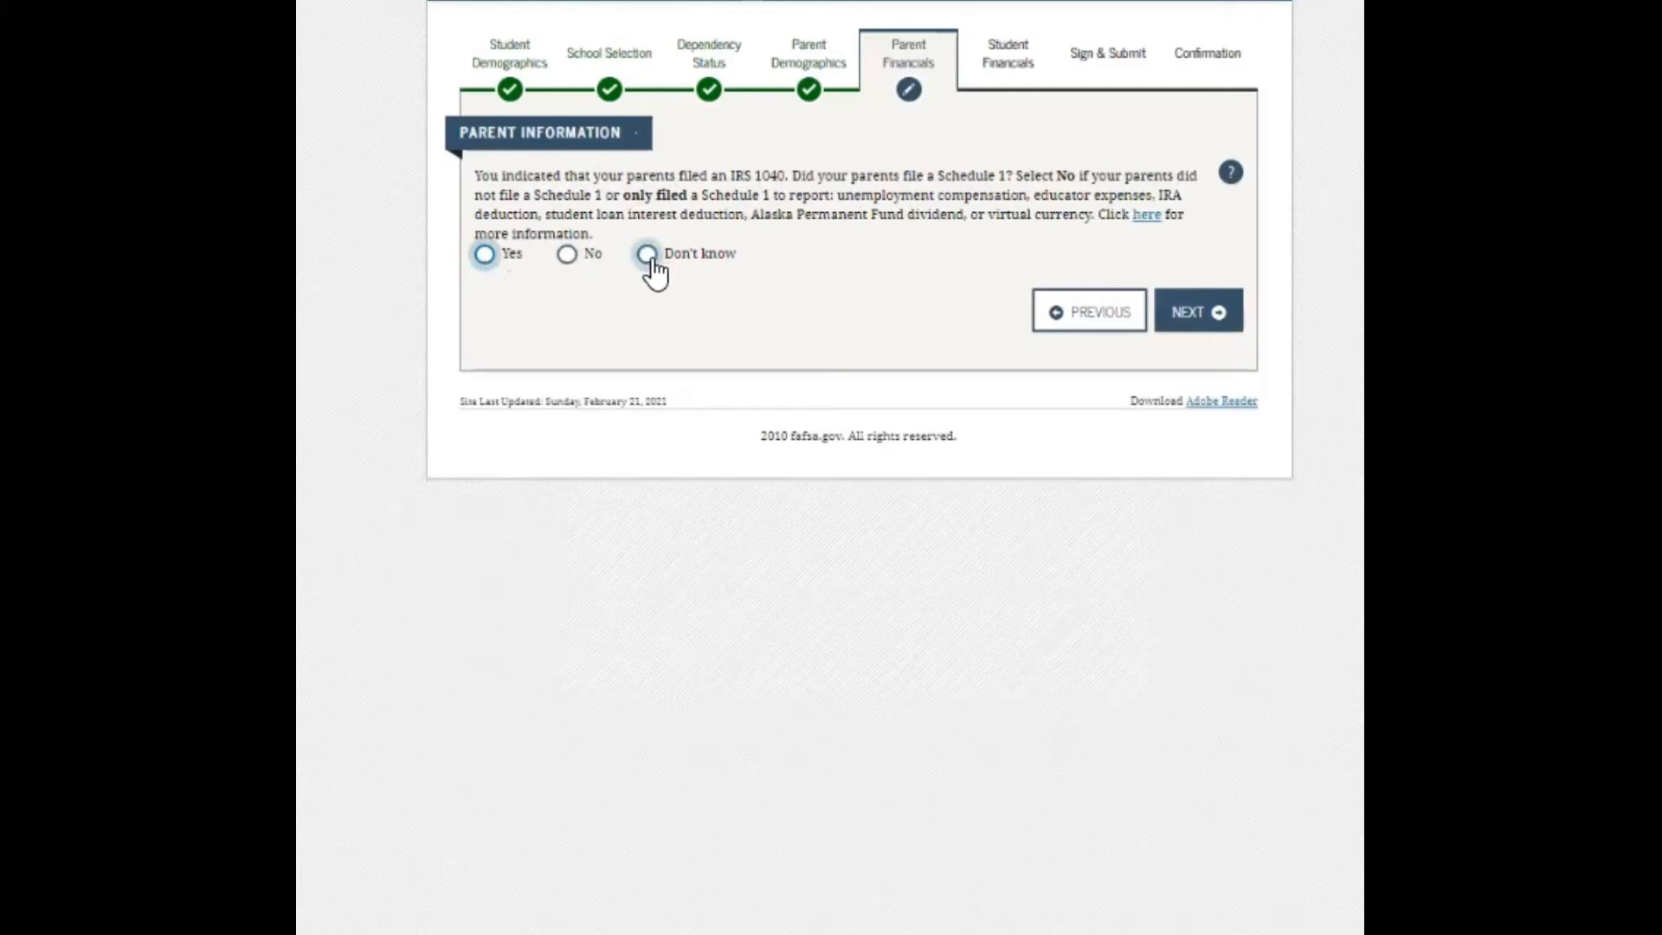
left_click(566, 254)
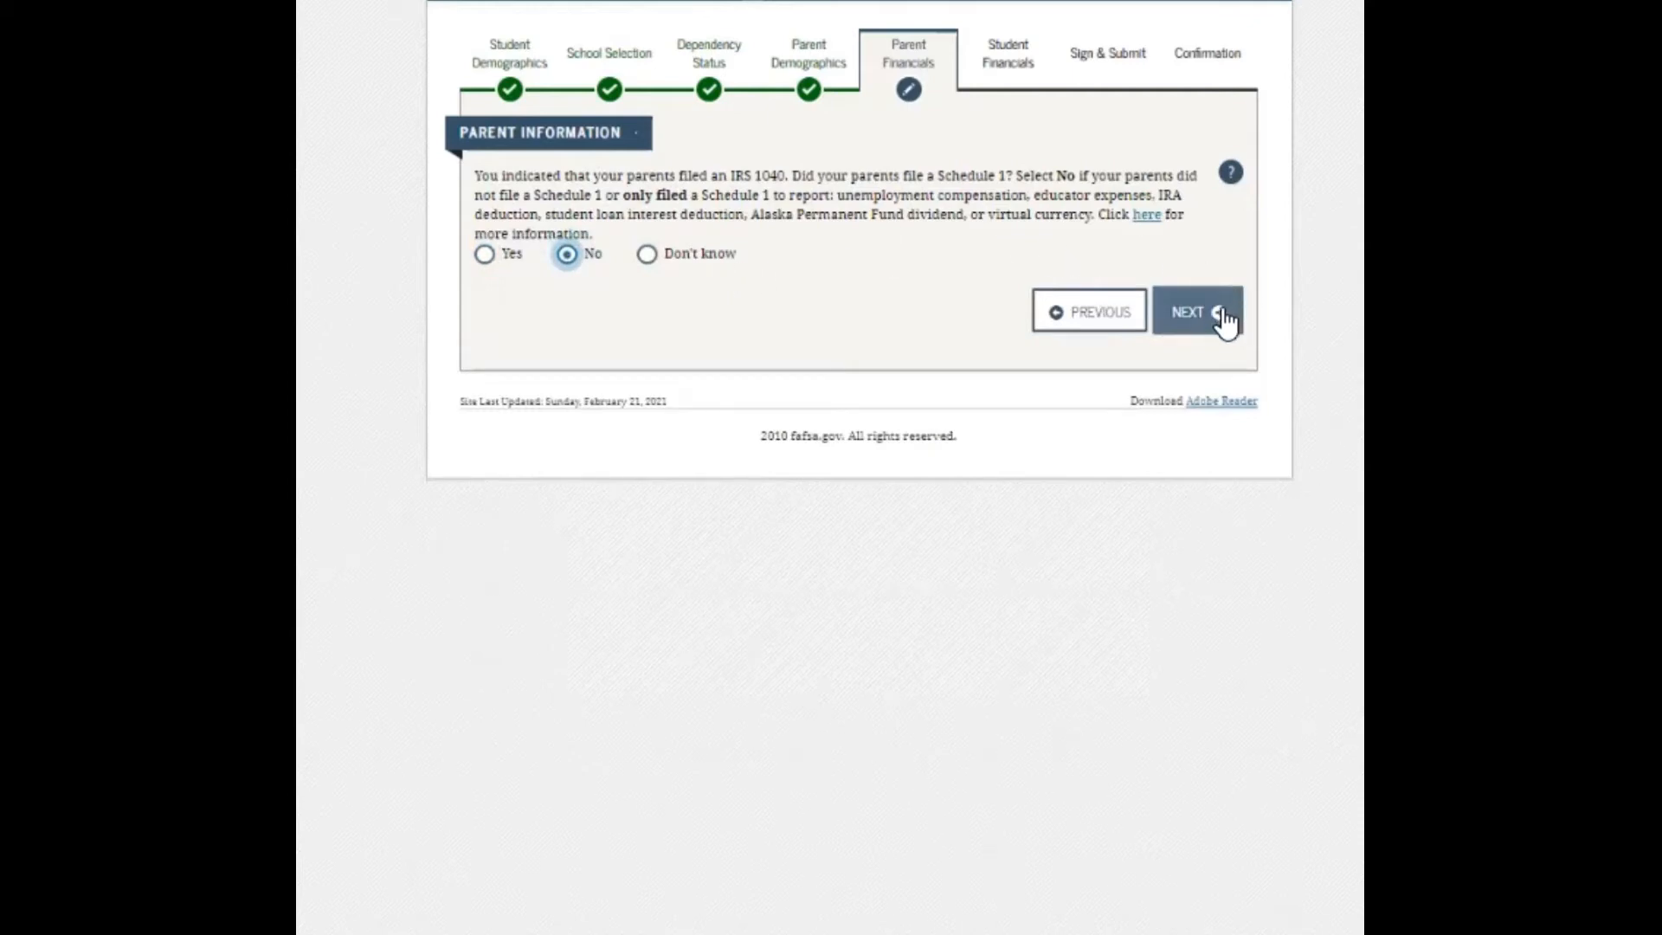
Advance to the parents' 2019 income tax question and select its amount field.
left_click(1196, 312)
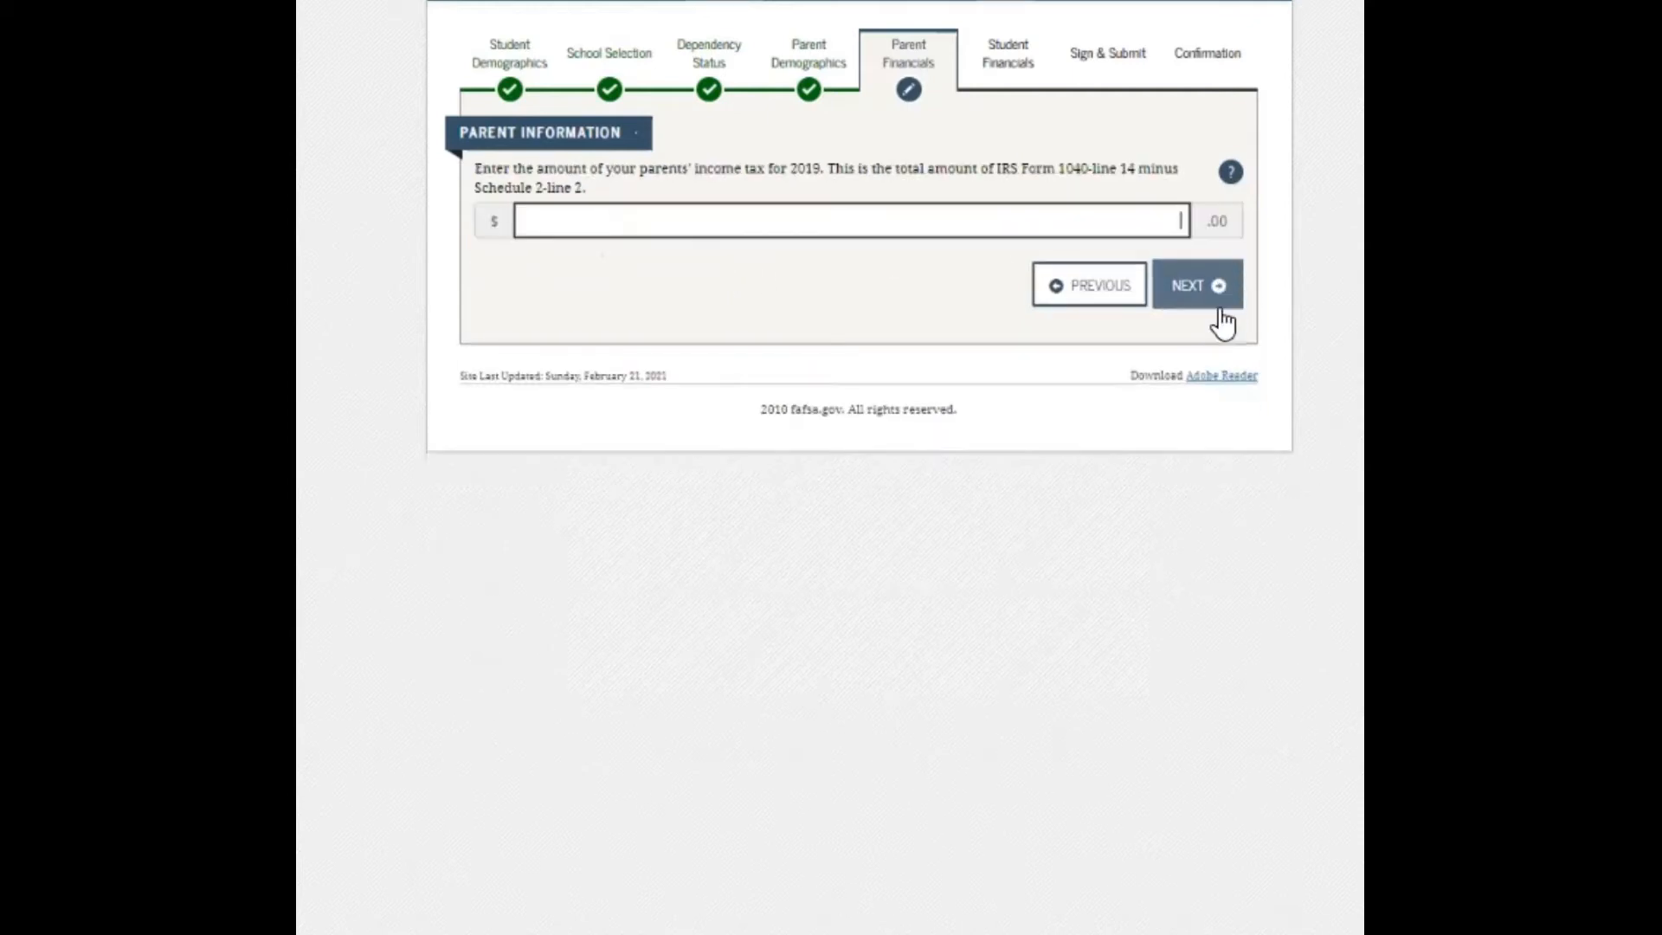
mouse_move(618, 194)
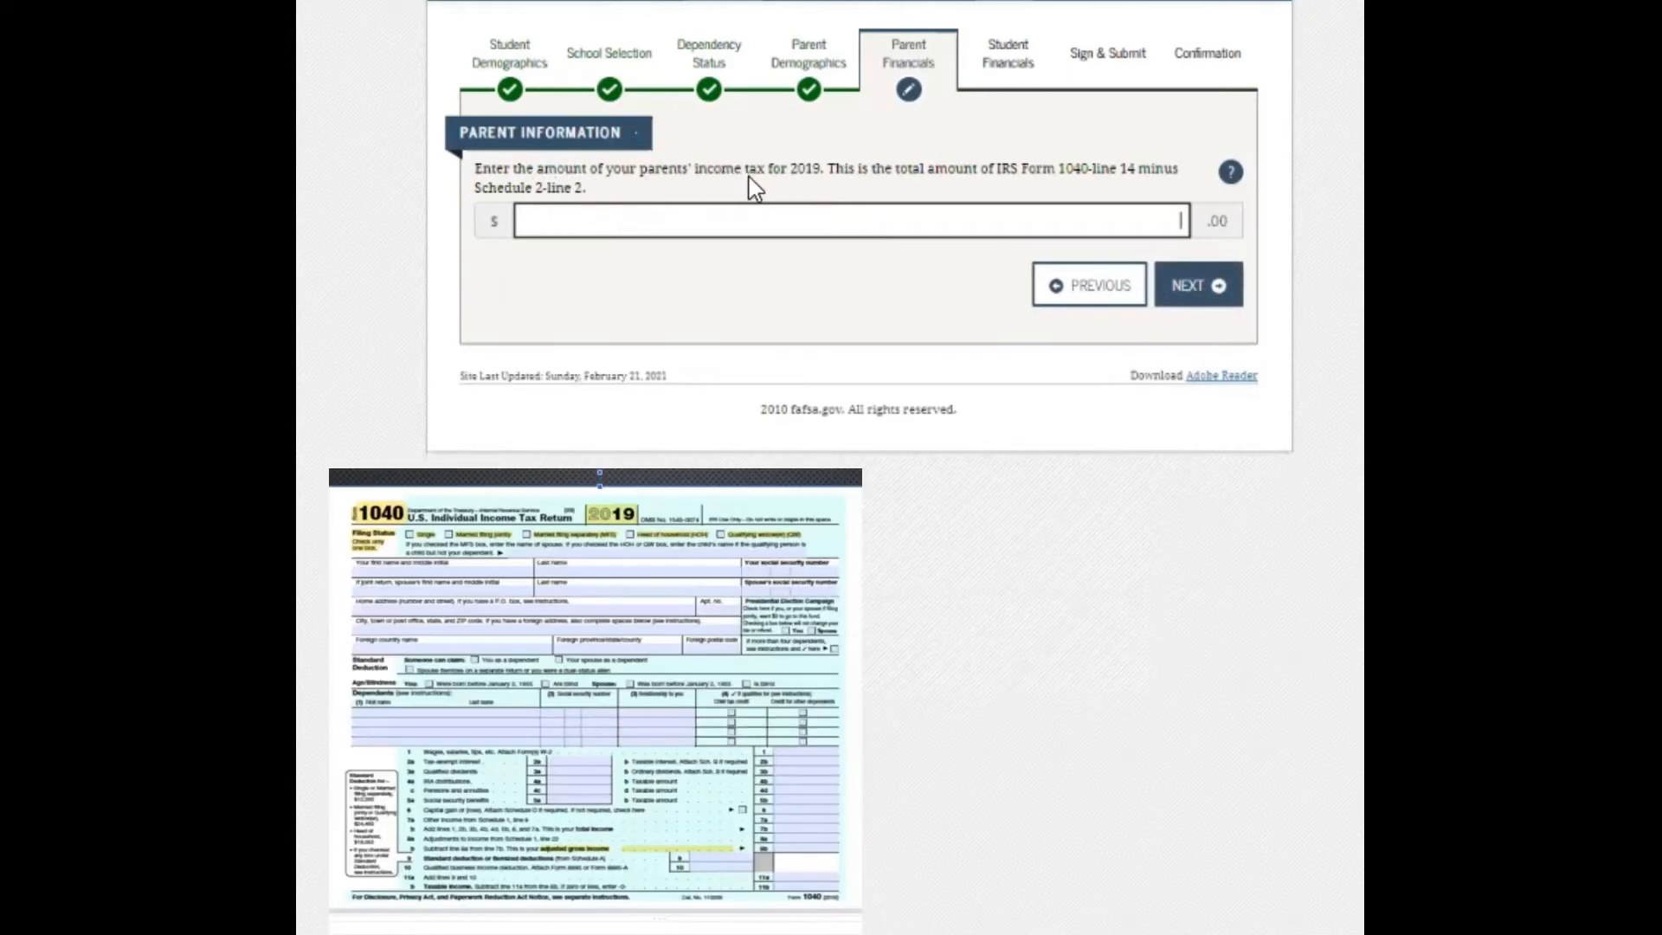
mouse_move(972, 193)
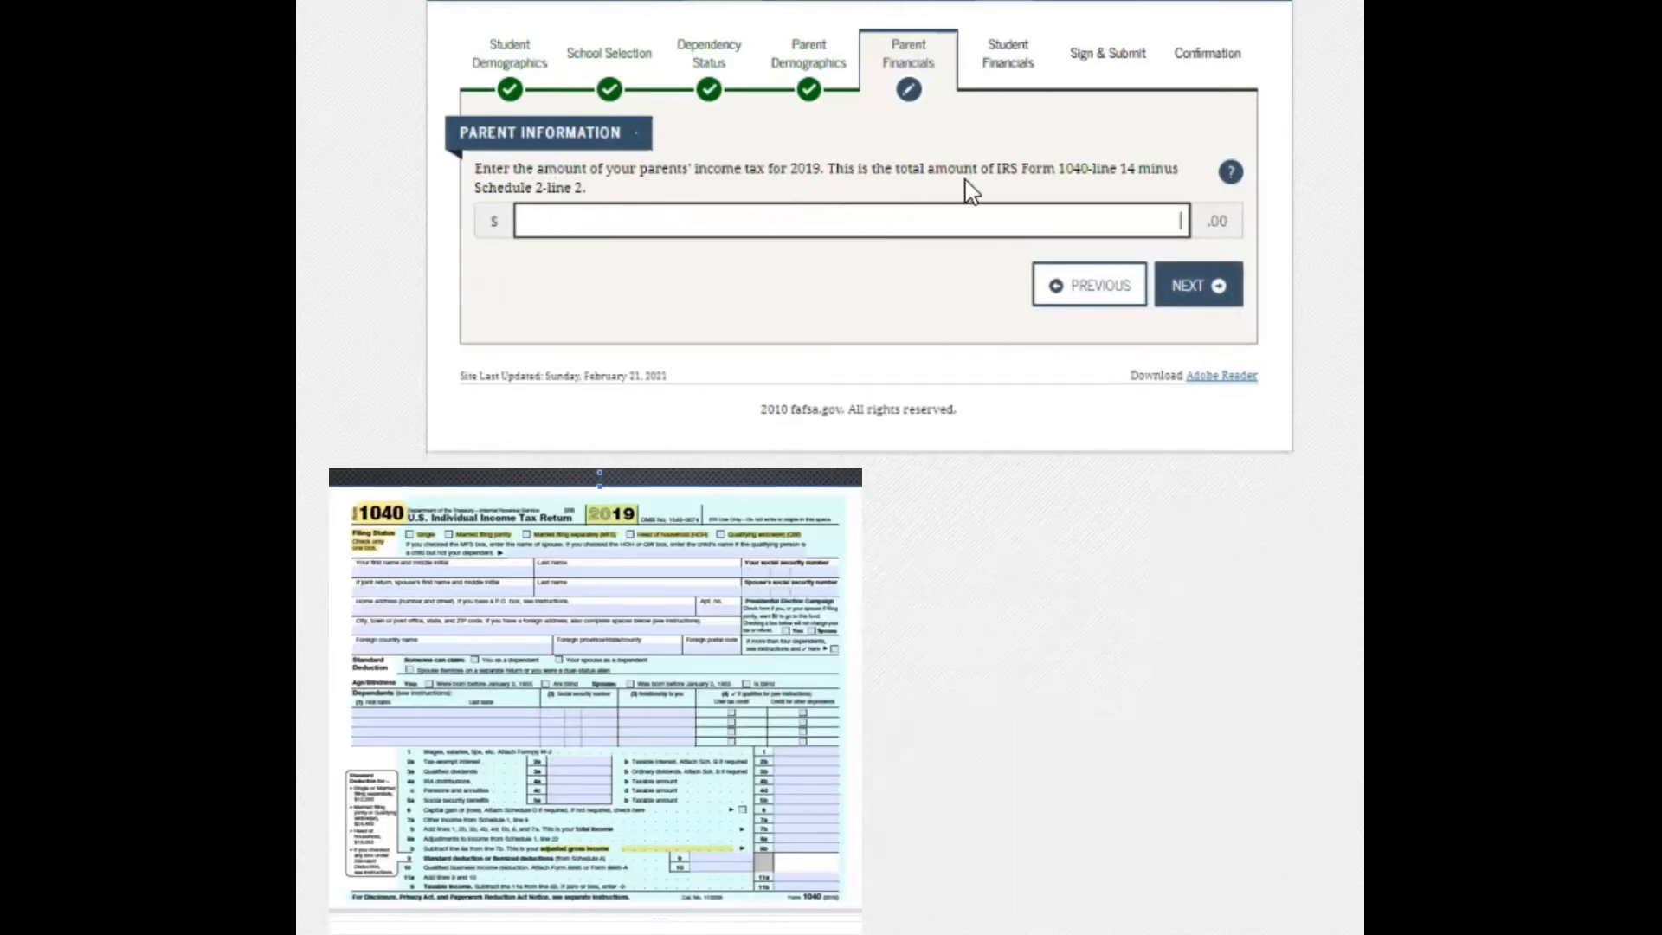
mouse_move(996, 183)
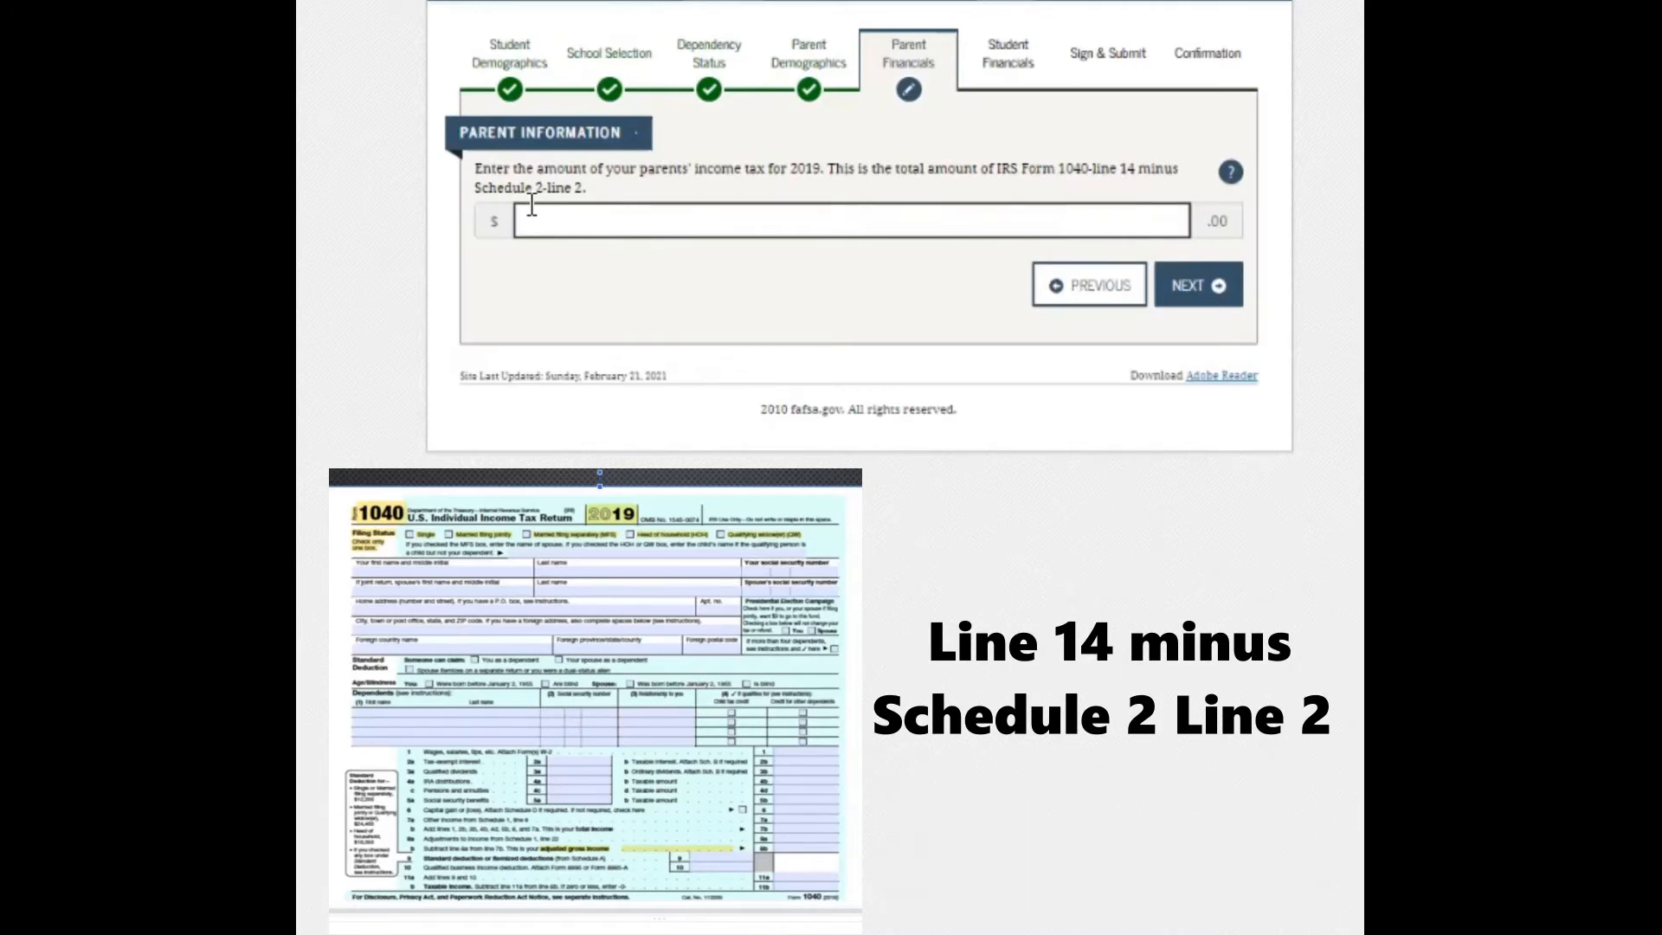
mouse_move(975, 185)
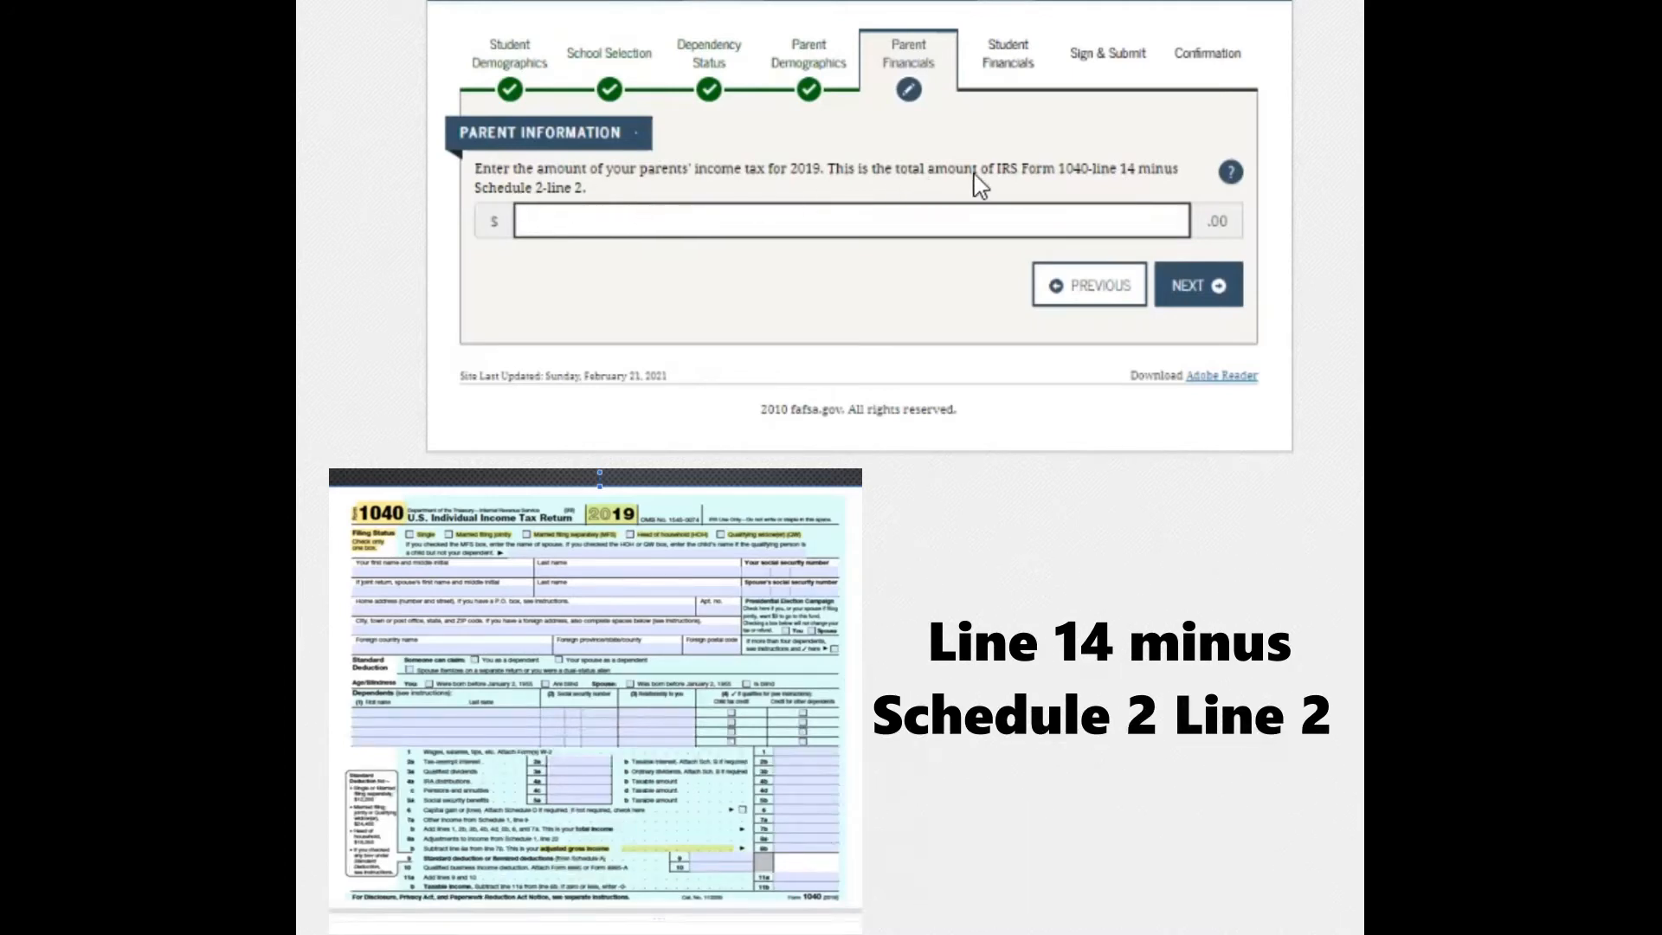
left_click(848, 221)
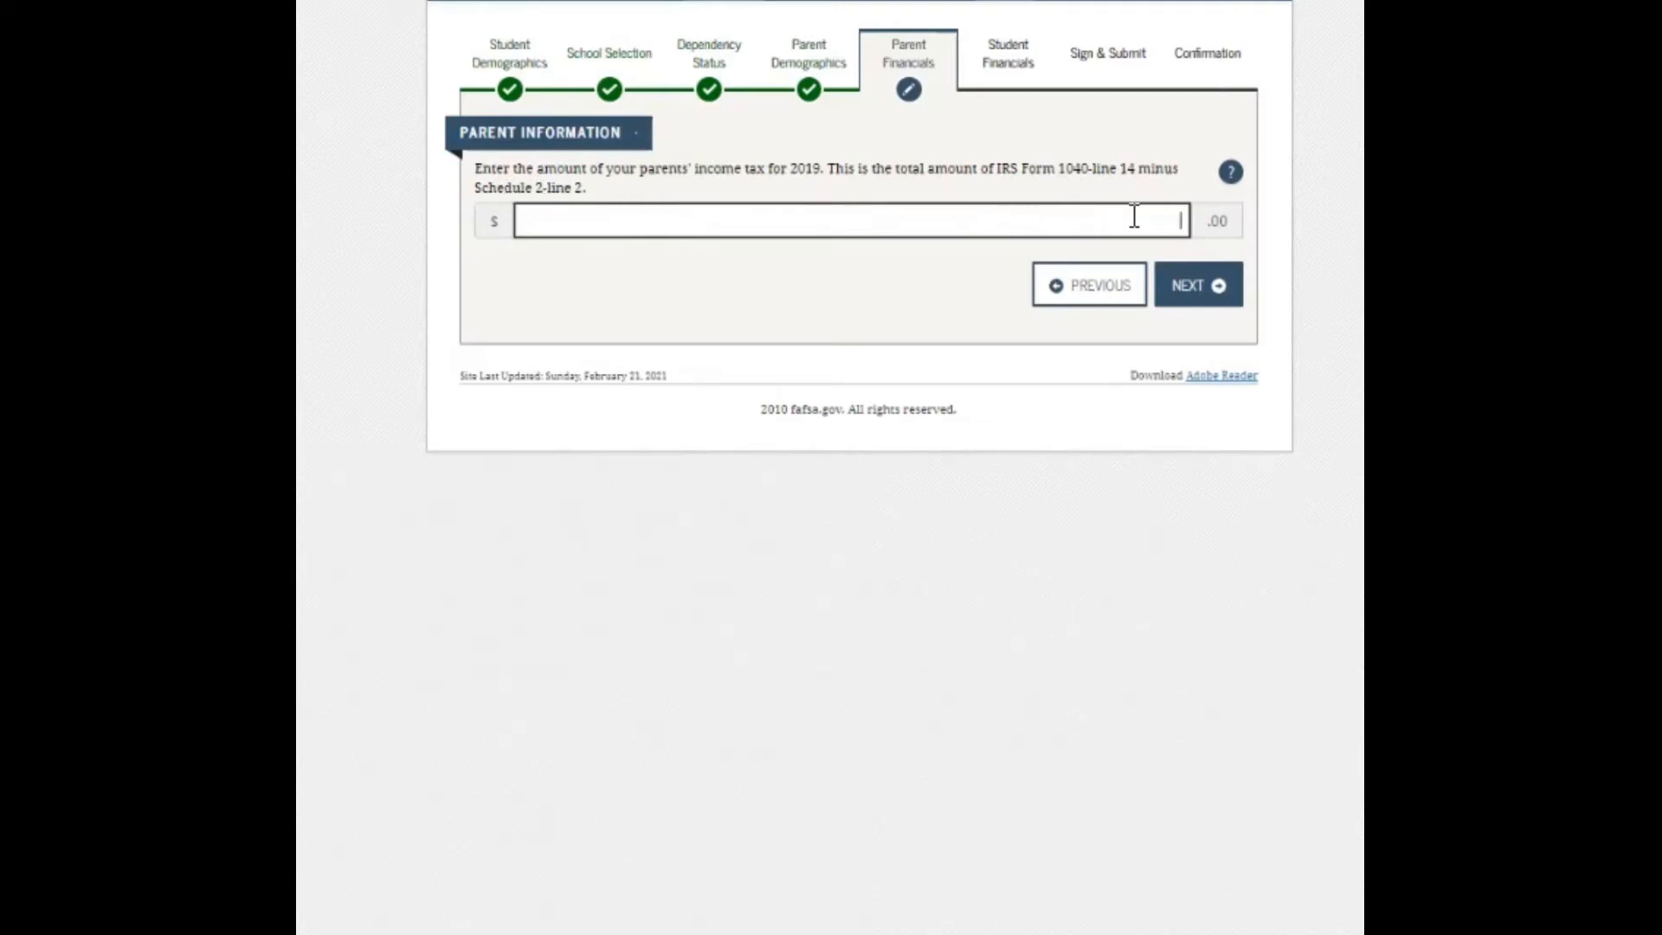
mouse_move(1166, 209)
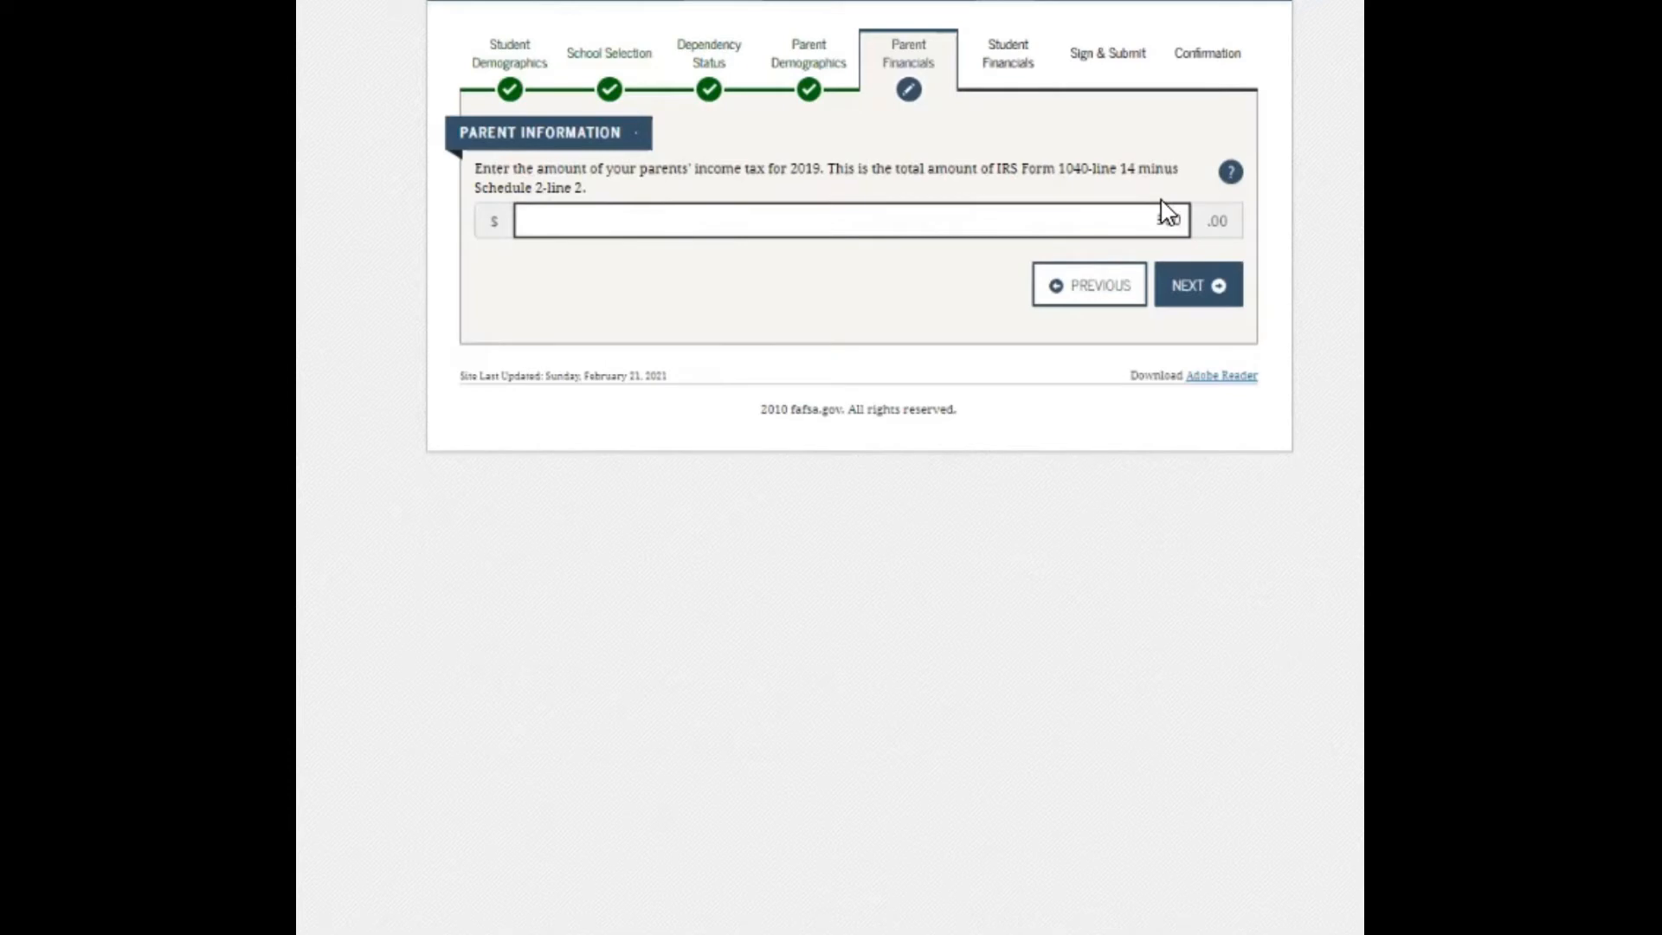
Enter $500 income tax, then keep combat pay through tax-exempt interest at zero.
type("500")
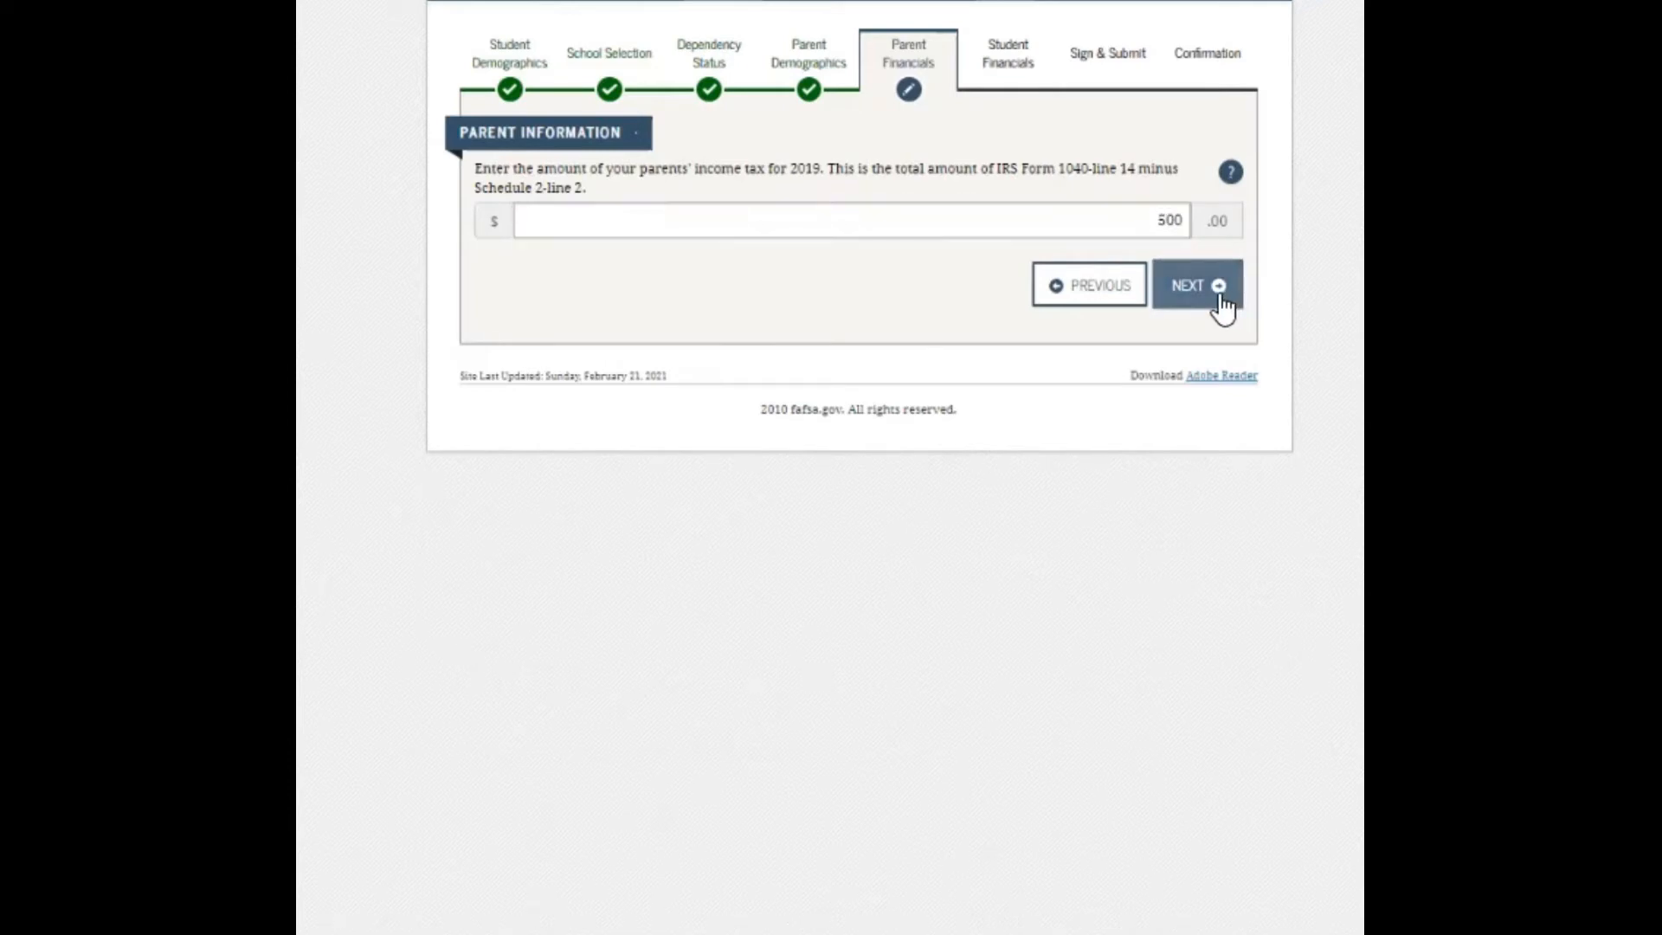
left_click(1196, 284)
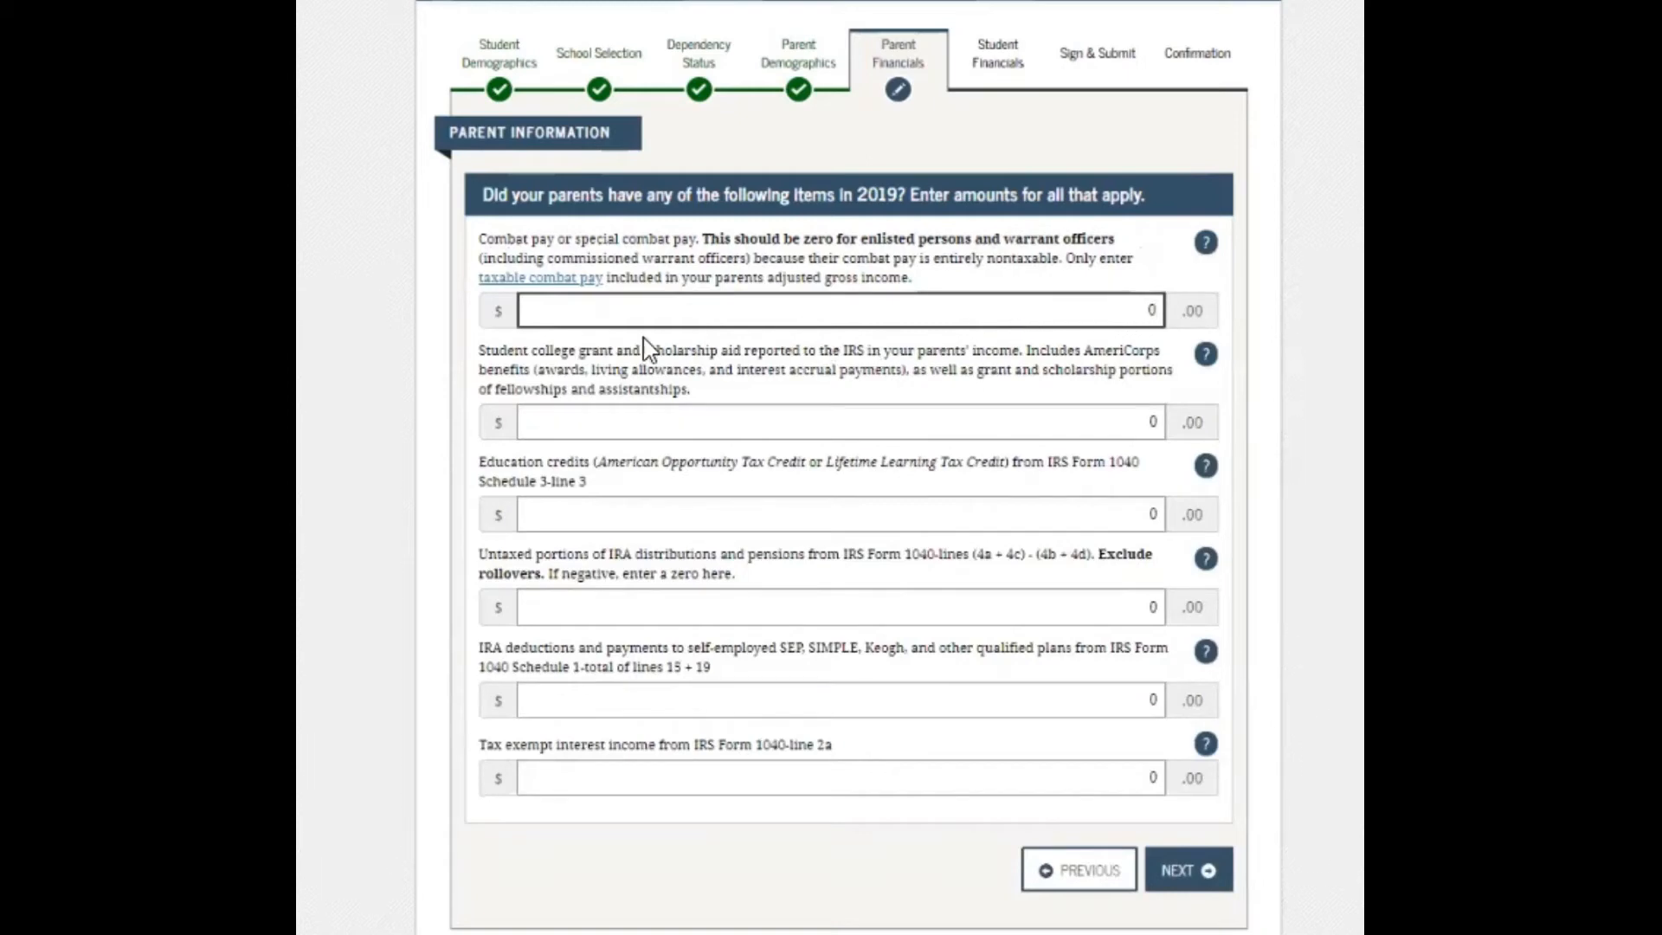
mouse_move(653, 365)
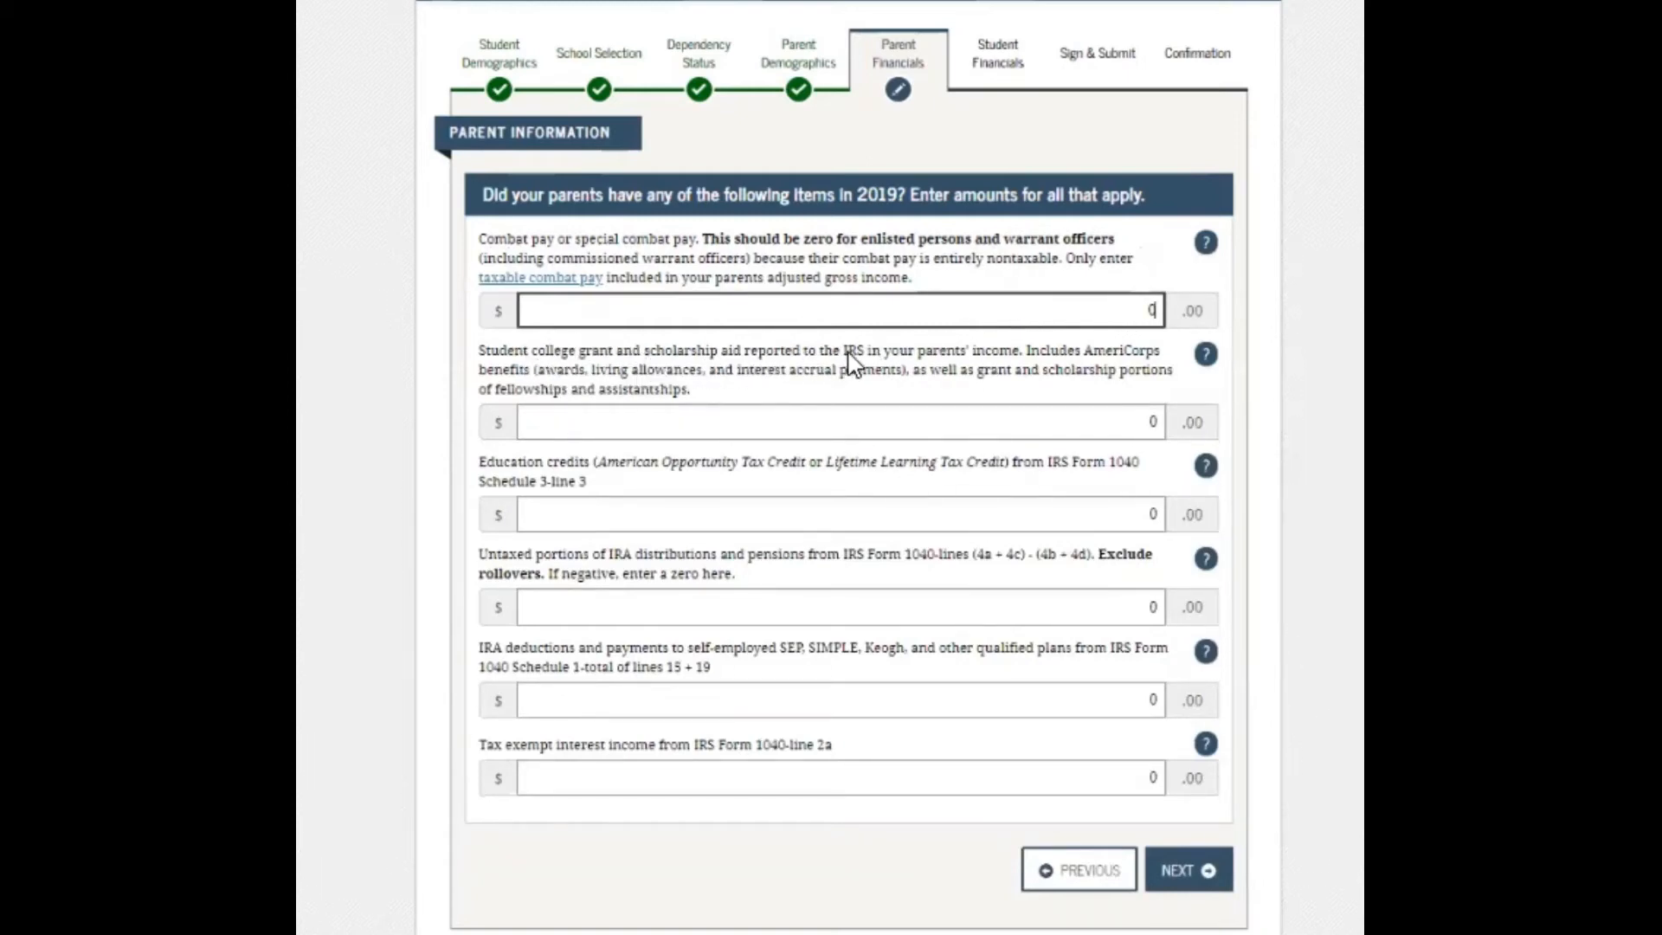
mouse_move(1086, 376)
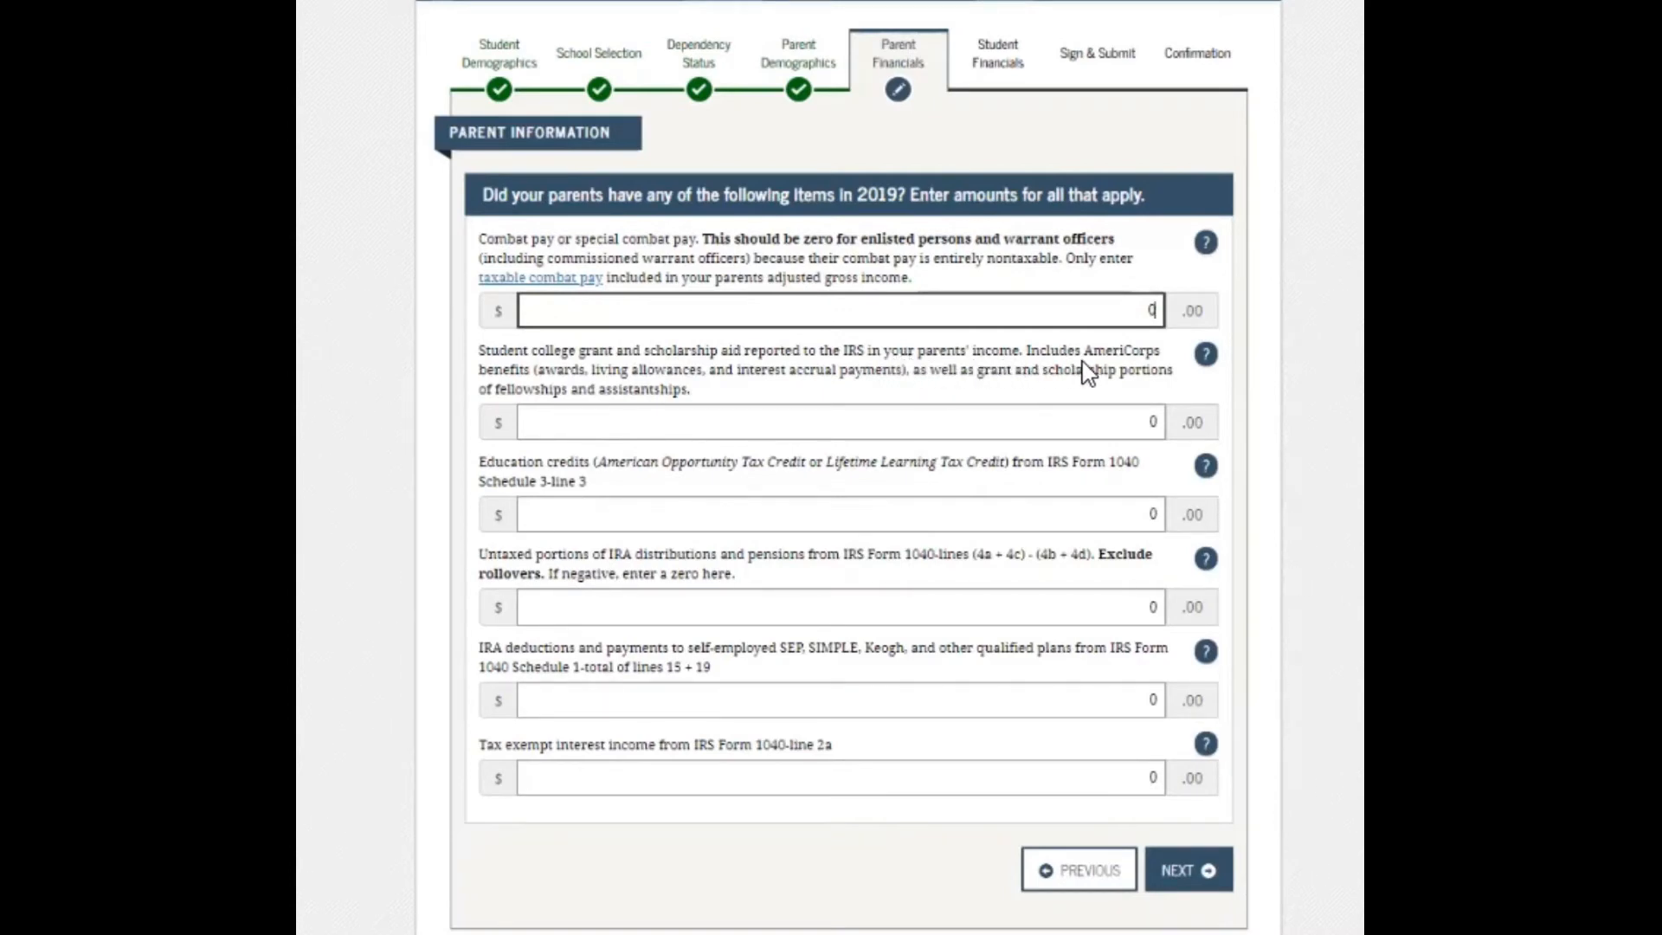
mouse_move(560, 390)
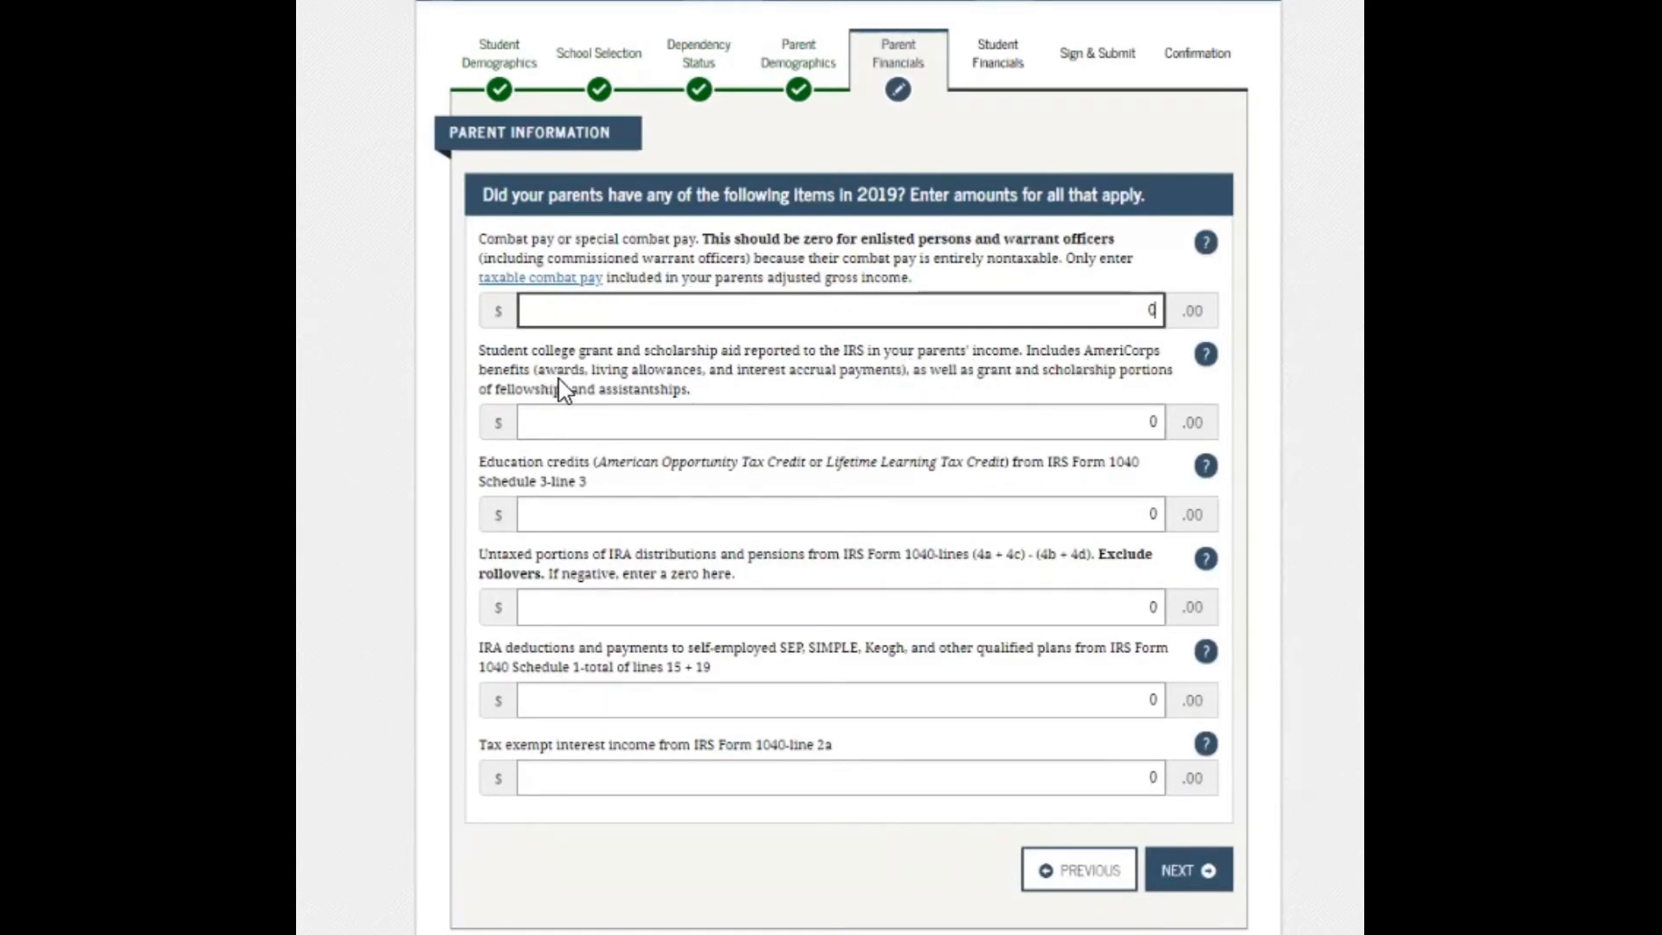
mouse_move(825, 400)
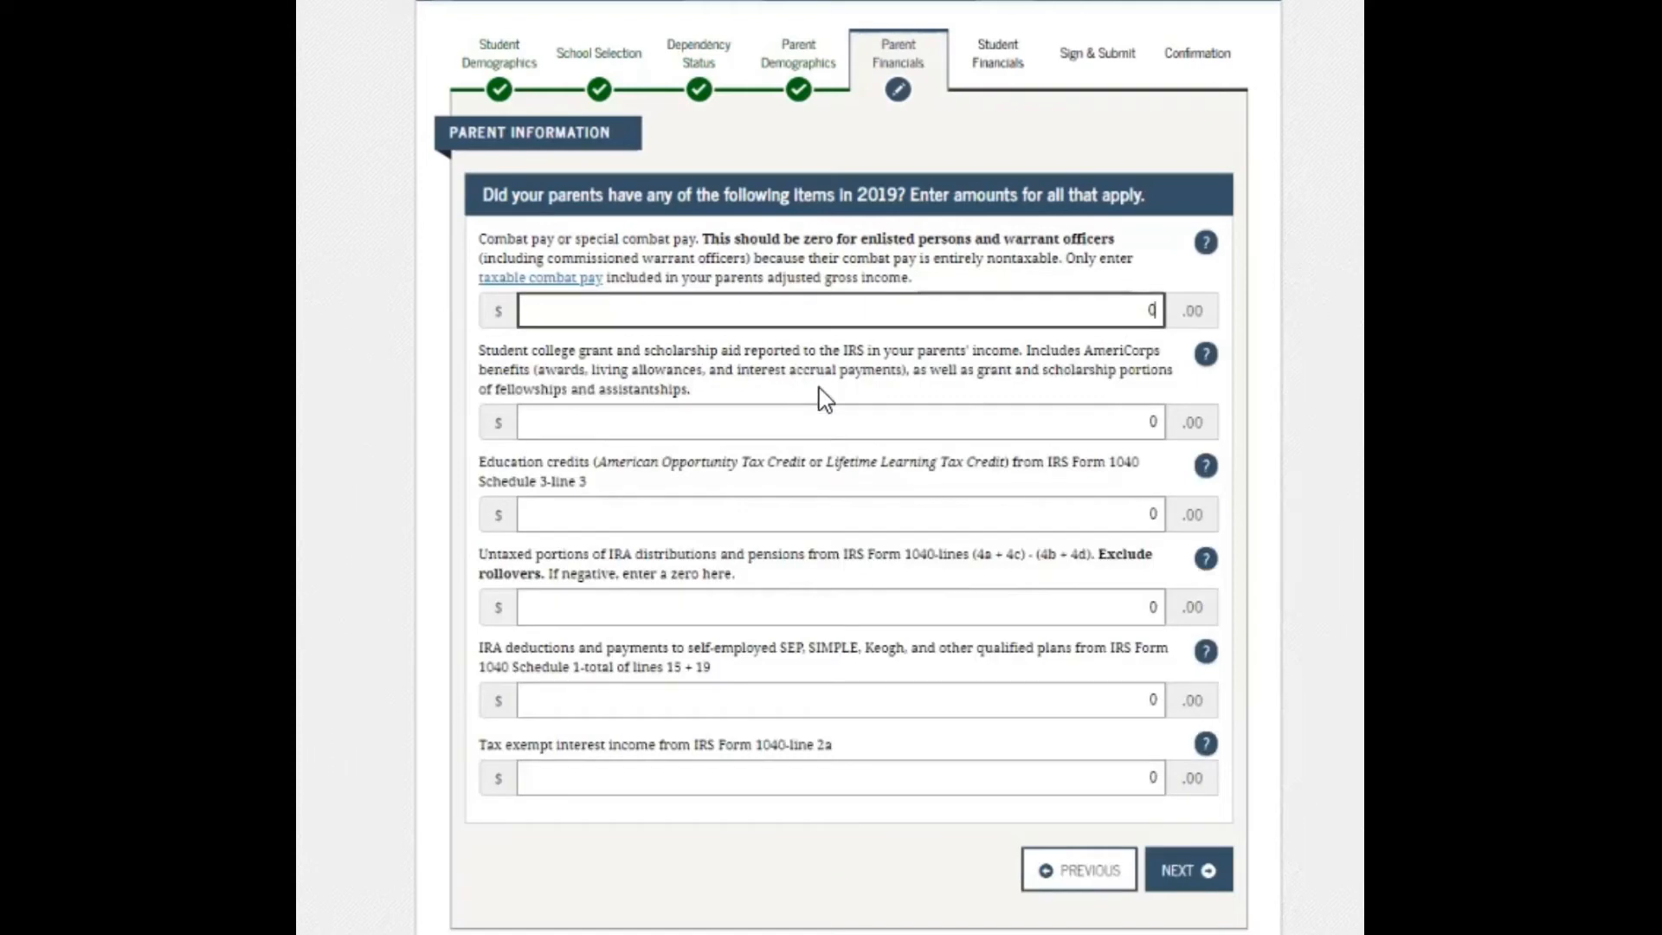
mouse_move(962, 400)
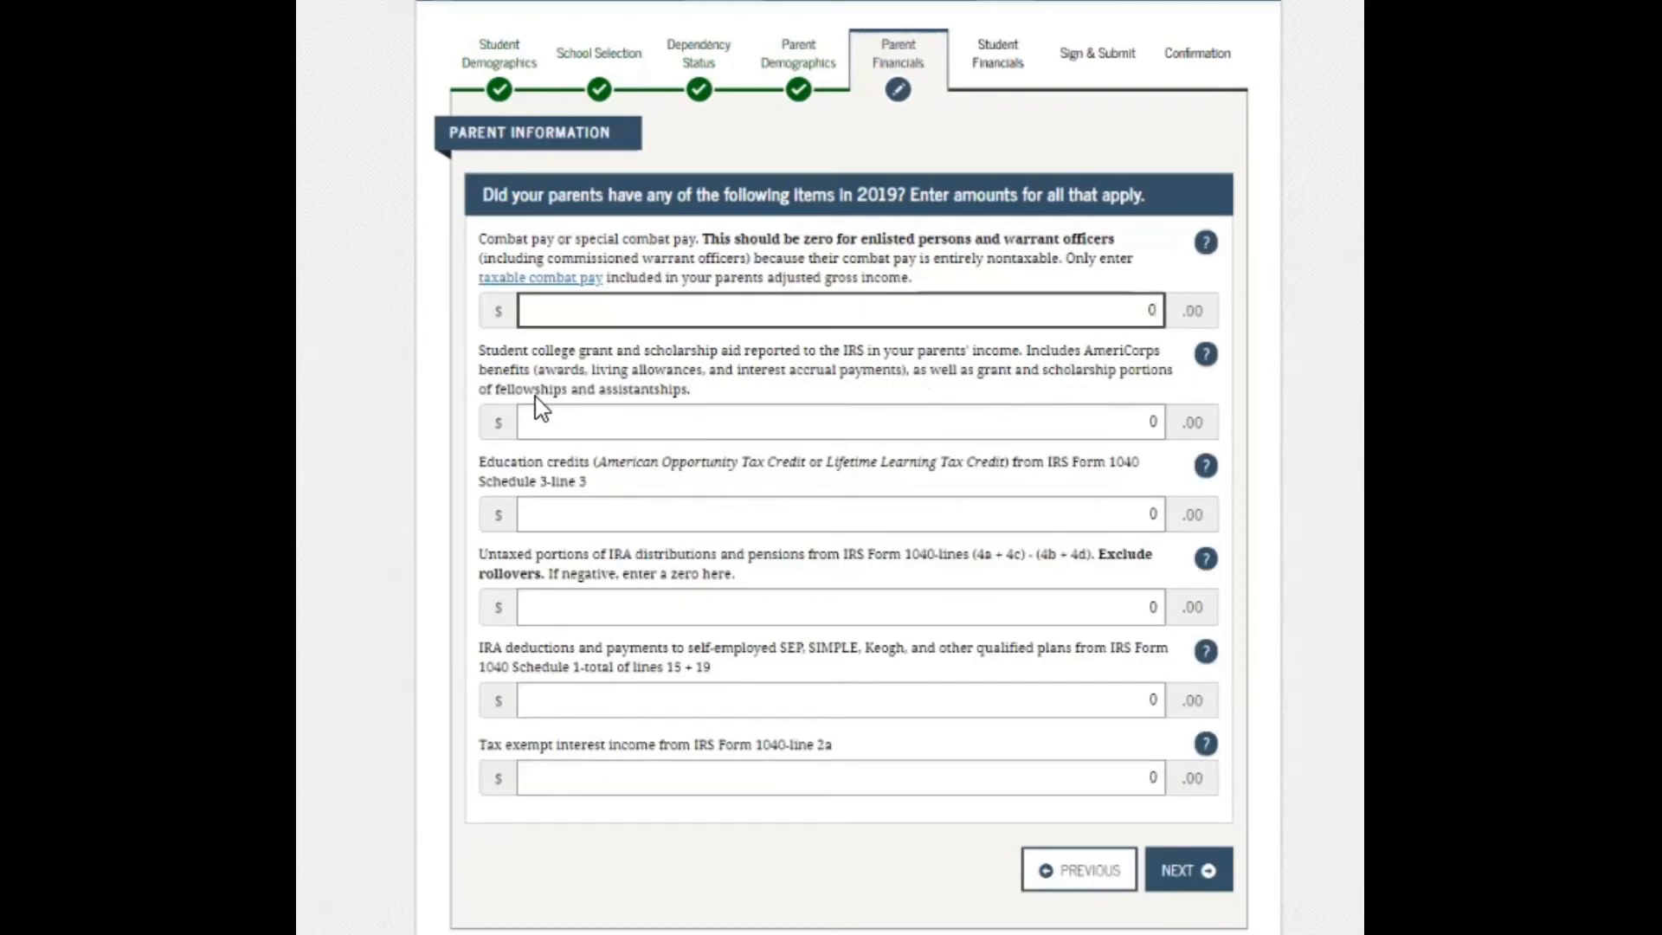
mouse_move(652, 408)
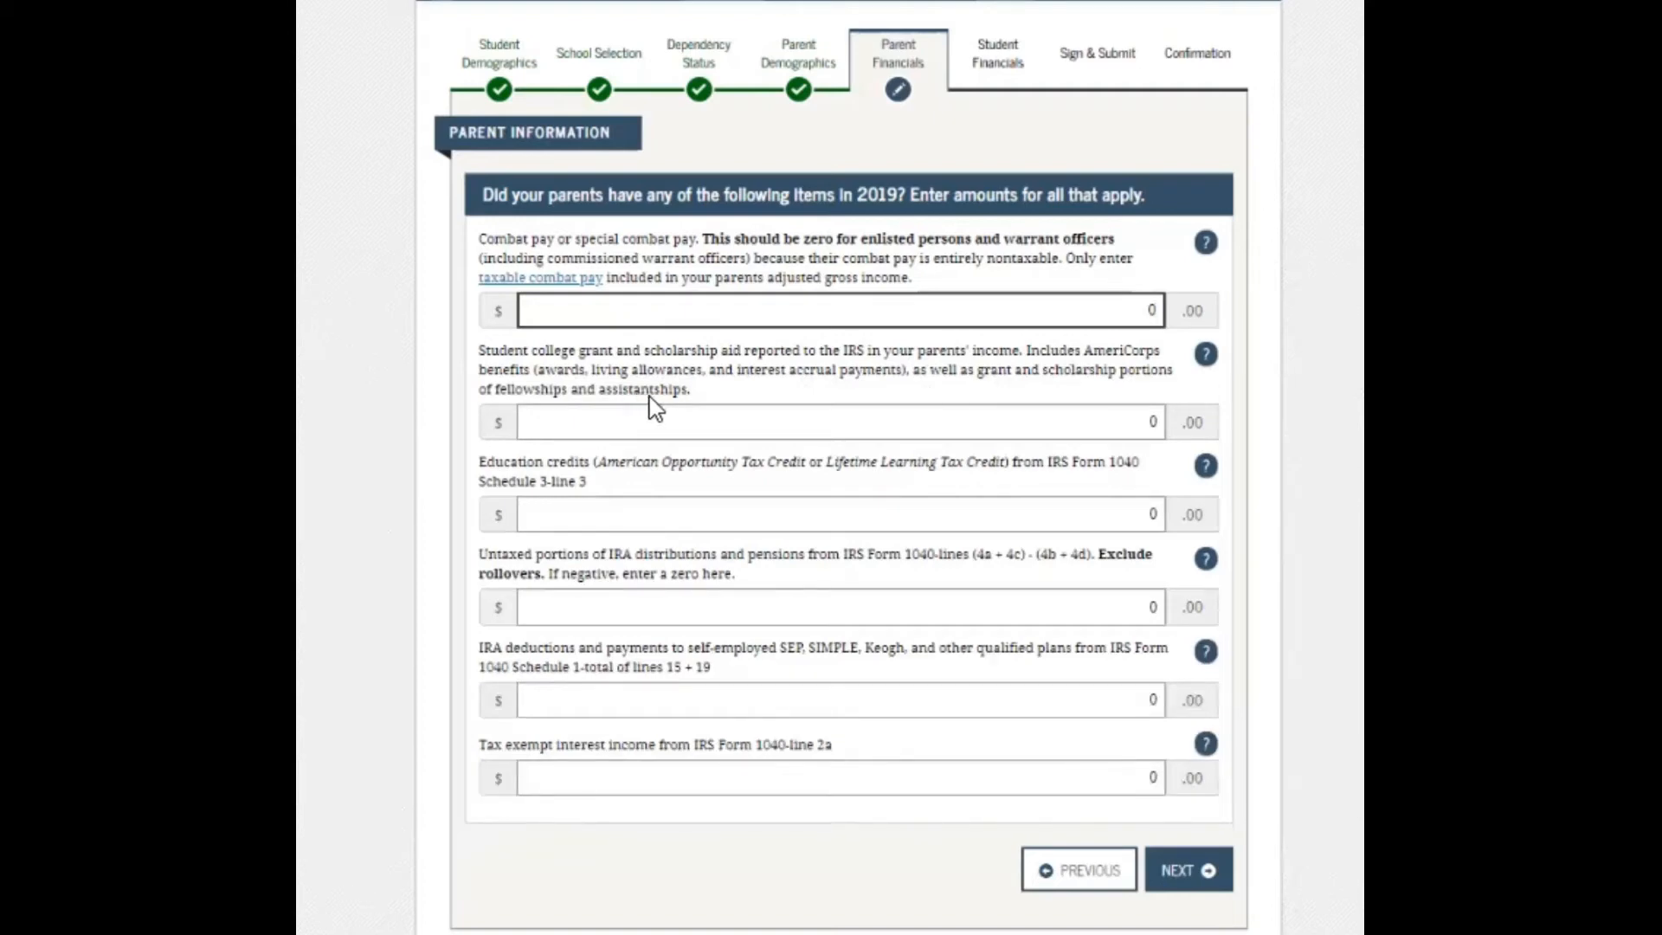
mouse_move(650, 488)
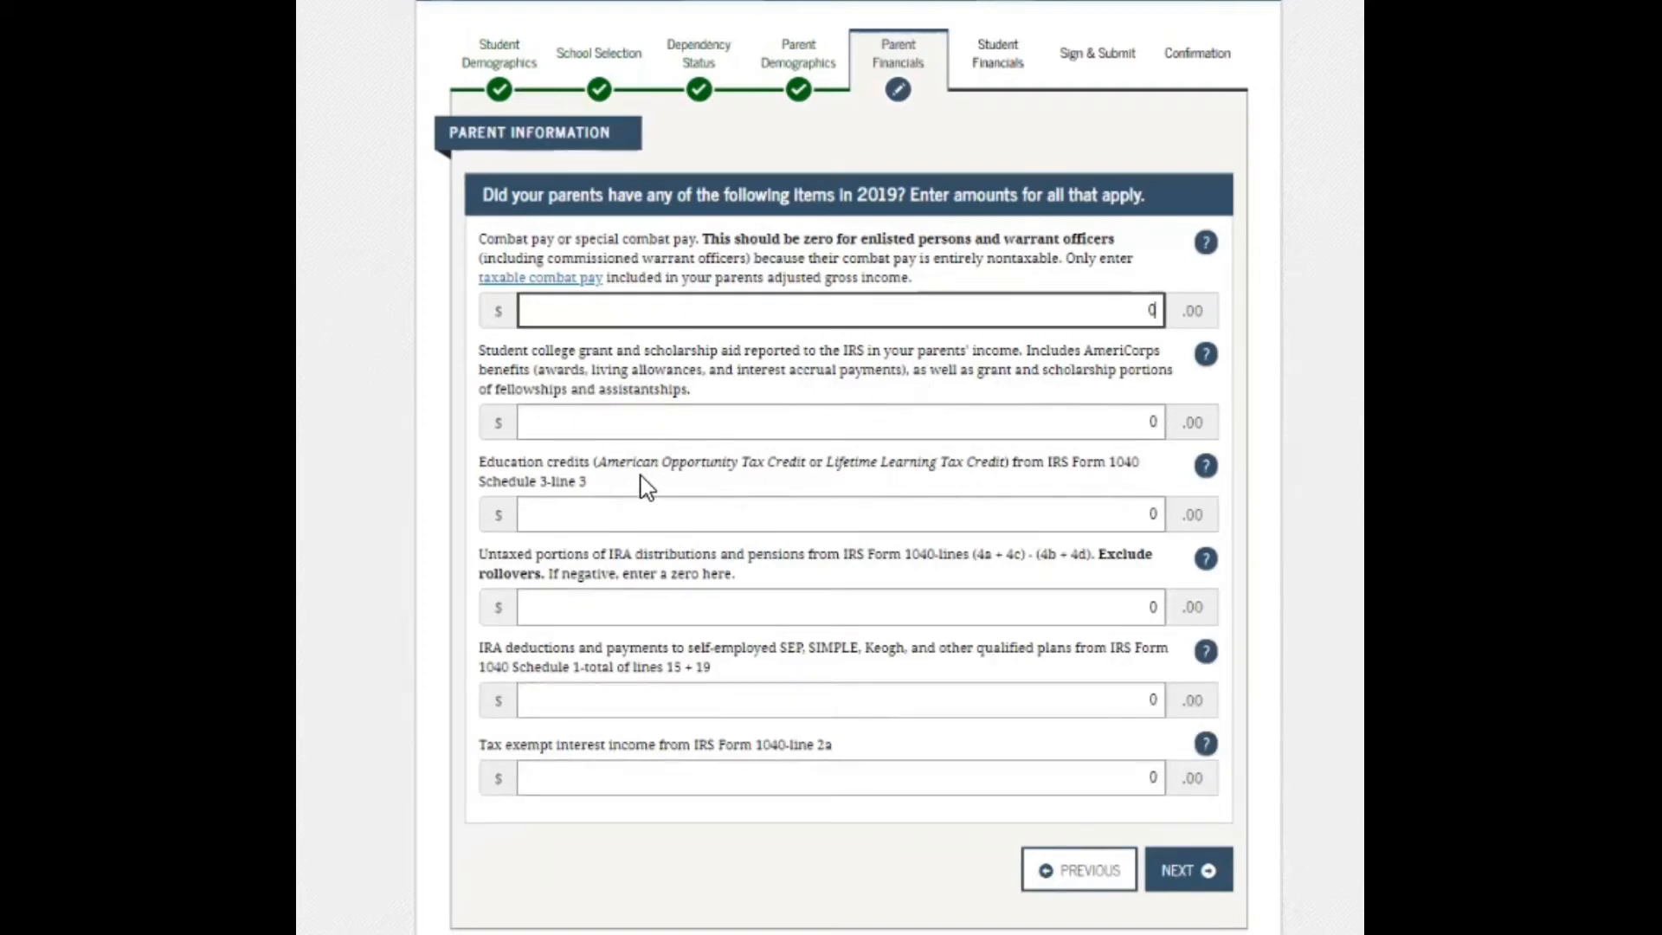
mouse_move(741, 483)
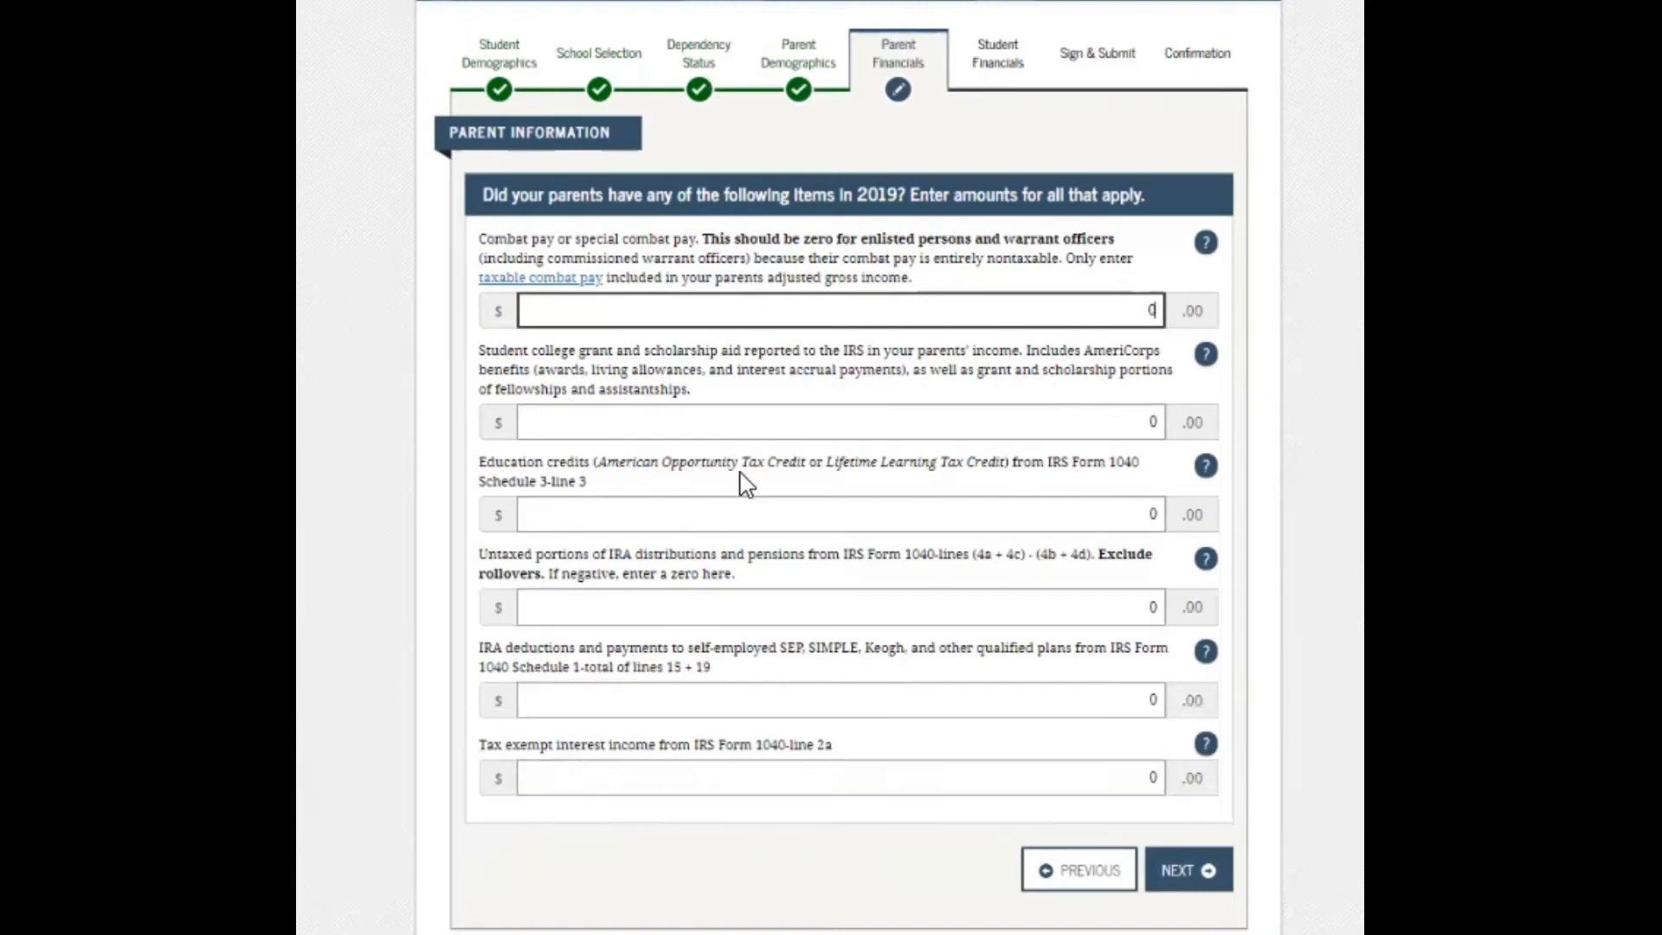
mouse_move(905, 481)
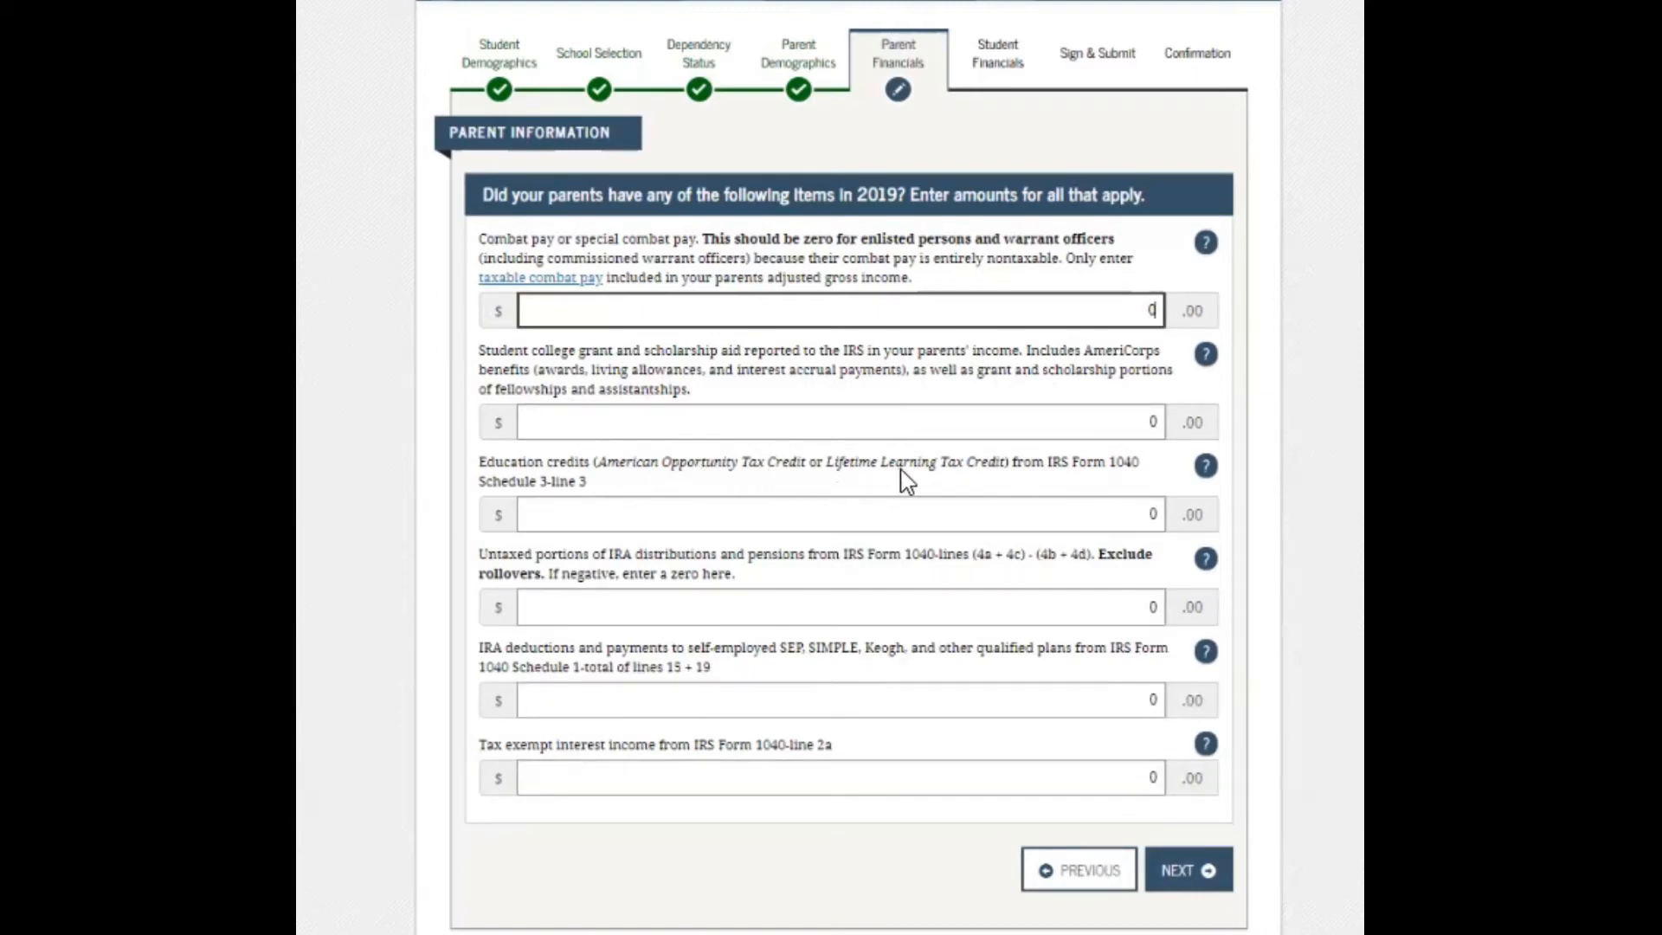
mouse_move(1061, 487)
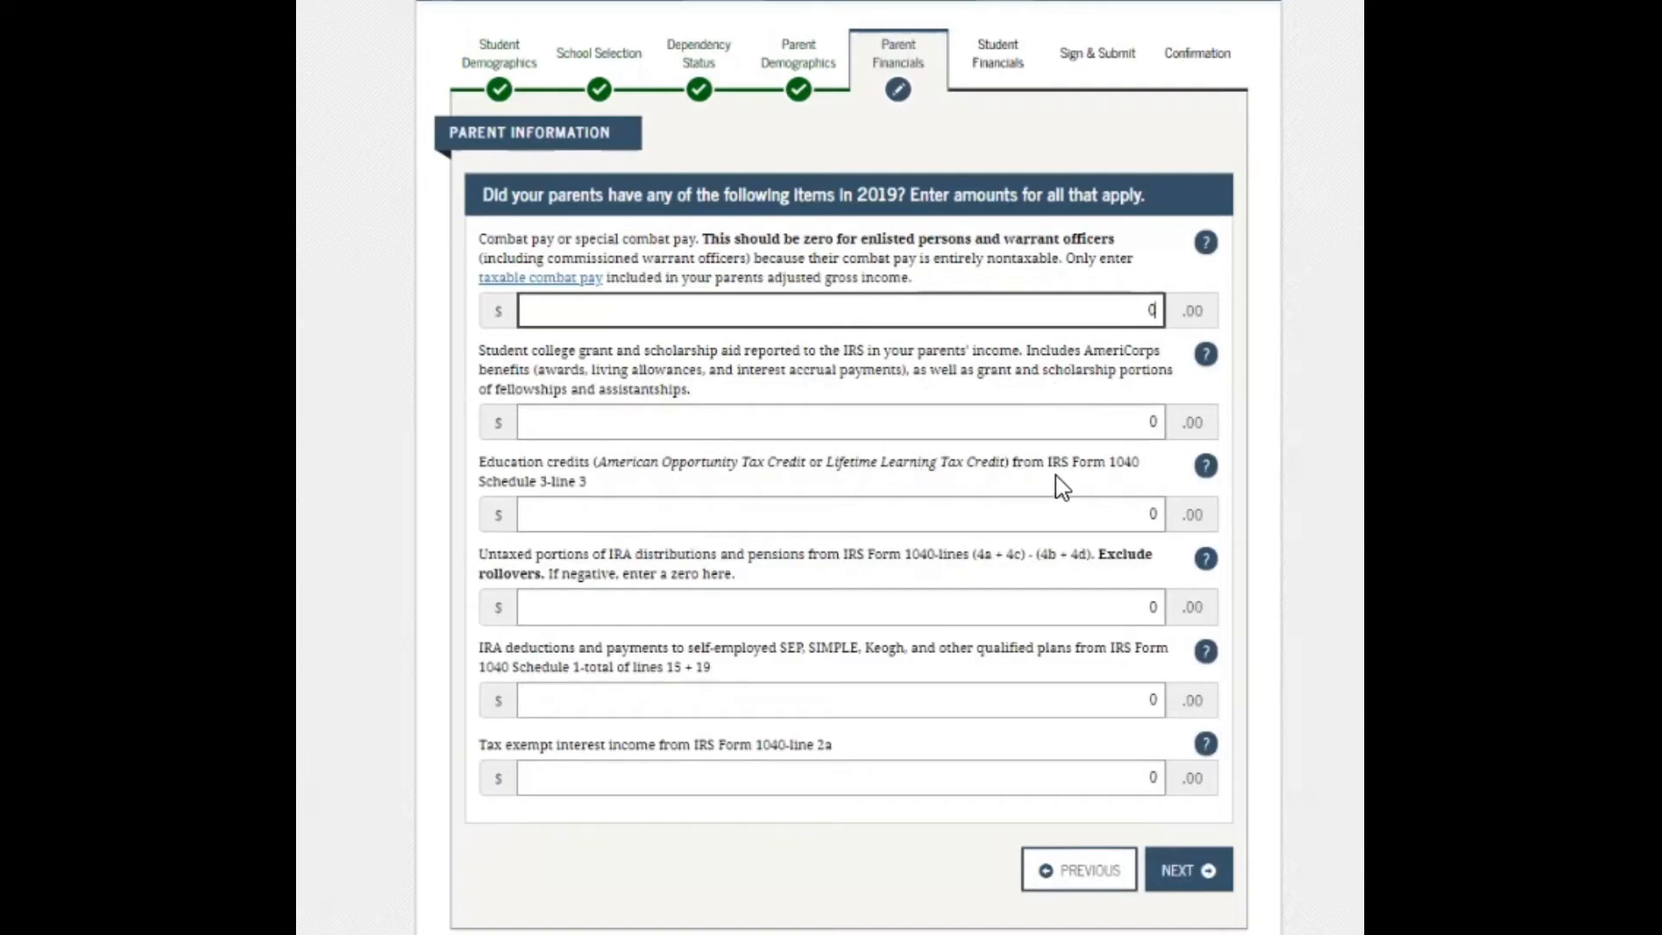
mouse_move(530, 492)
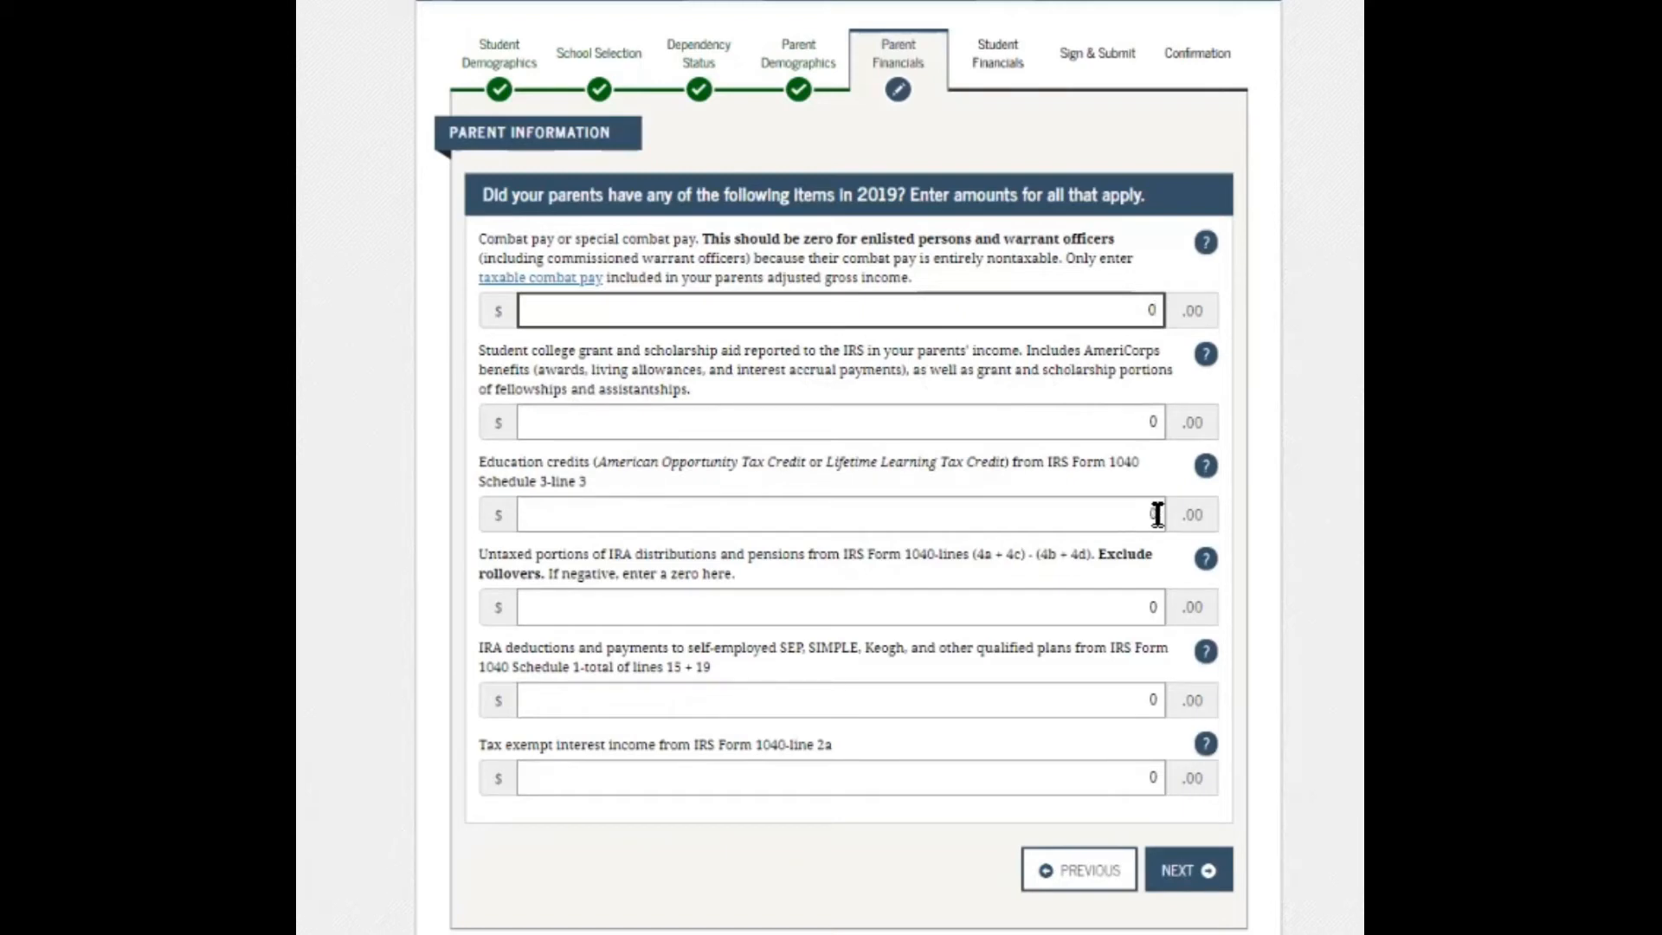
mouse_move(514, 549)
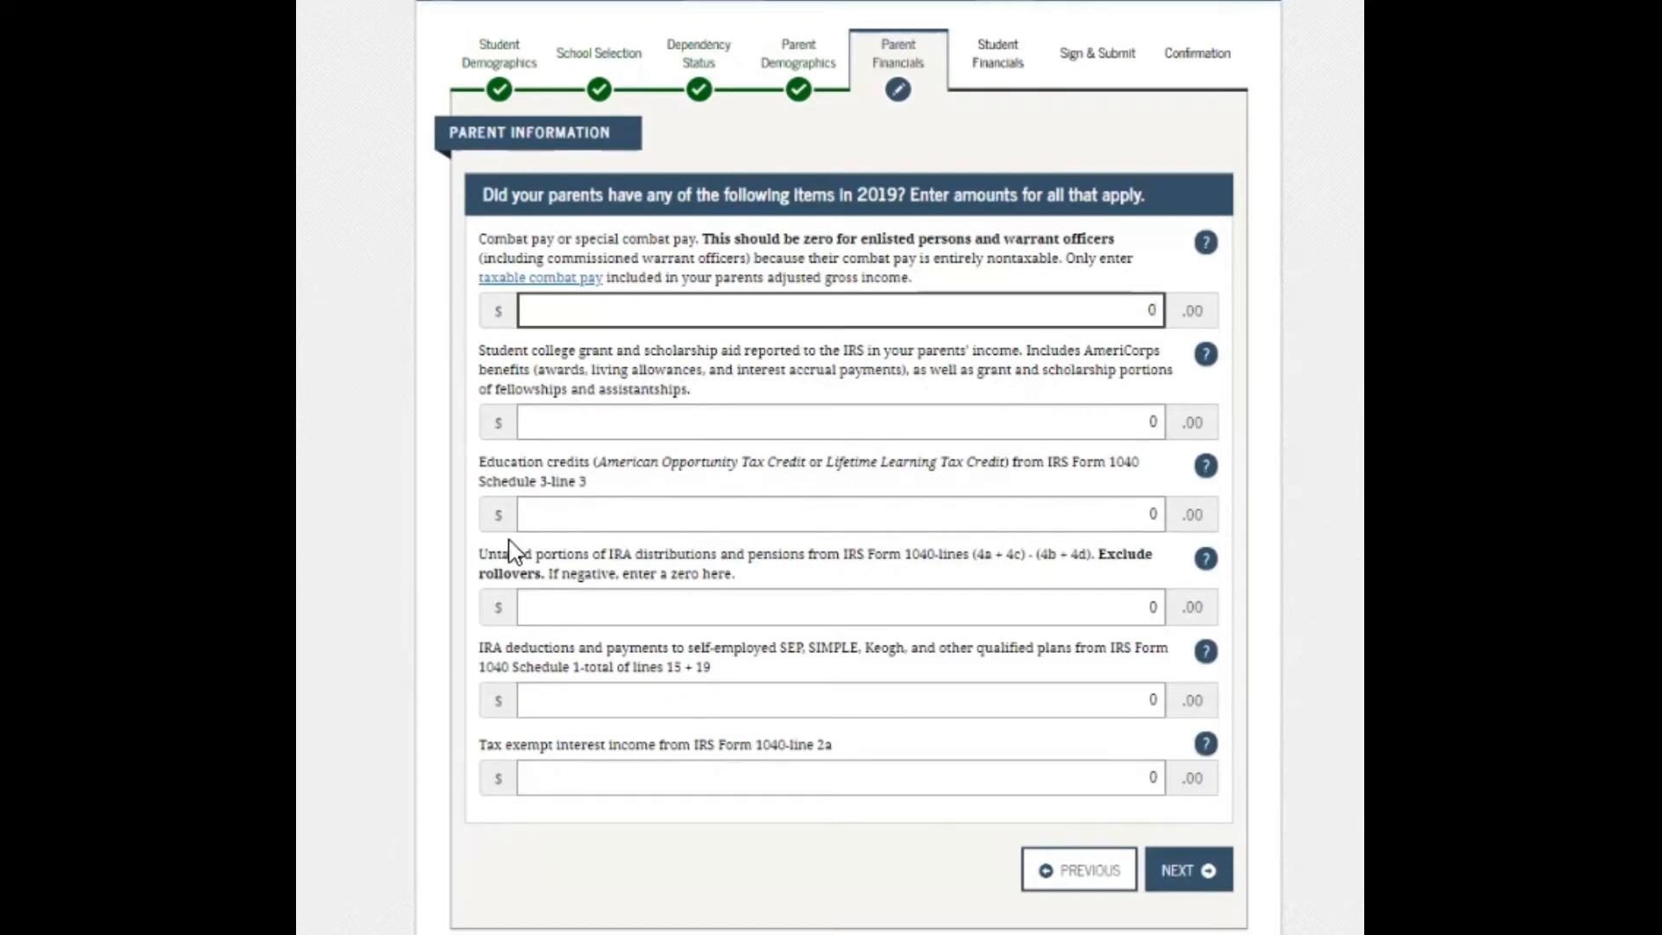
mouse_move(625, 572)
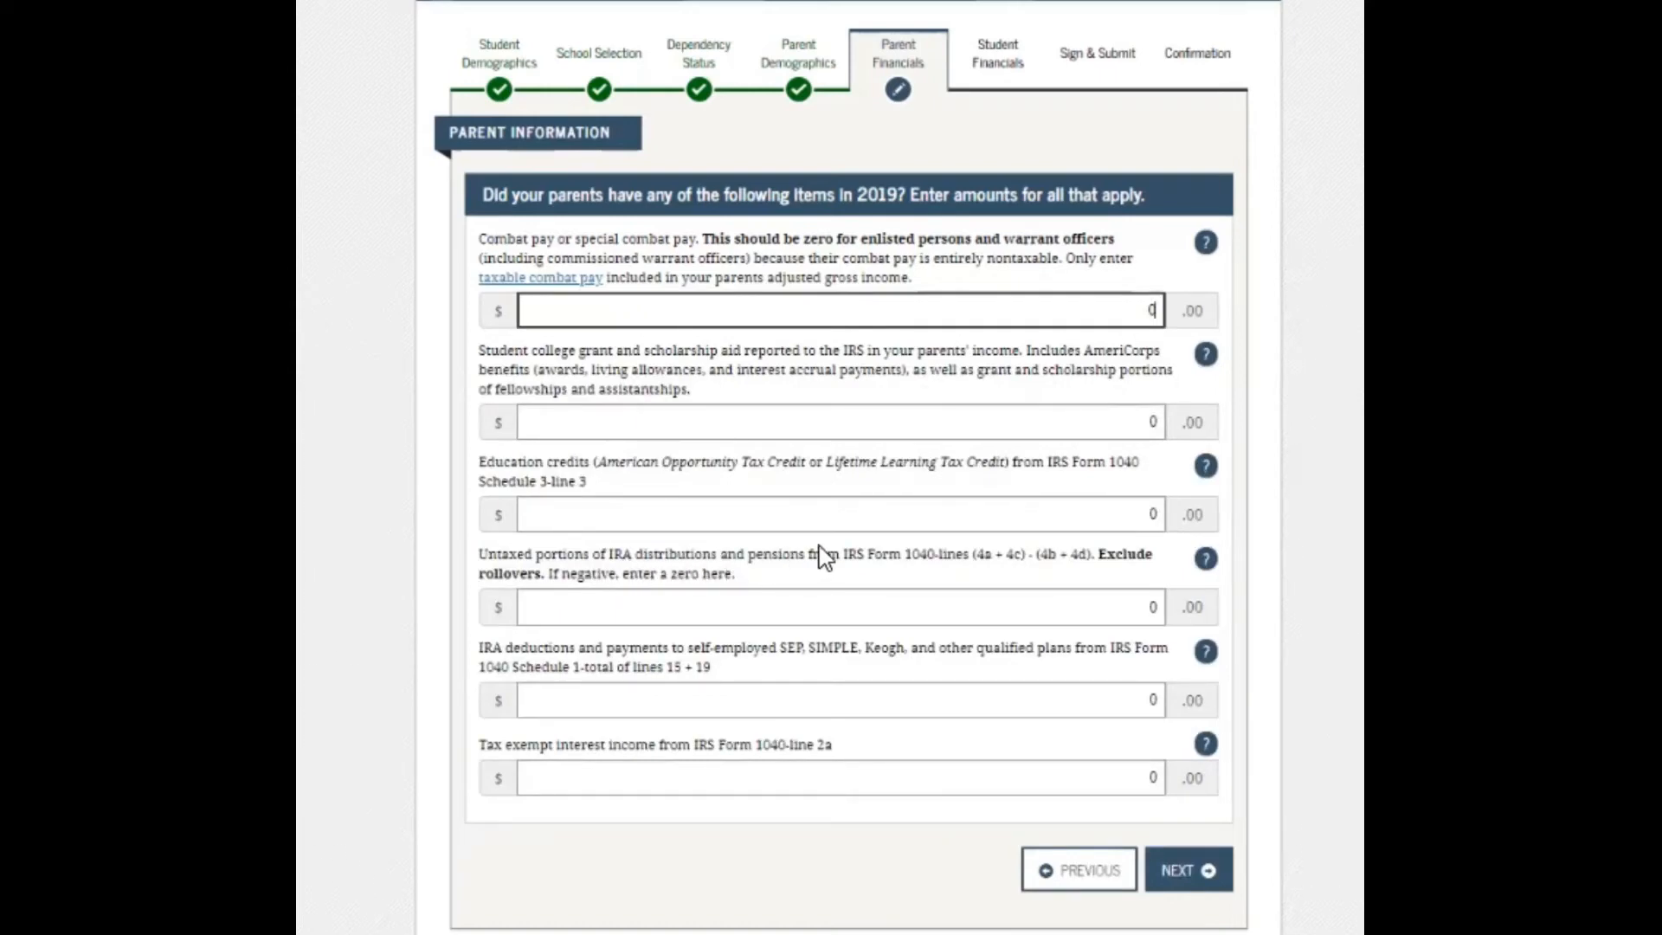
mouse_move(915, 577)
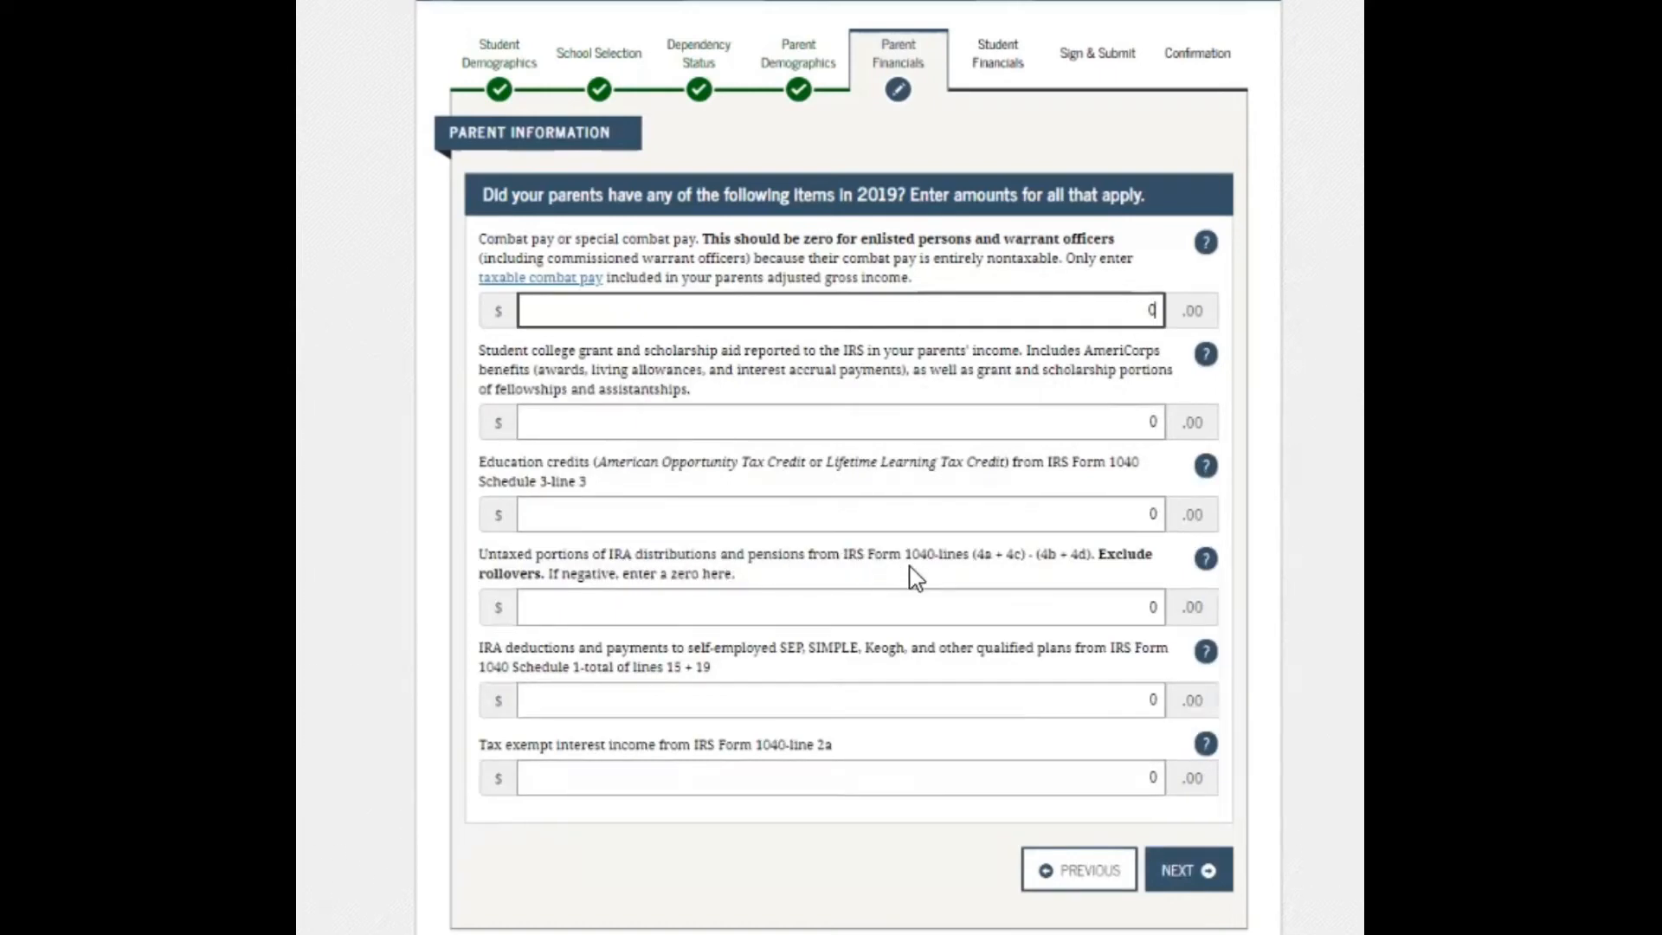
mouse_move(959, 567)
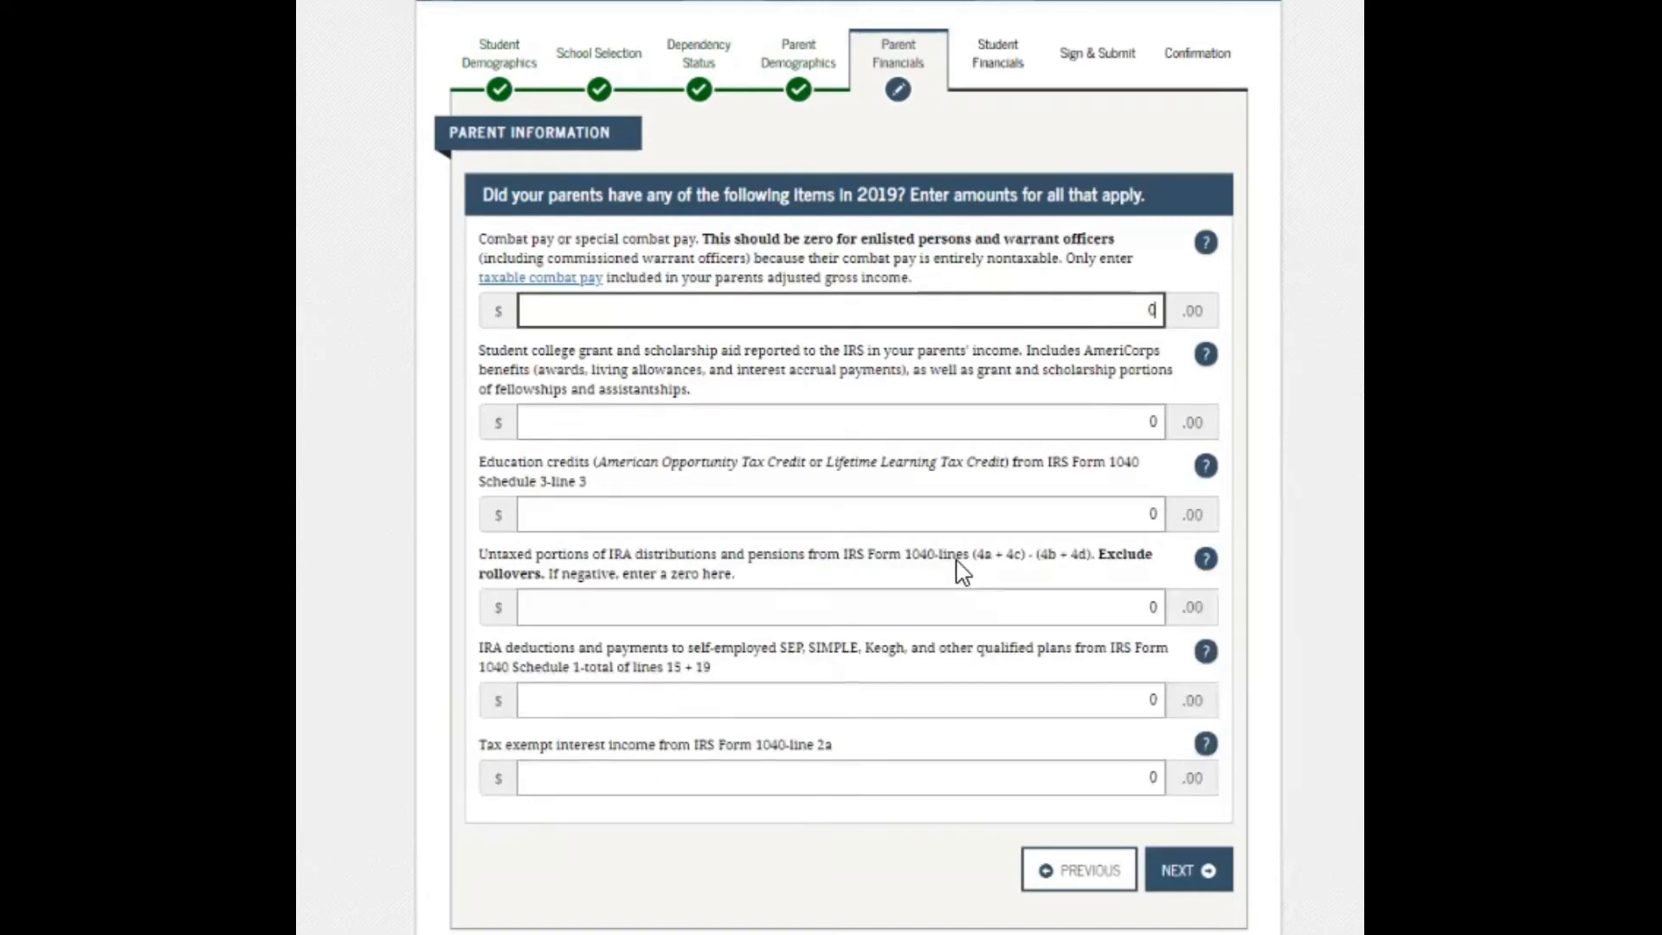
mouse_move(990, 576)
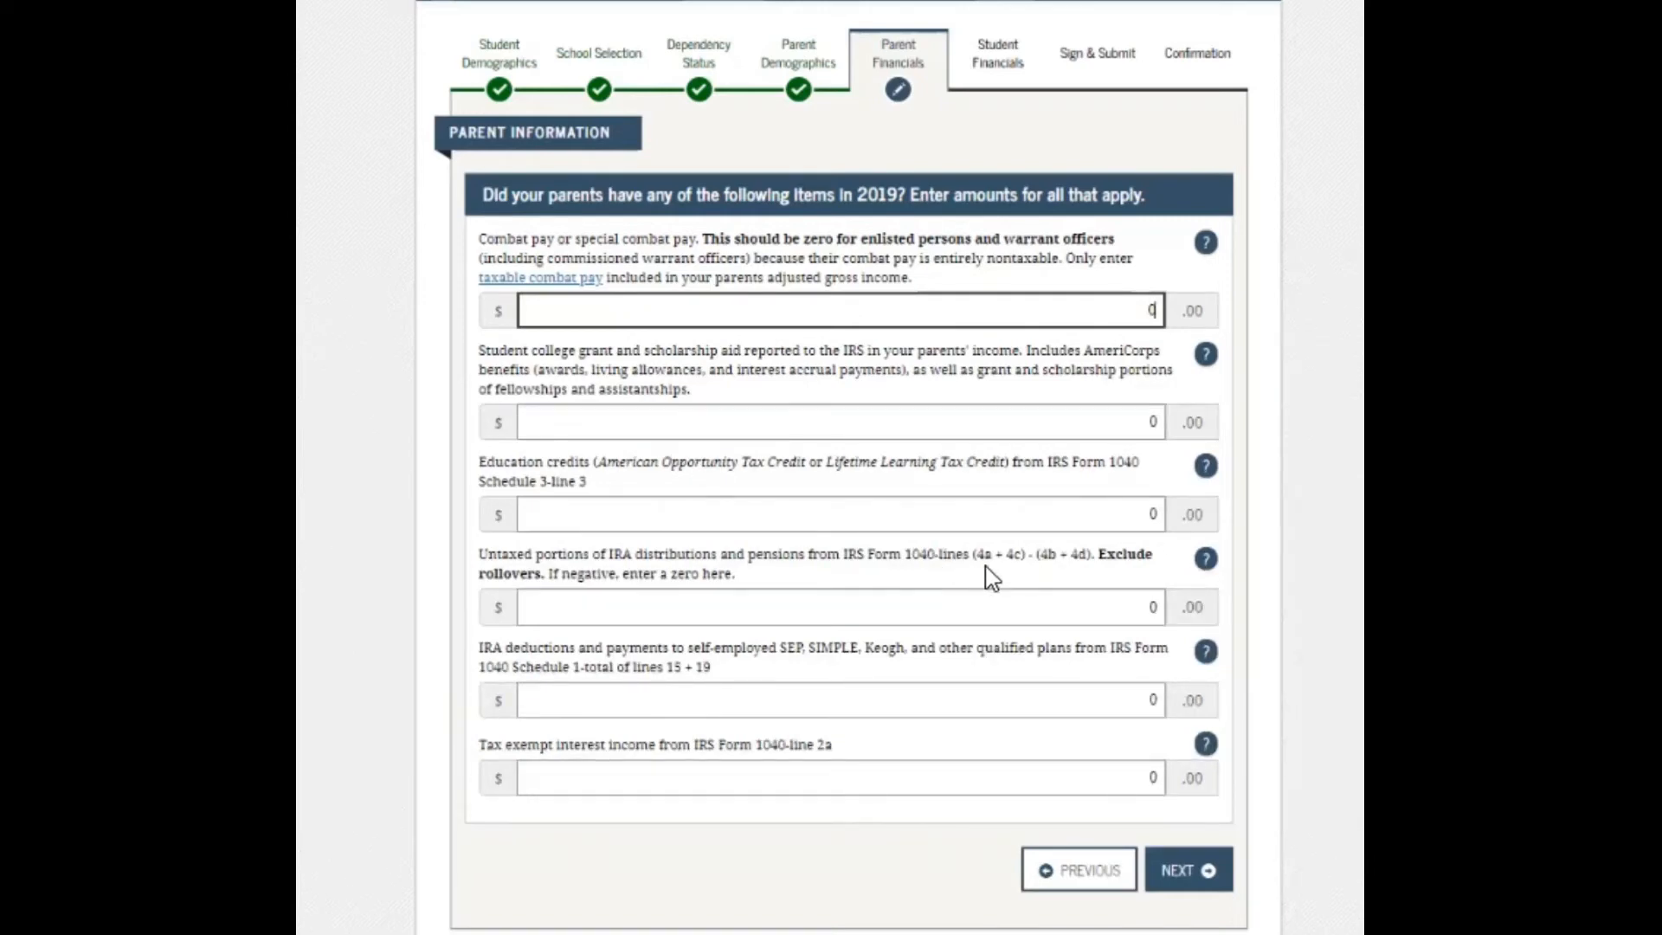
mouse_move(996, 564)
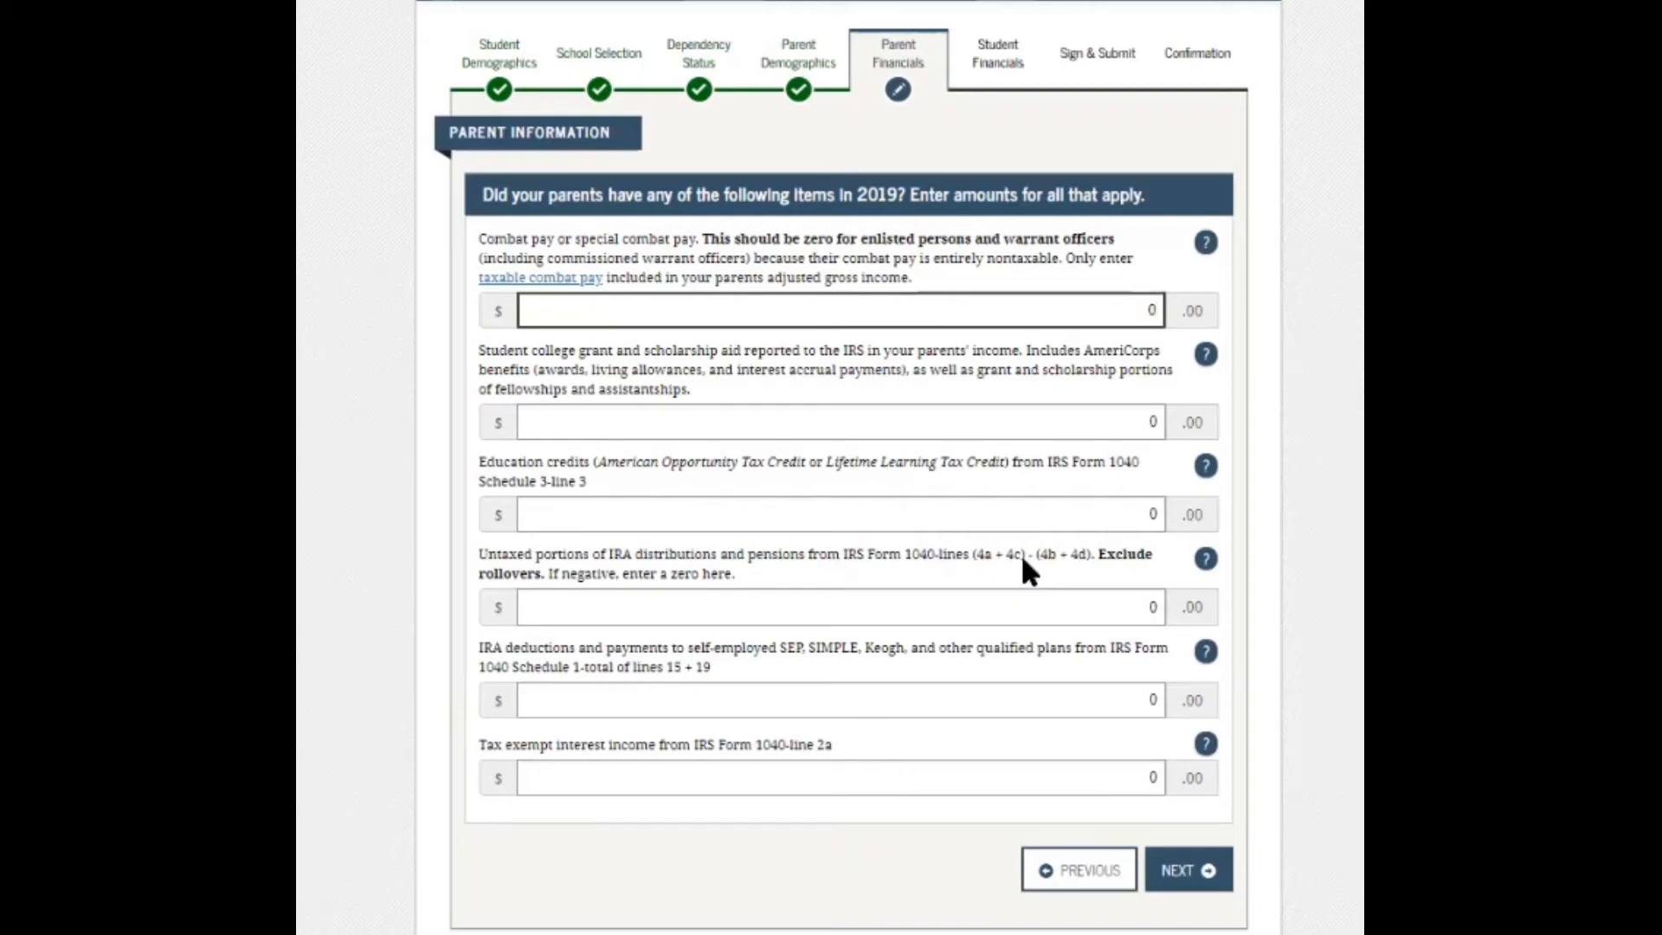
mouse_move(1067, 575)
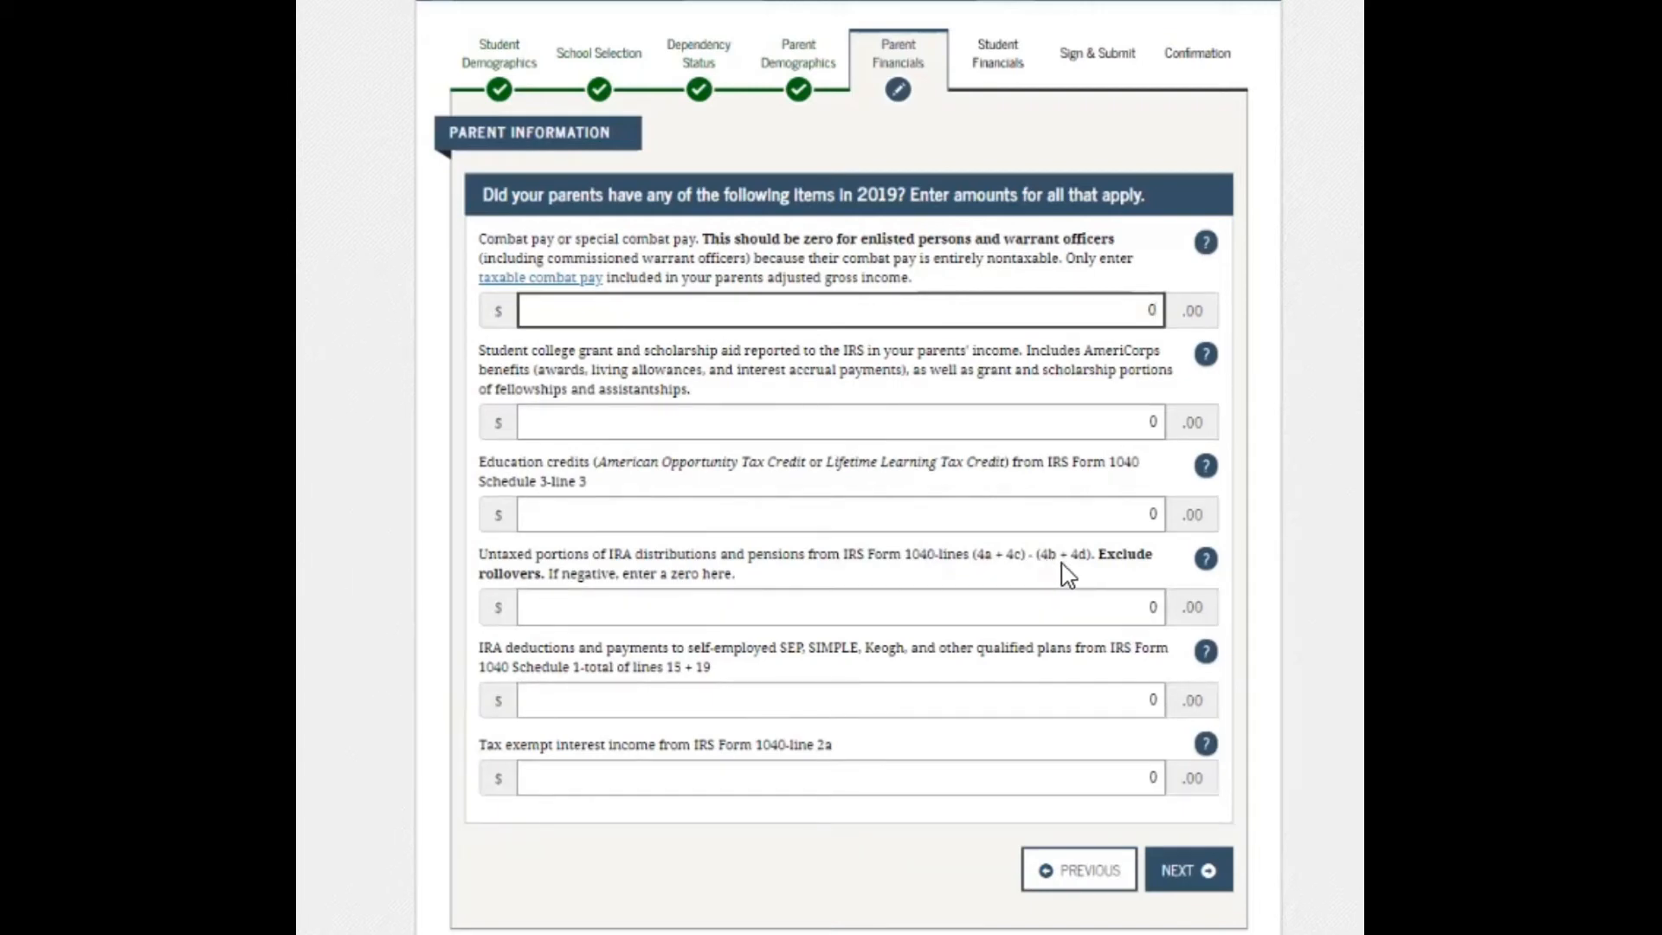
mouse_move(1080, 572)
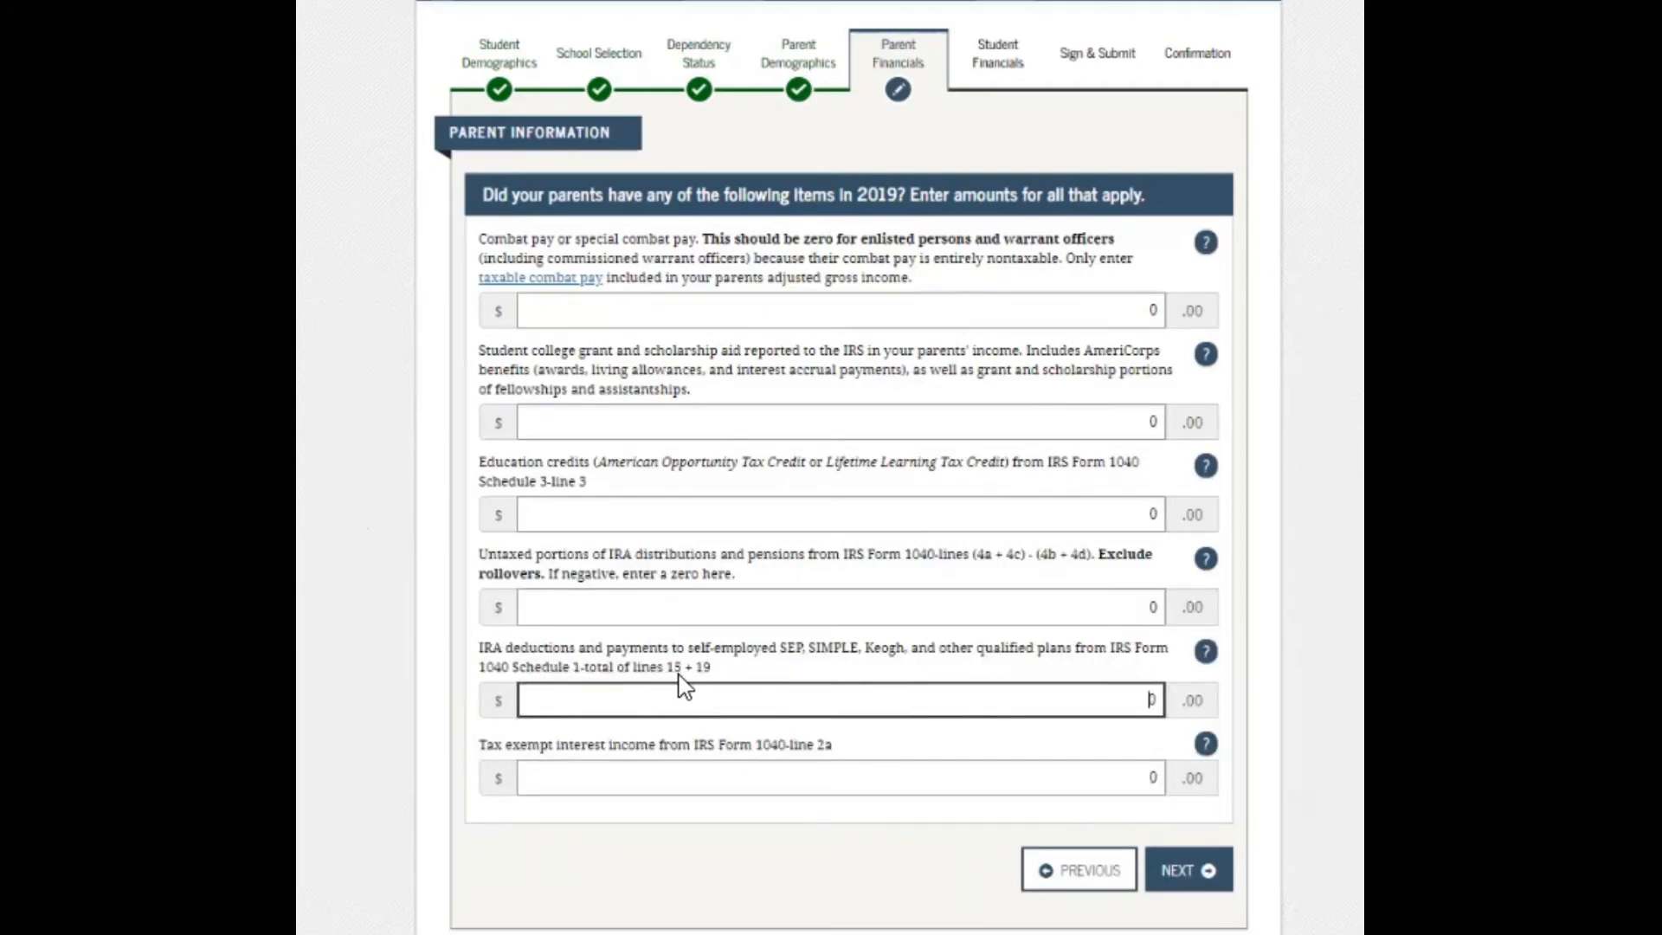
mouse_move(700, 686)
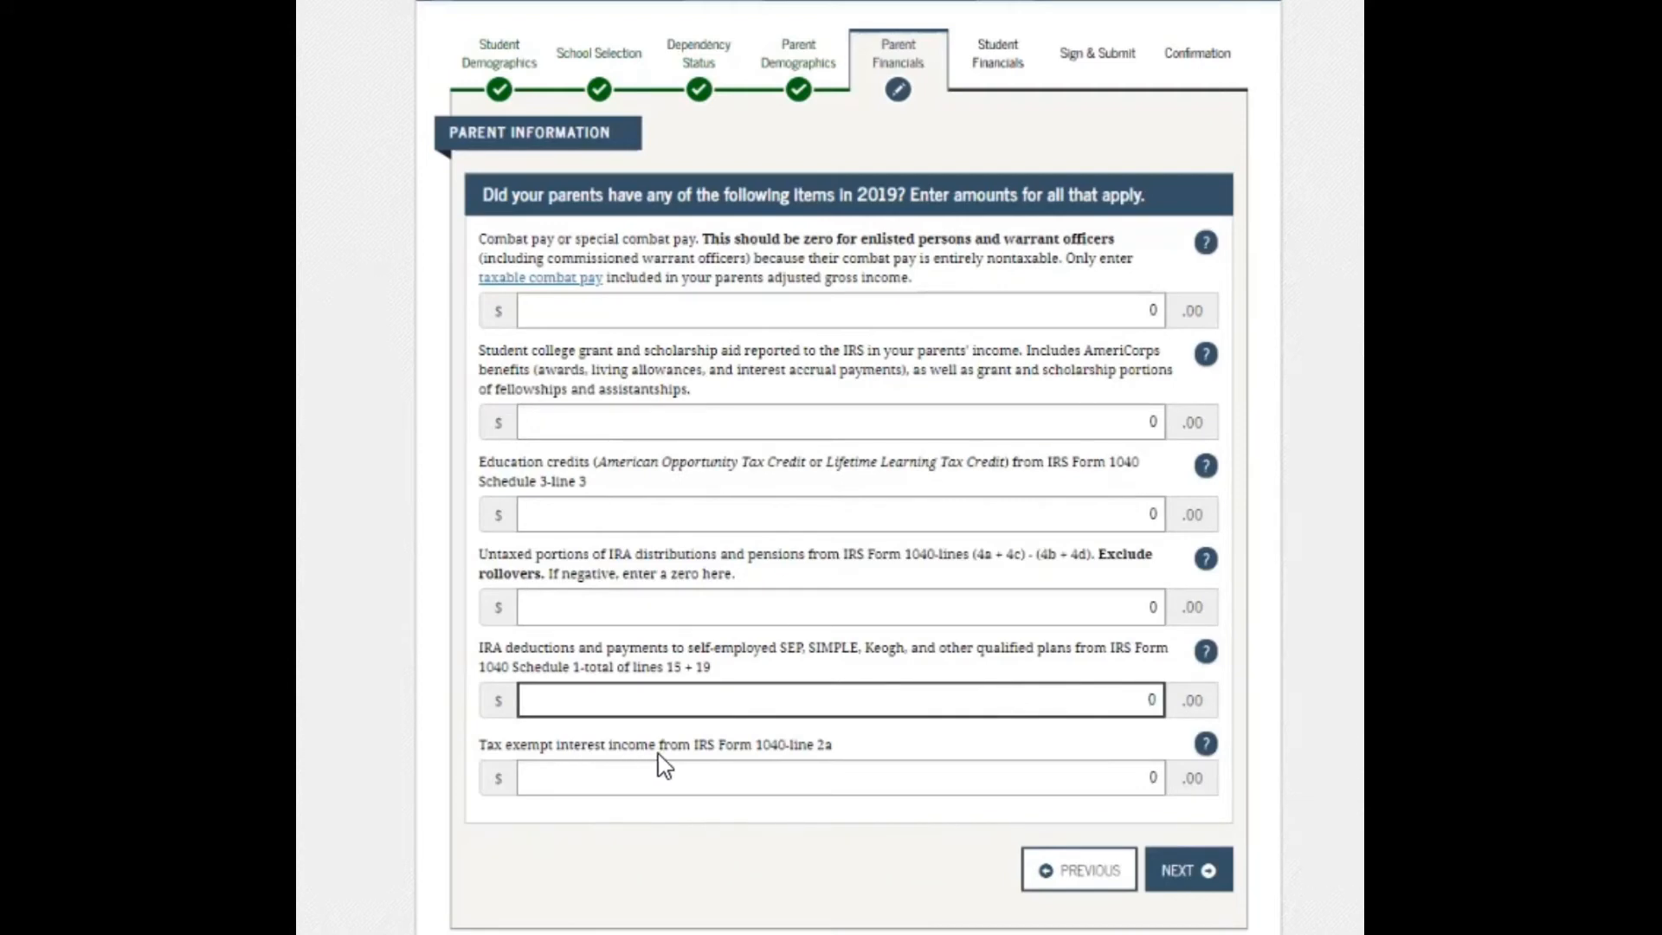
mouse_move(681, 759)
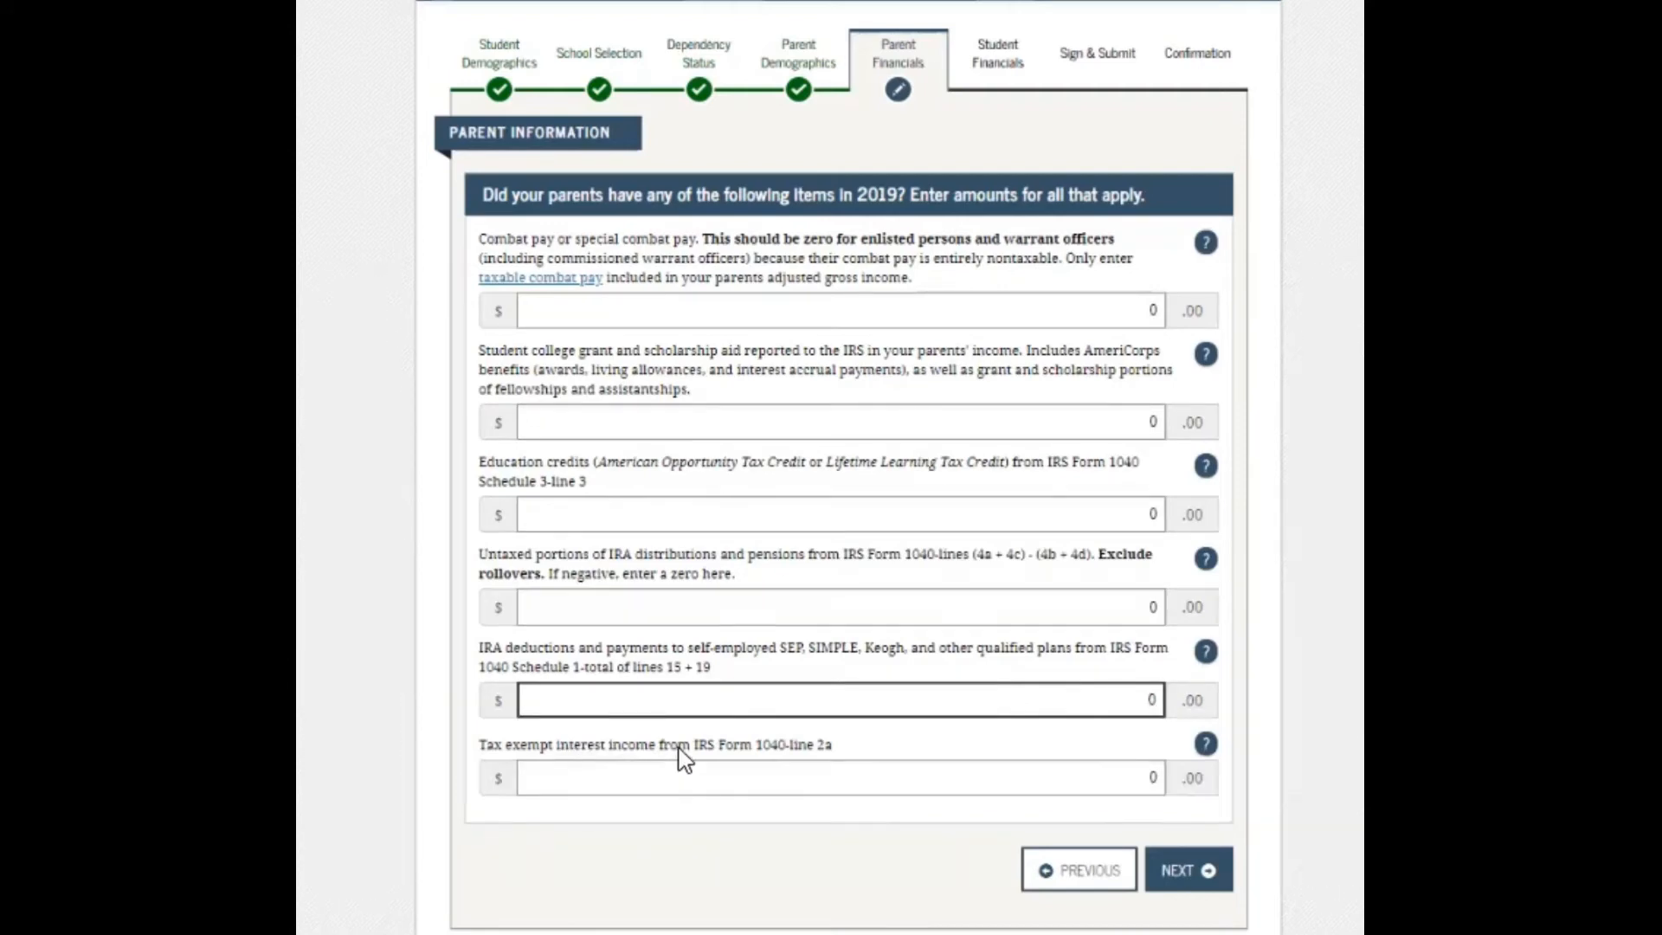
mouse_move(797, 765)
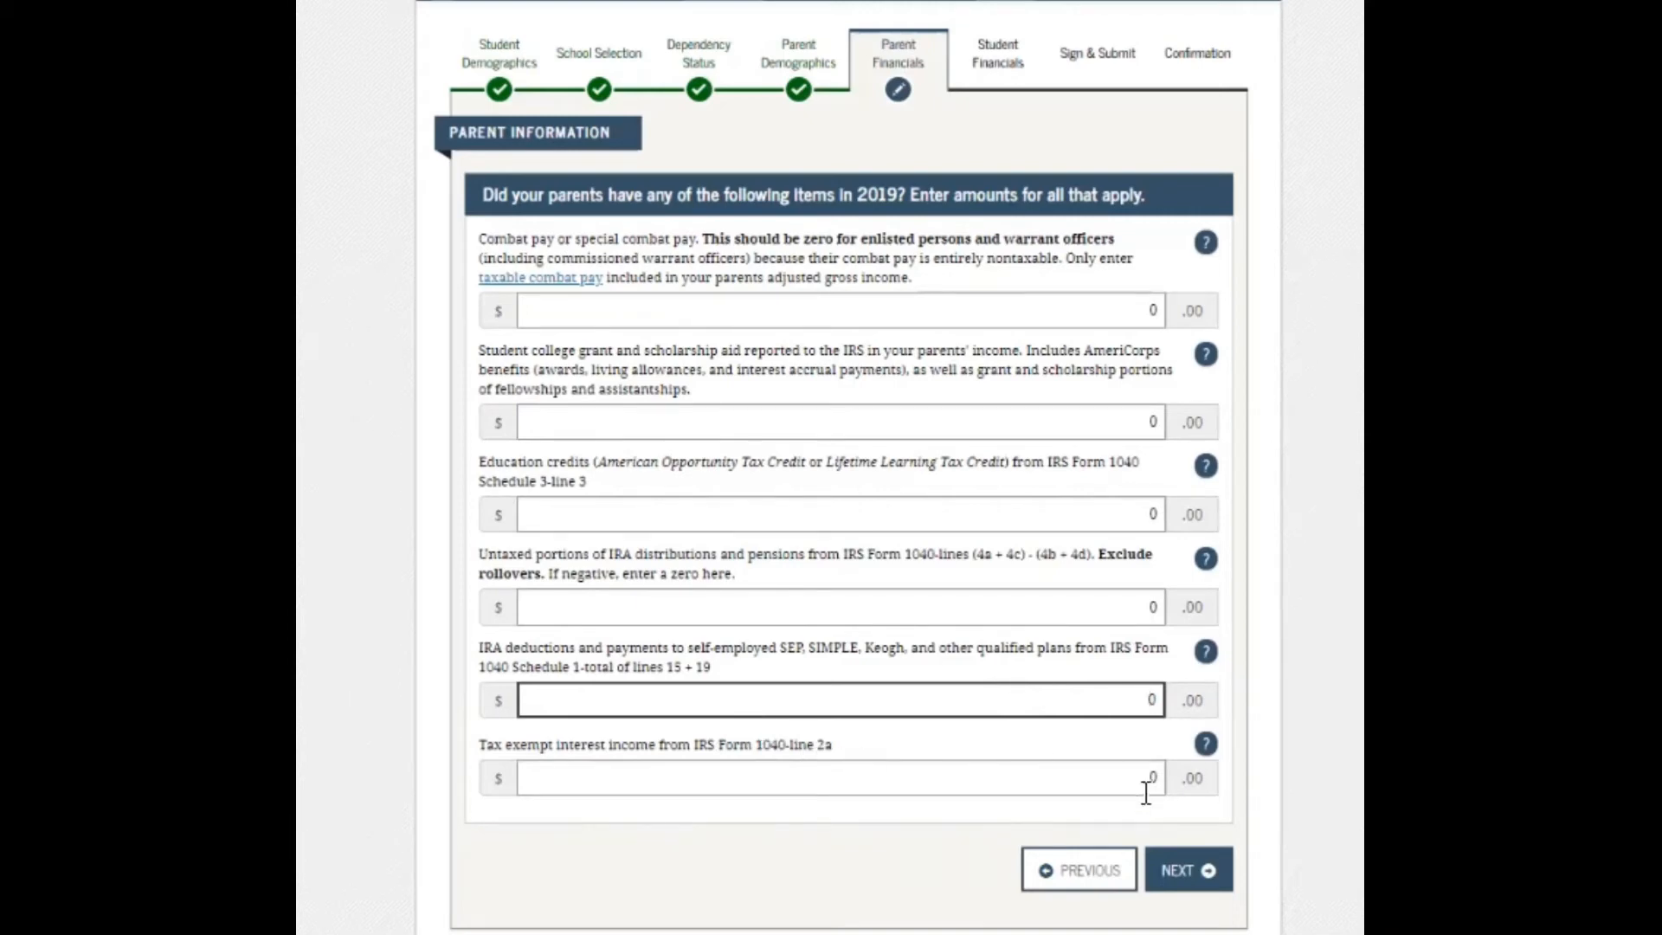
left_click(837, 777)
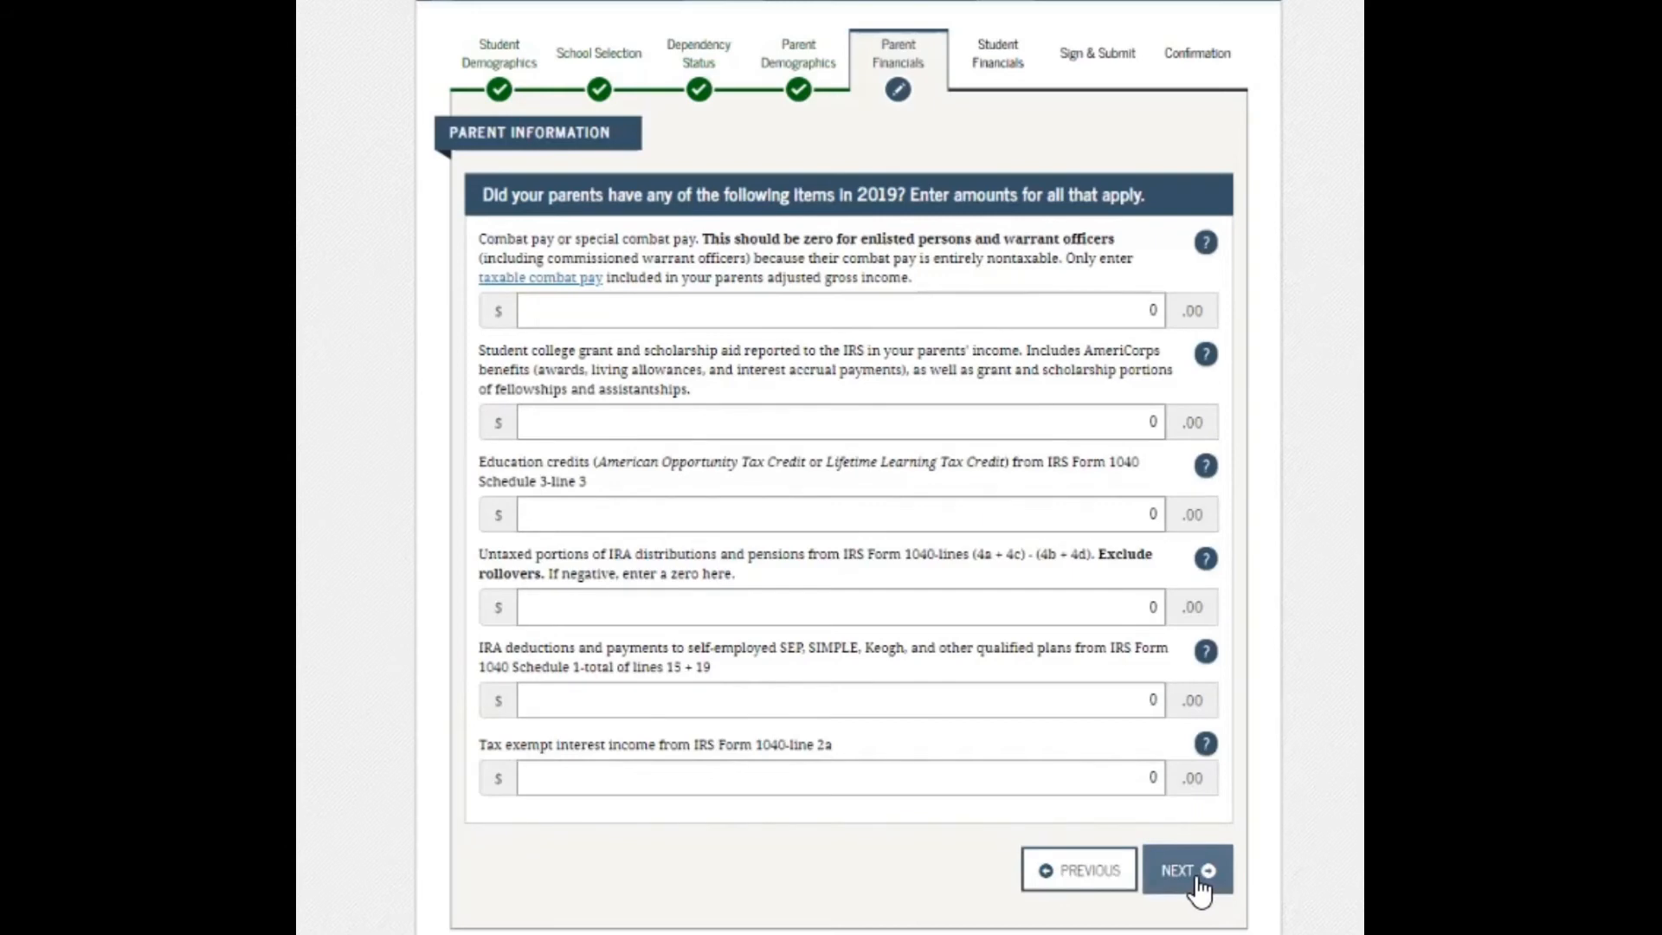
Leave child support paid, co-op and need-based employment earnings at zero and continue.
left_click(1186, 870)
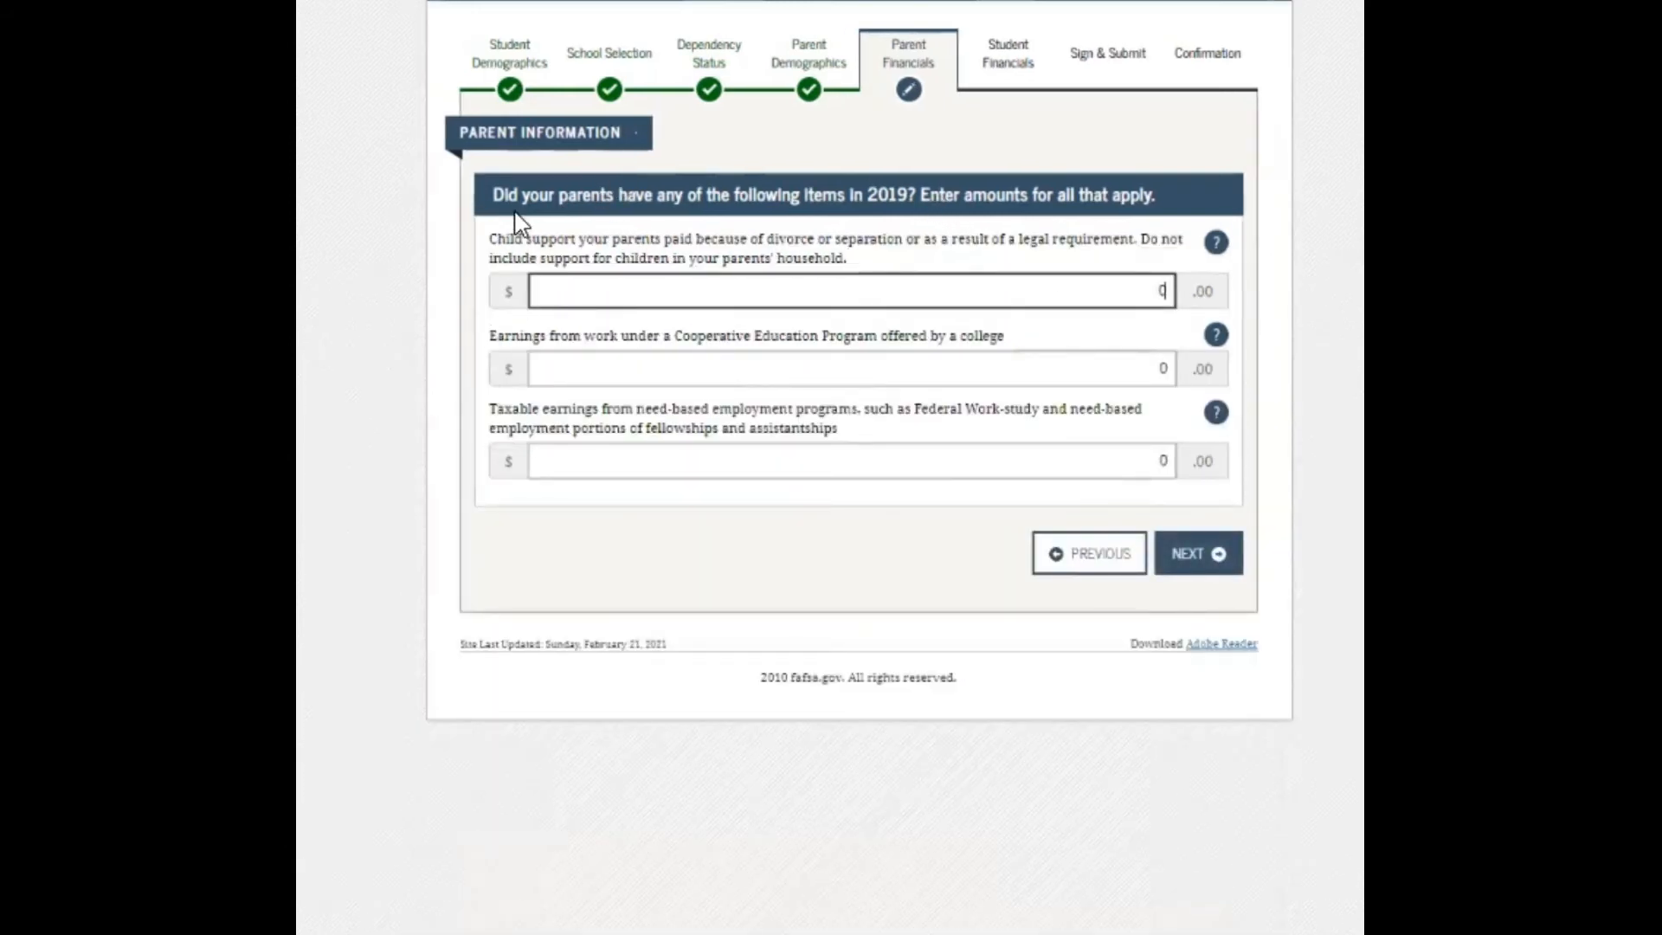
mouse_move(848, 223)
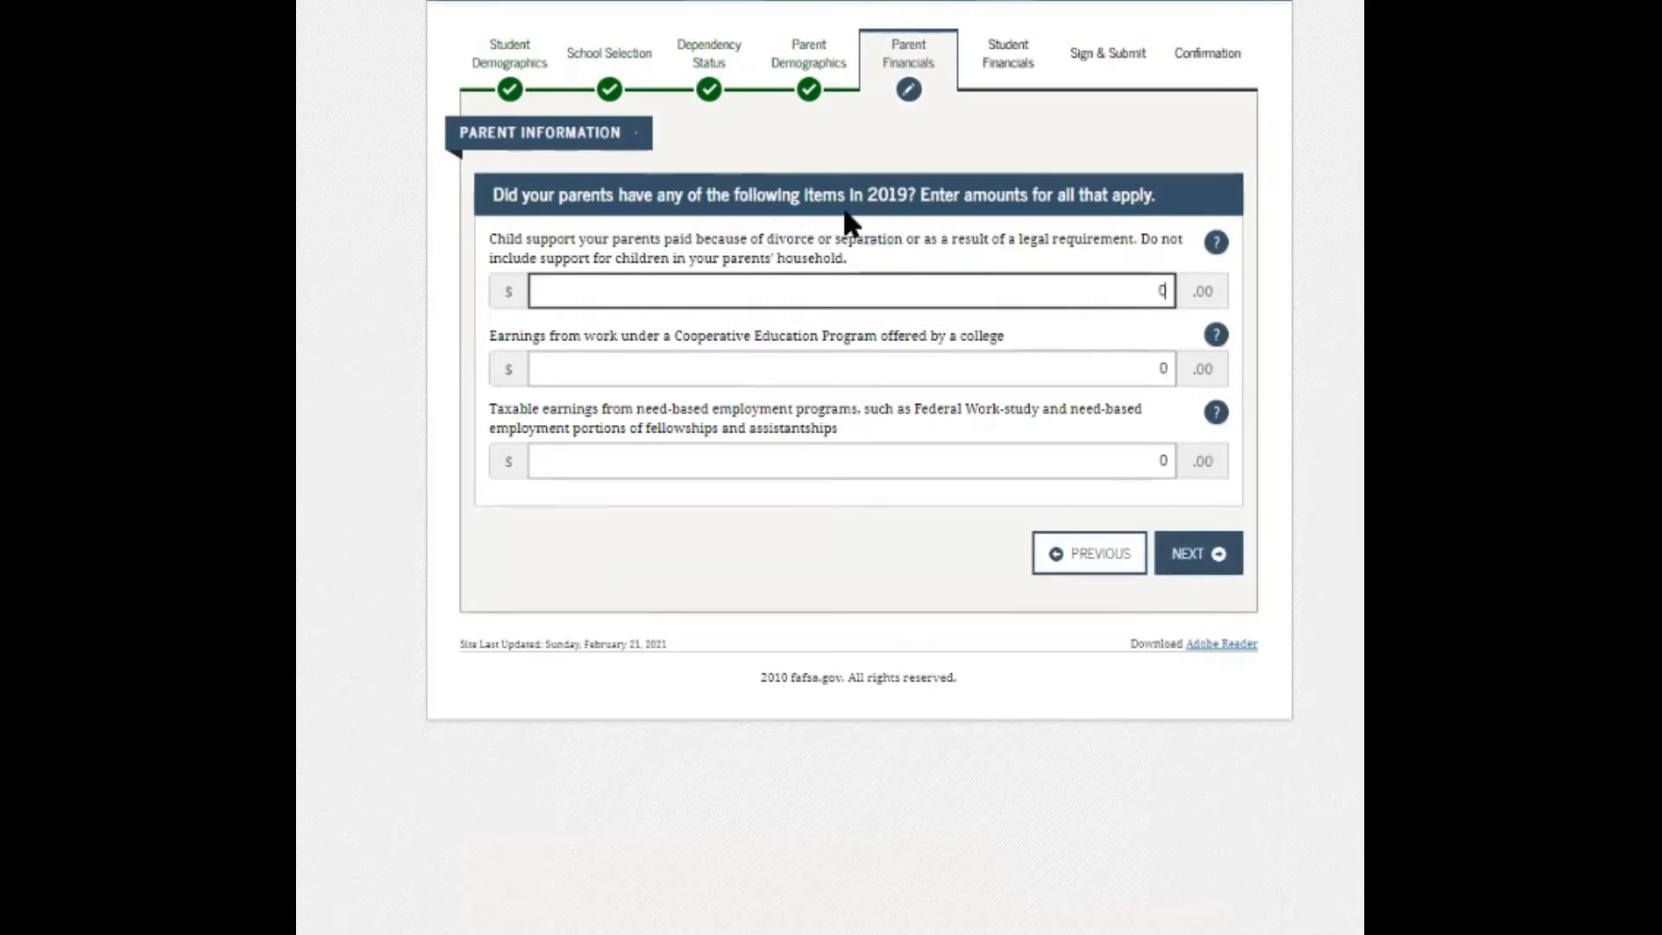
mouse_move(516, 275)
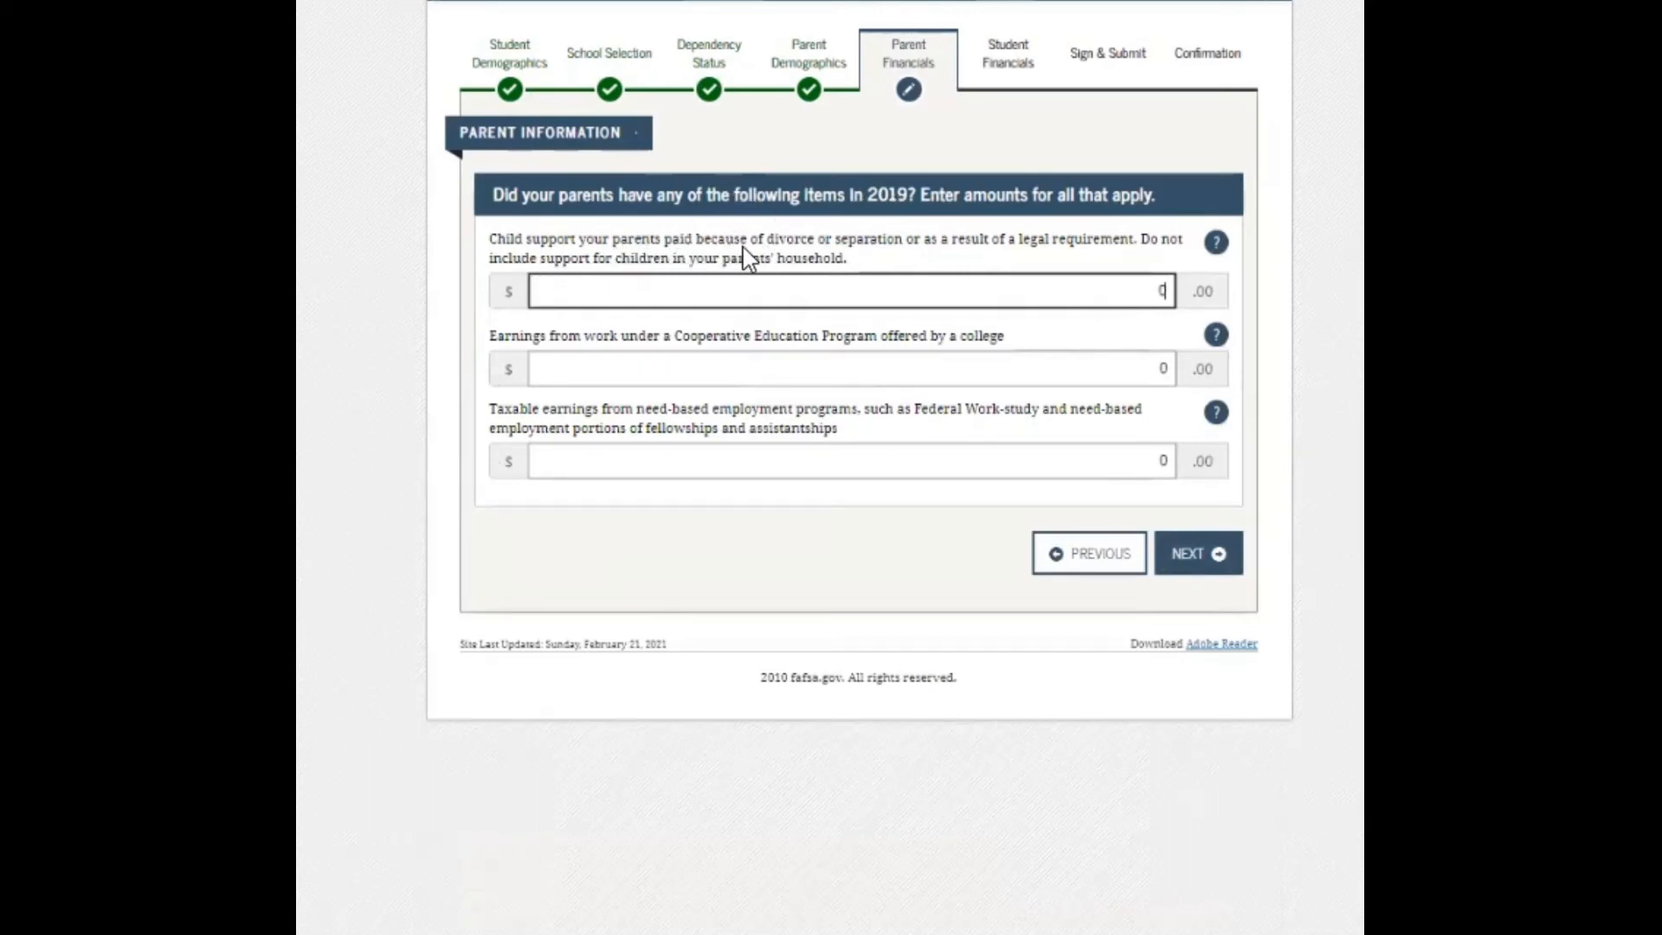
mouse_move(1039, 267)
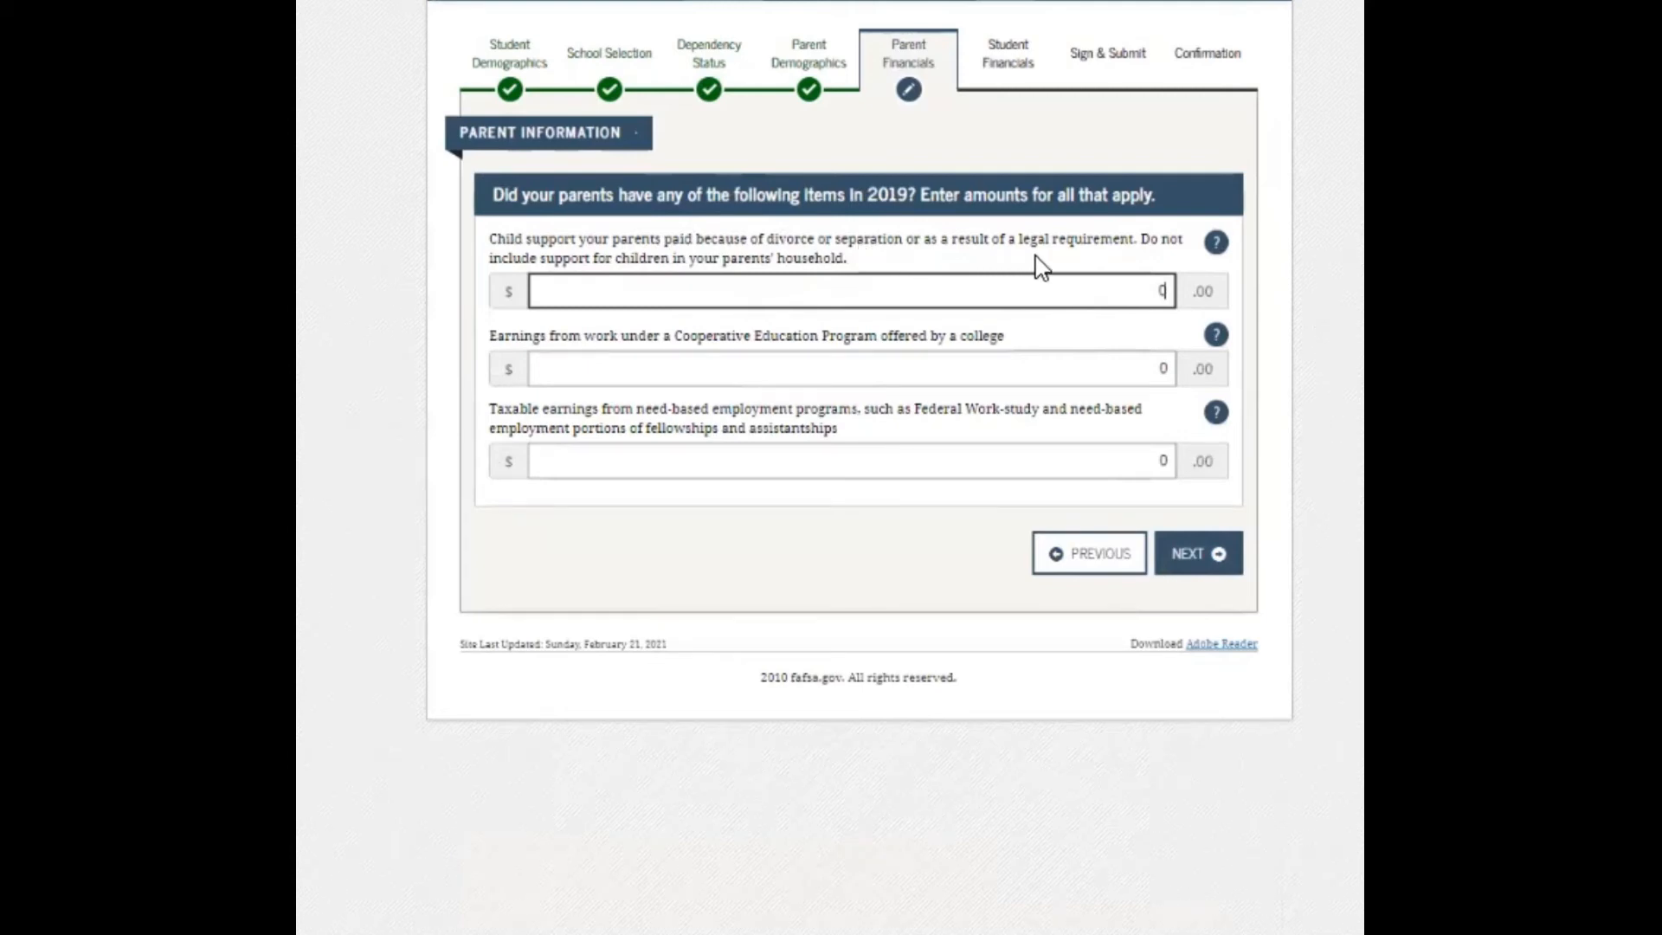
mouse_move(1119, 263)
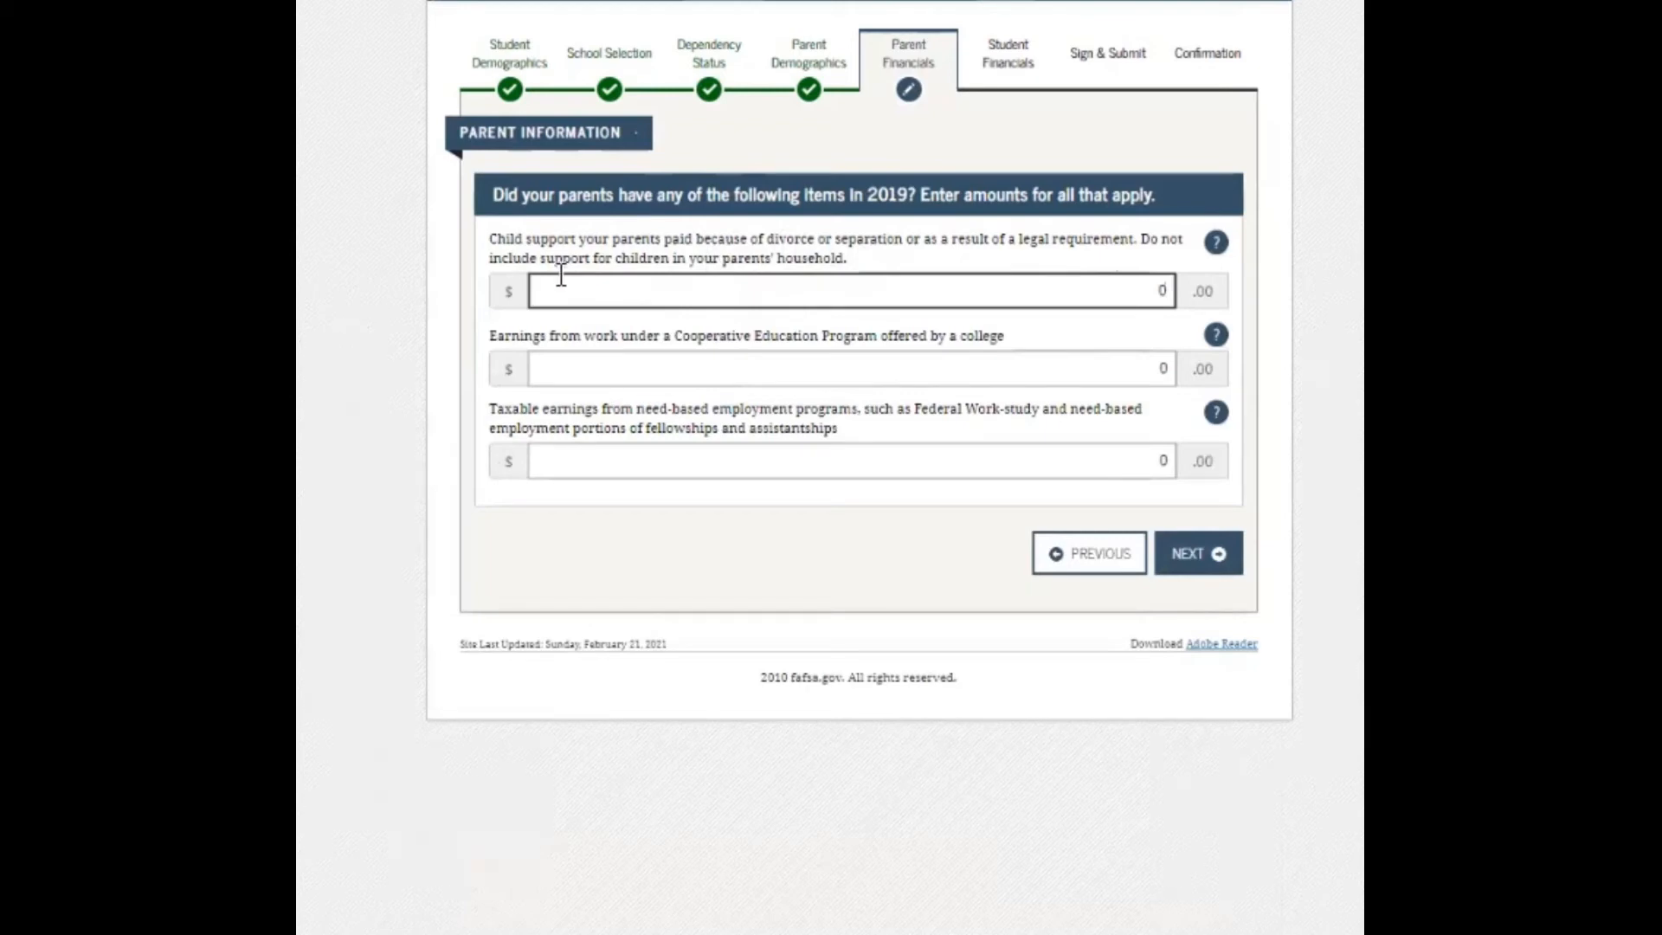
mouse_move(785, 275)
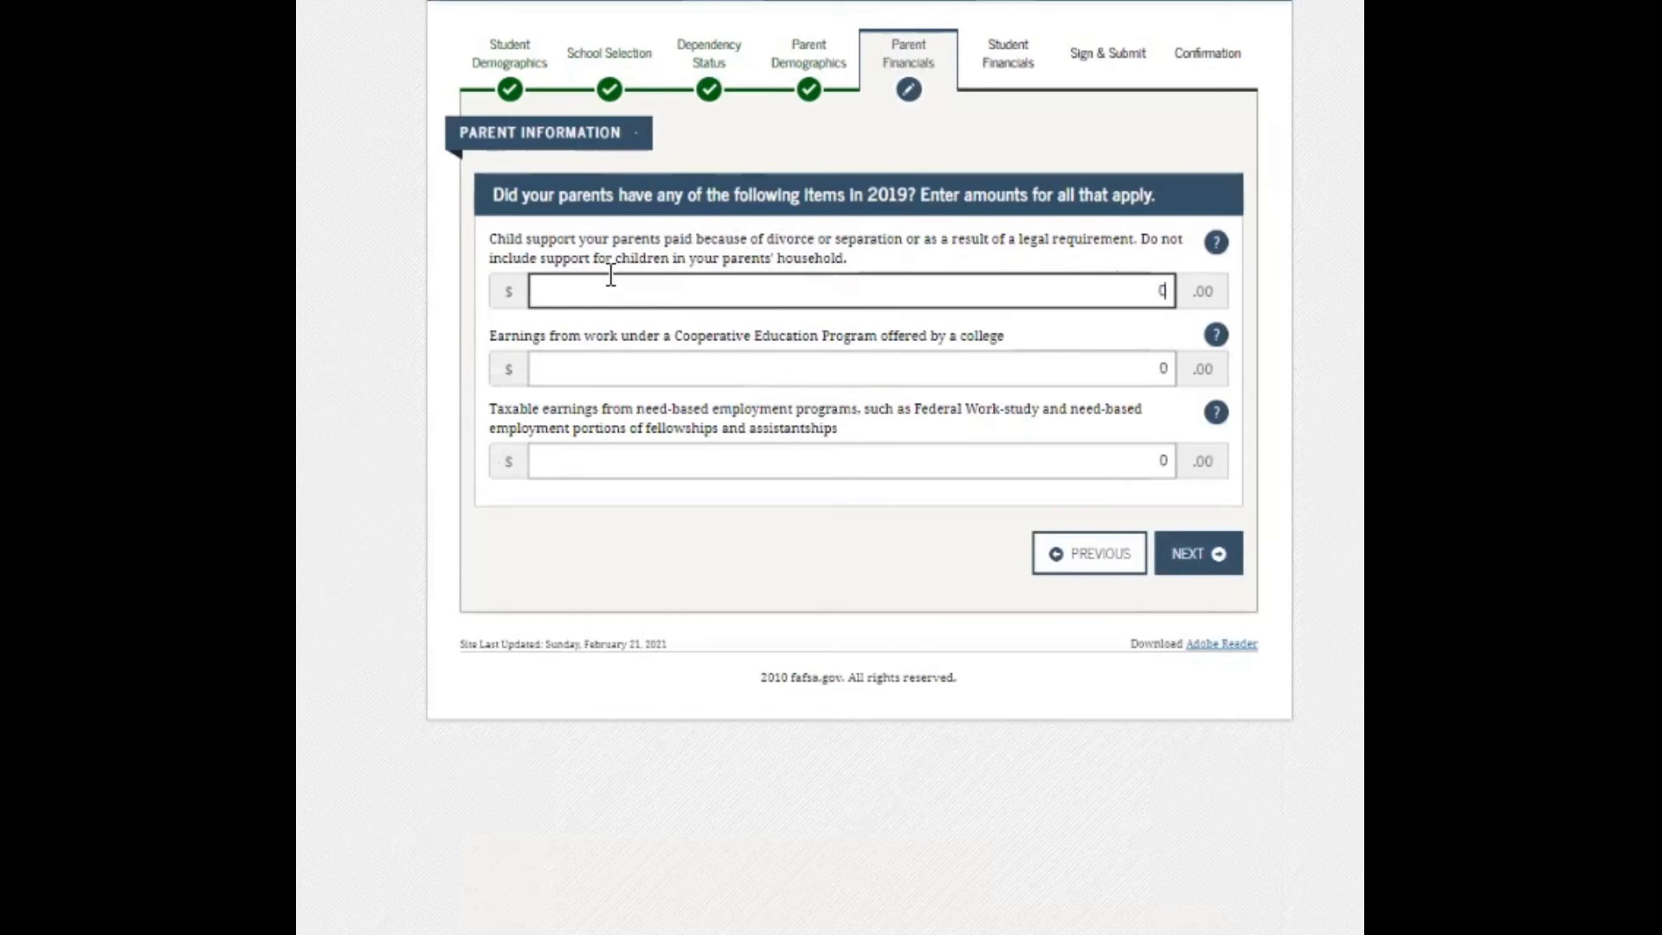
mouse_move(578, 353)
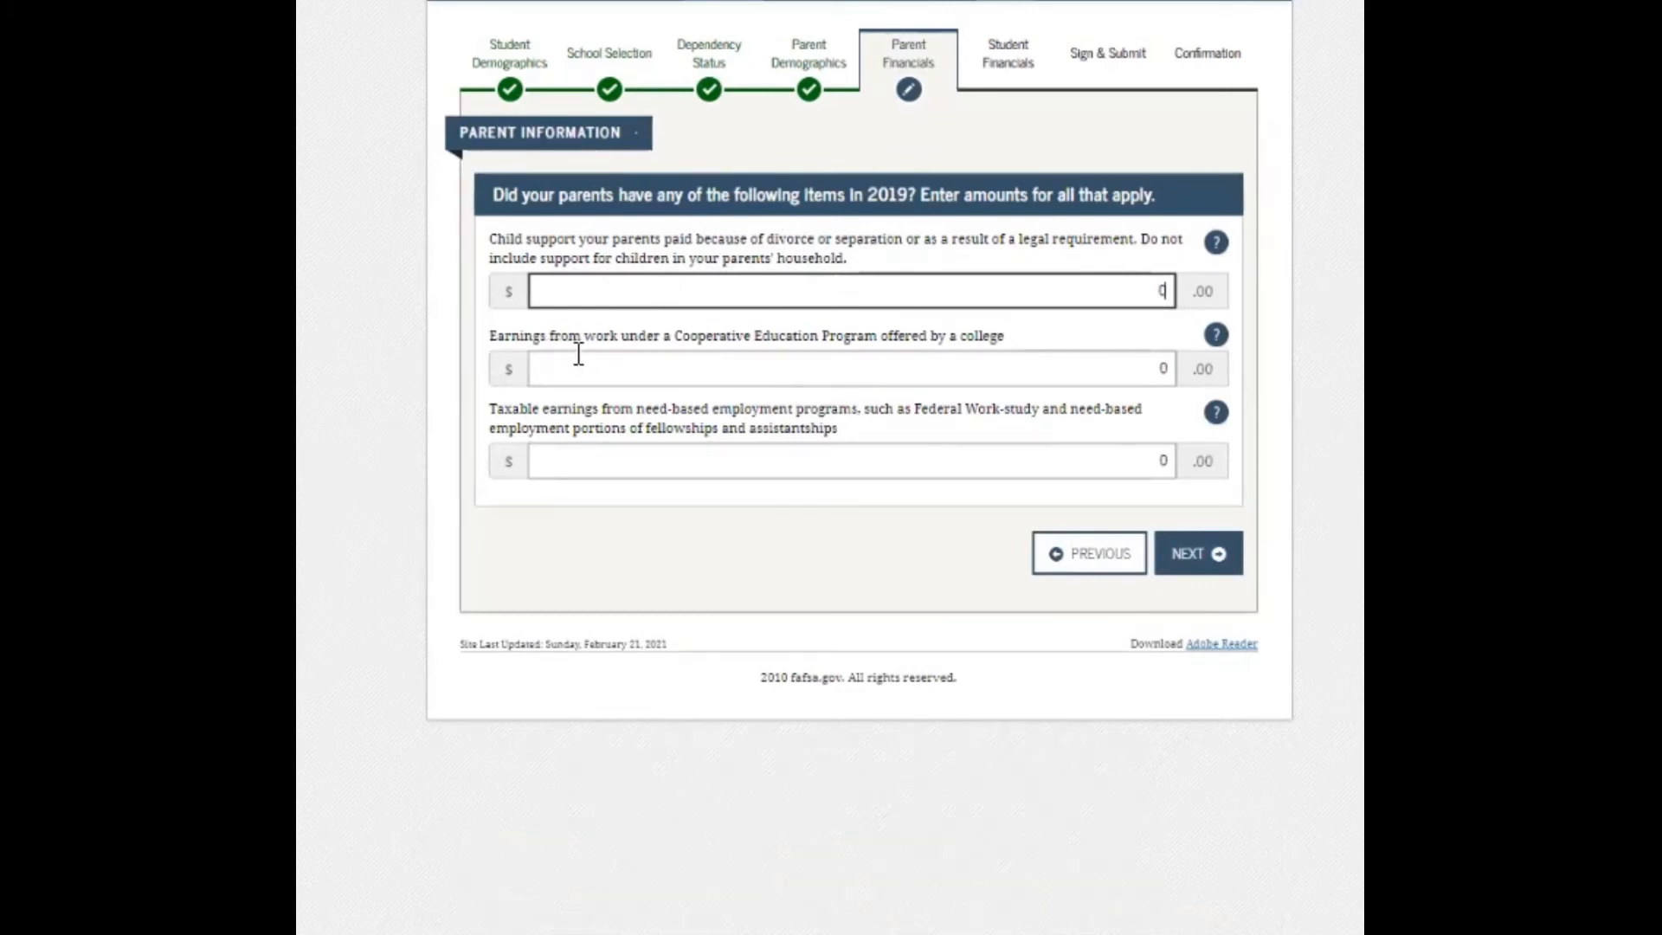
mouse_move(774, 359)
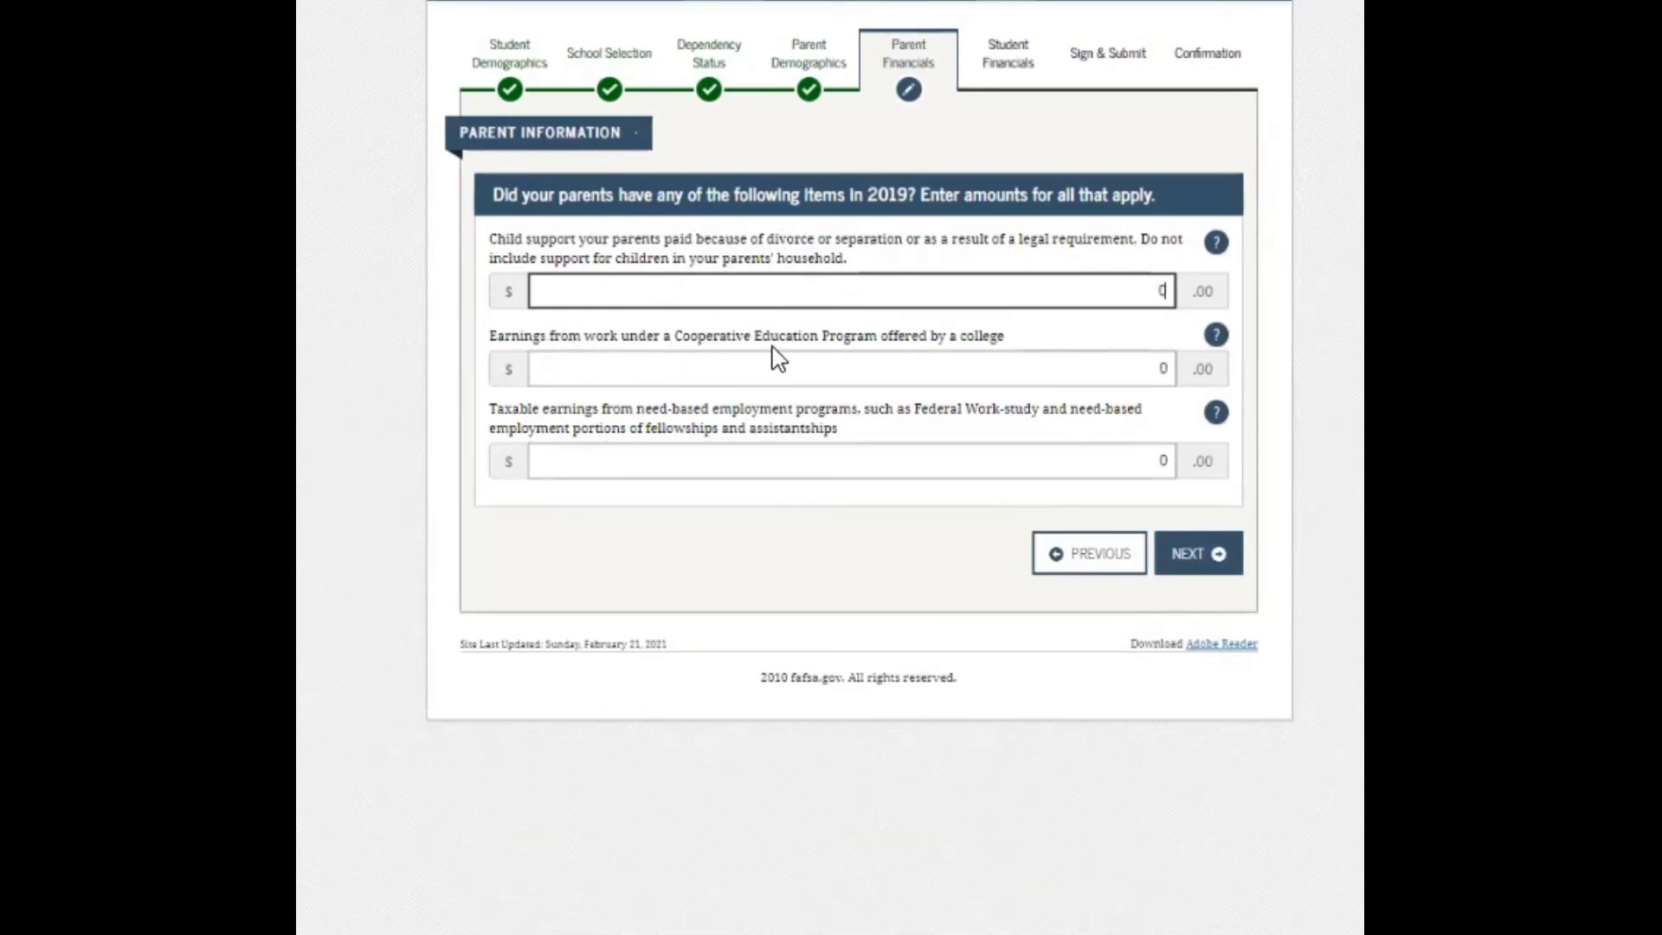
mouse_move(997, 363)
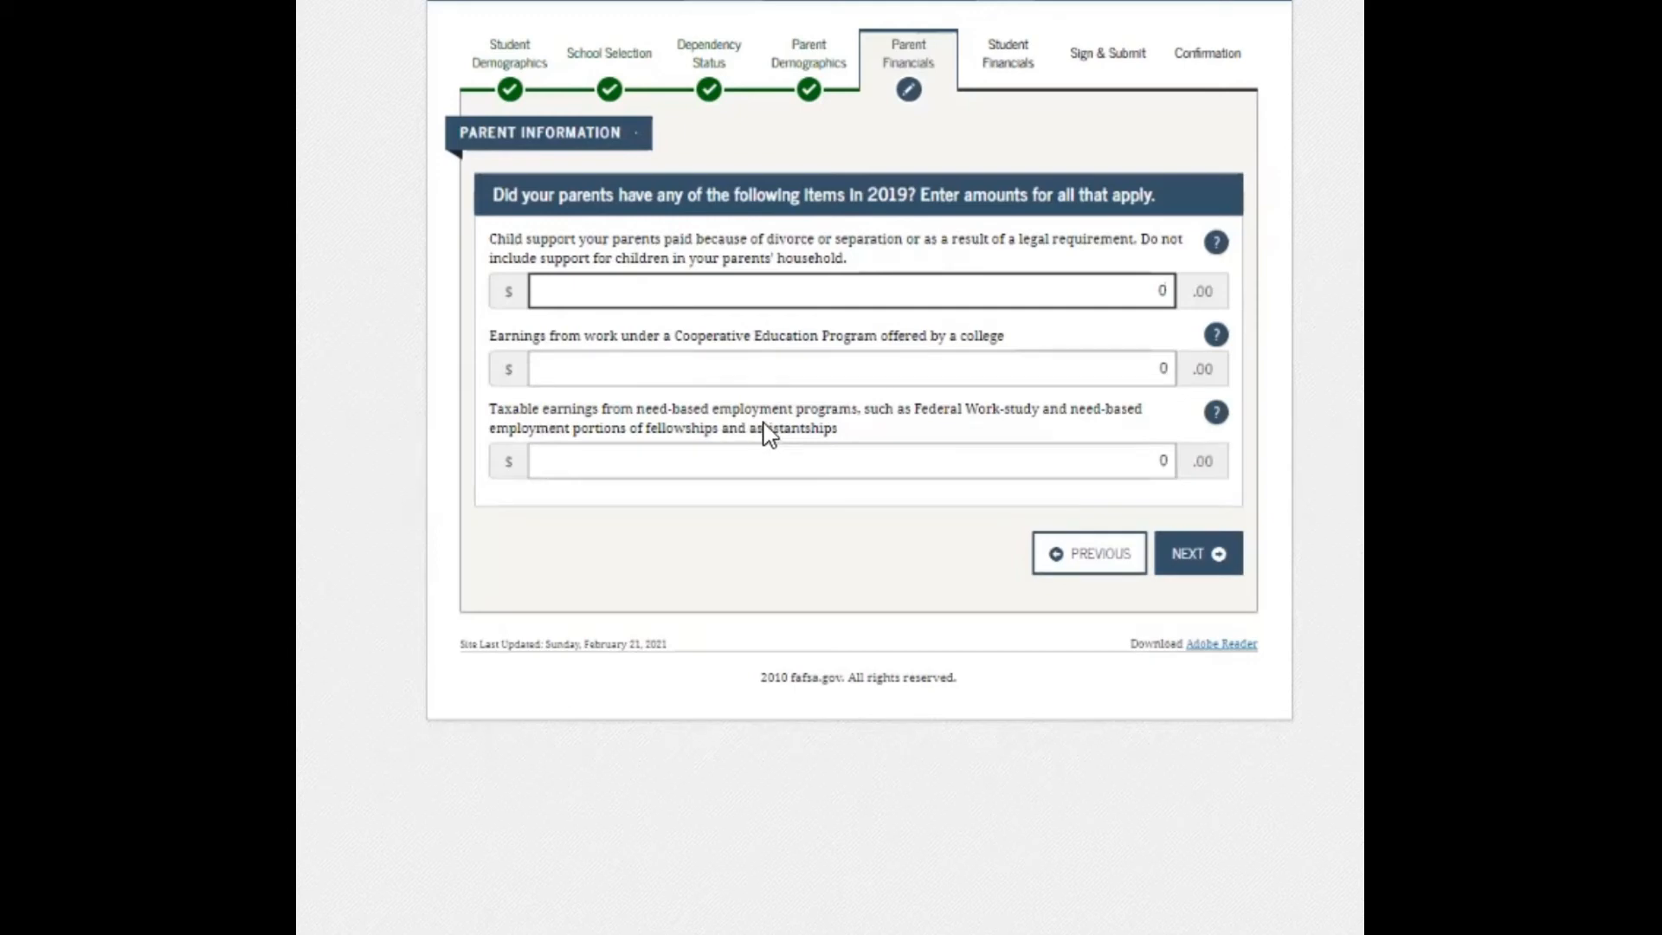
mouse_move(1012, 431)
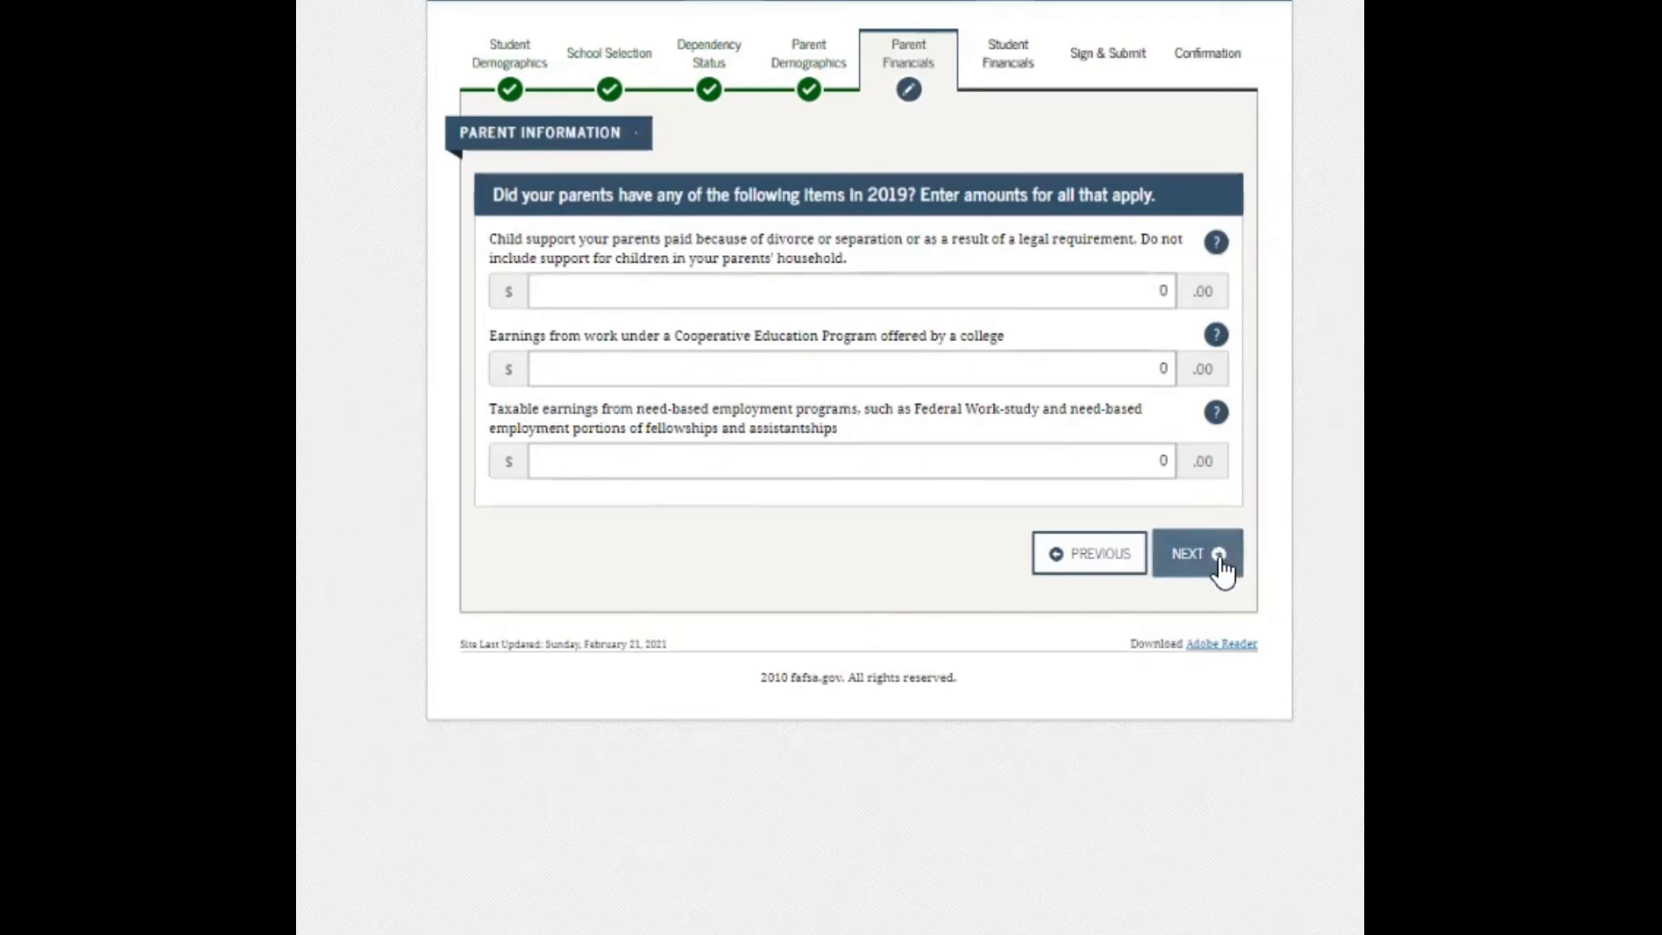
left_click(1197, 553)
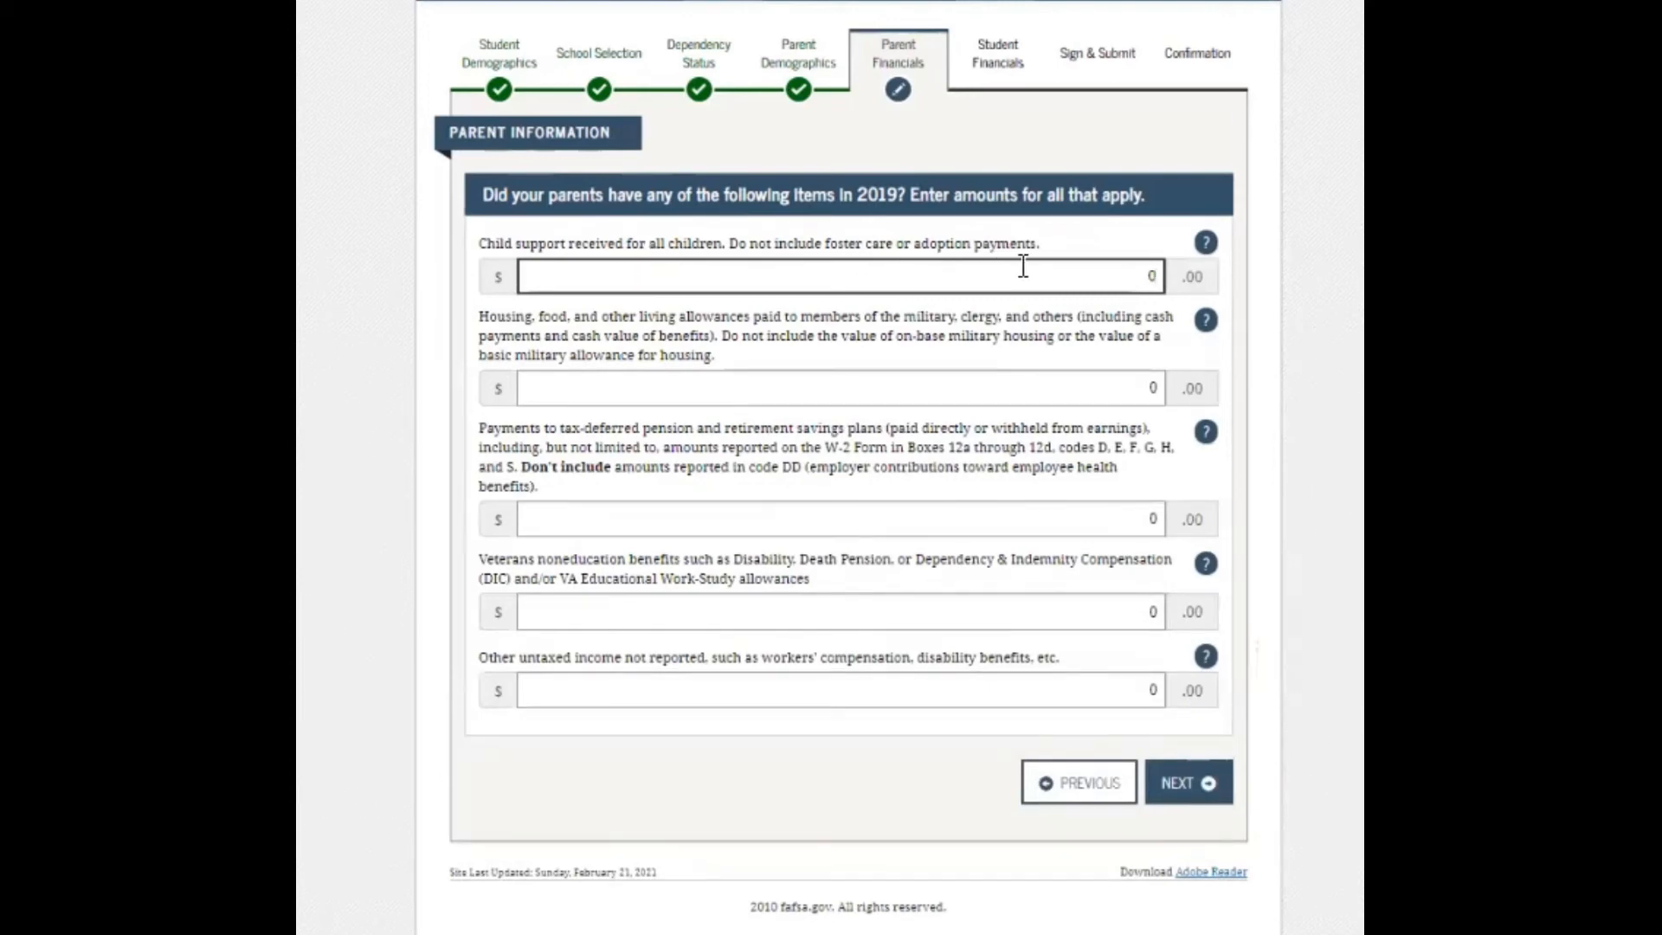
mouse_move(533, 332)
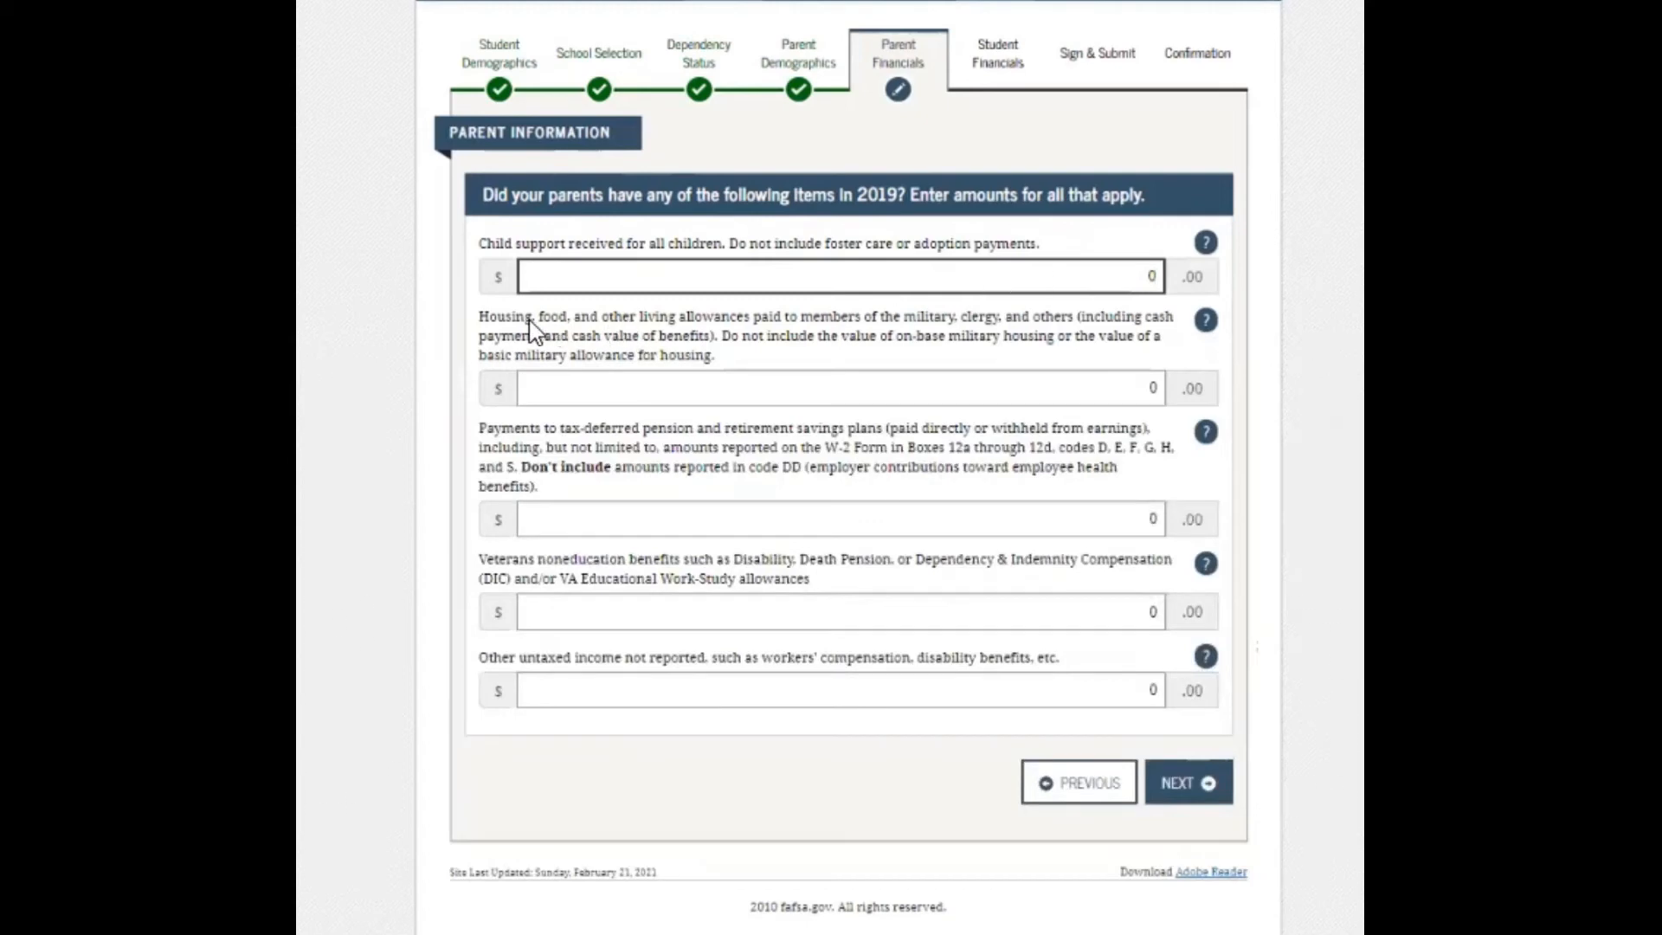
mouse_move(732, 341)
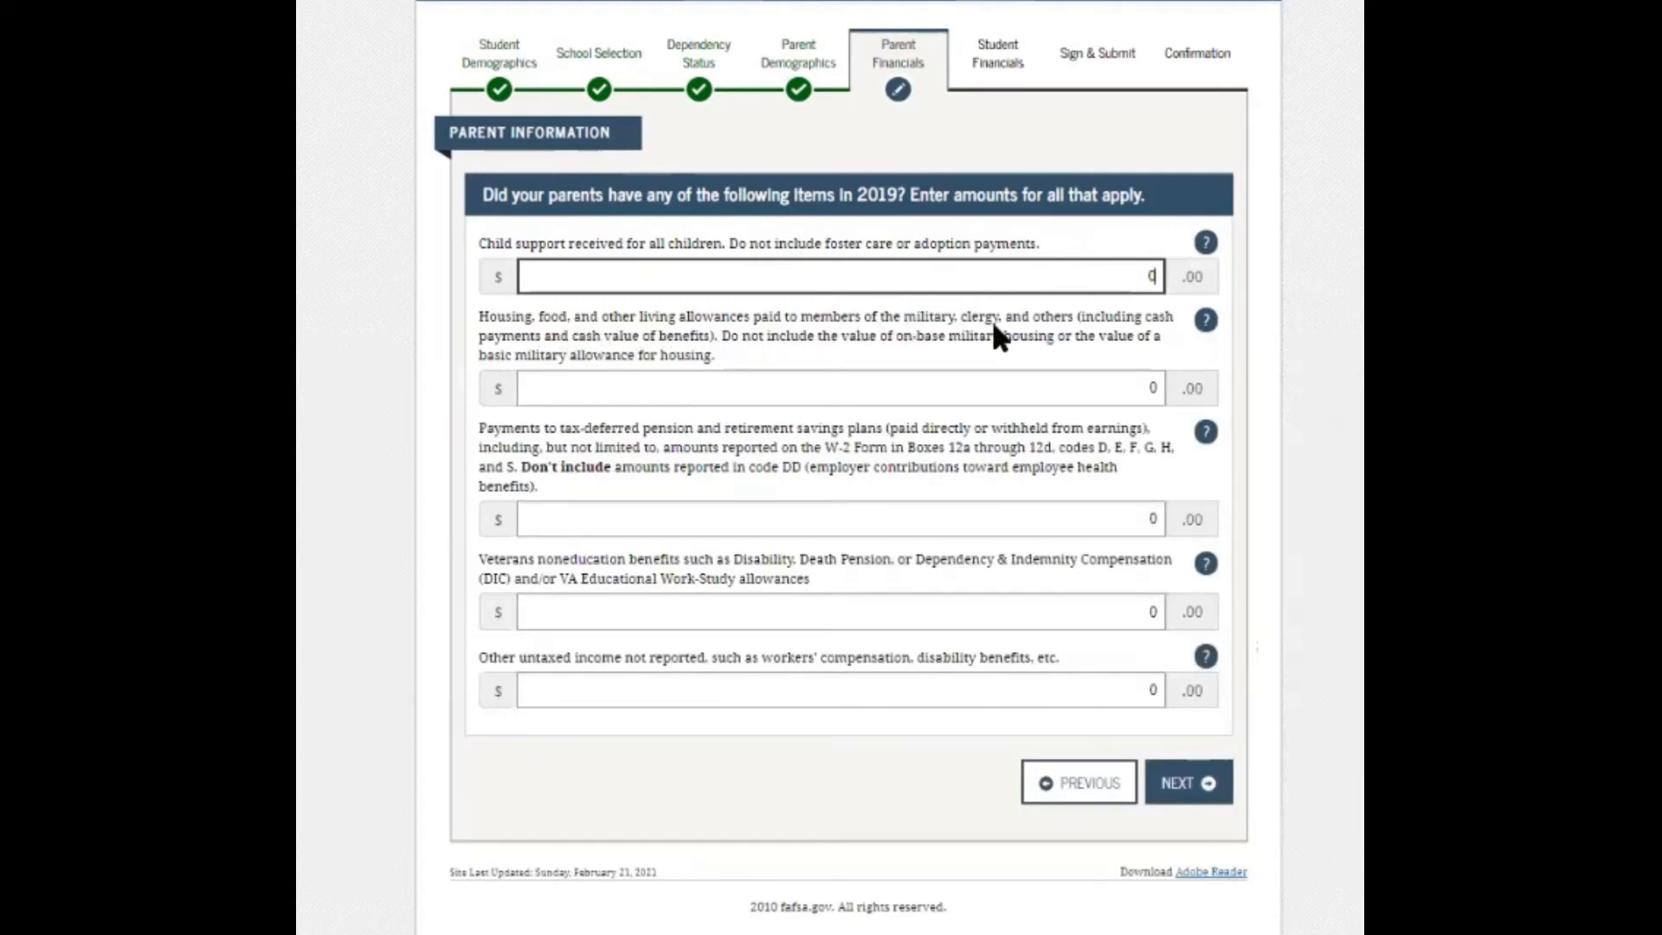
mouse_move(1097, 340)
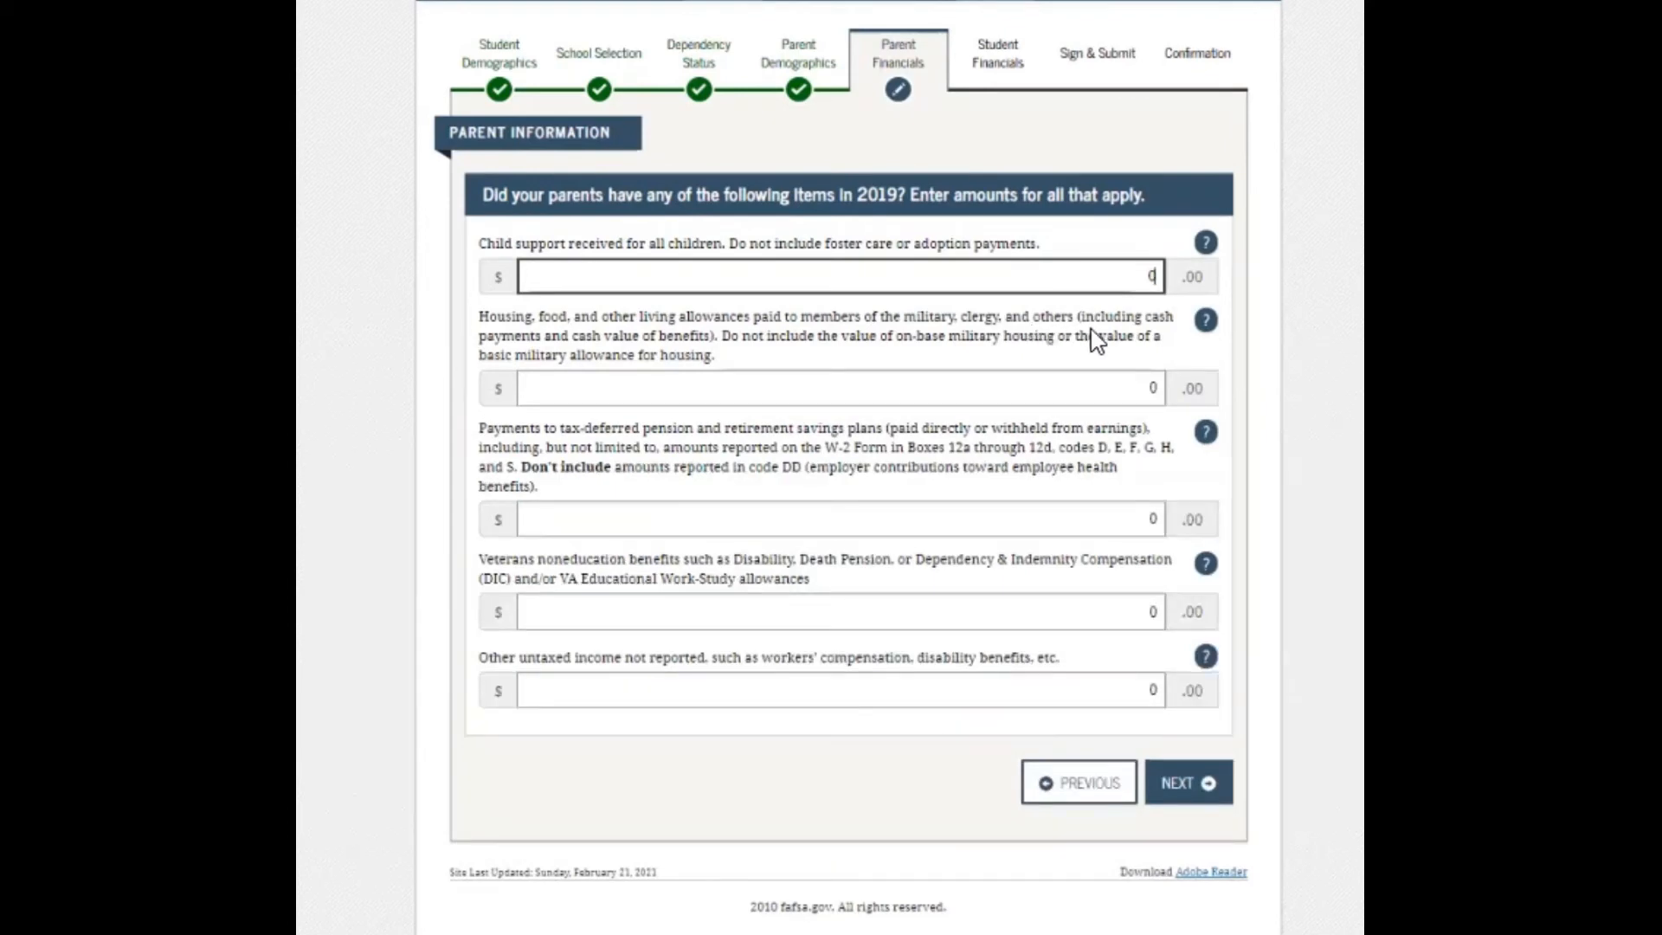
mouse_move(540, 344)
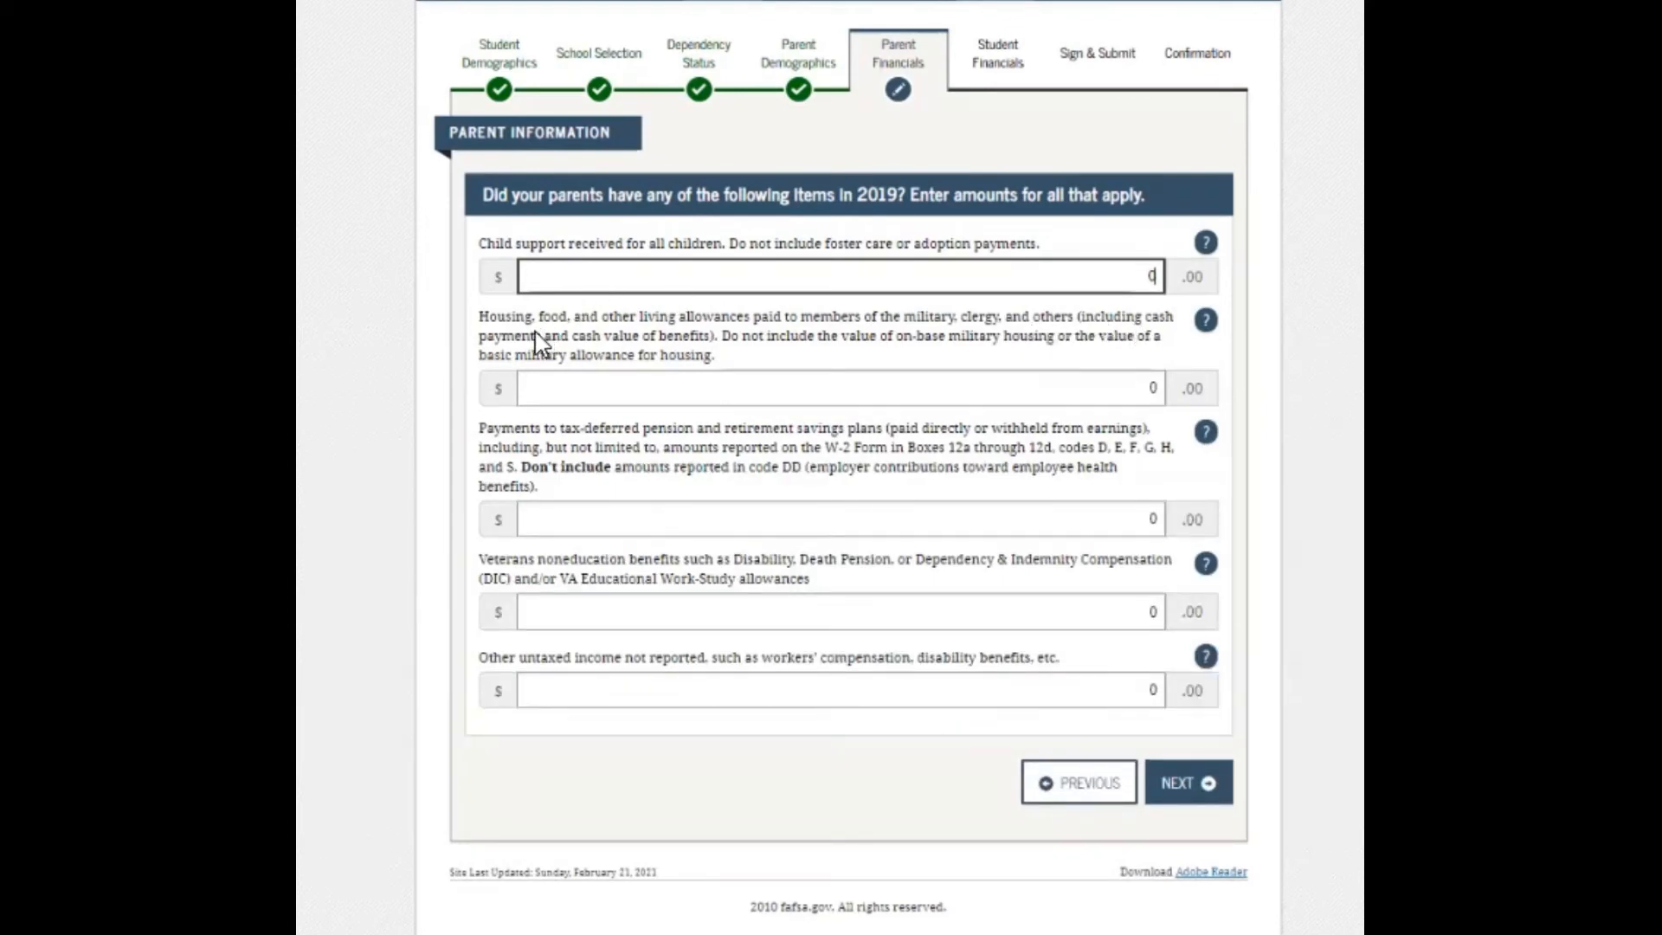
mouse_move(700, 355)
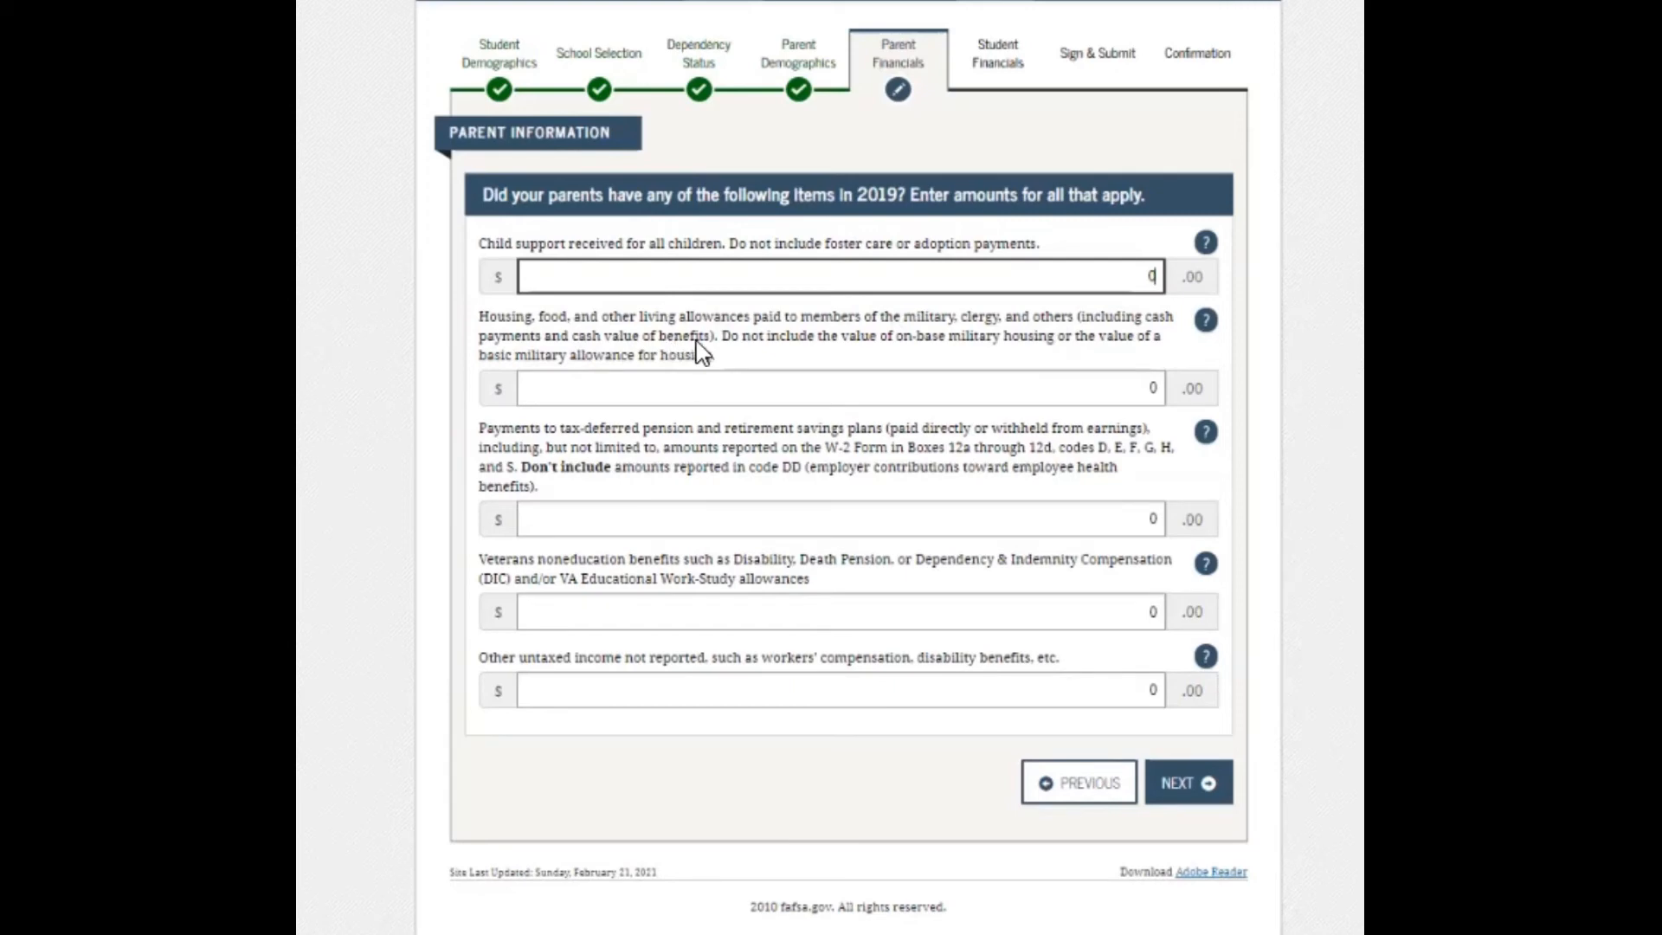
mouse_move(901, 359)
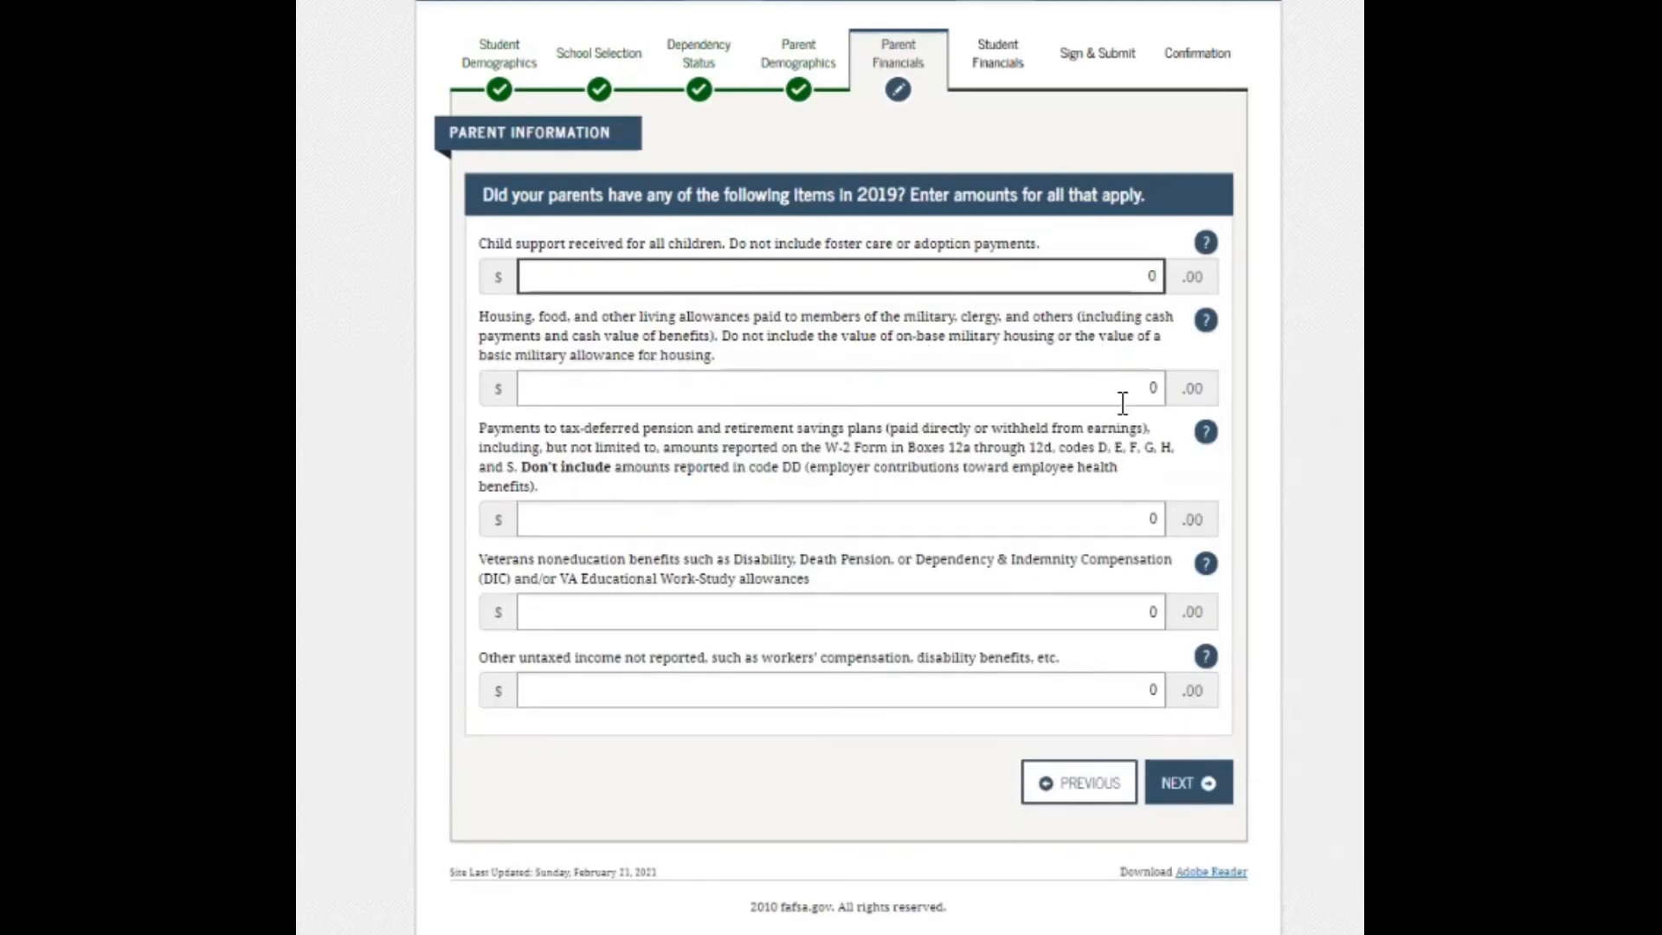
Keep all five untaxed income amounts, housing allowances through veterans noneducation benefits, at zero.
left_click(832, 387)
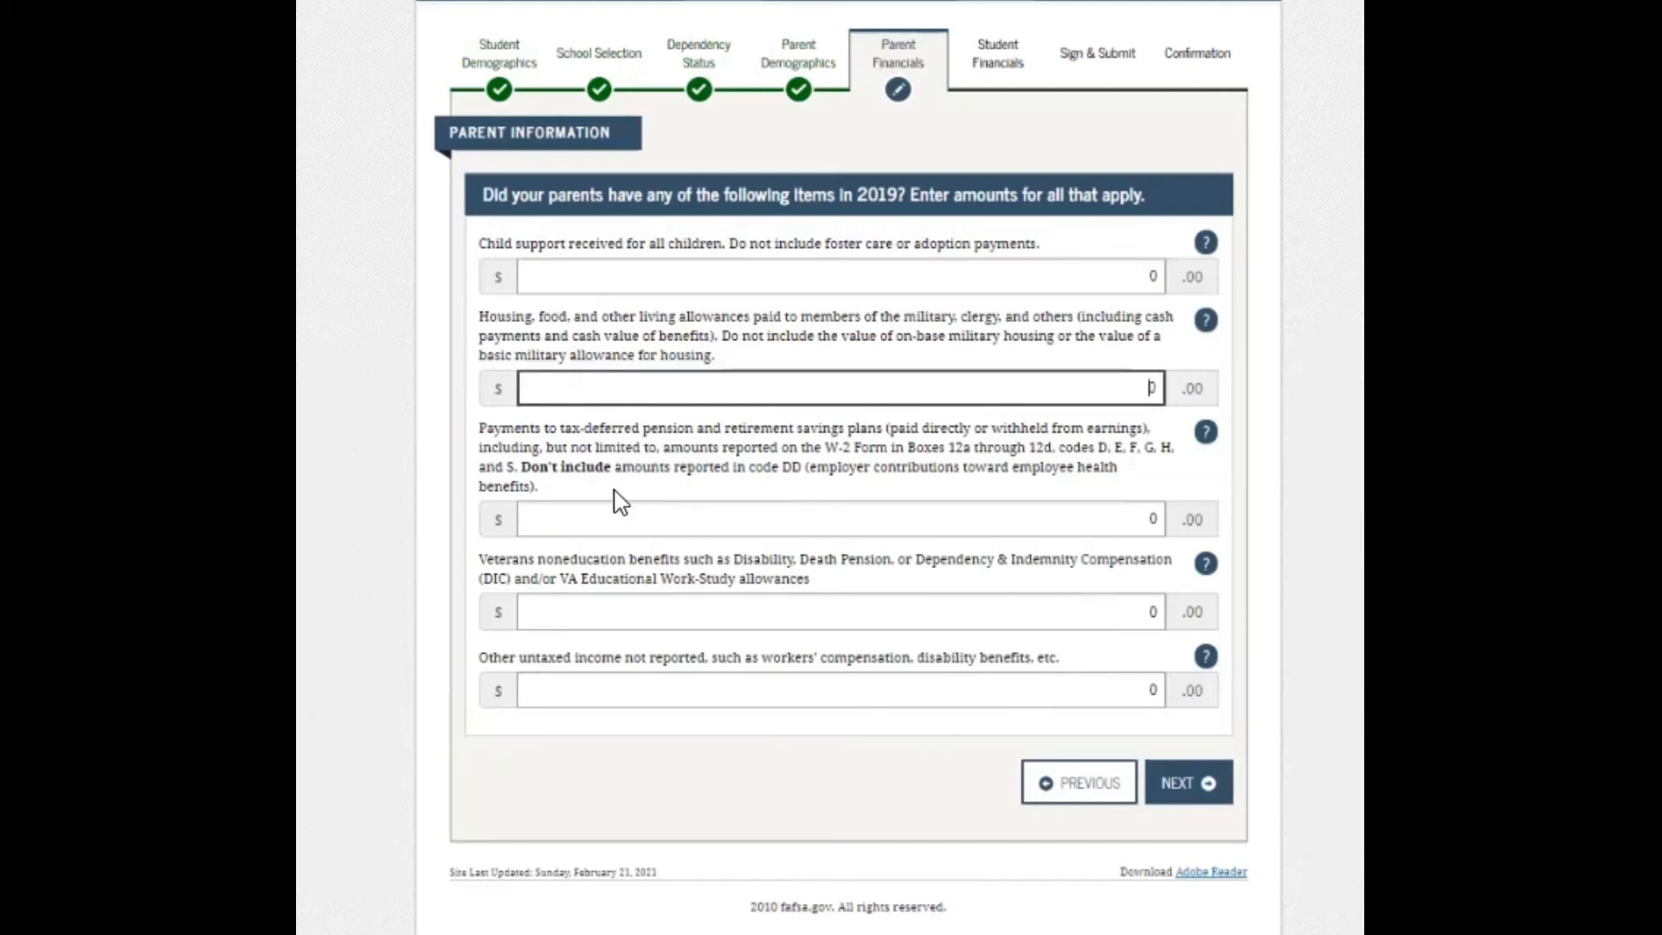
mouse_move(591, 466)
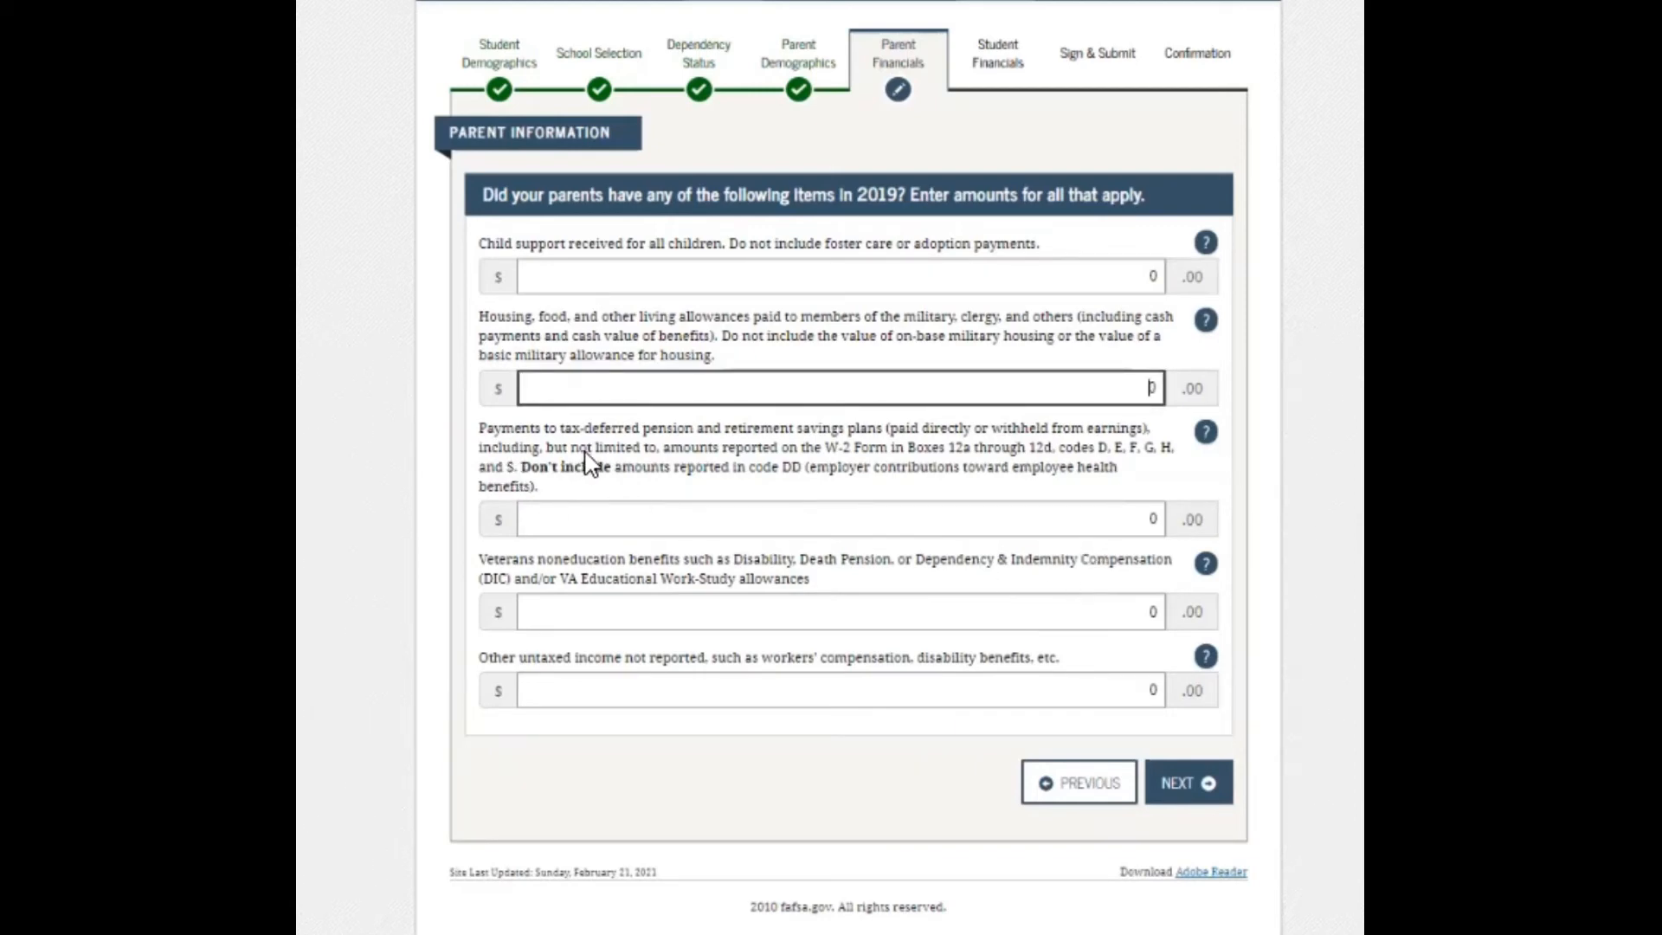
mouse_move(856, 429)
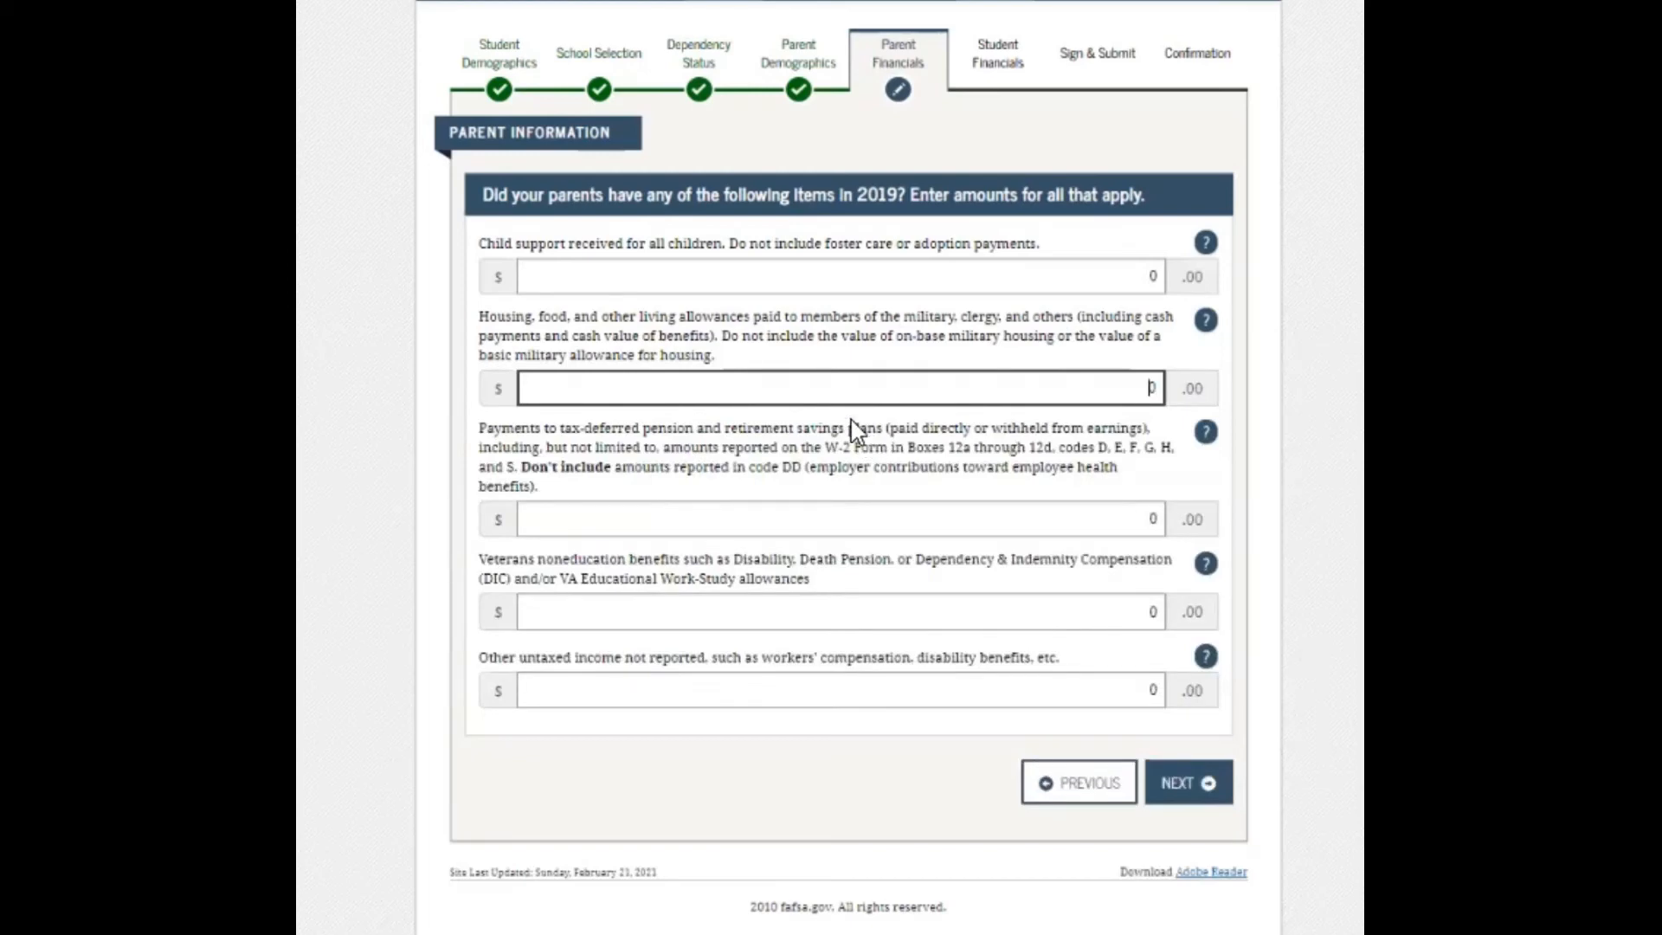
mouse_move(1034, 444)
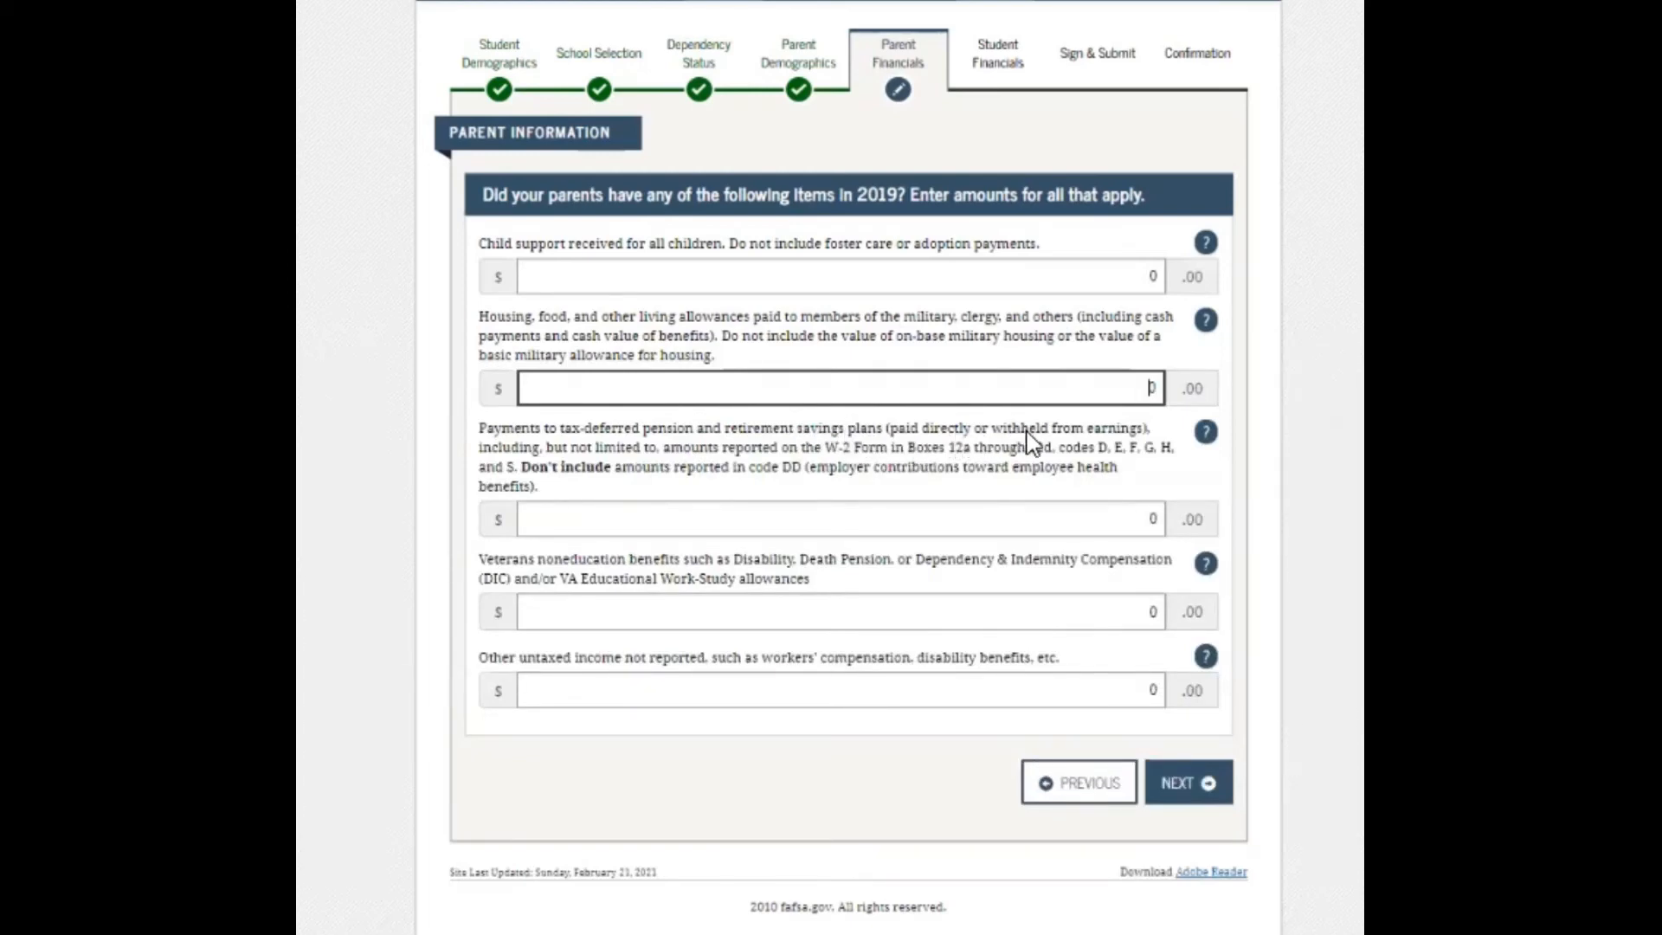
mouse_move(591, 467)
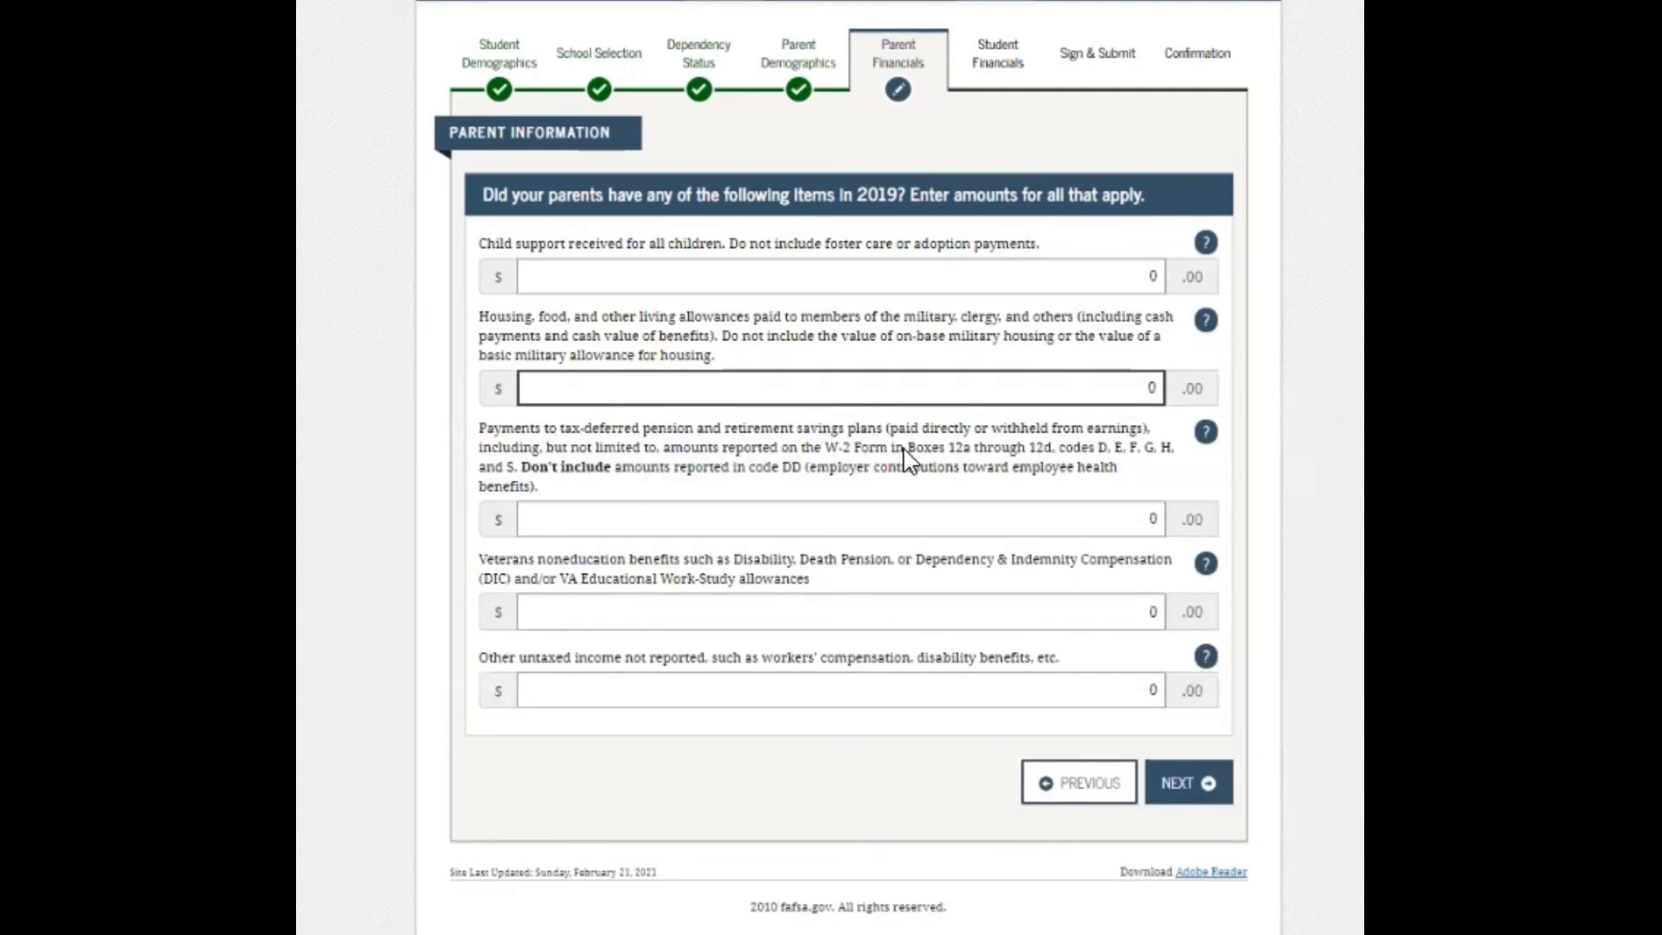
mouse_move(1001, 471)
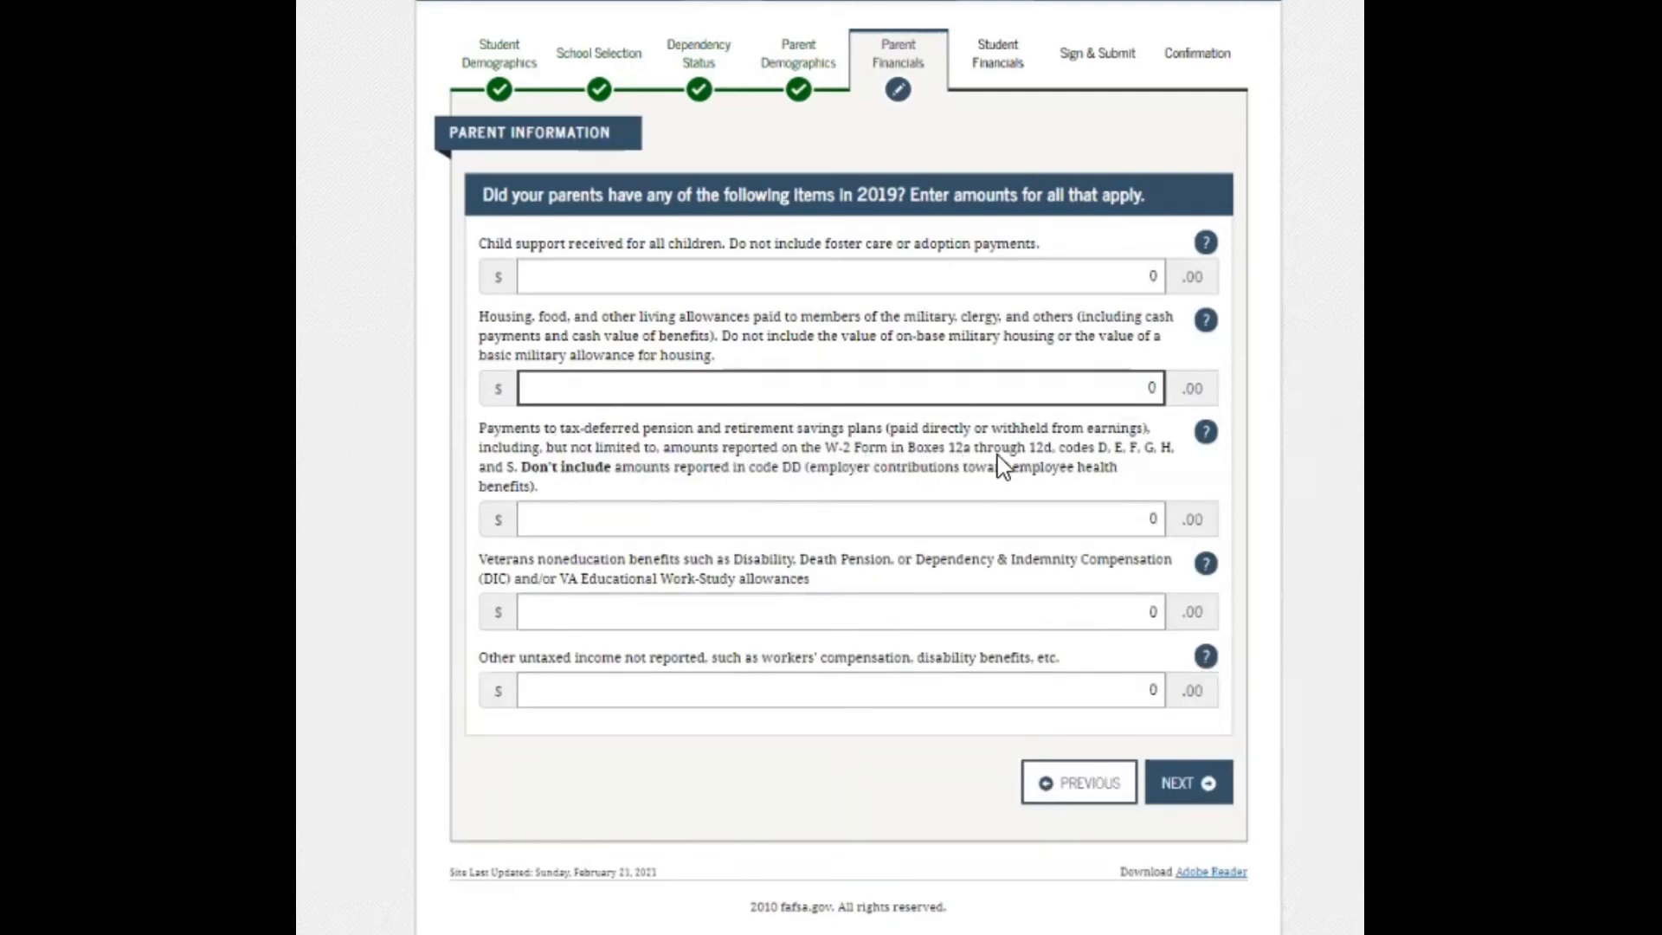
mouse_move(1073, 466)
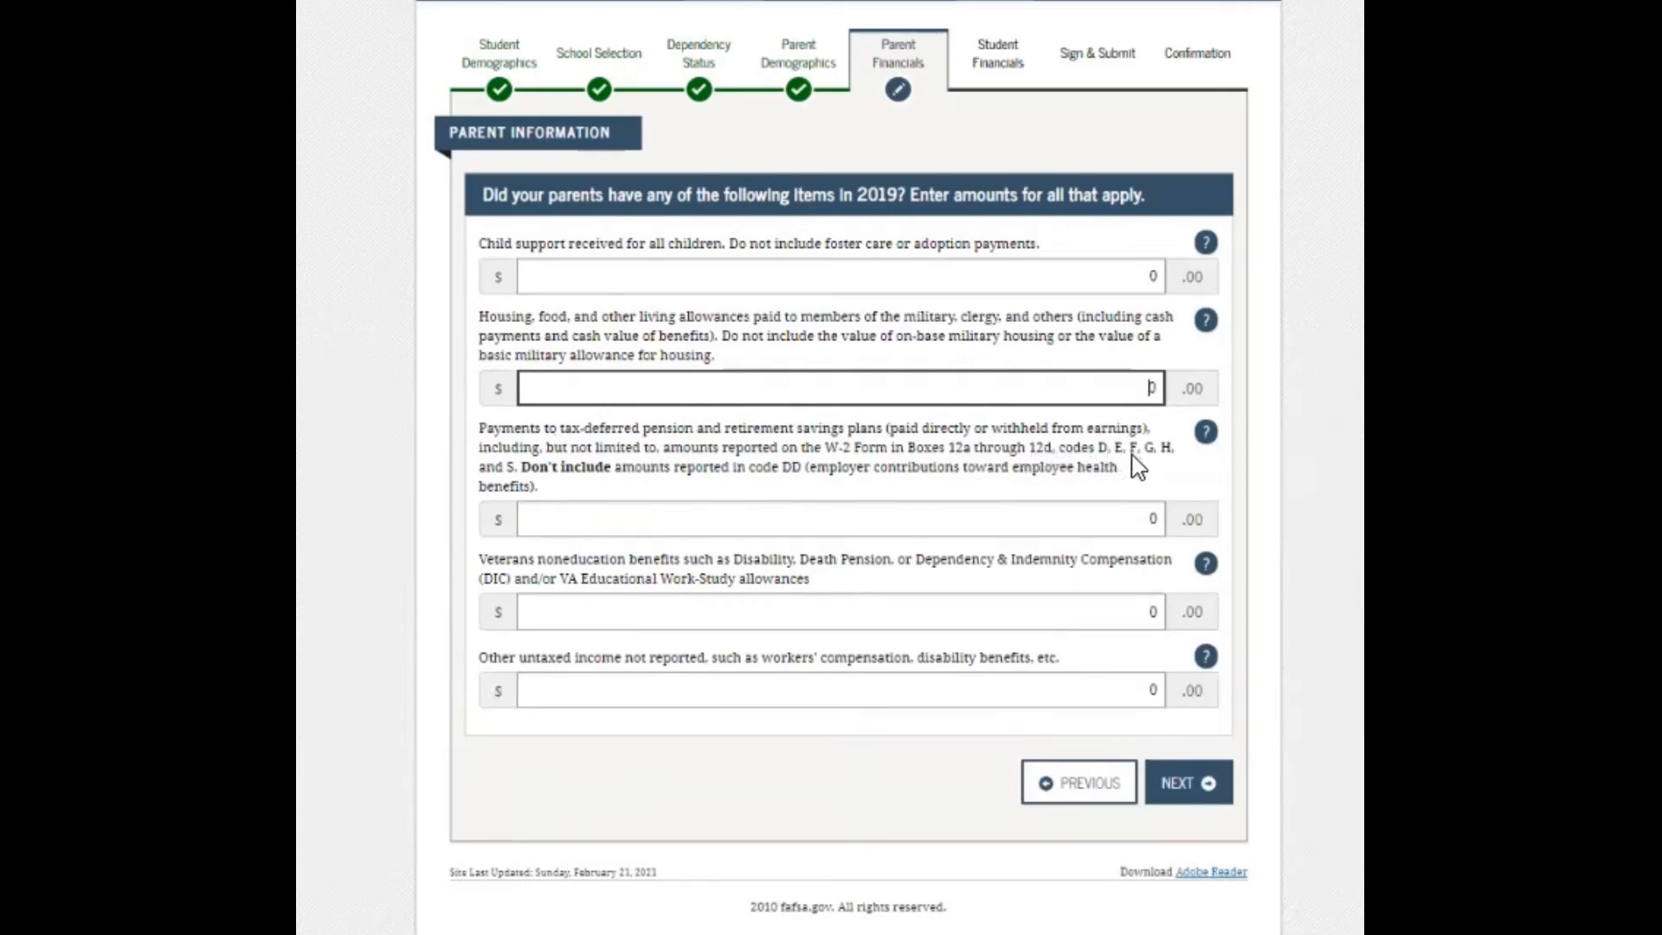
mouse_move(572, 475)
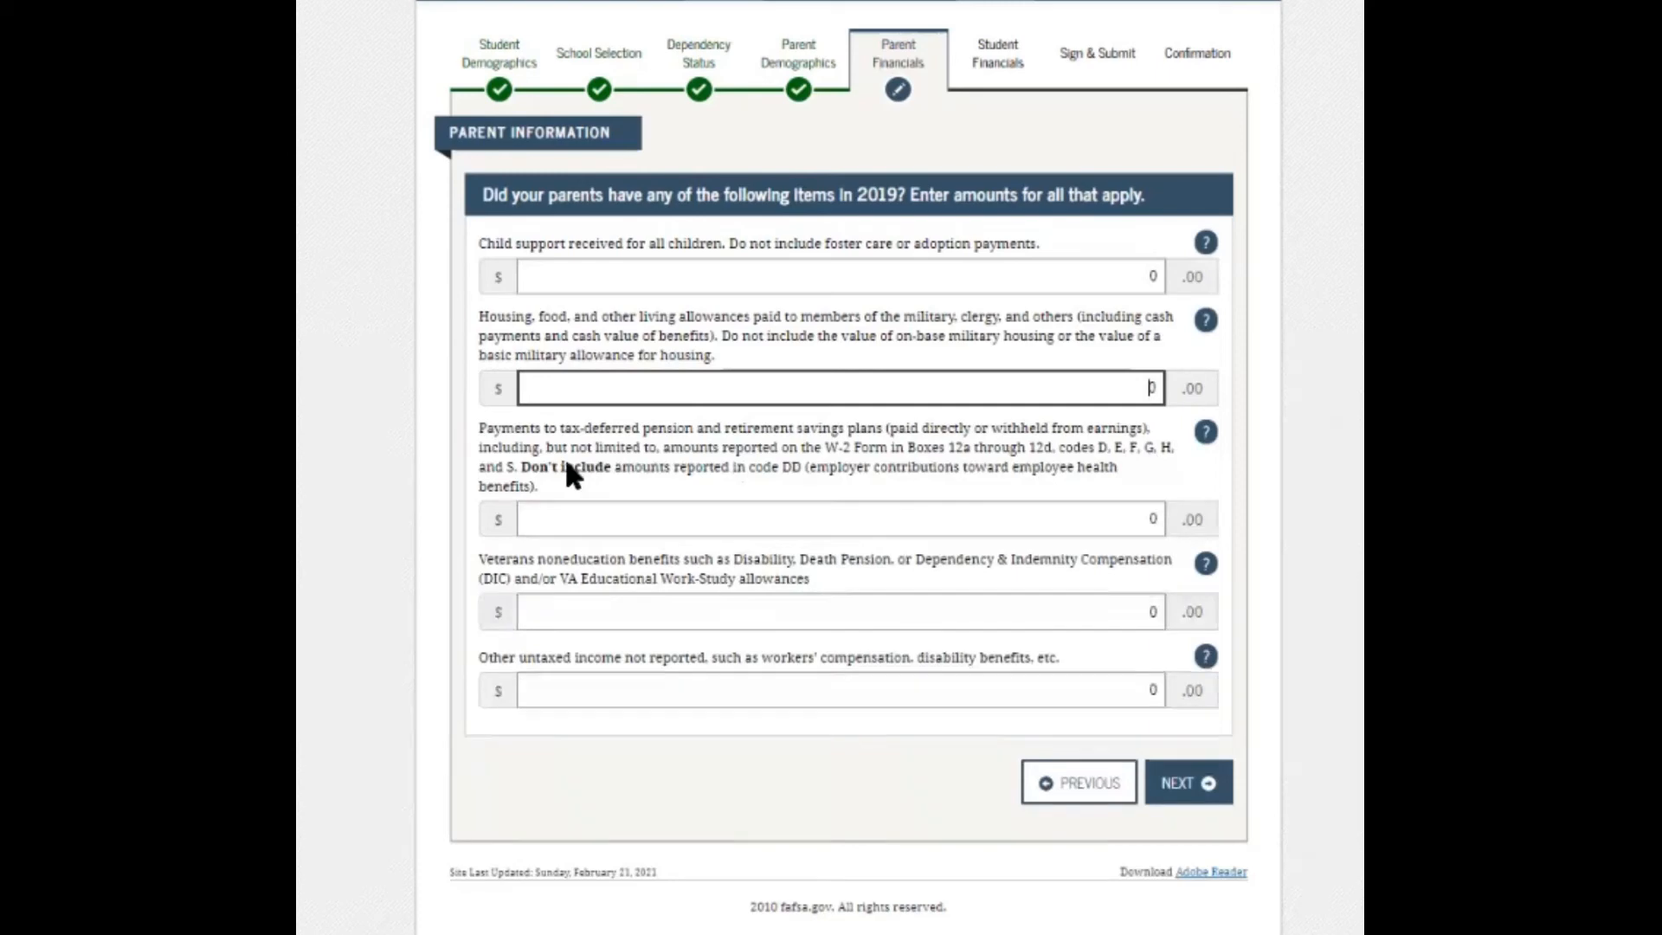
mouse_move(689, 492)
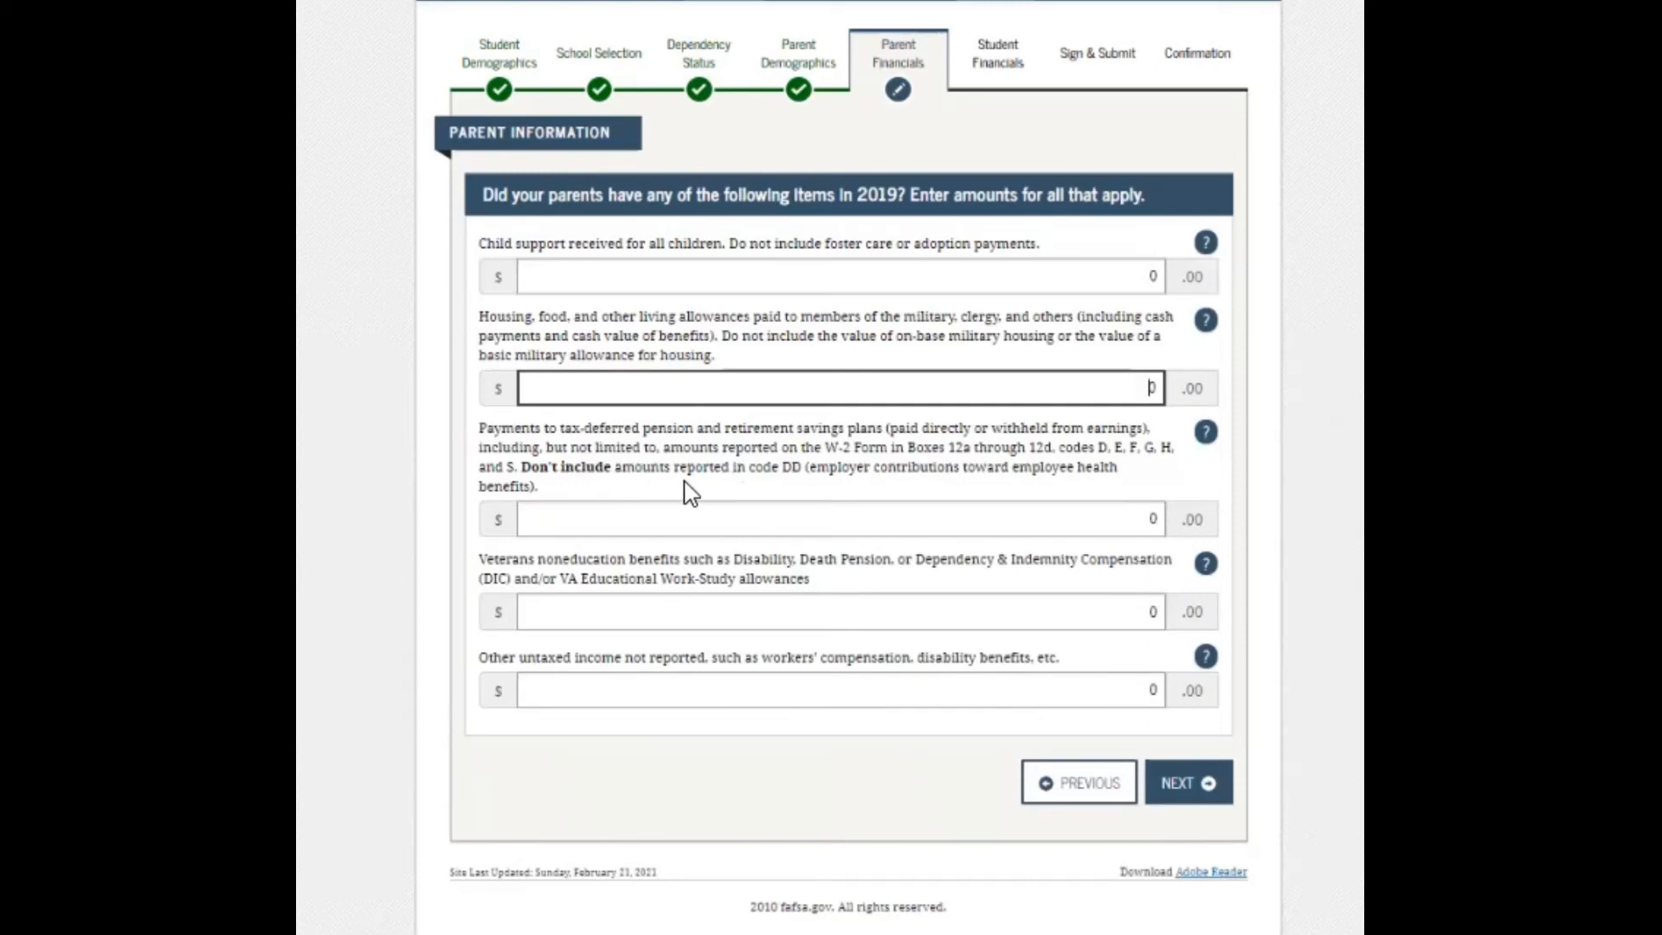
mouse_move(816, 486)
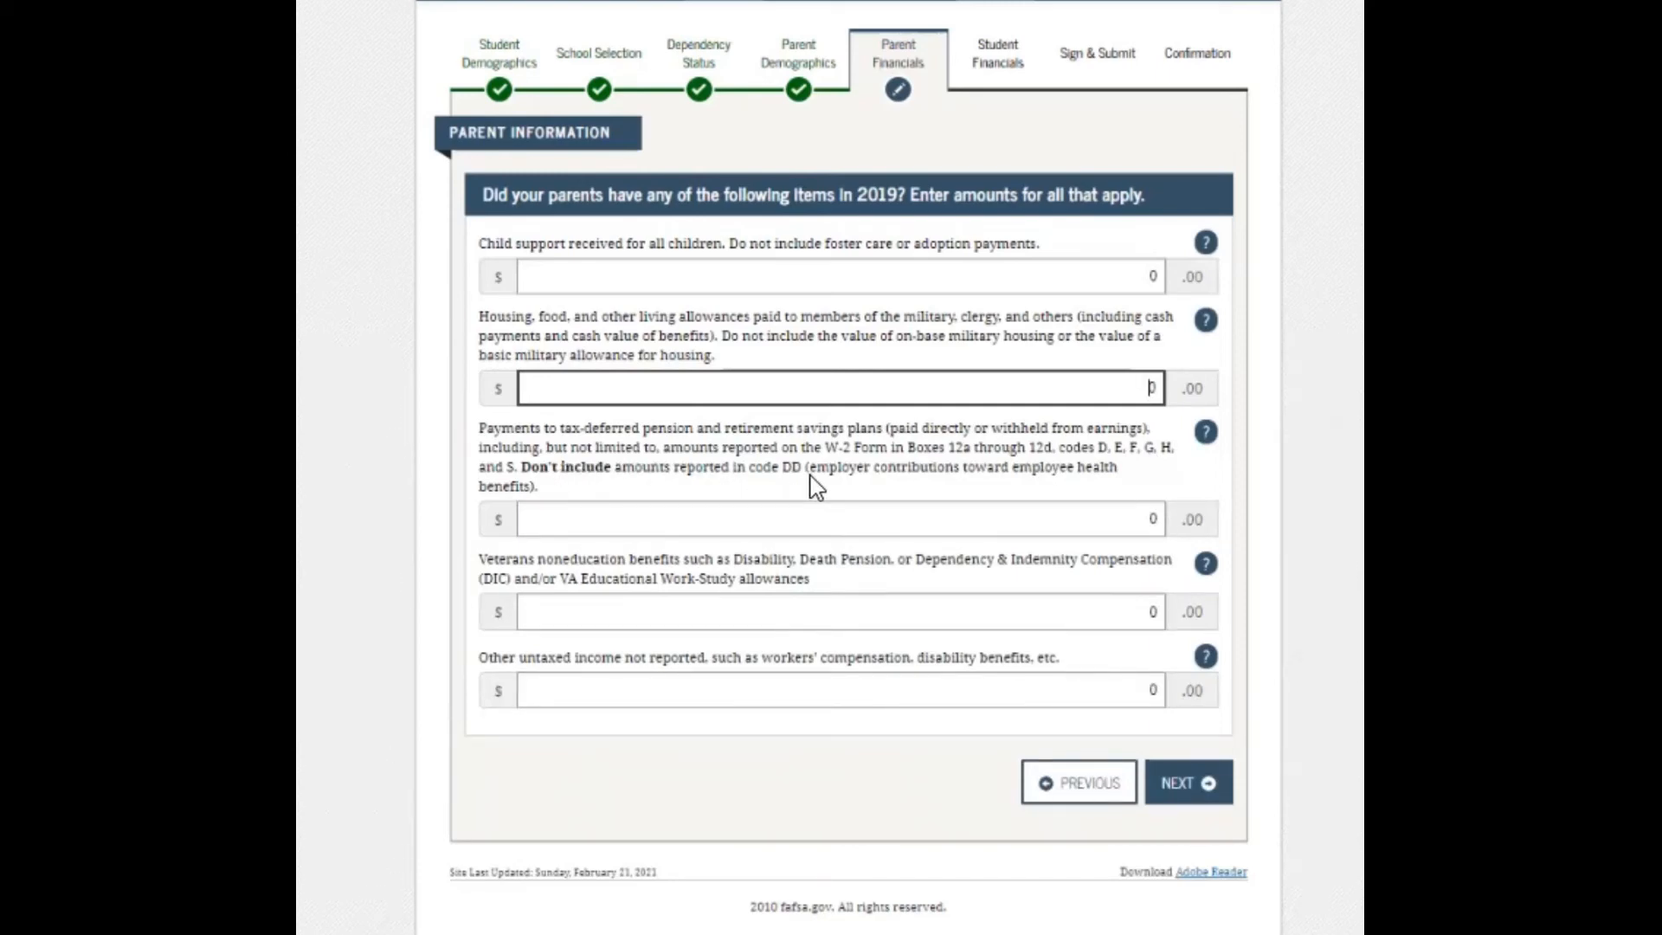
mouse_move(933, 492)
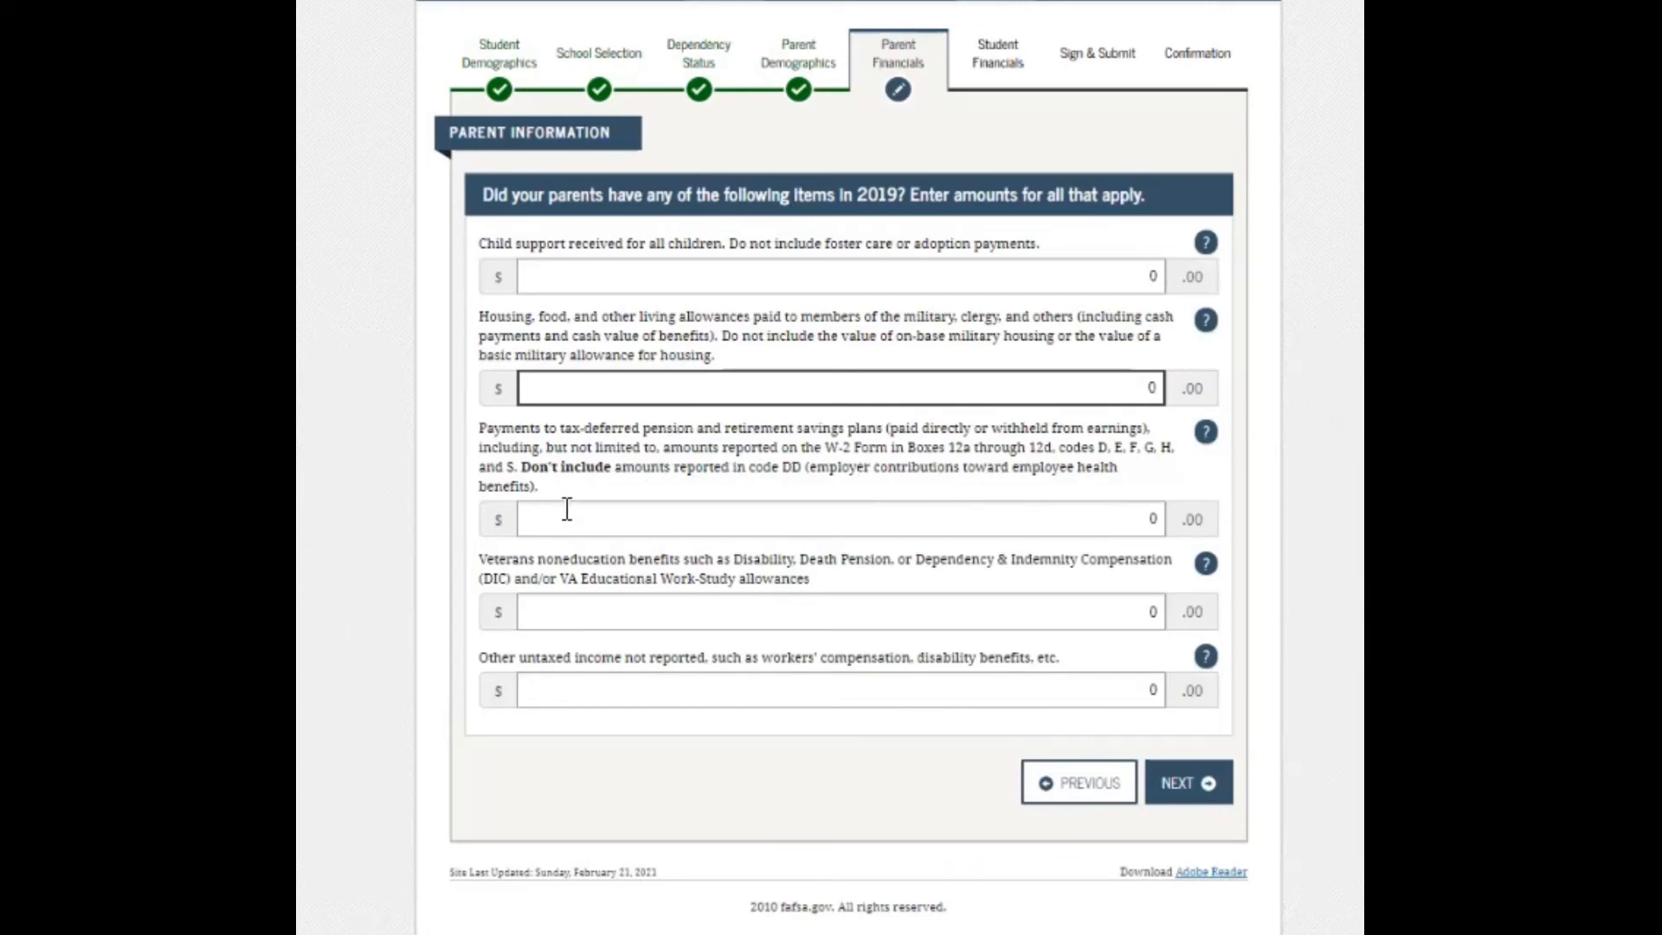
mouse_move(908, 471)
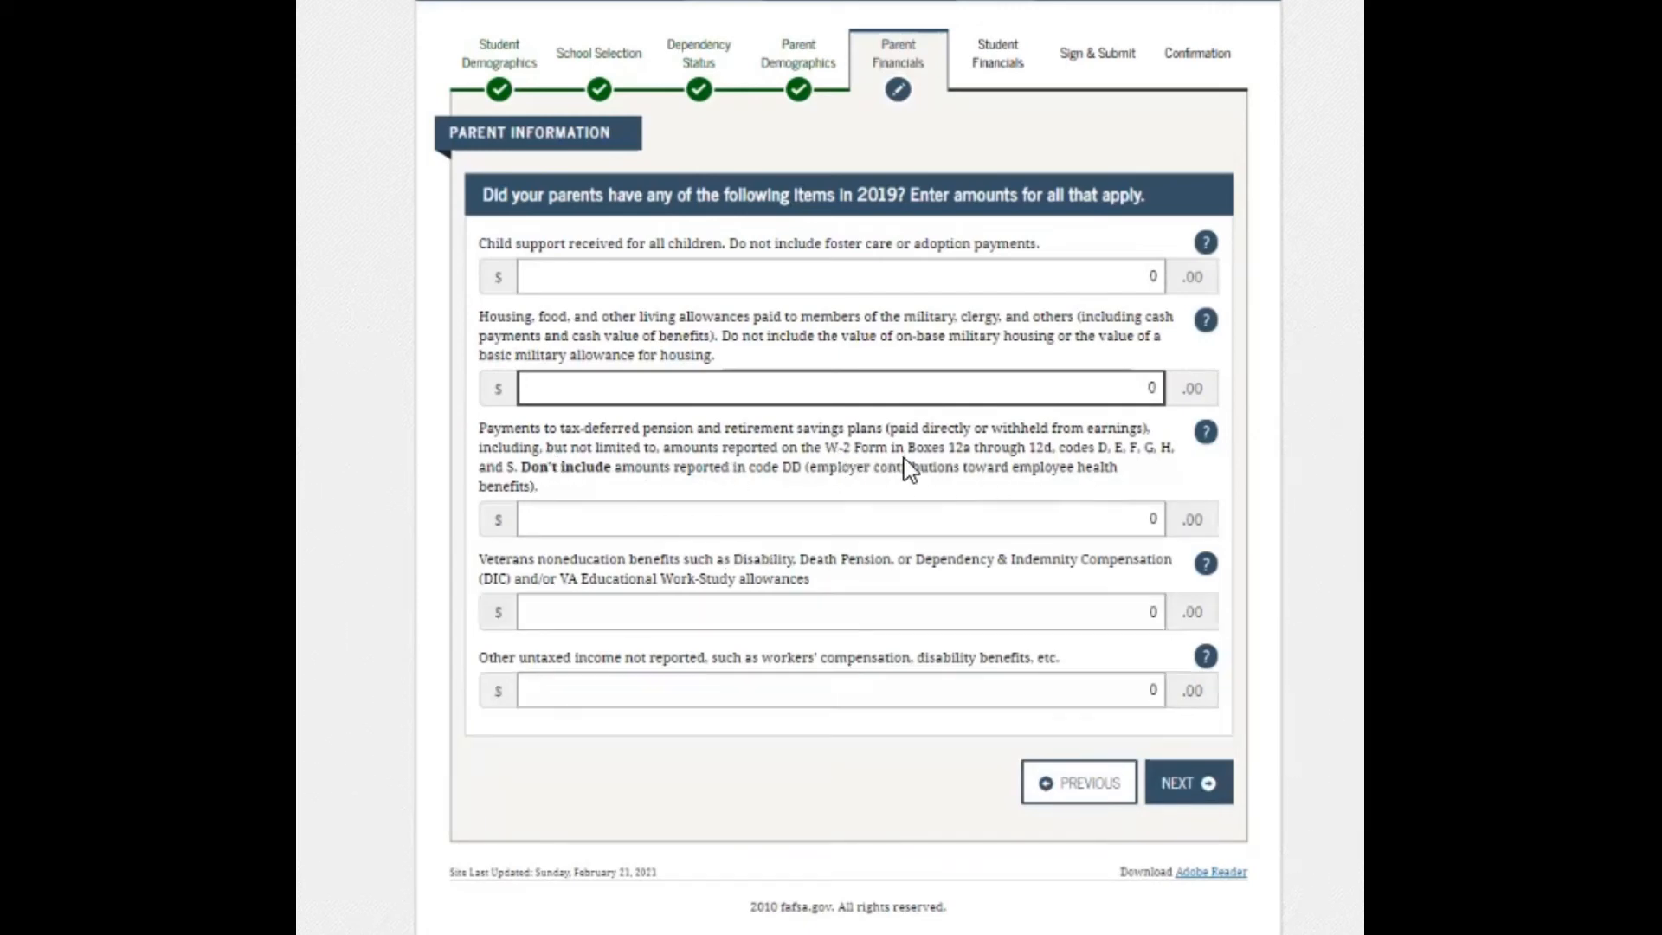
mouse_move(954, 469)
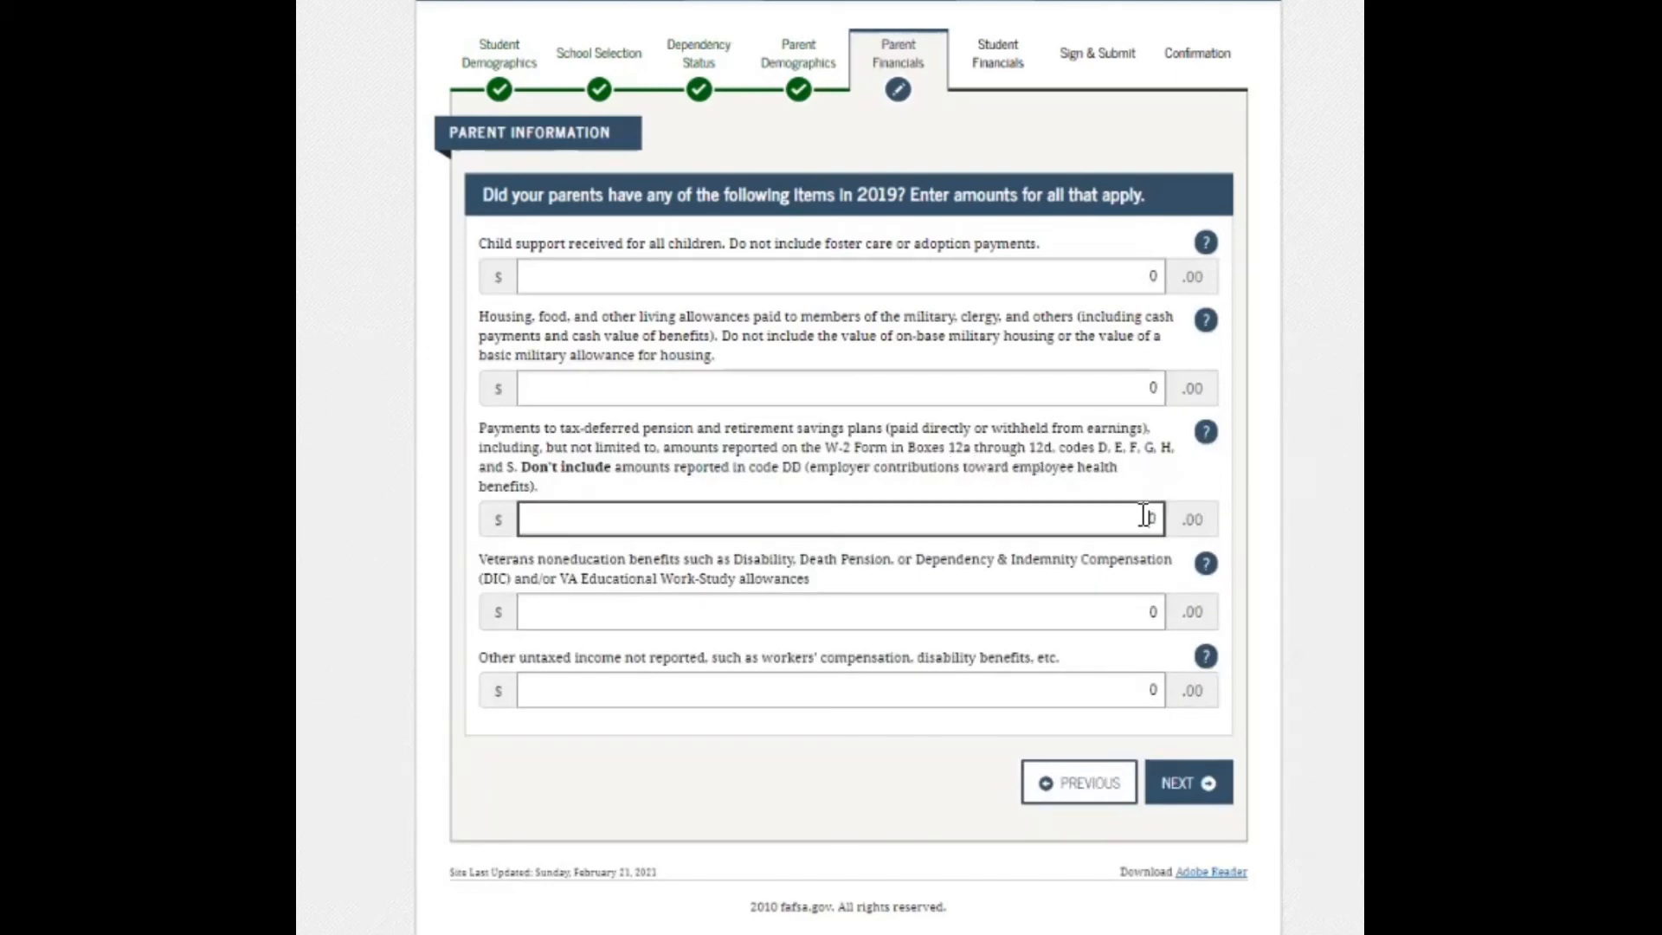
mouse_move(540, 612)
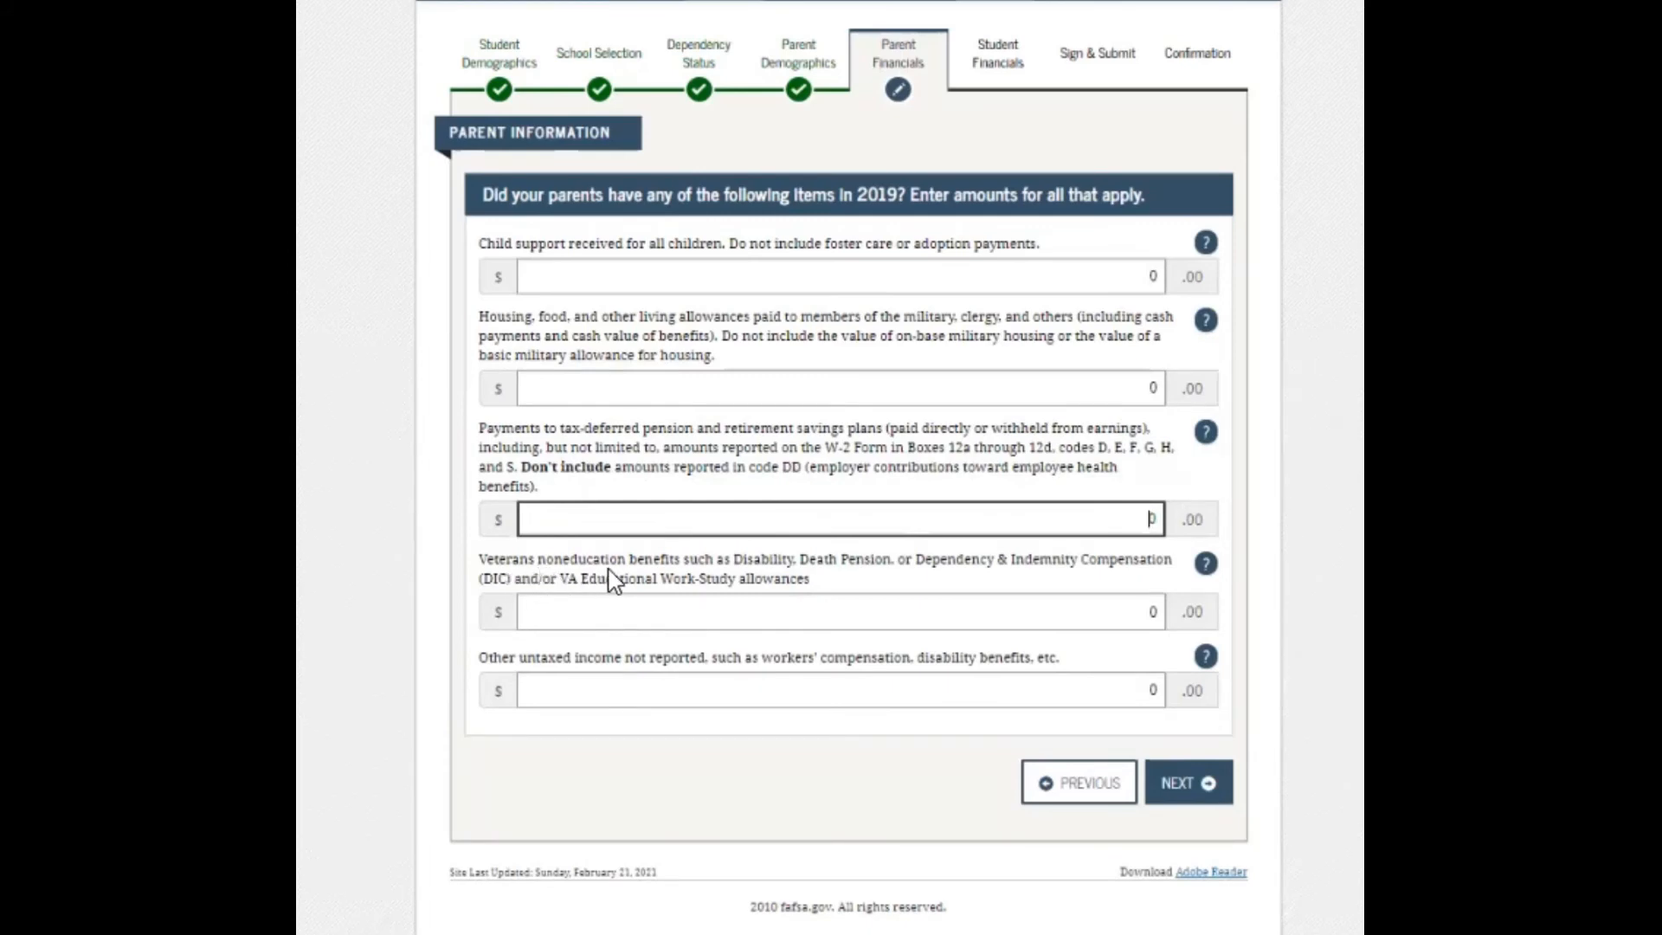
mouse_move(820, 576)
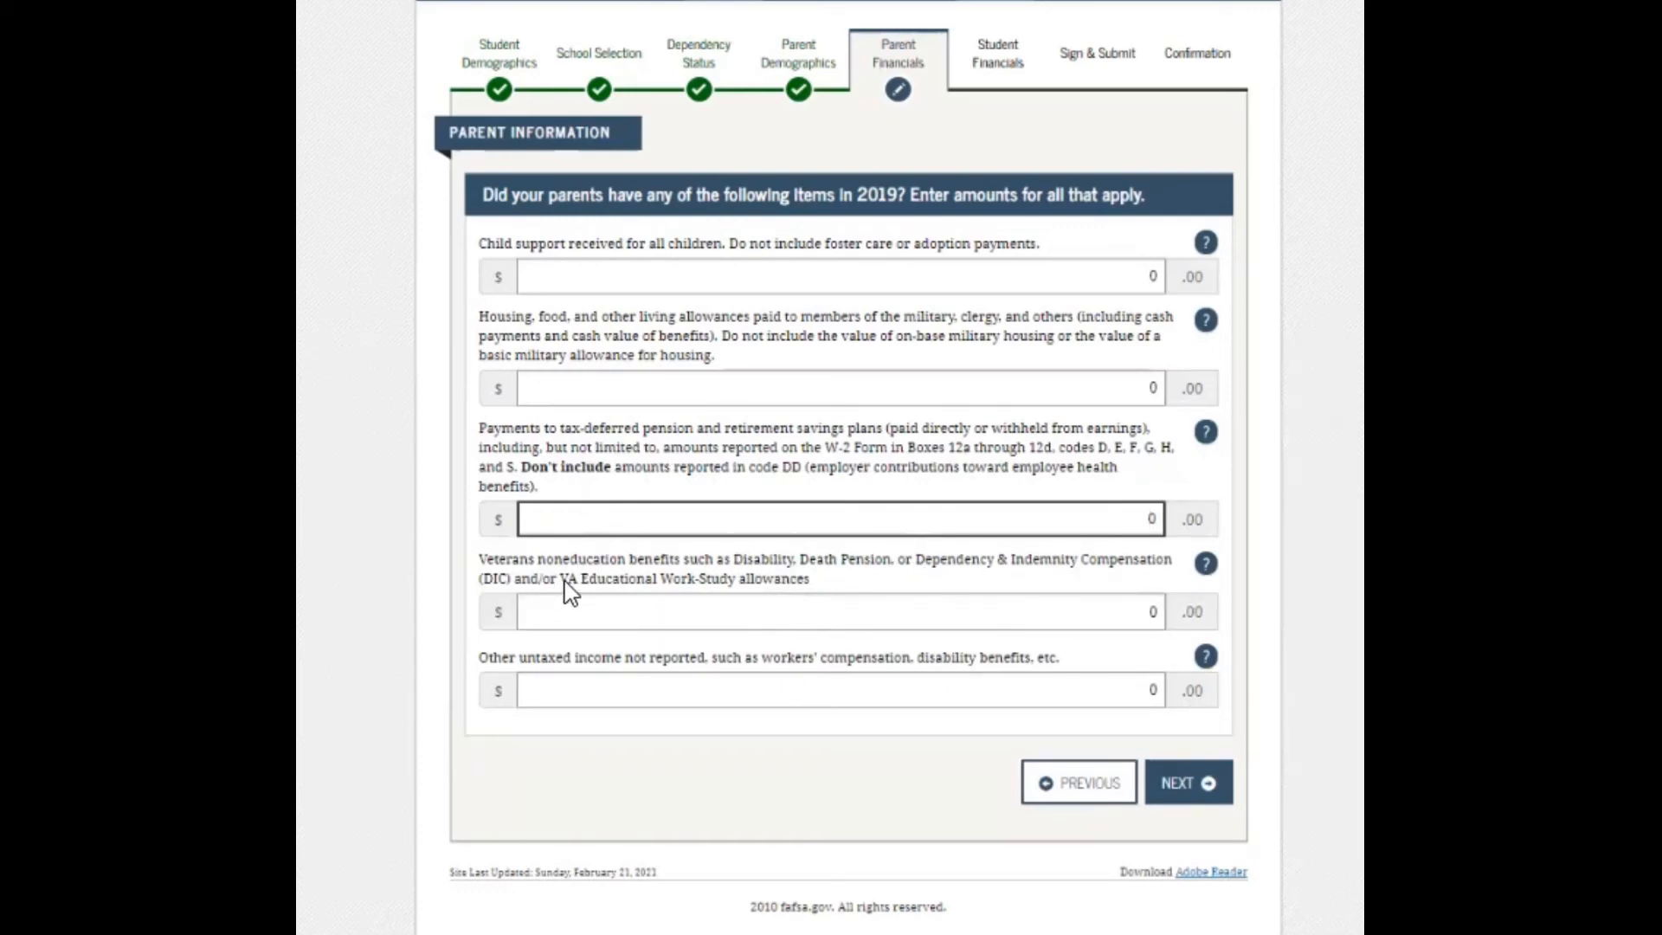
mouse_move(691, 597)
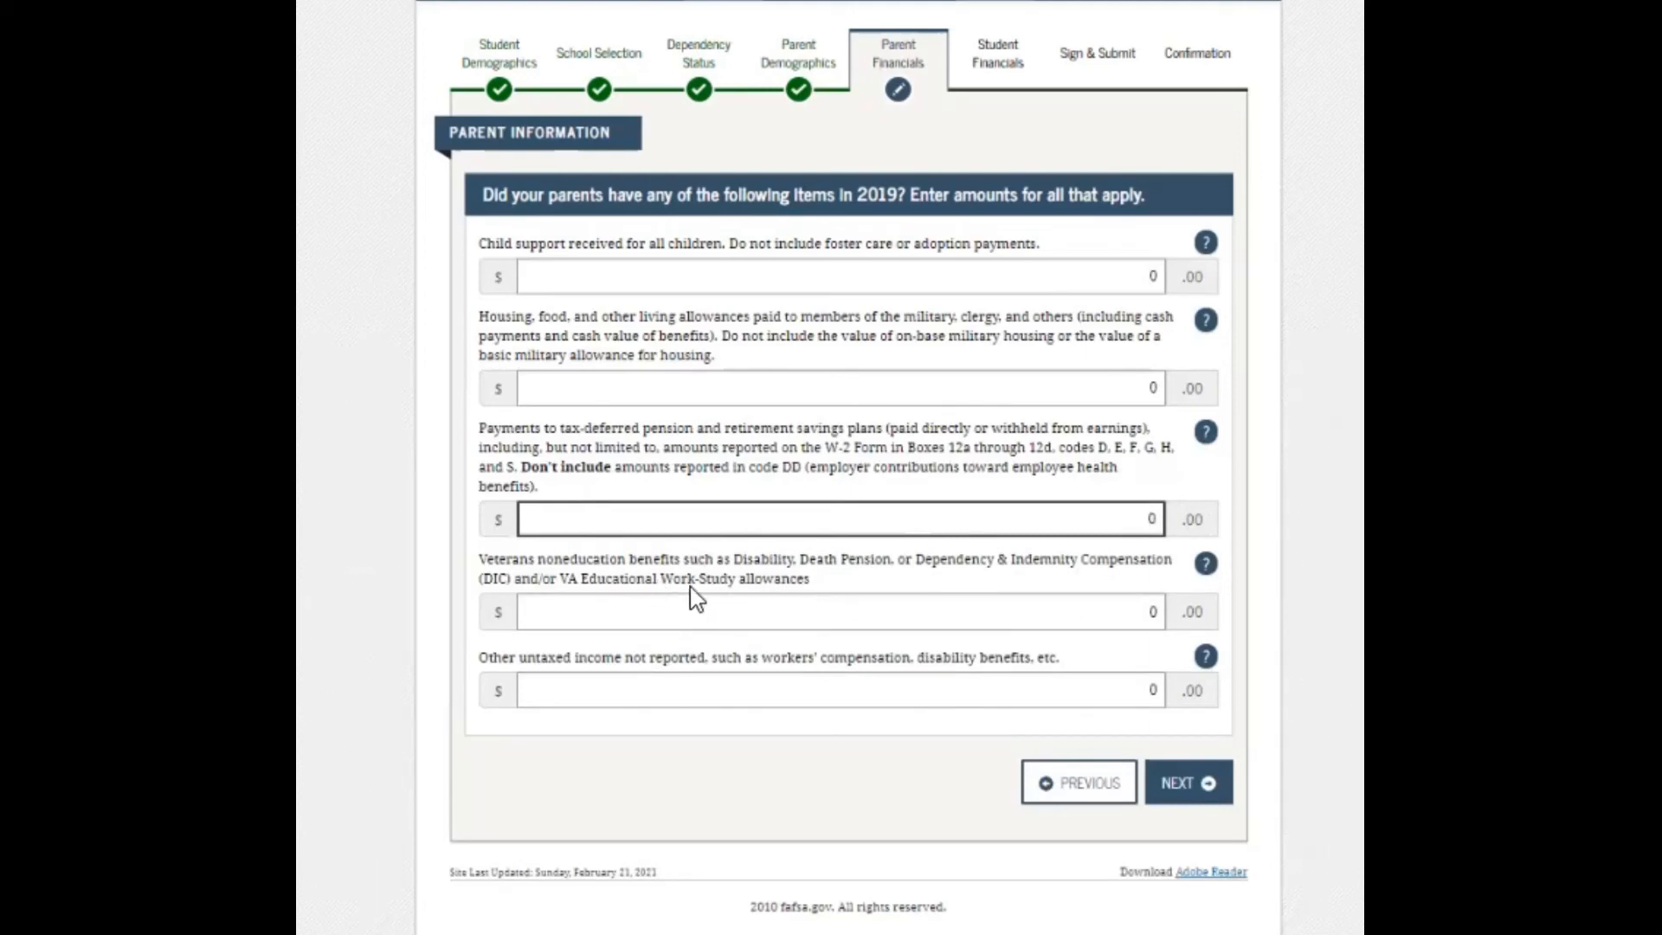
left_click(837, 612)
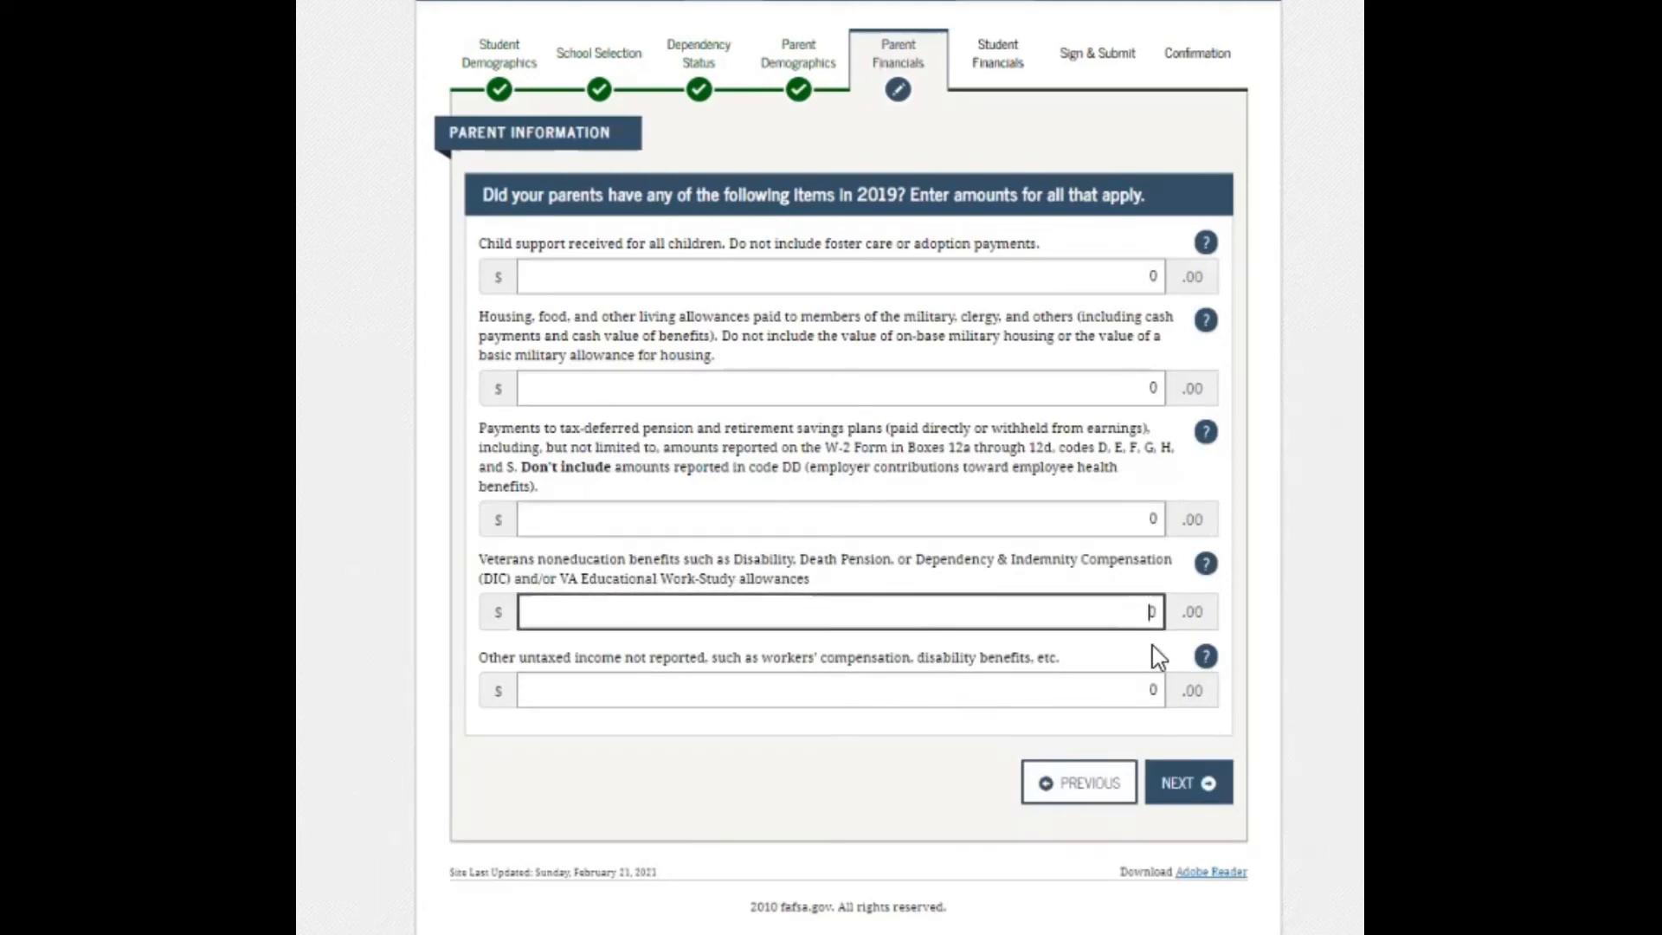
mouse_move(474, 680)
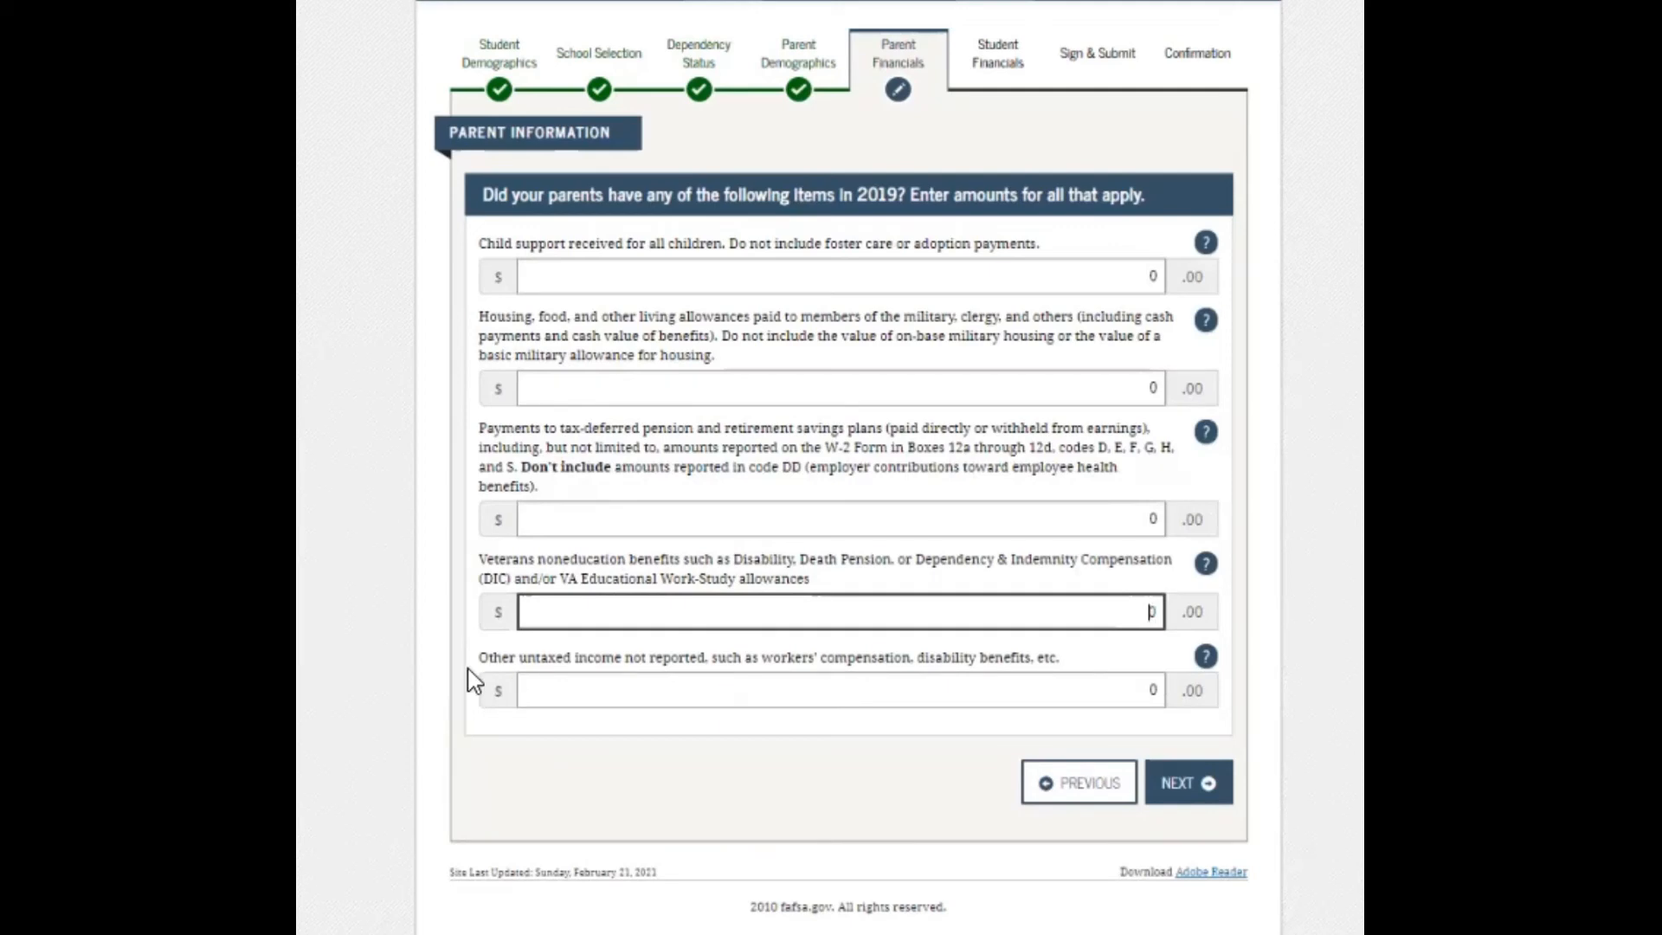
mouse_move(647, 675)
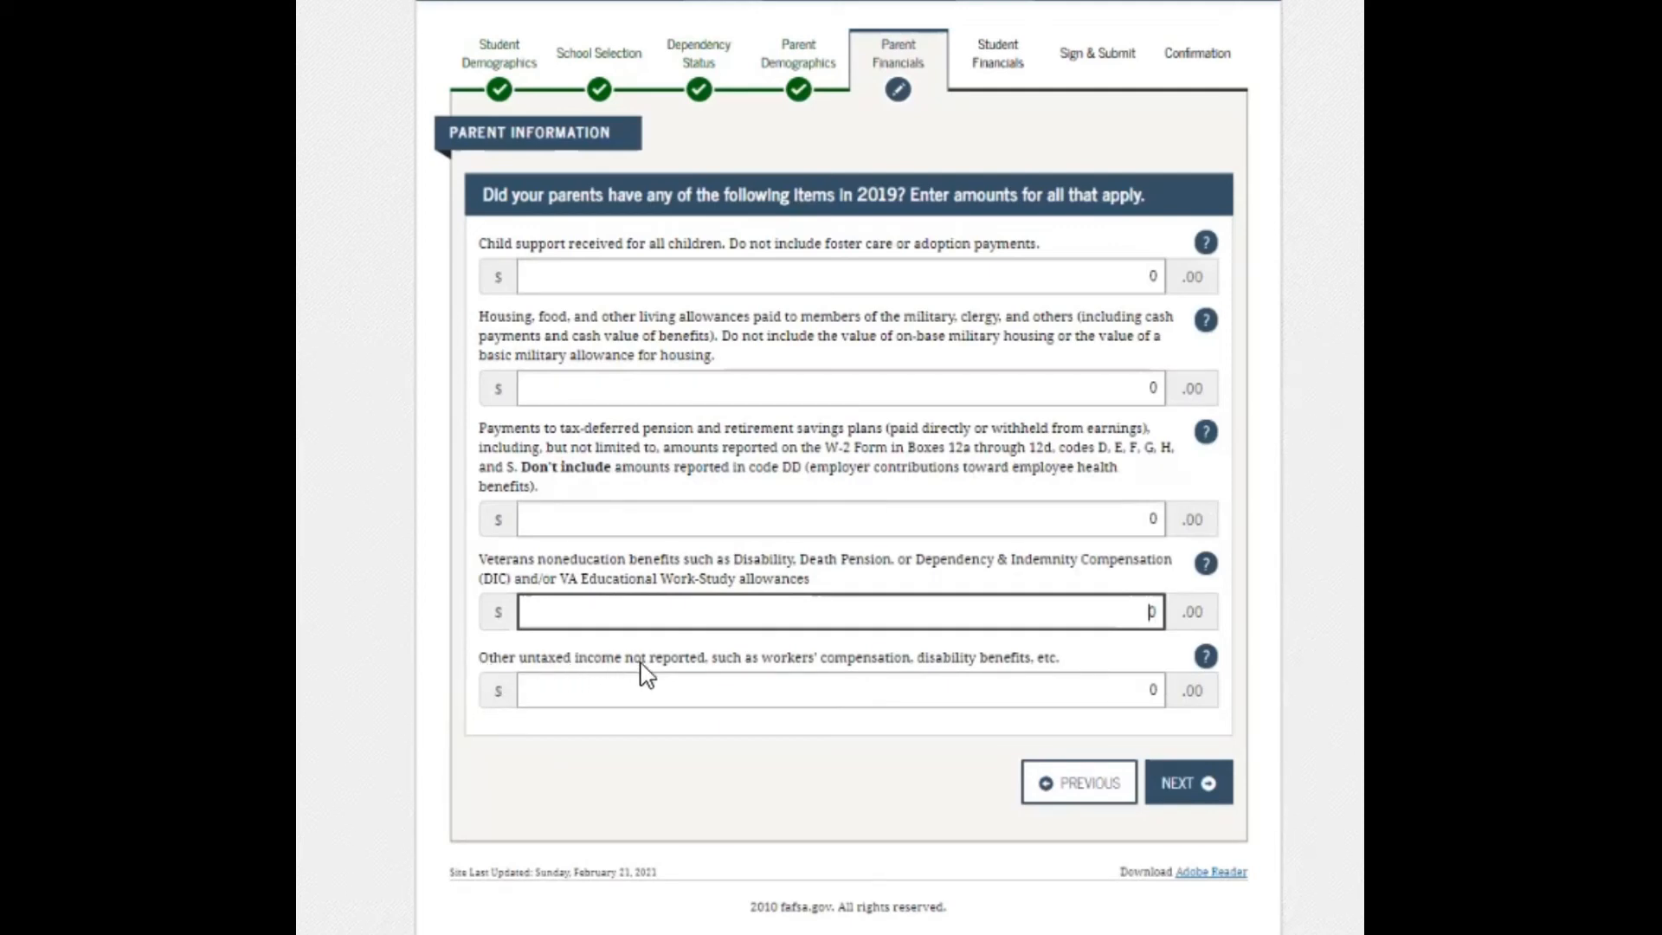
mouse_move(865, 684)
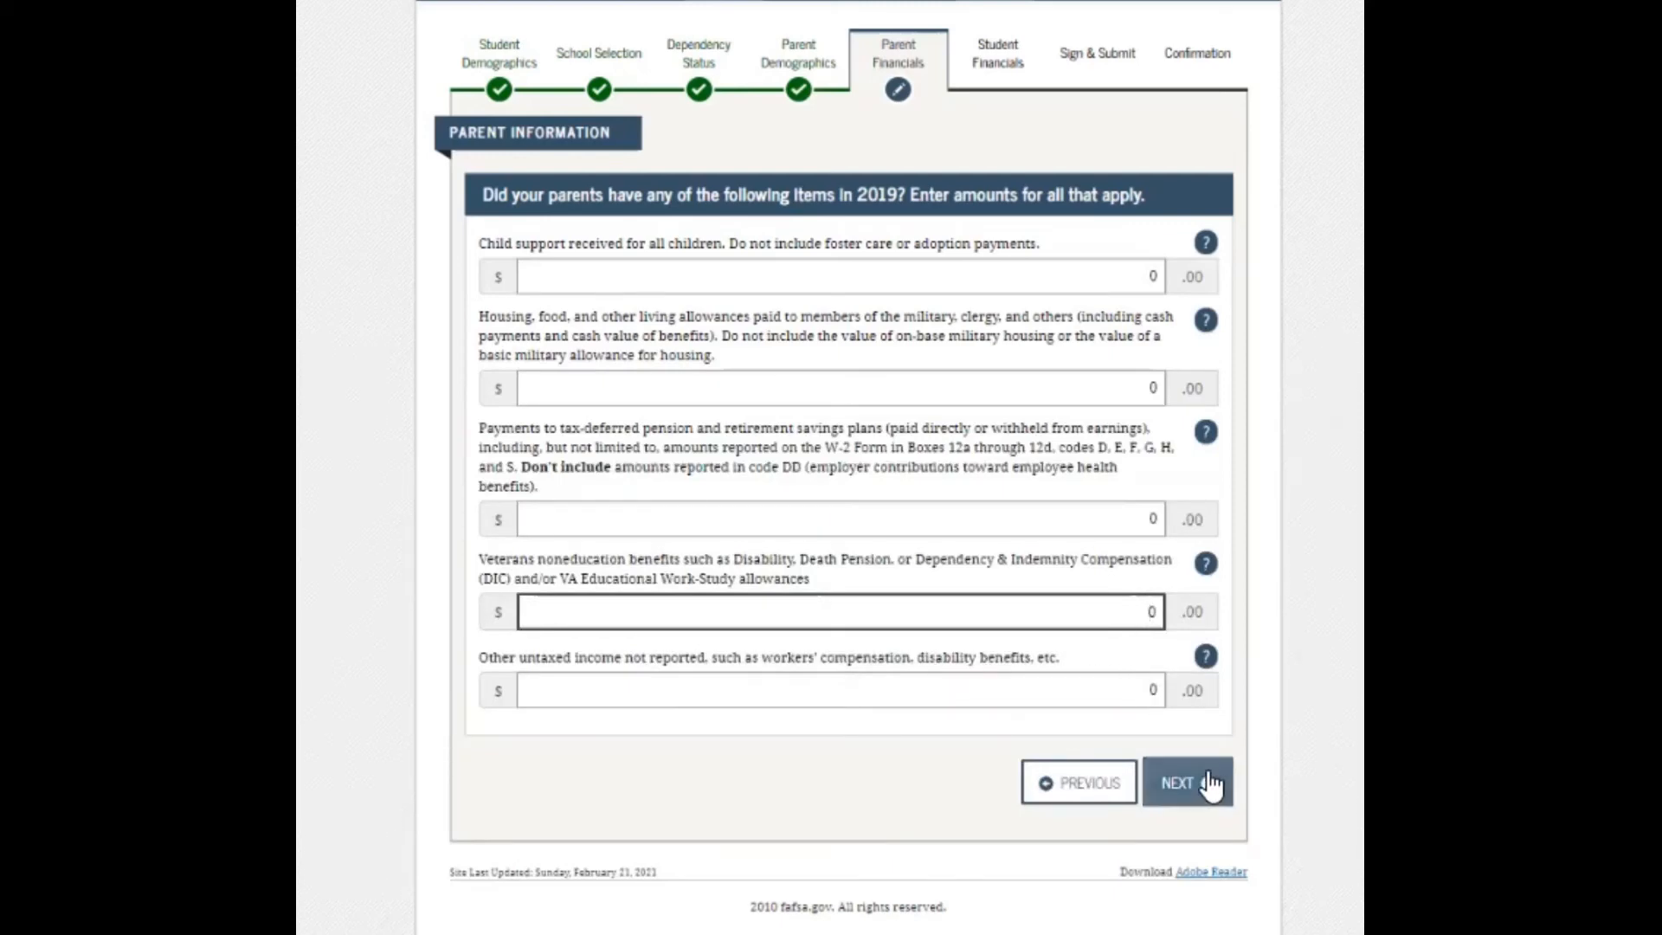
Report parents' assets as $2,000 cash, zero investments and businesses, then save.
left_click(1187, 783)
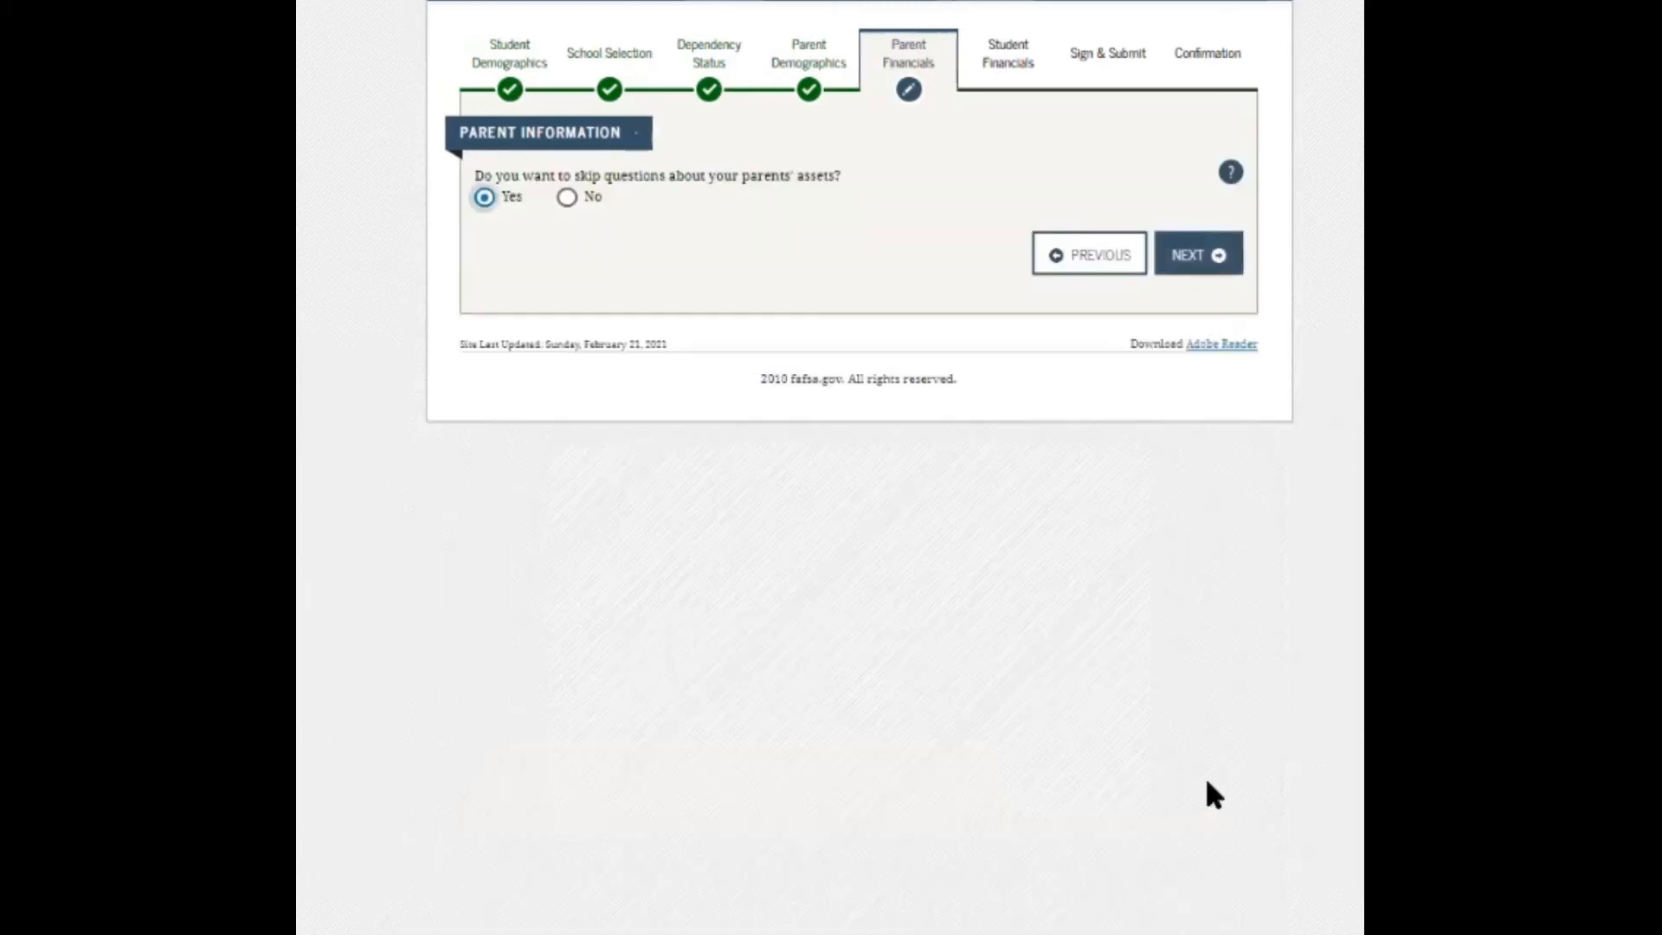
mouse_move(591, 306)
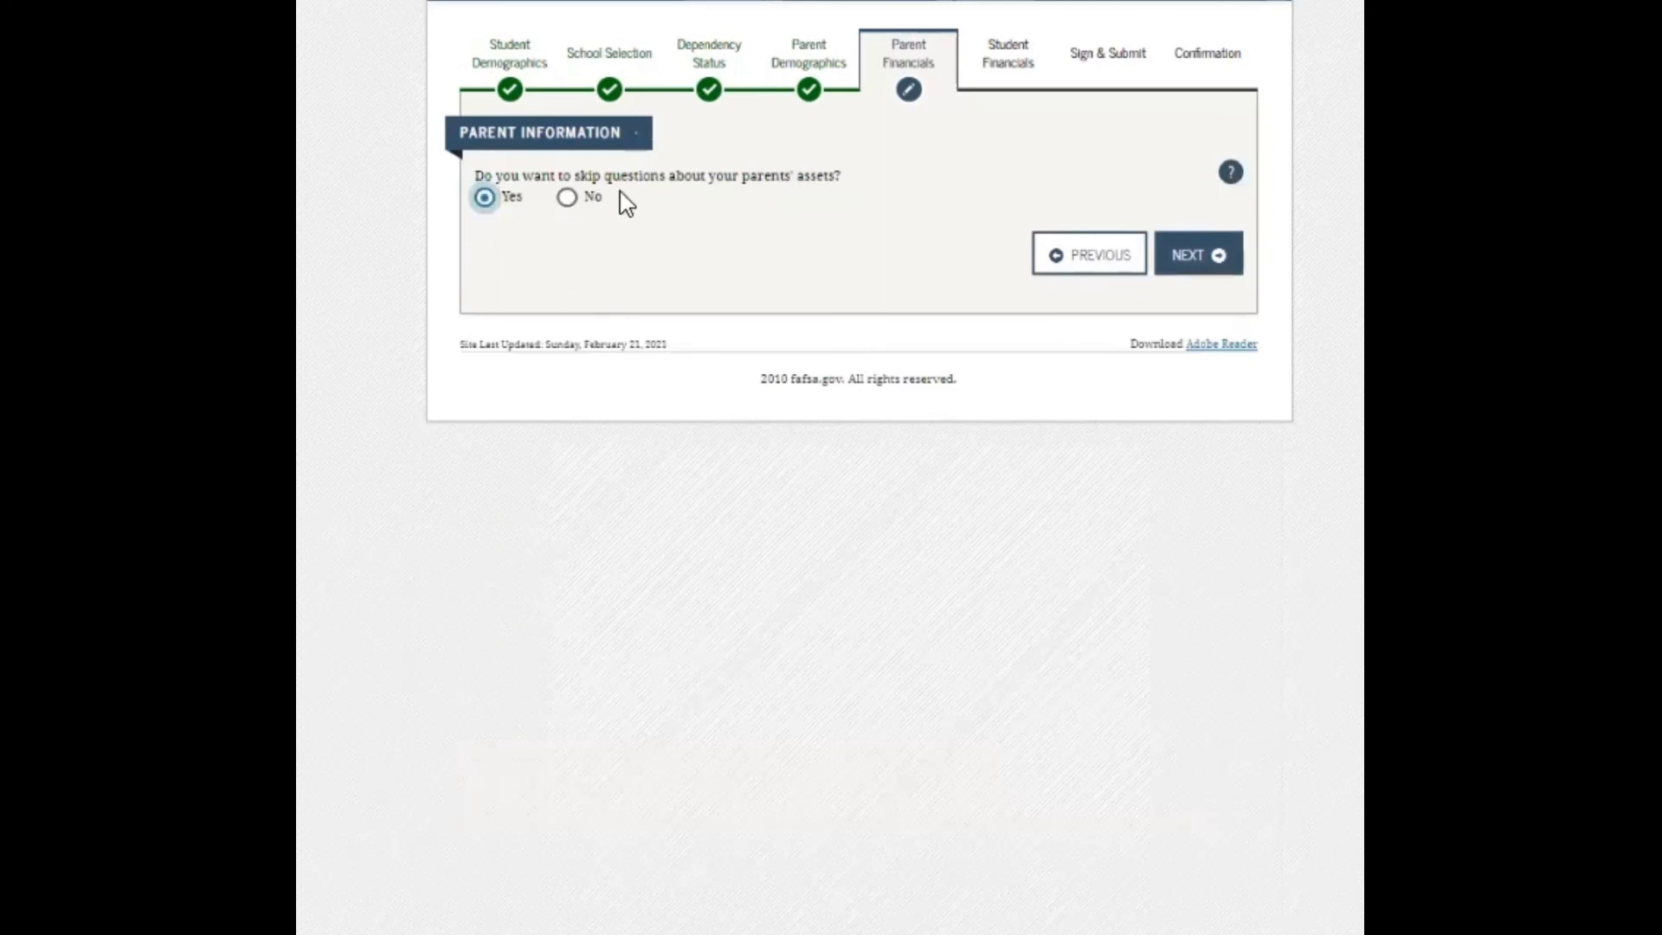
mouse_move(844, 204)
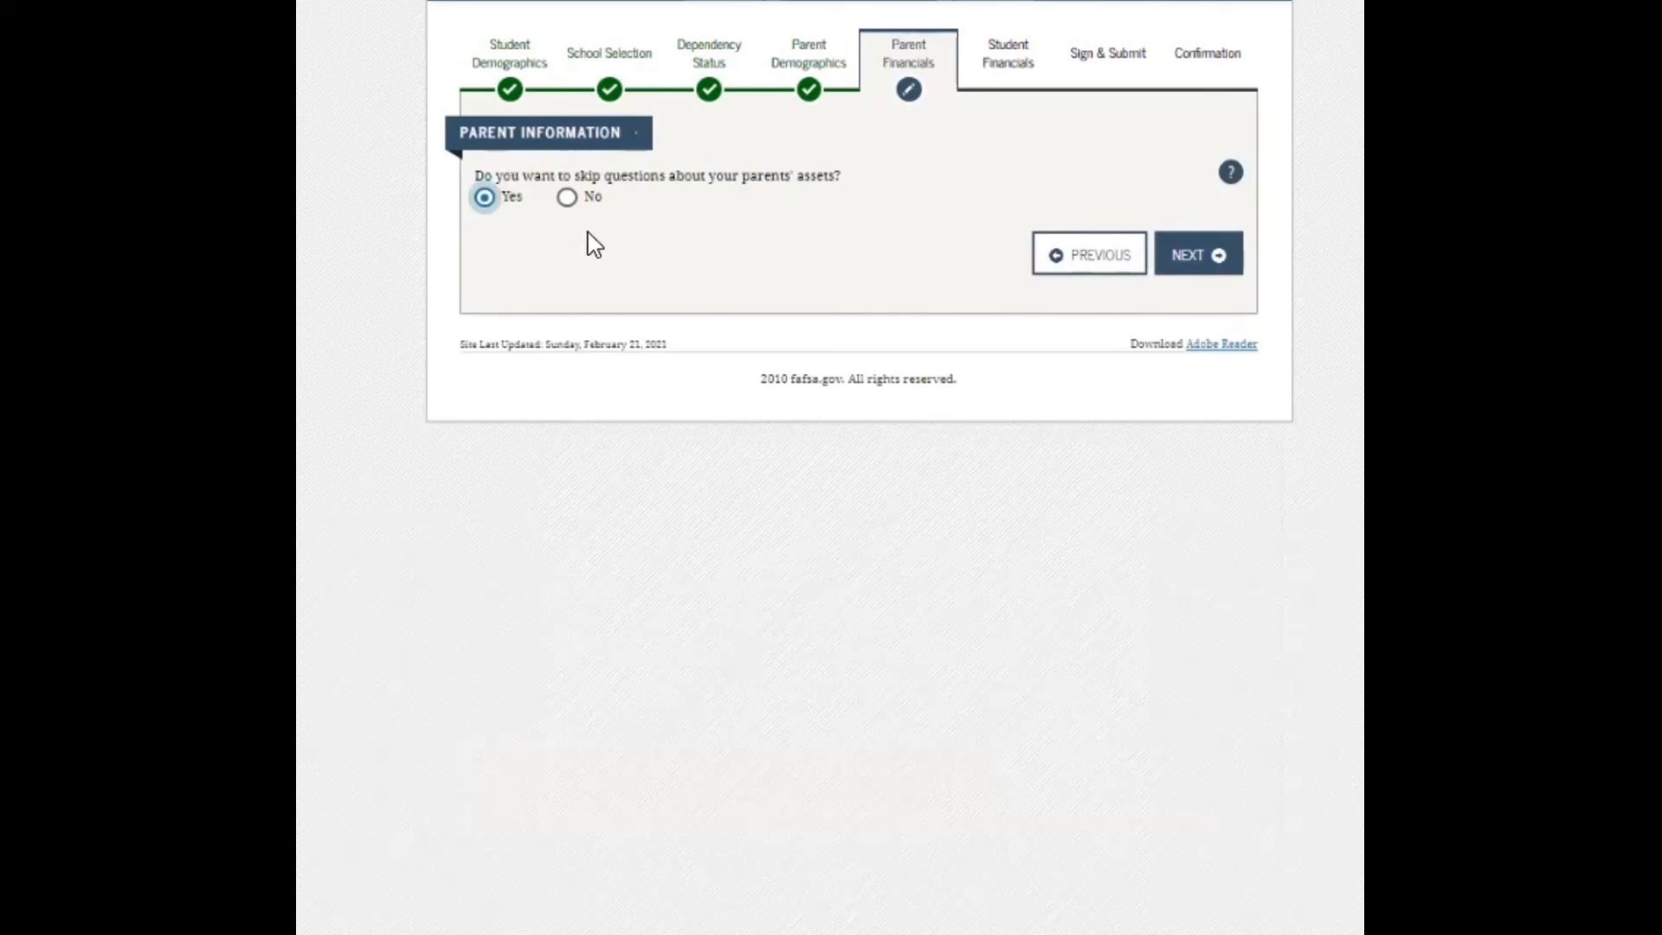
mouse_move(567, 197)
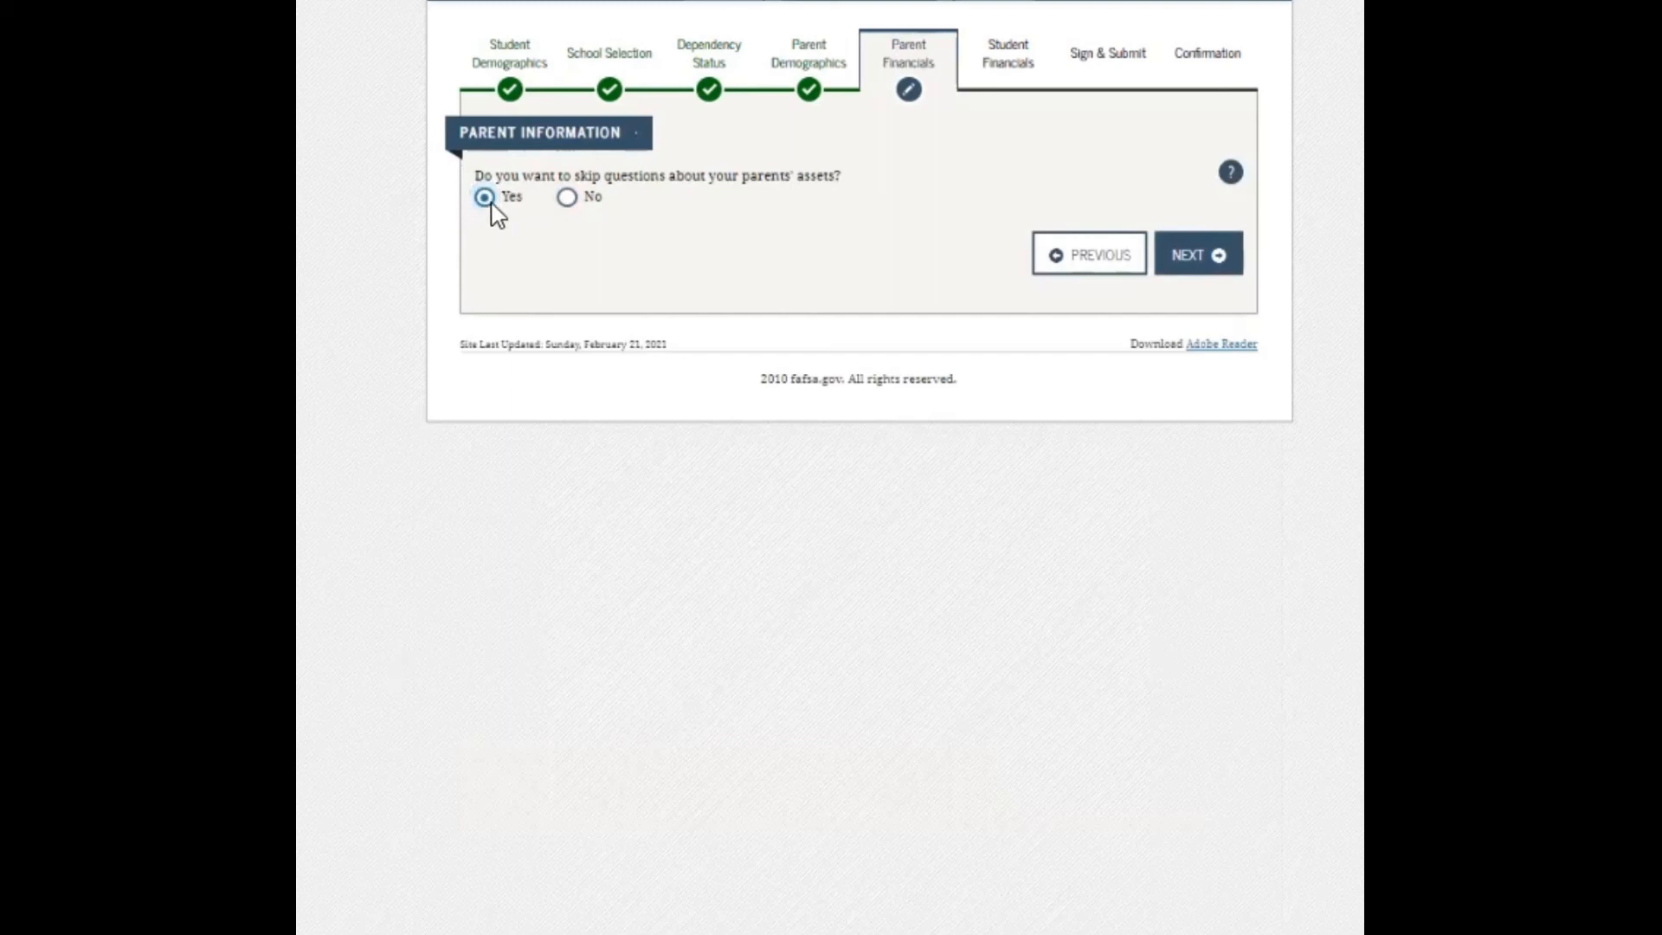
mouse_move(560, 203)
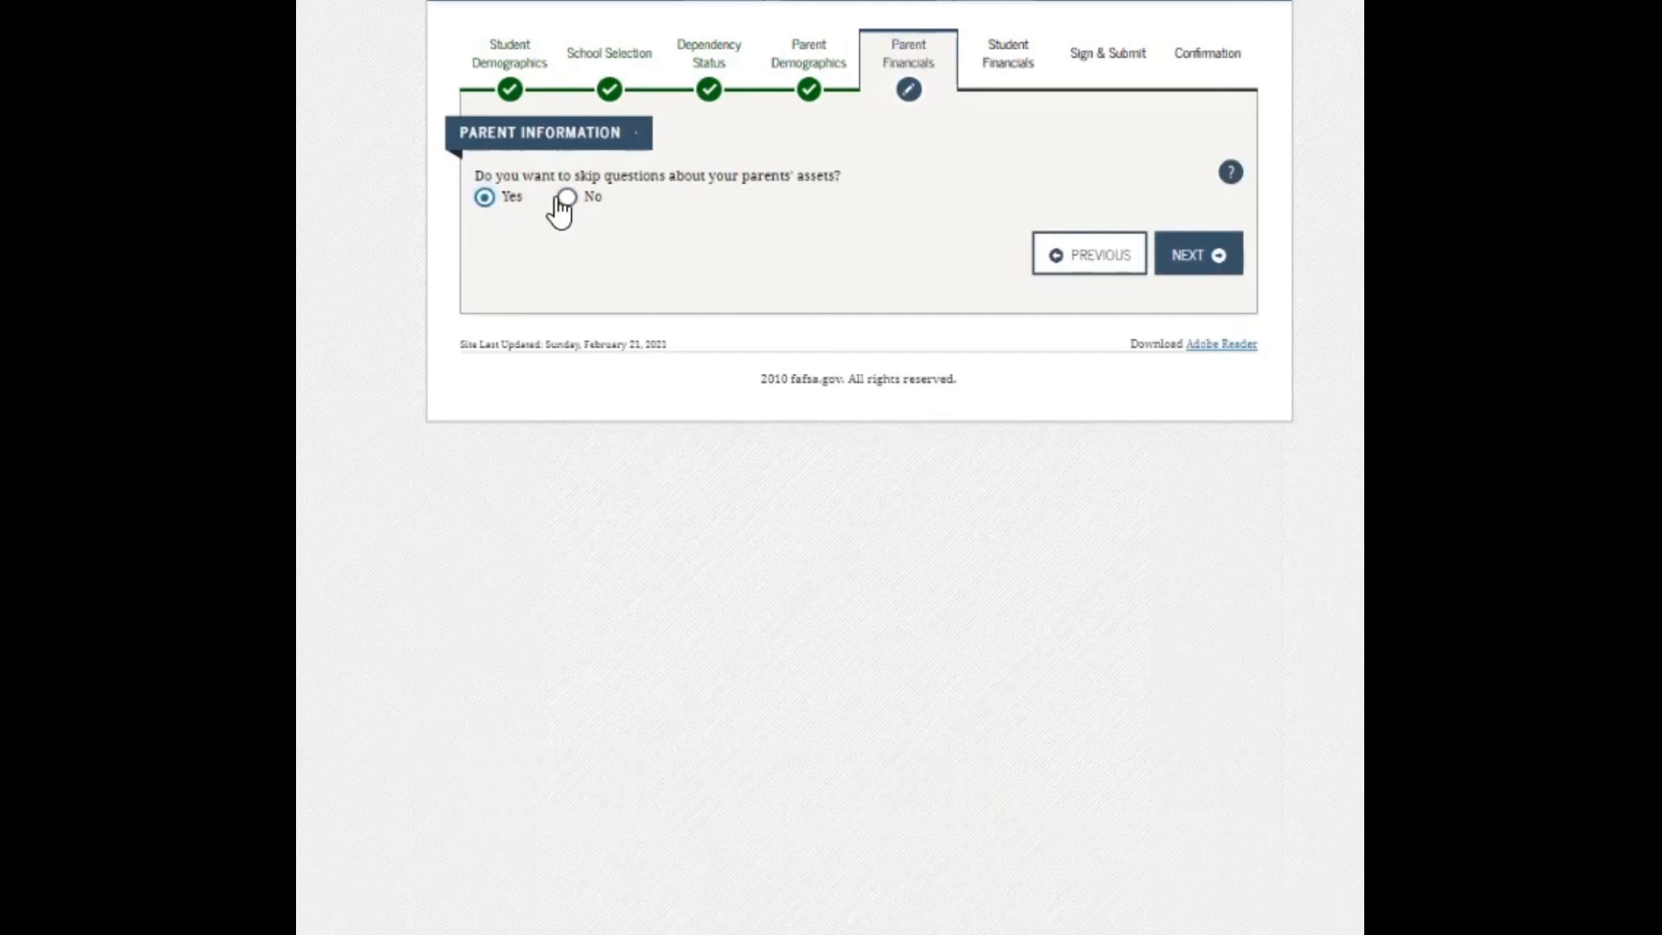
left_click(566, 198)
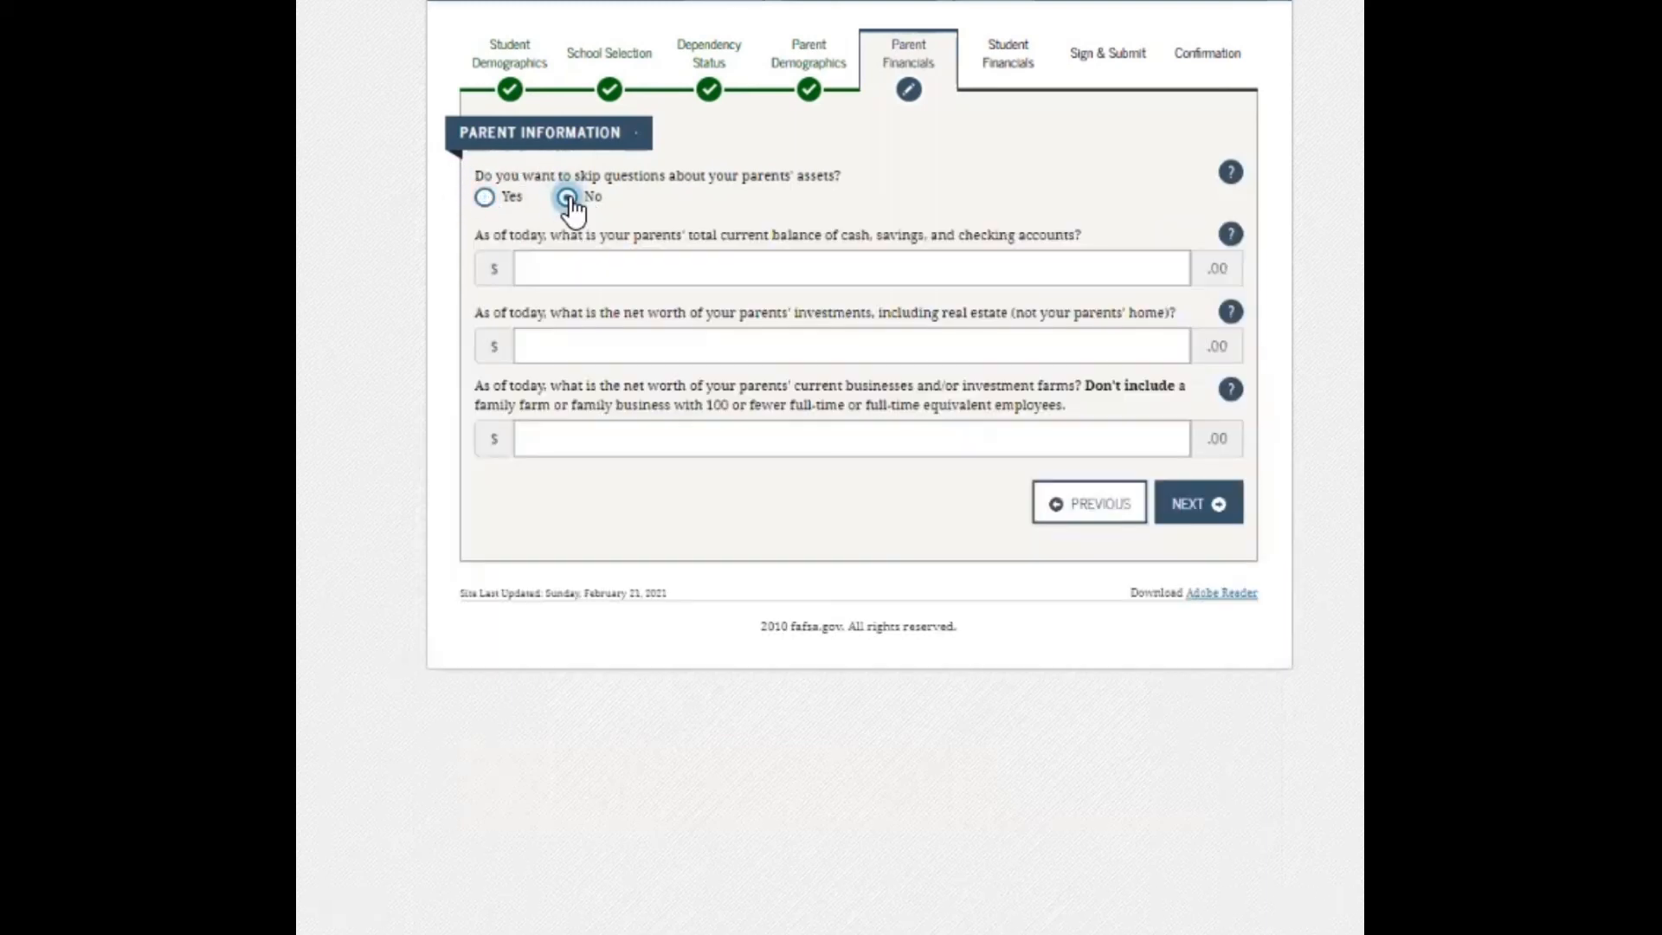
left_click(567, 197)
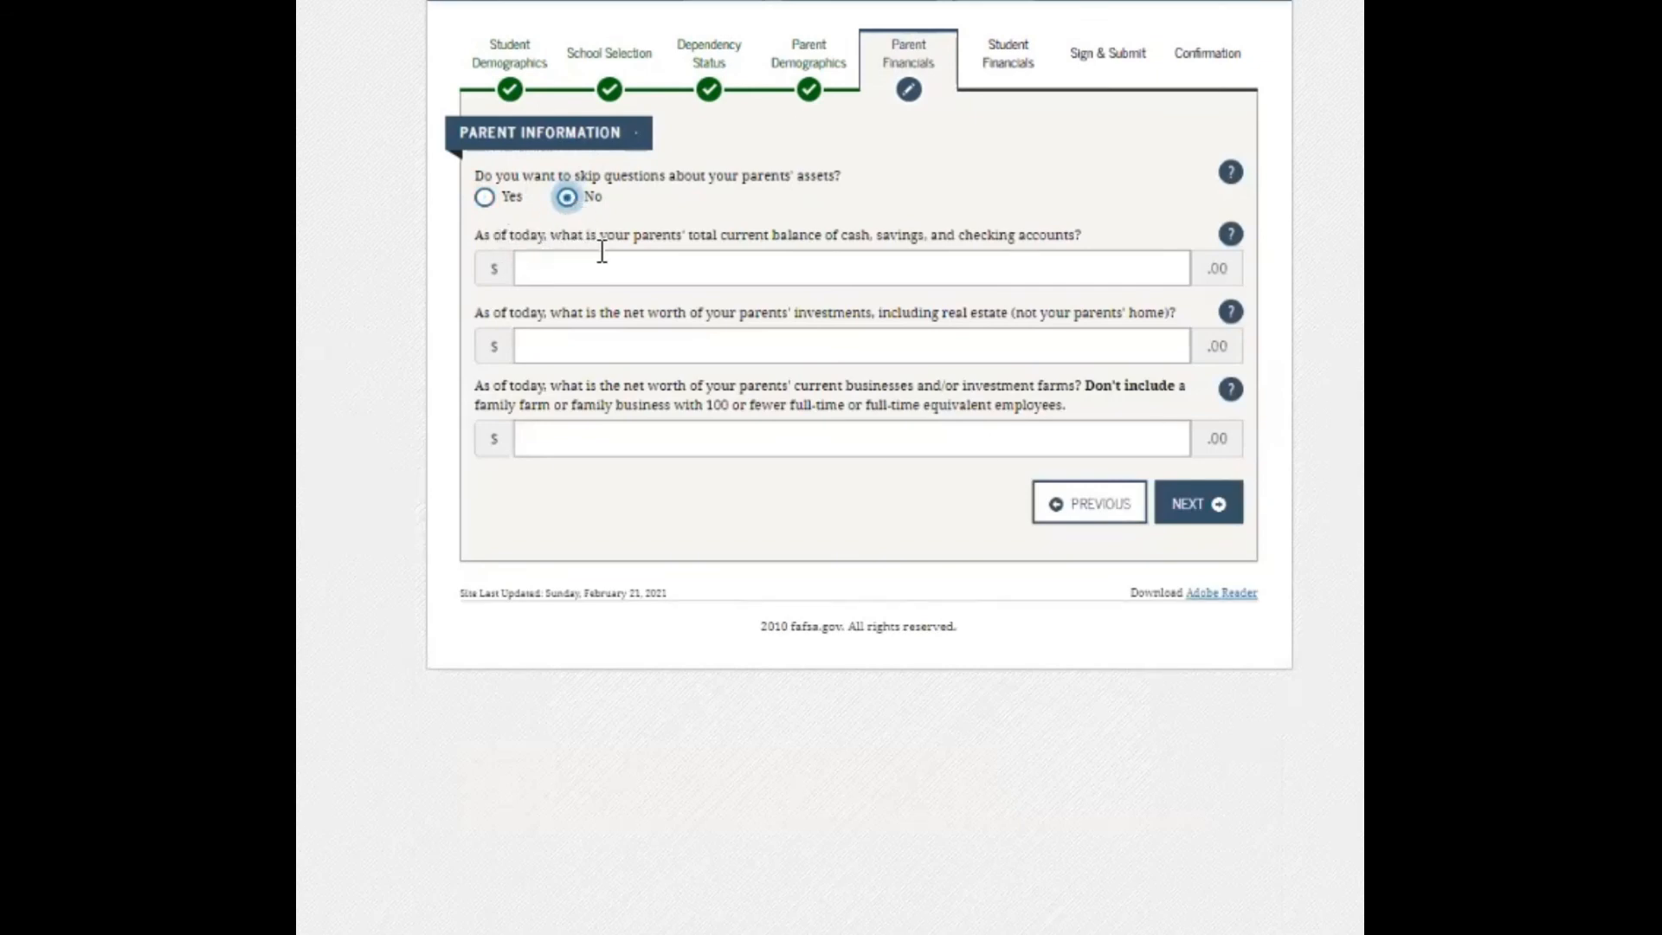
mouse_move(813, 251)
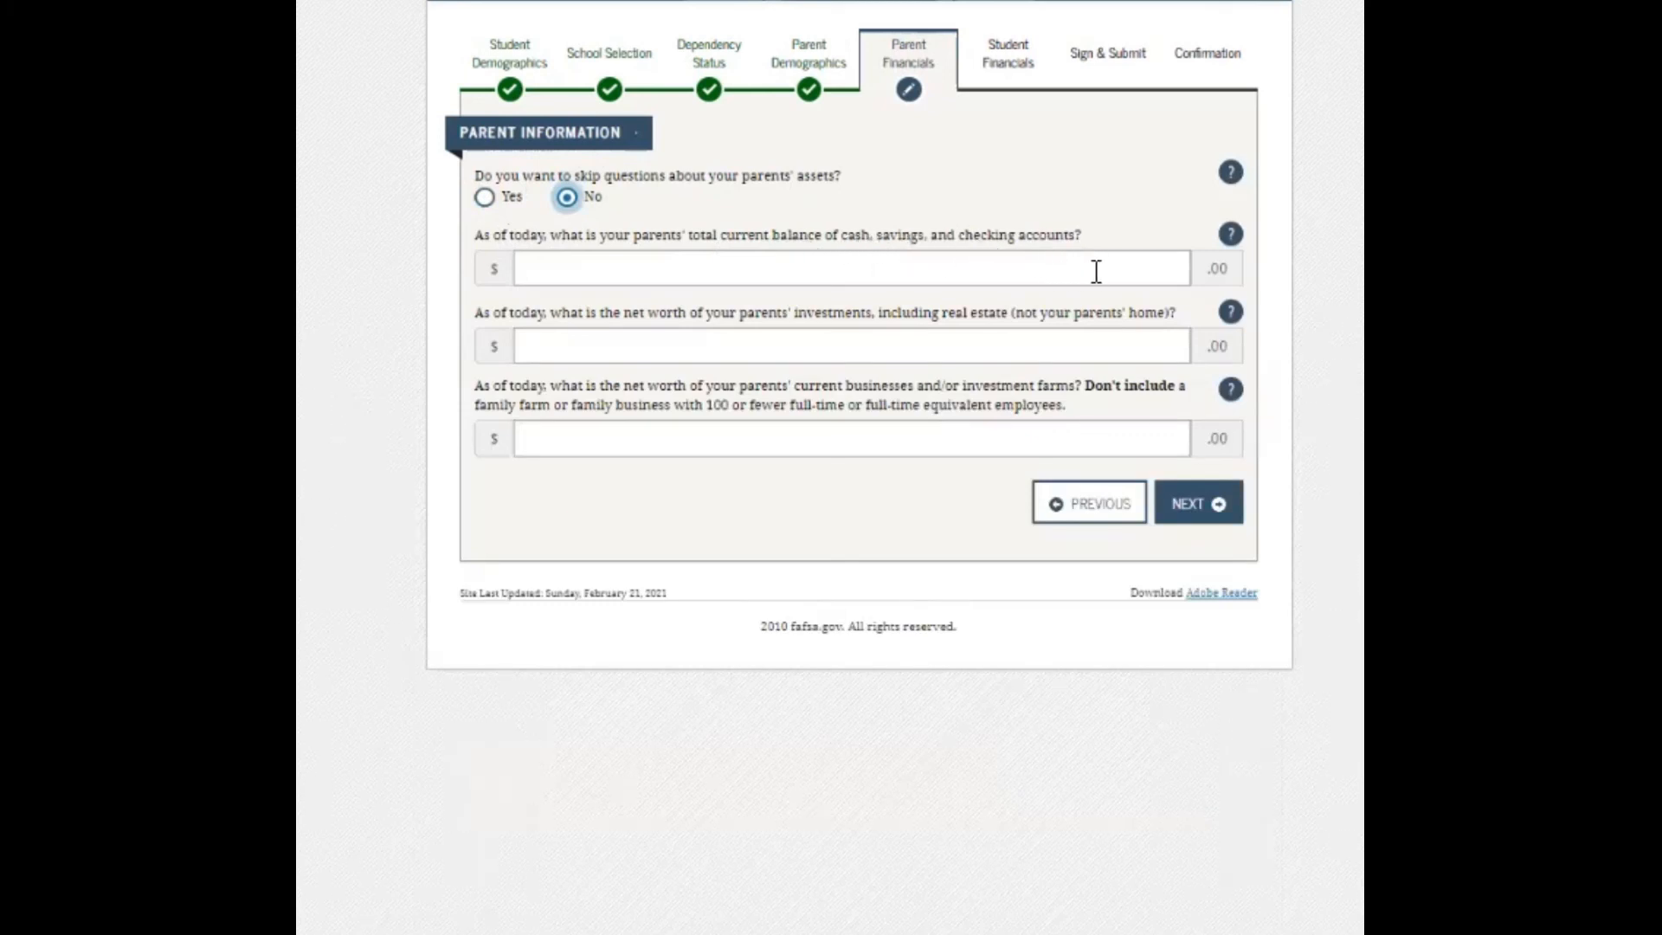
mouse_move(1070, 284)
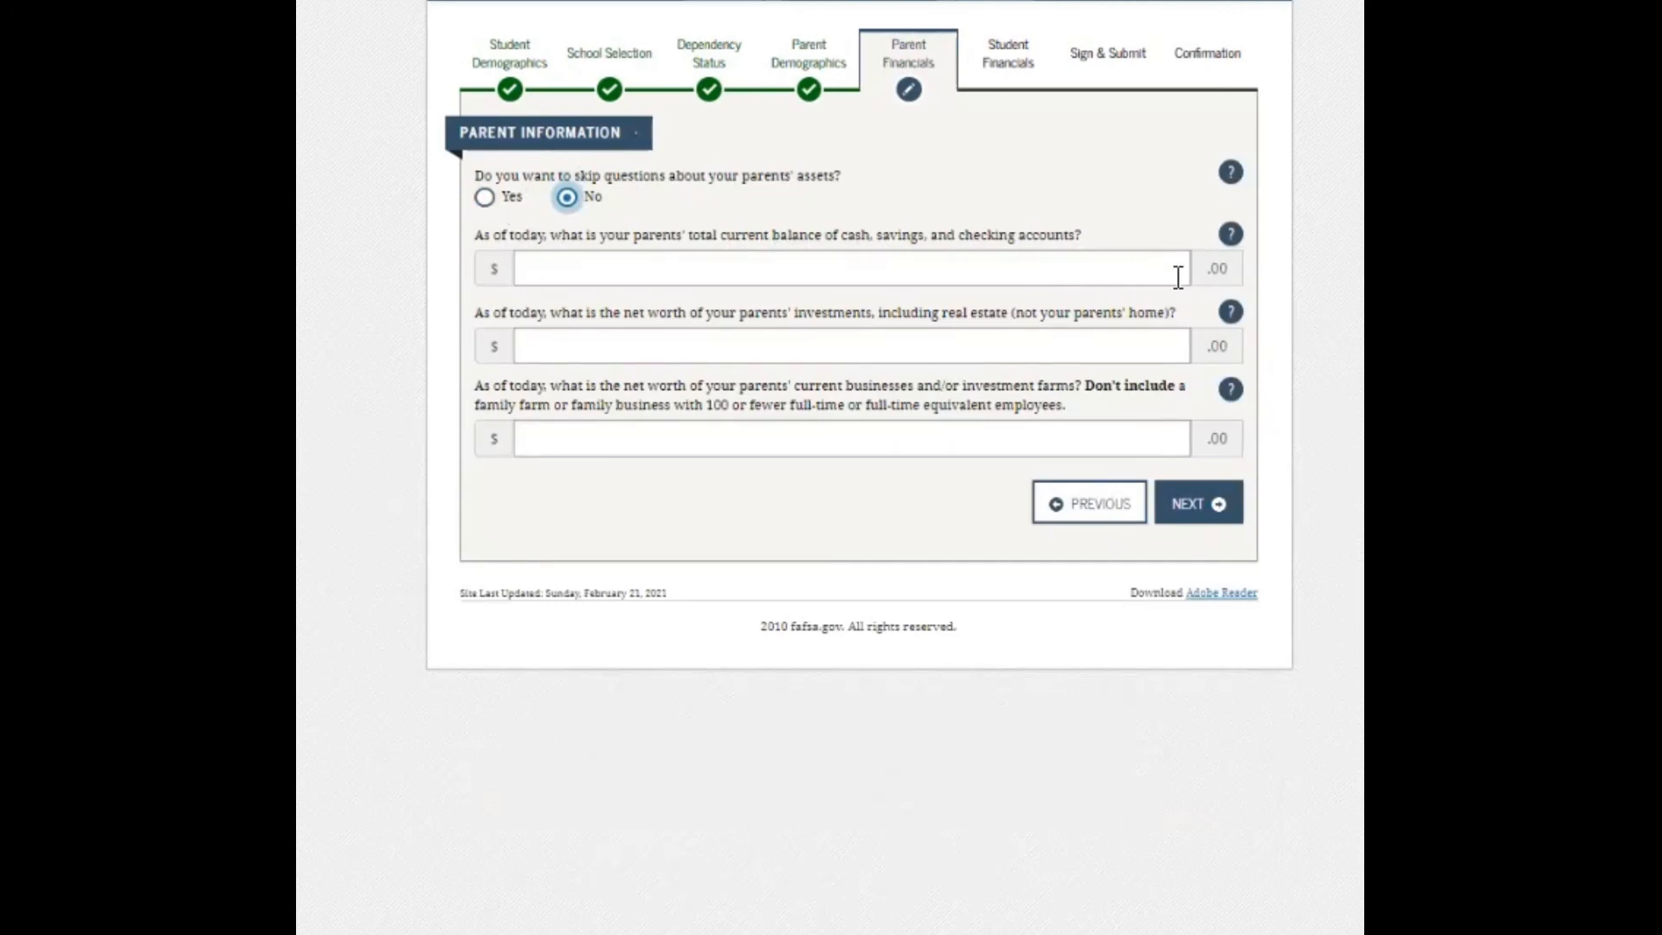
left_click(842, 267)
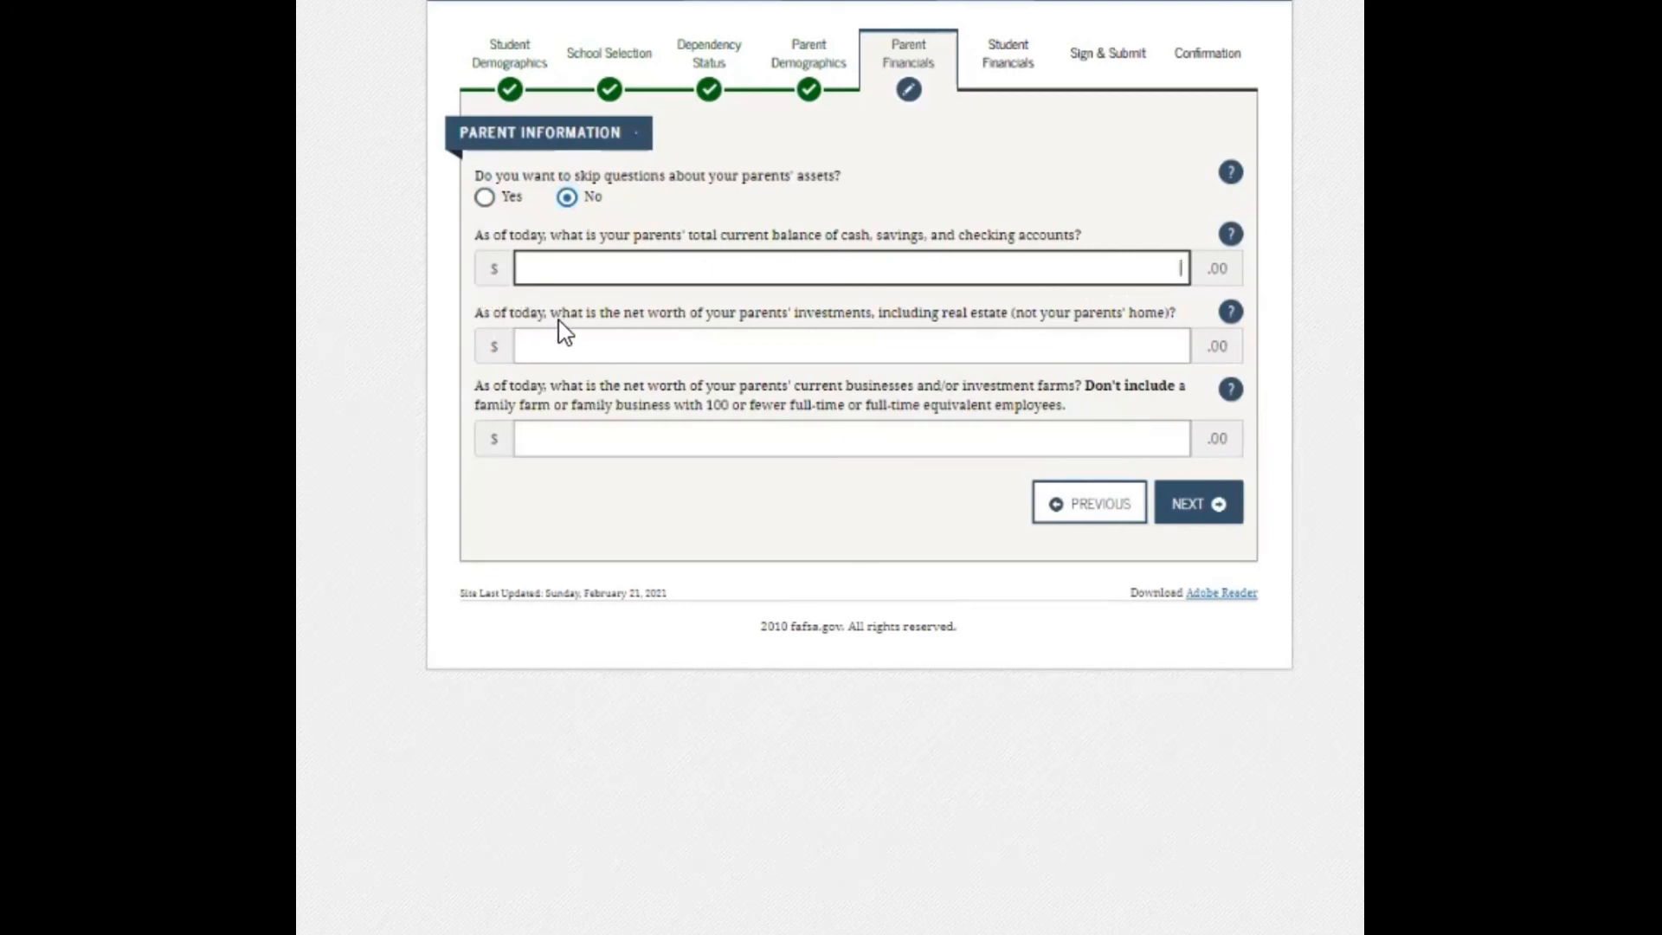
mouse_move(837, 337)
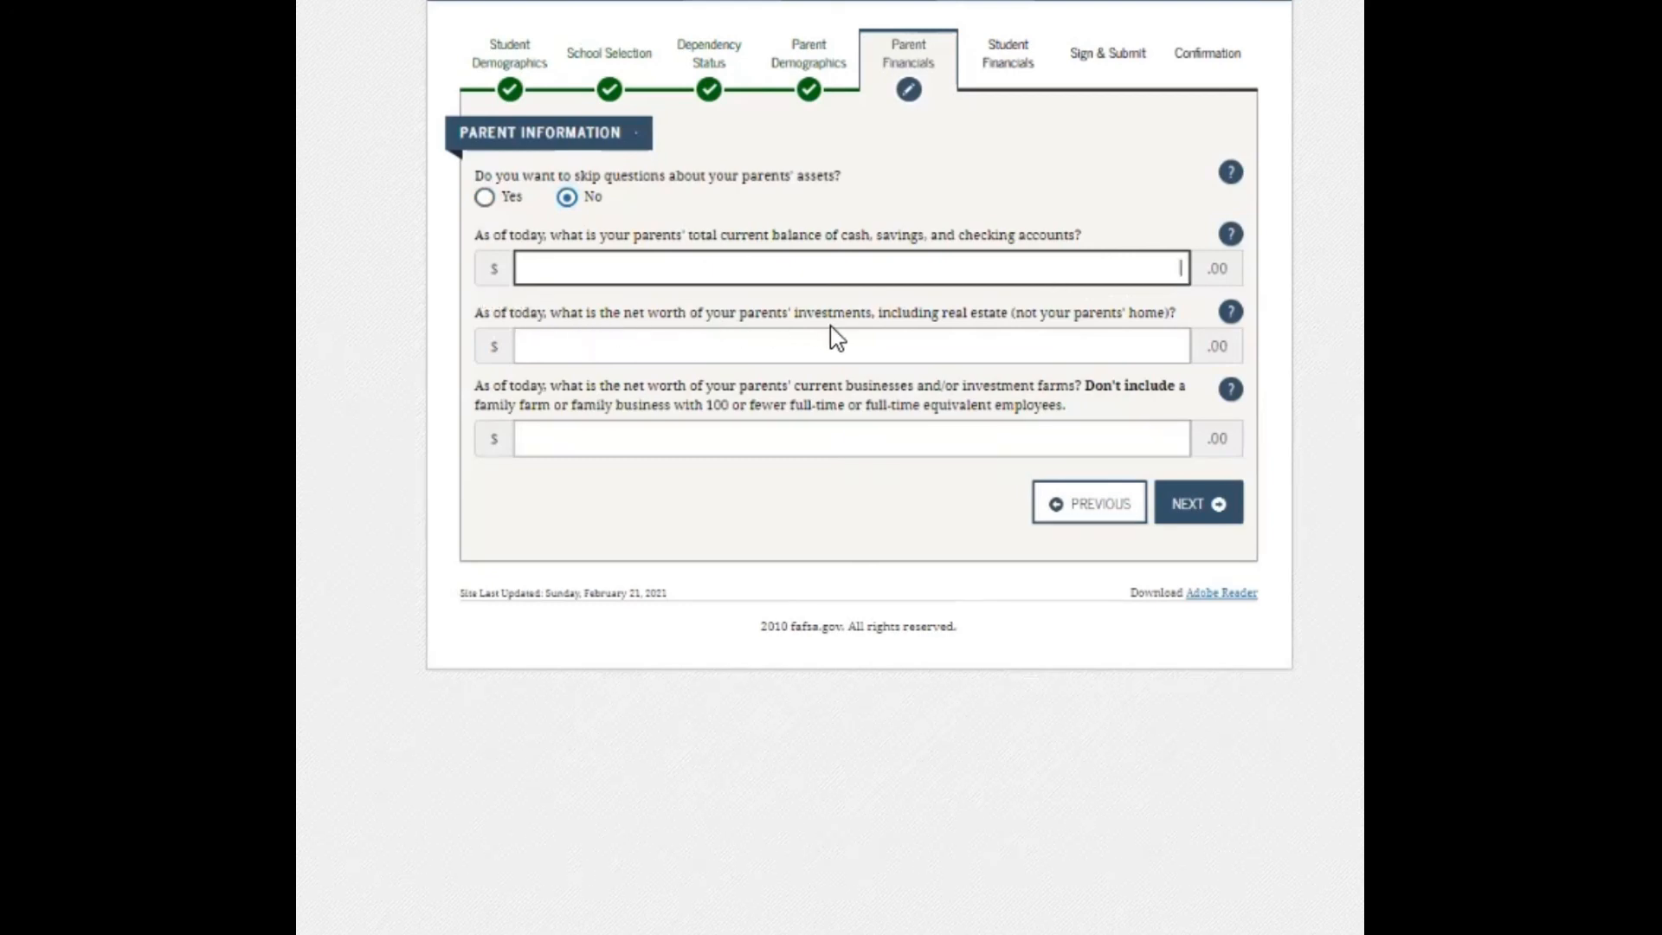
mouse_move(991, 337)
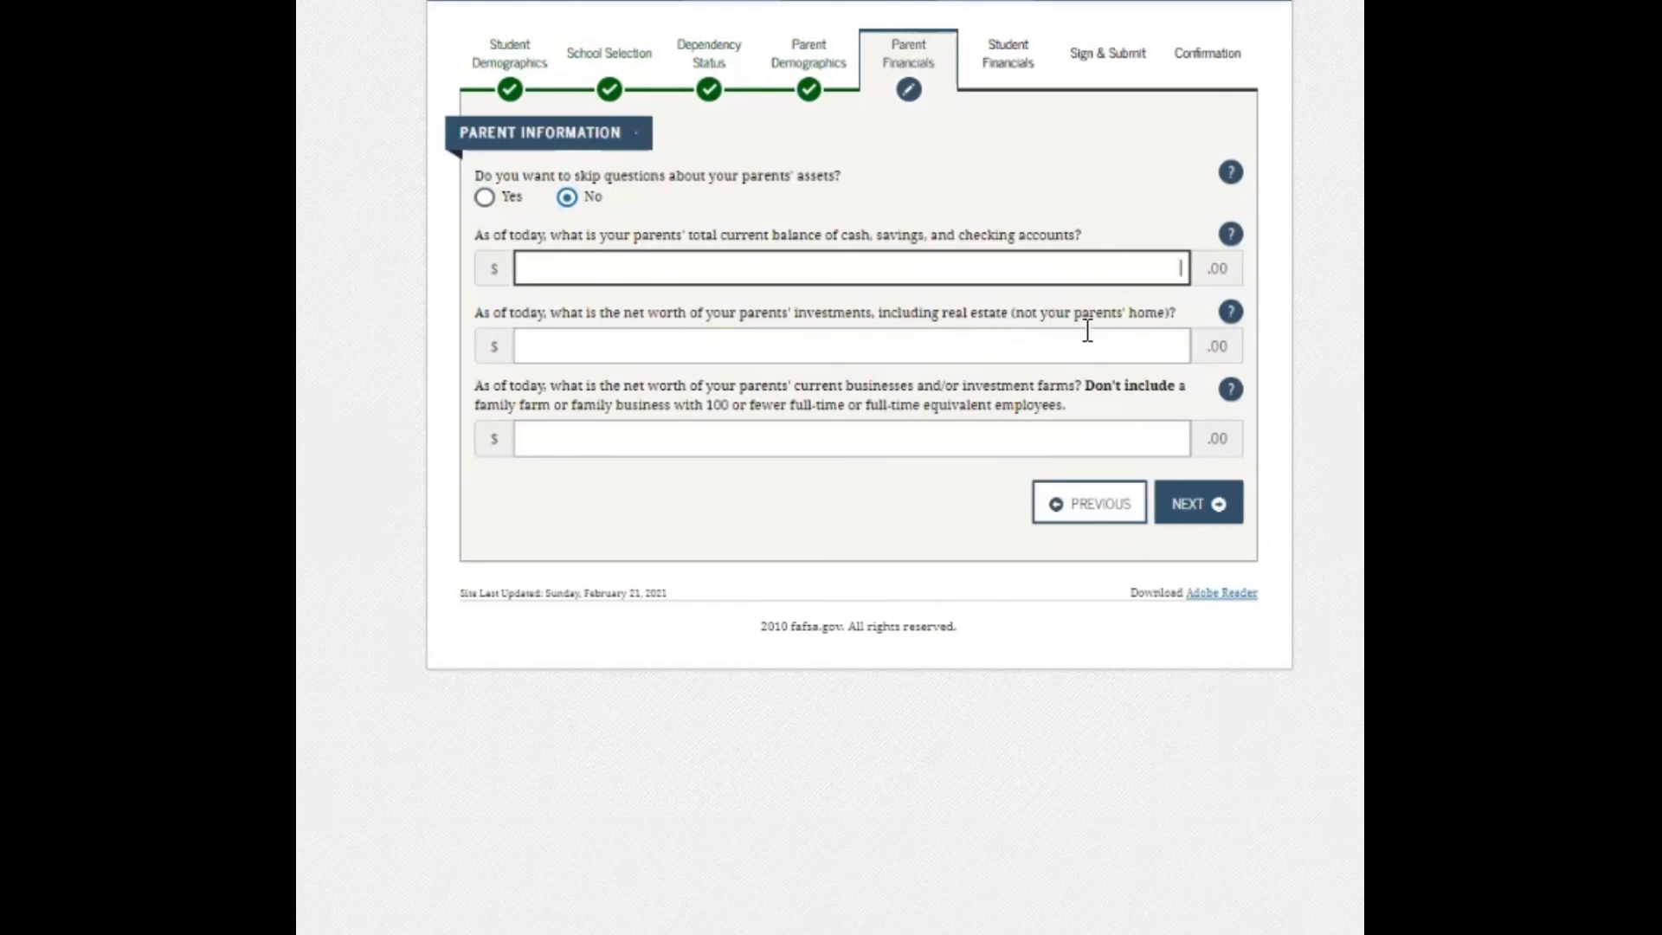
mouse_move(1082, 355)
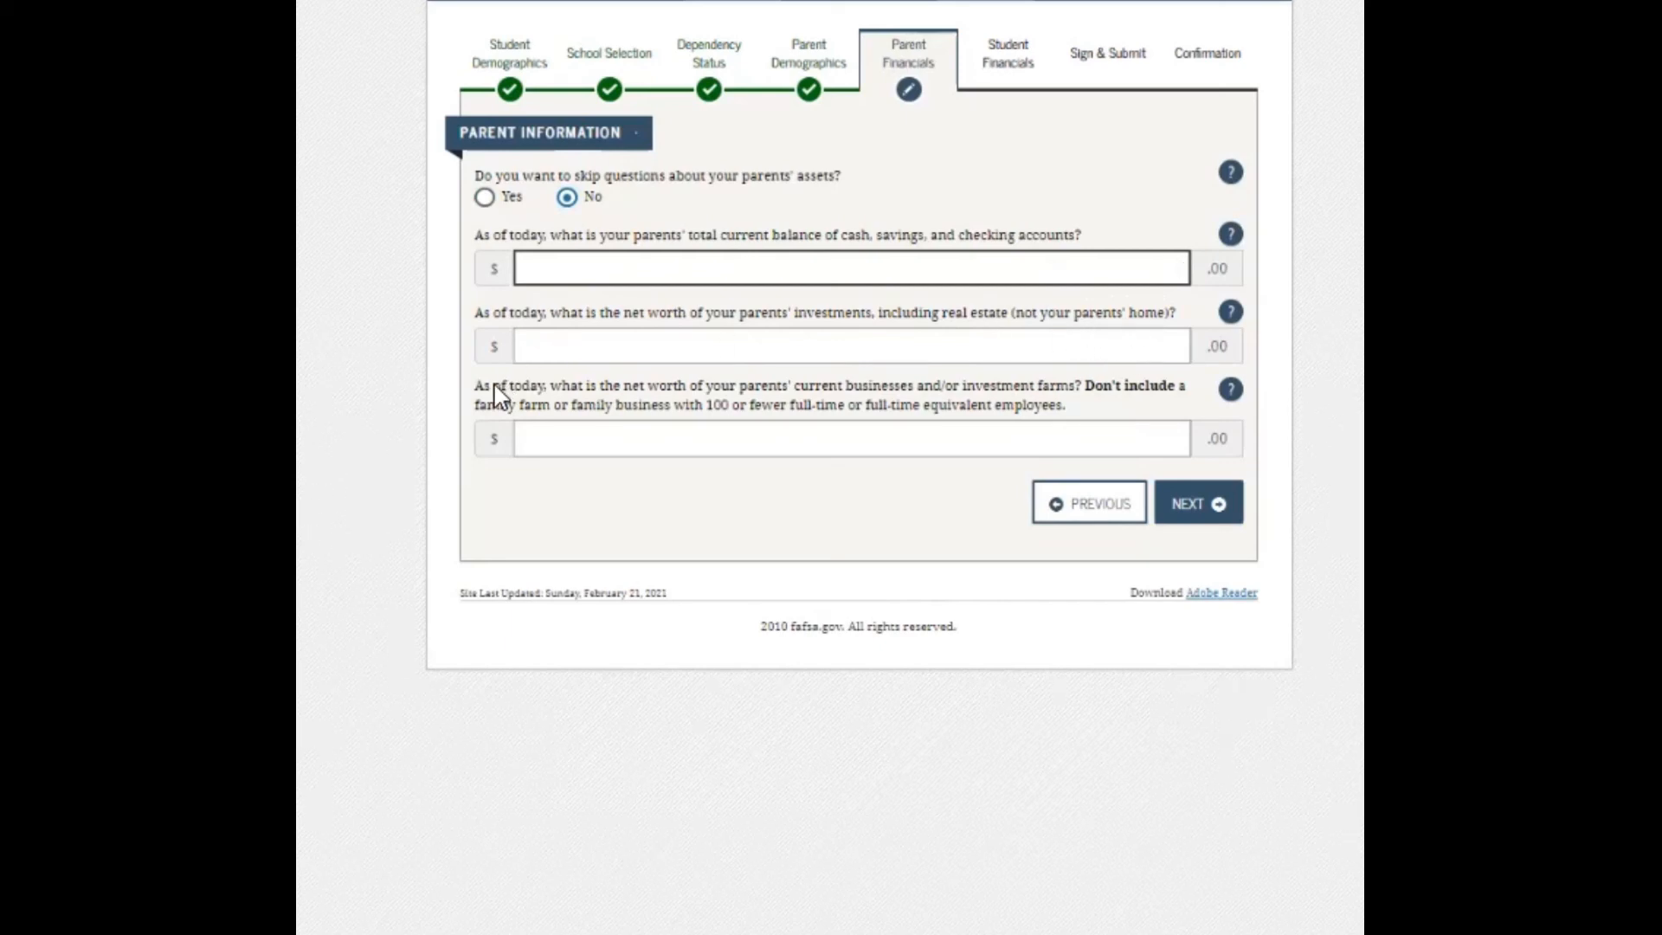
mouse_move(727, 401)
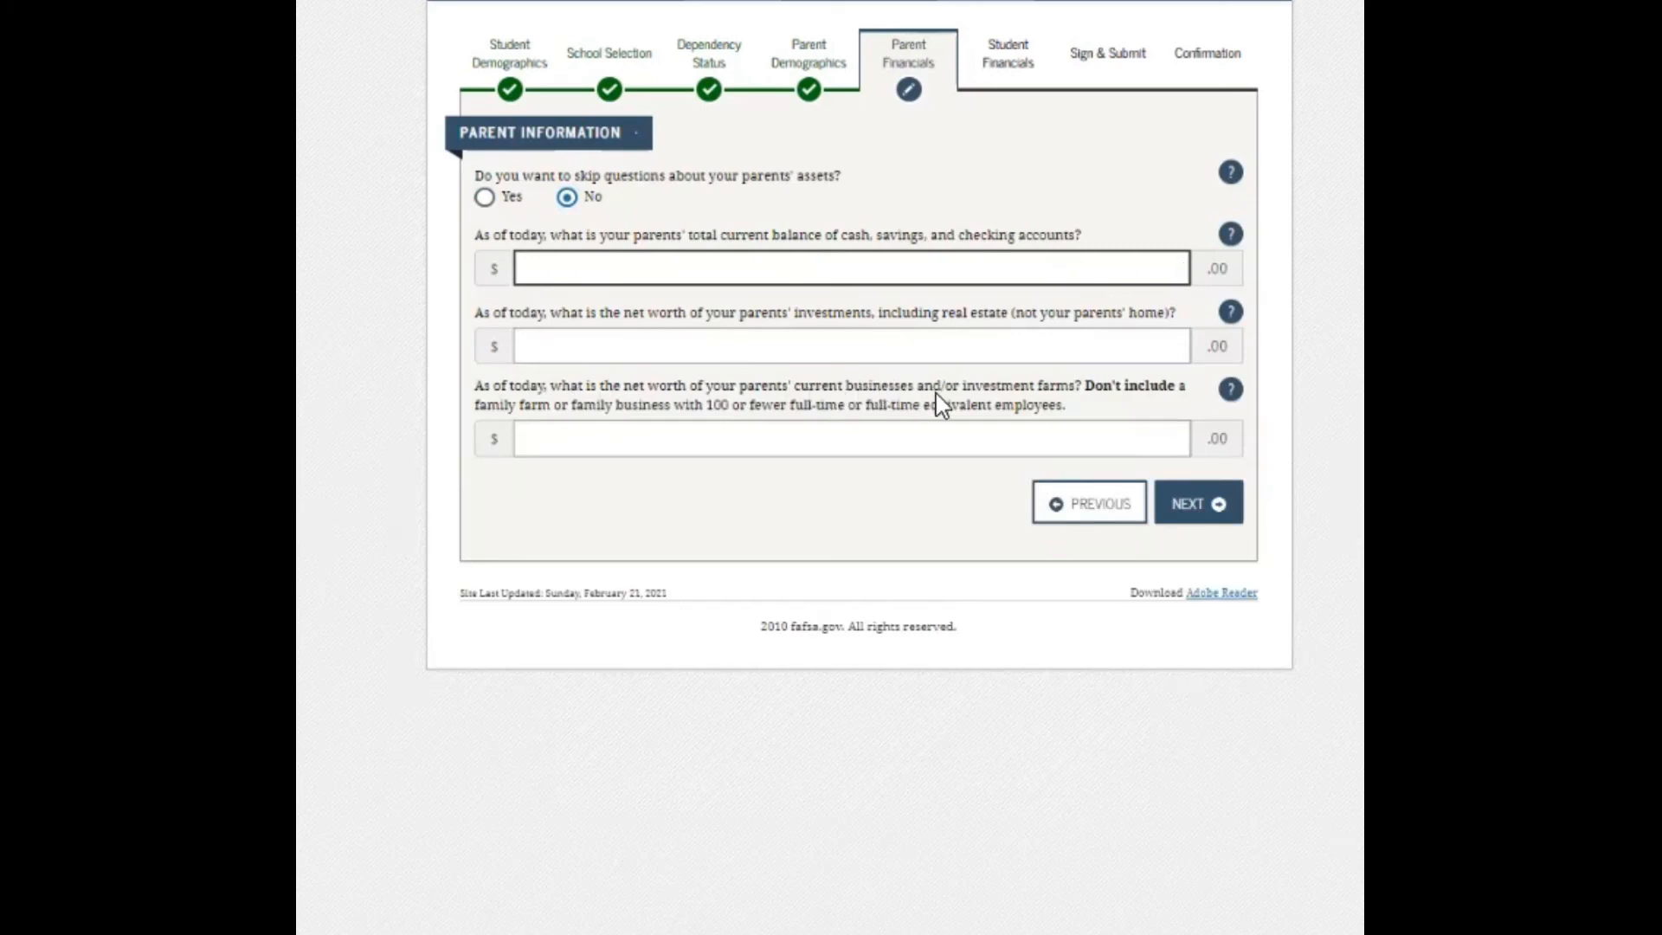
mouse_move(1087, 401)
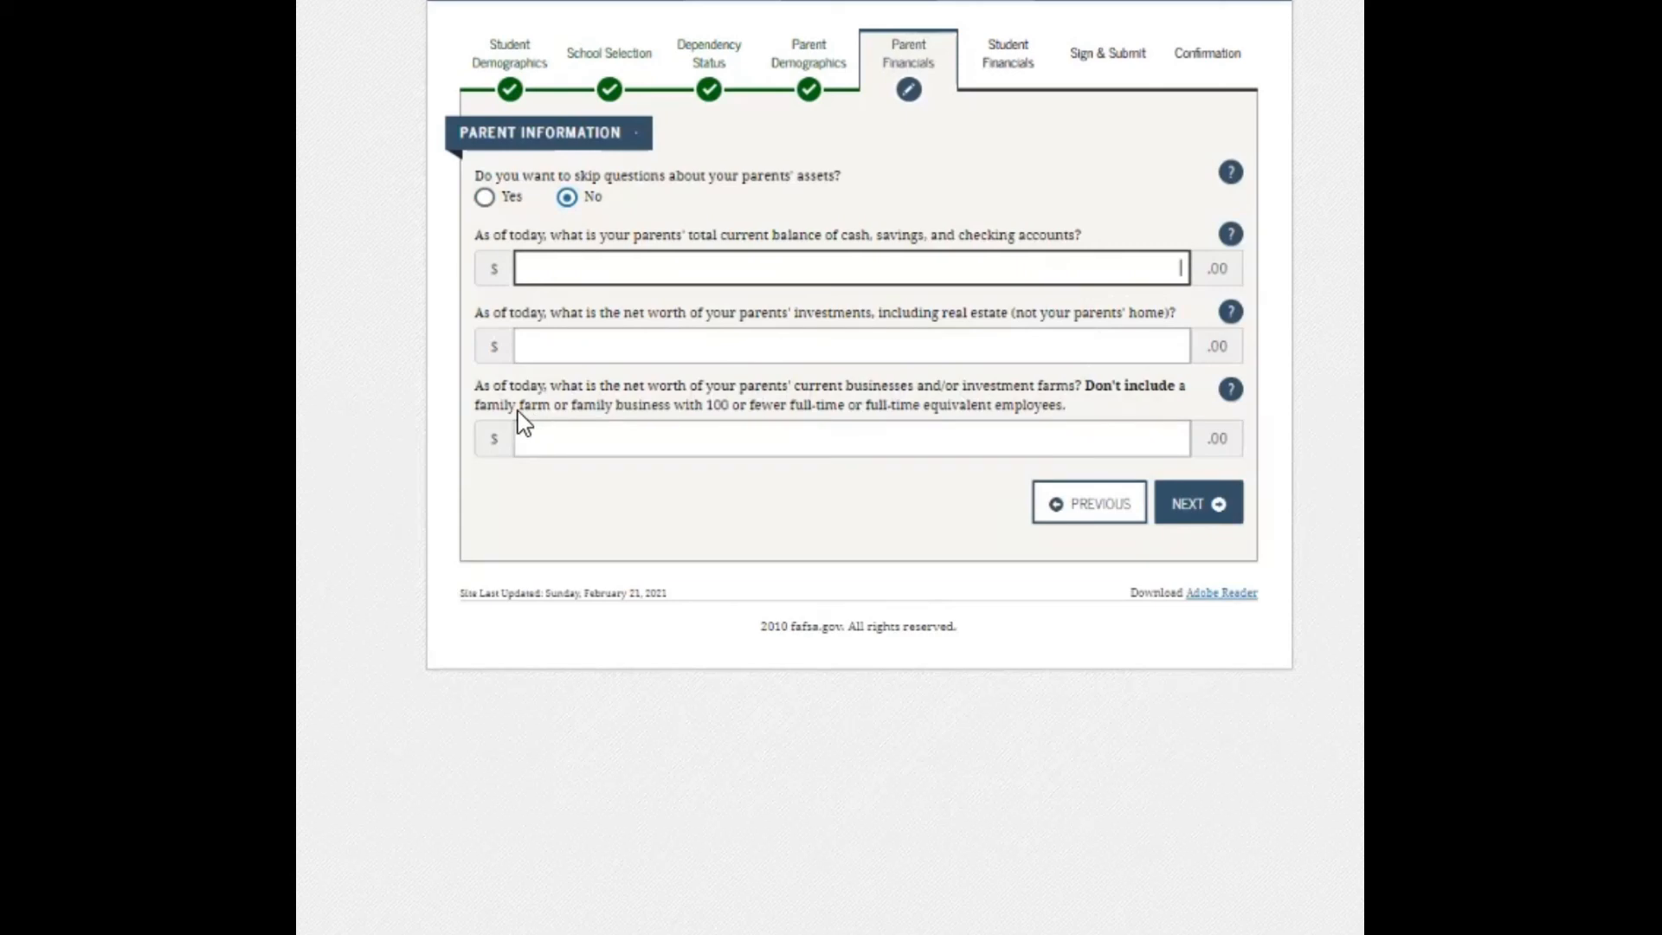
mouse_move(650, 427)
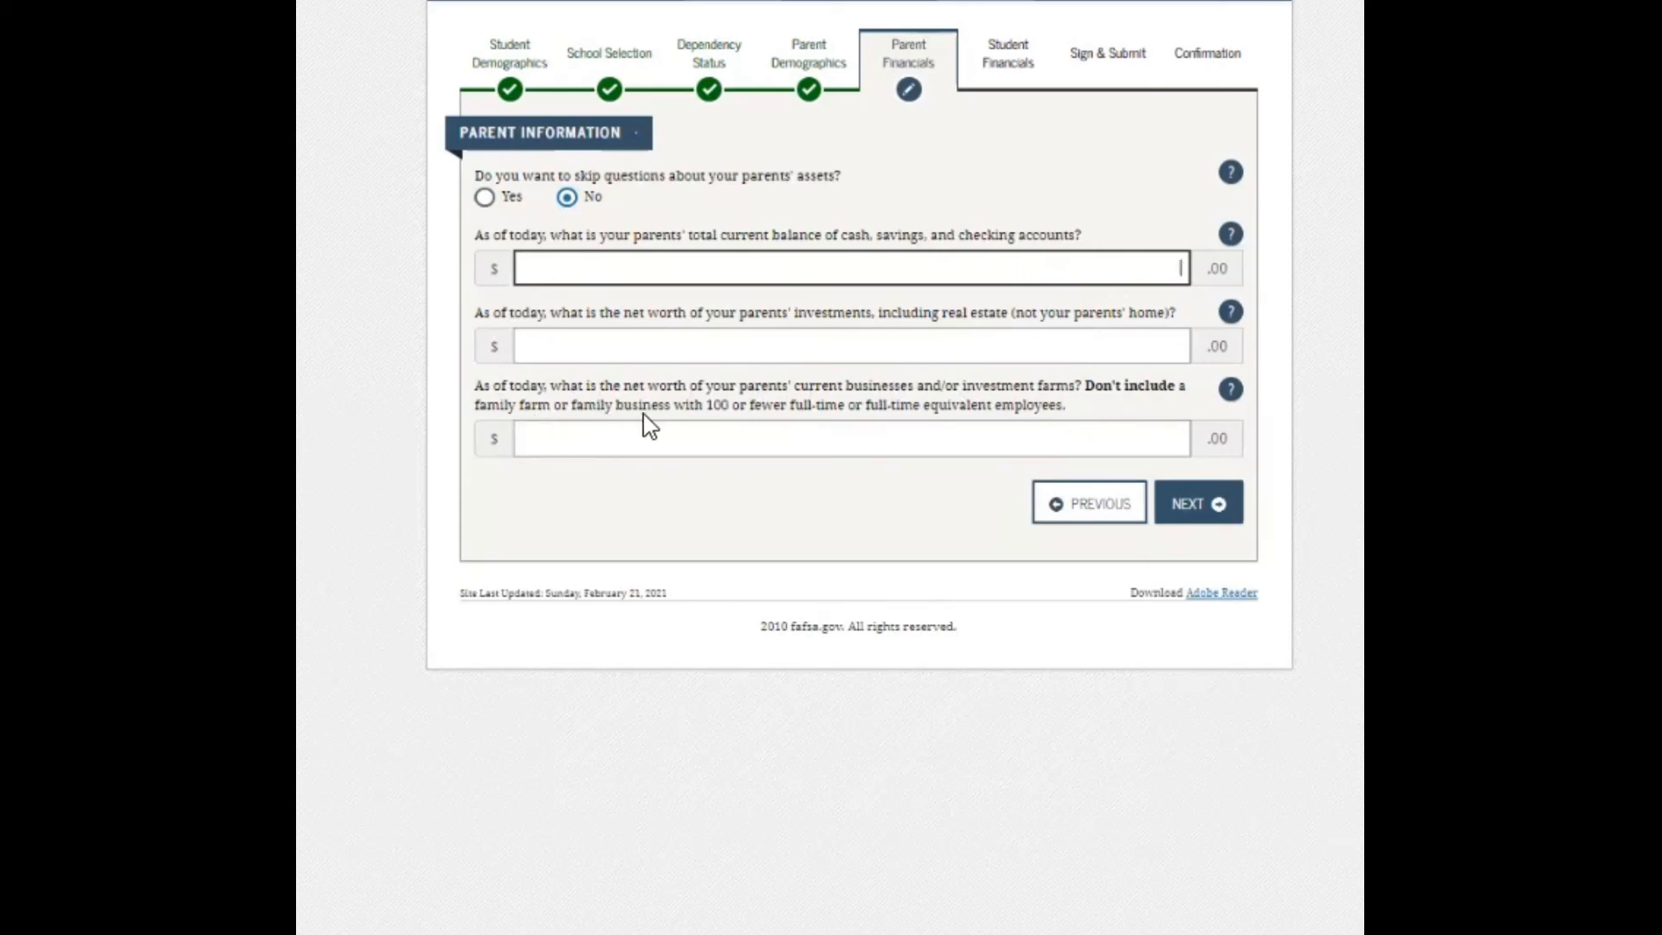
mouse_move(751, 426)
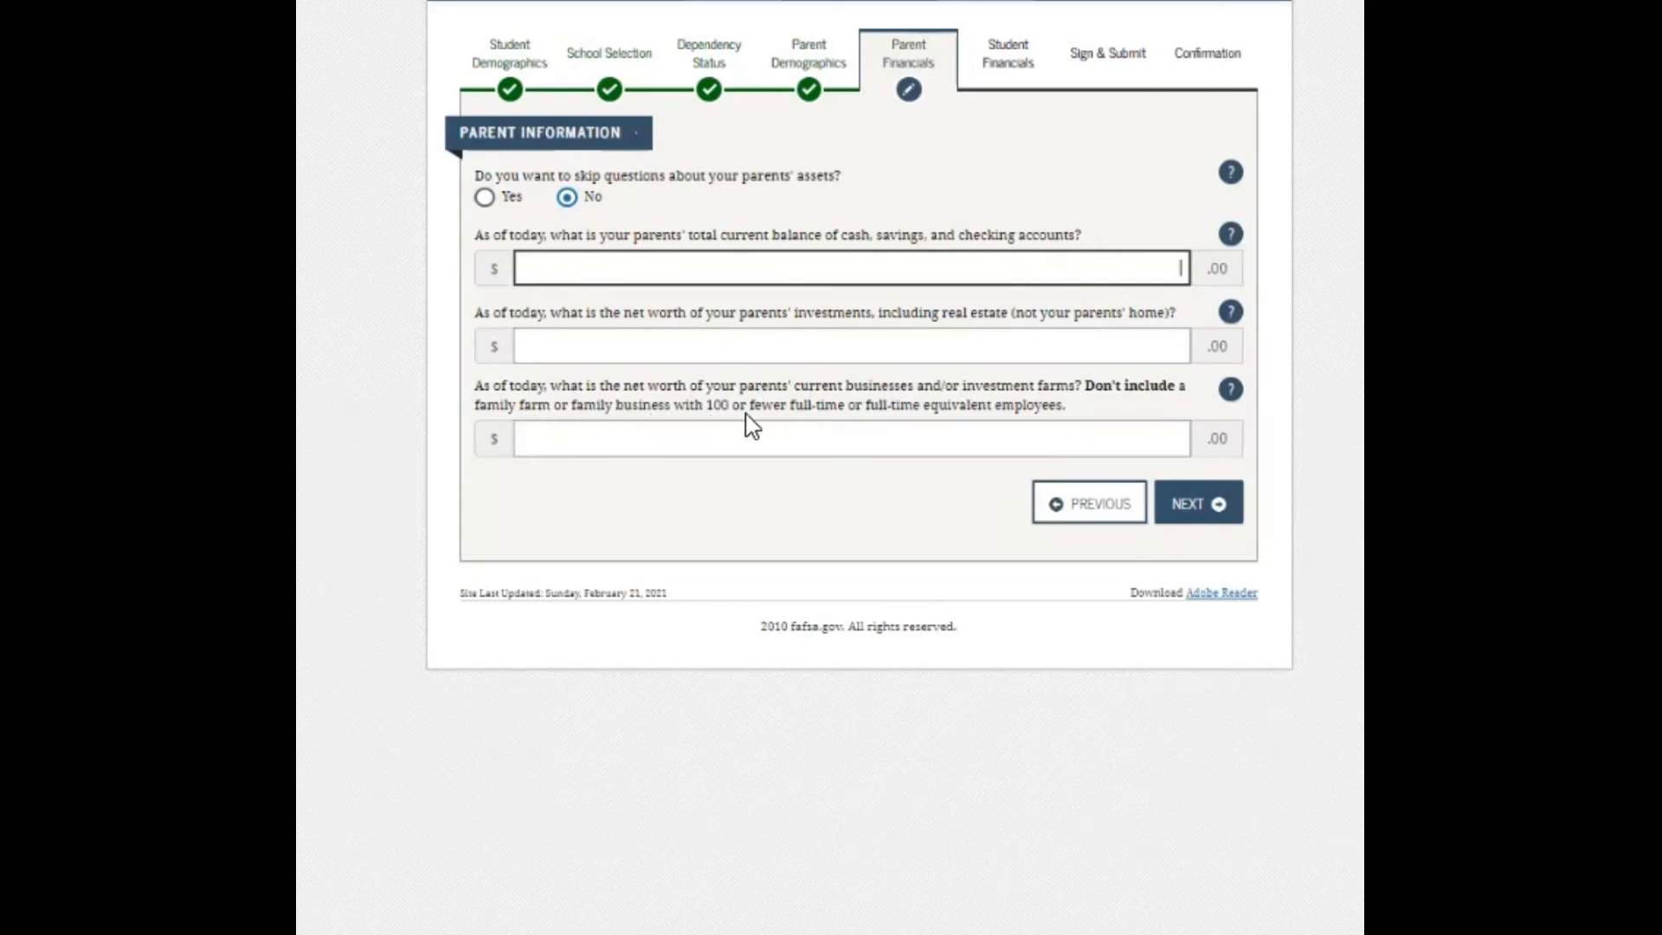
mouse_move(919, 416)
type("2,000")
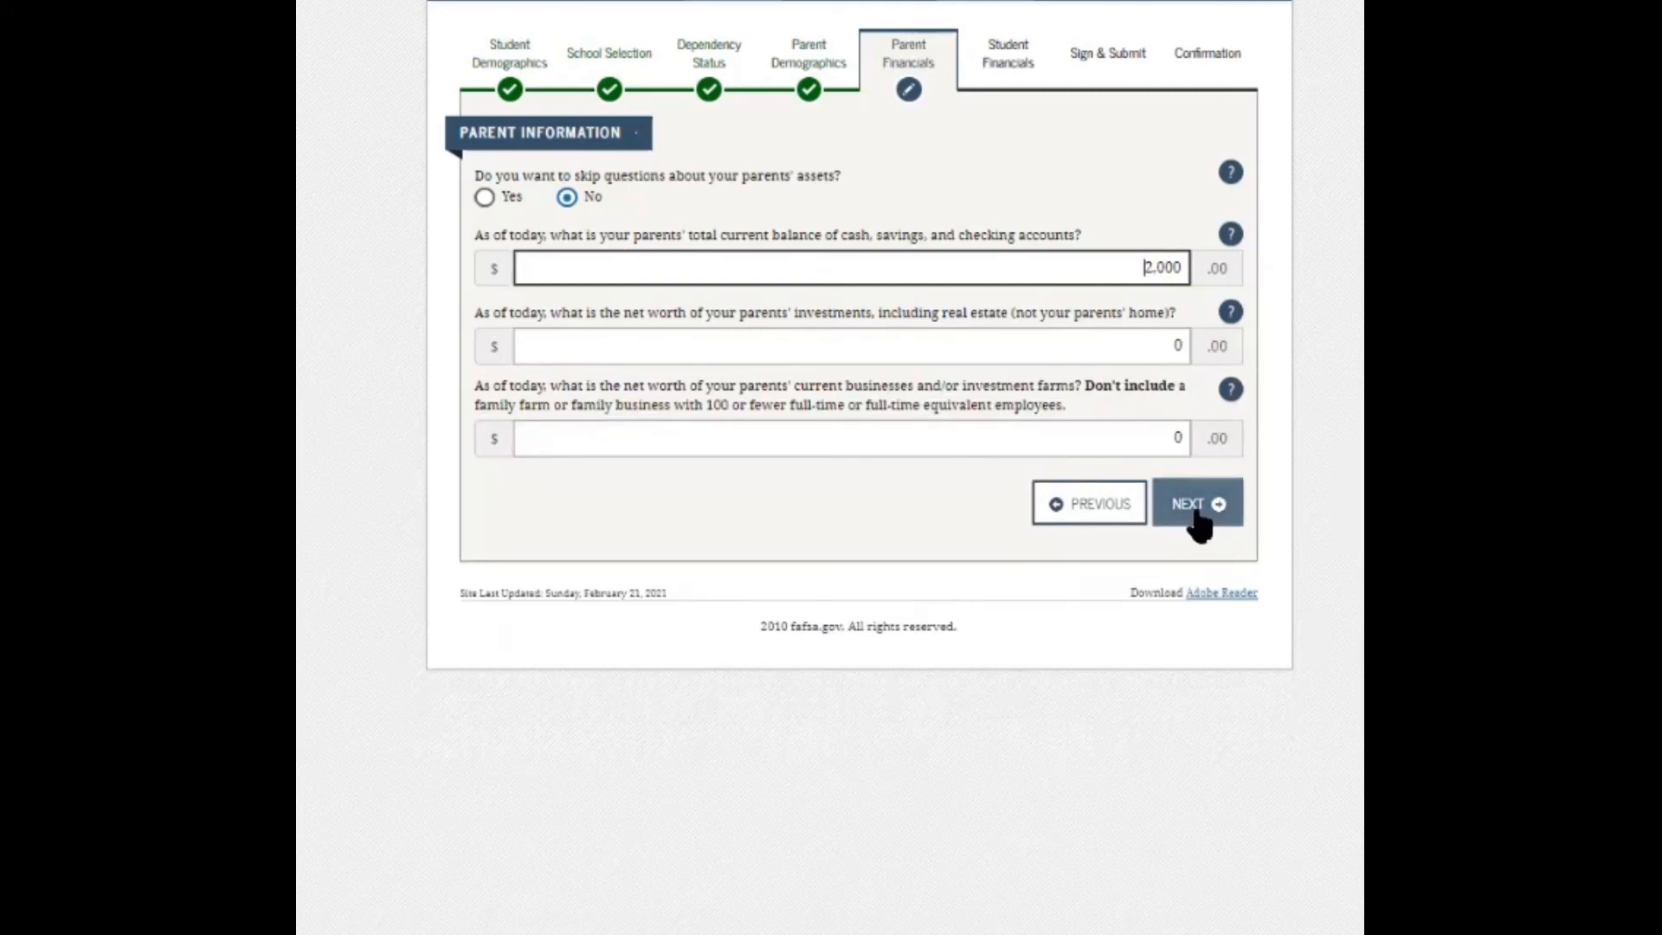
left_click(1196, 502)
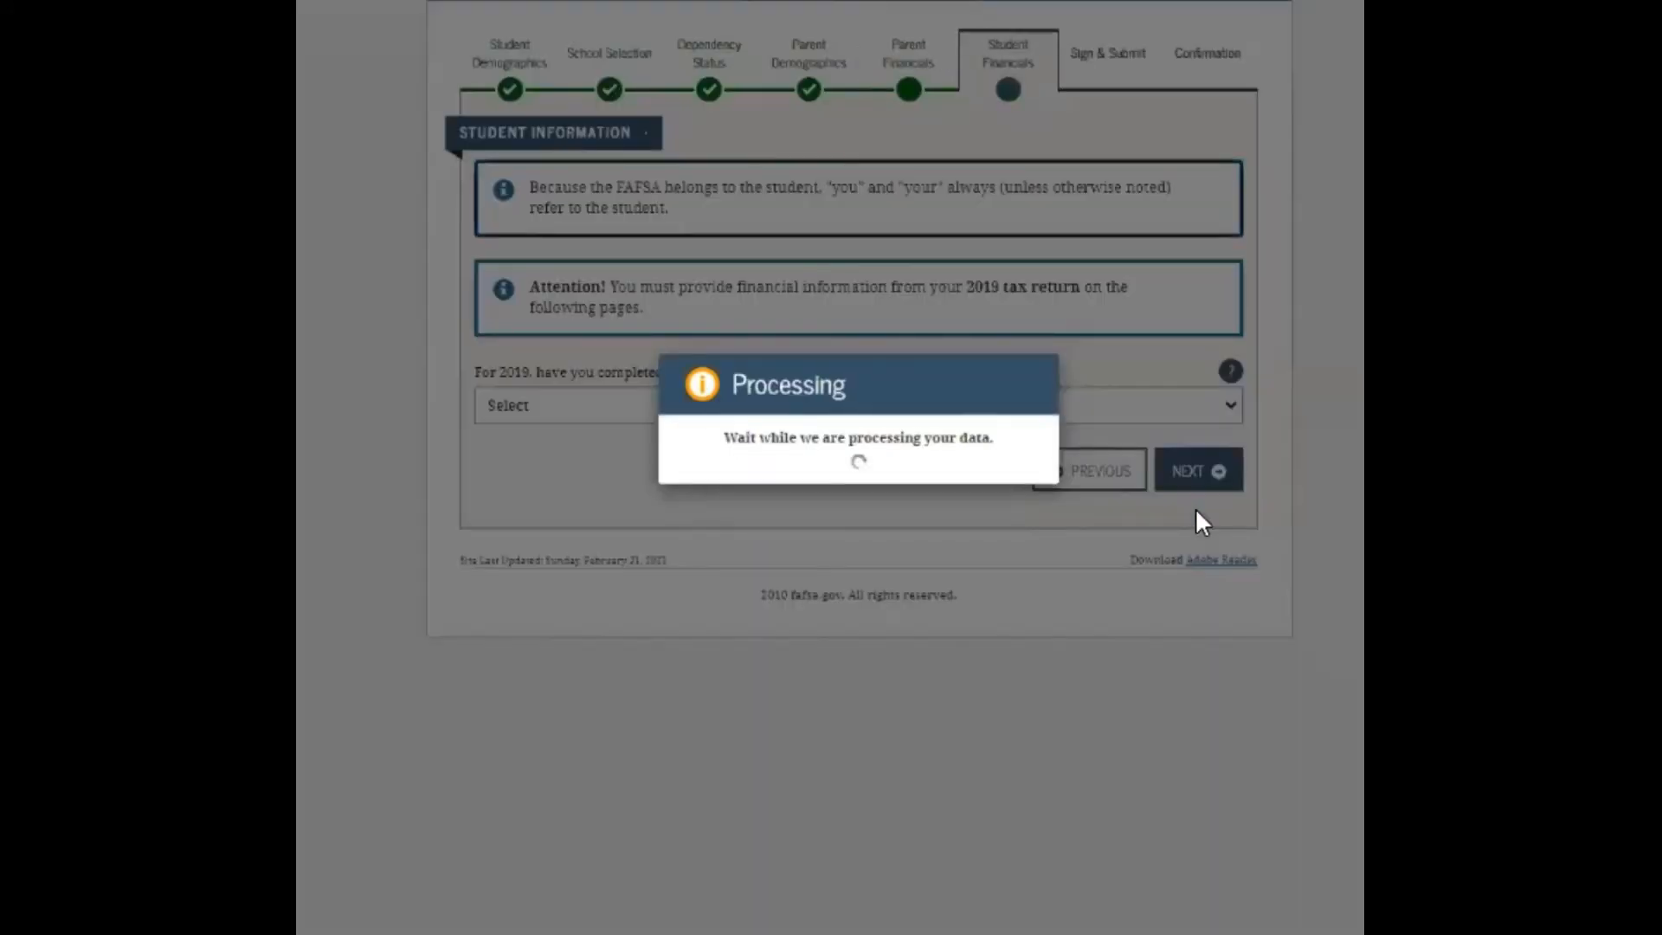
left_click(1198, 469)
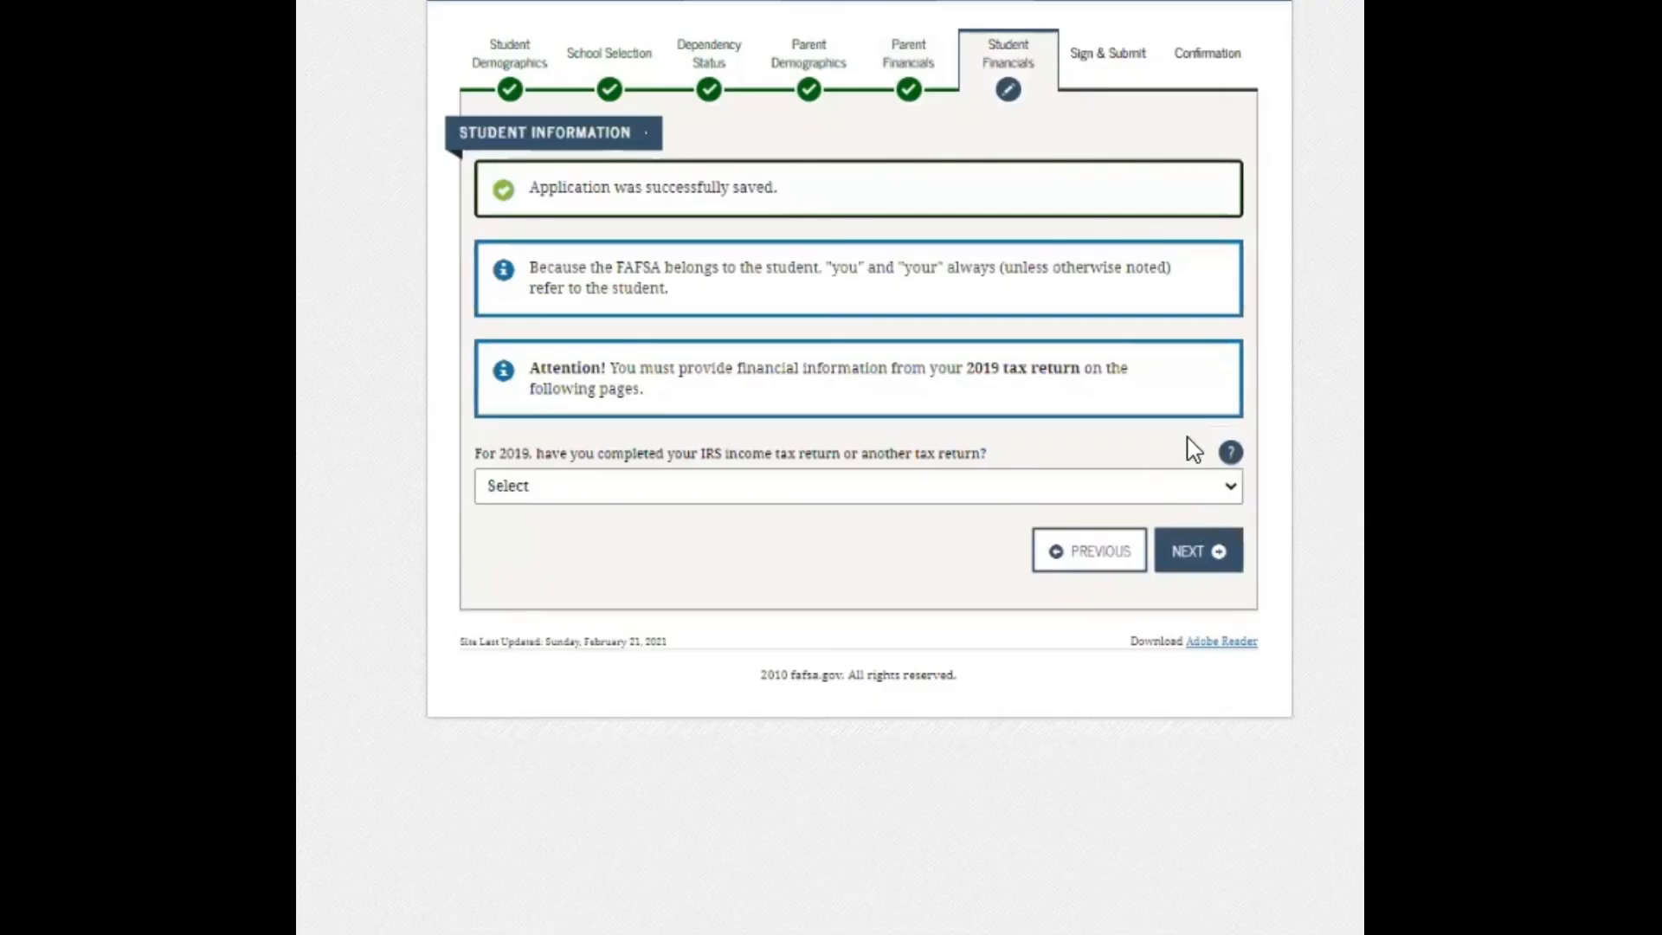